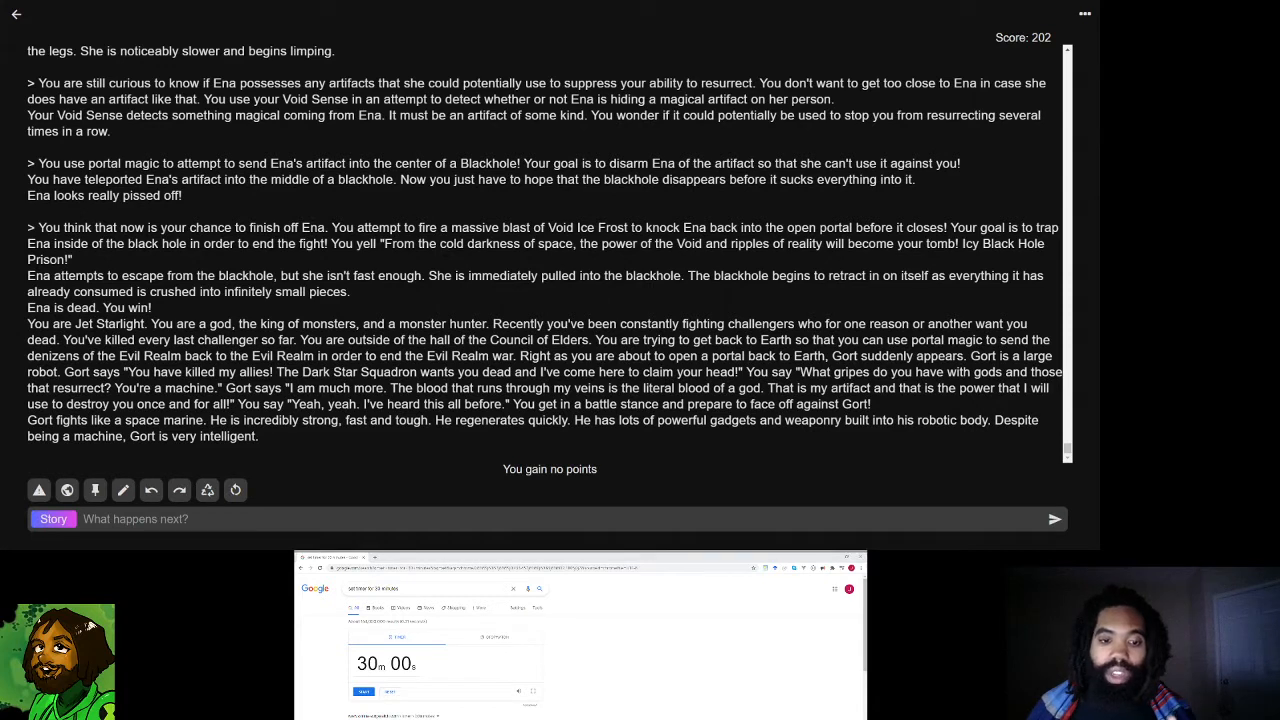
mouse_move(502, 463)
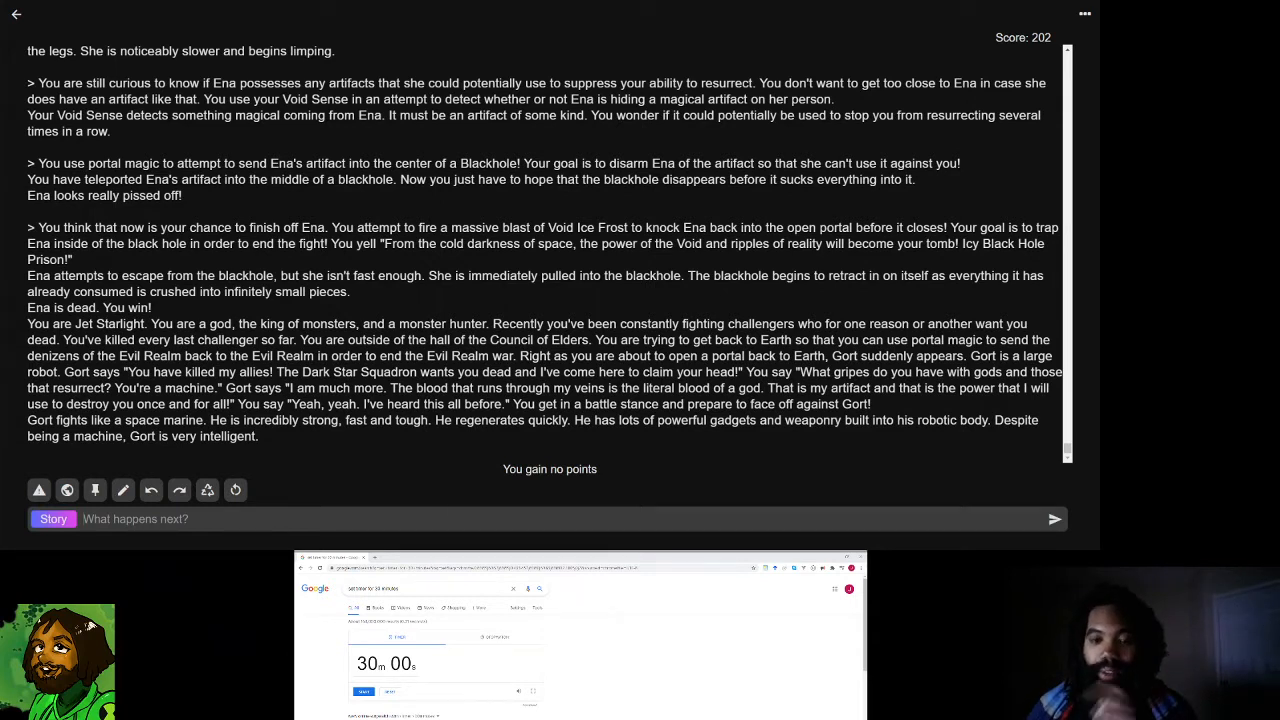
mouse_move(415, 445)
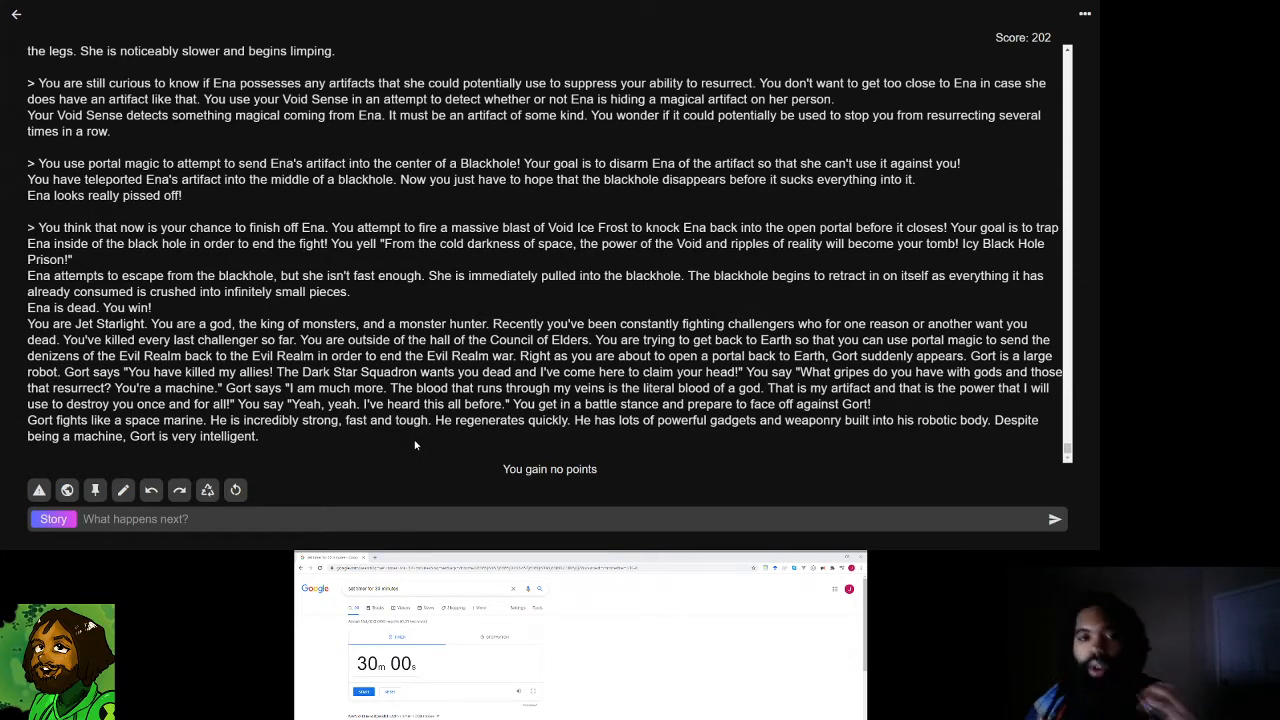
mouse_move(293, 440)
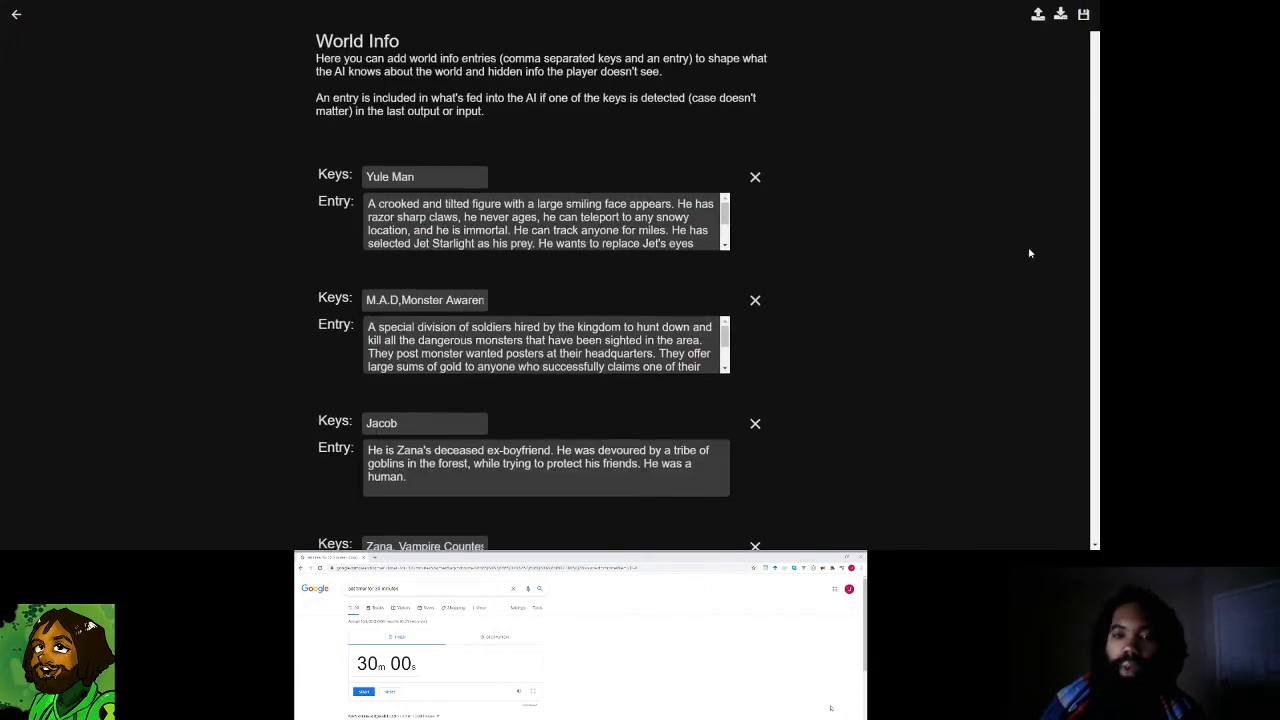
- Draft that Gort might once have trained with a Space Marine
scroll("down", 3)
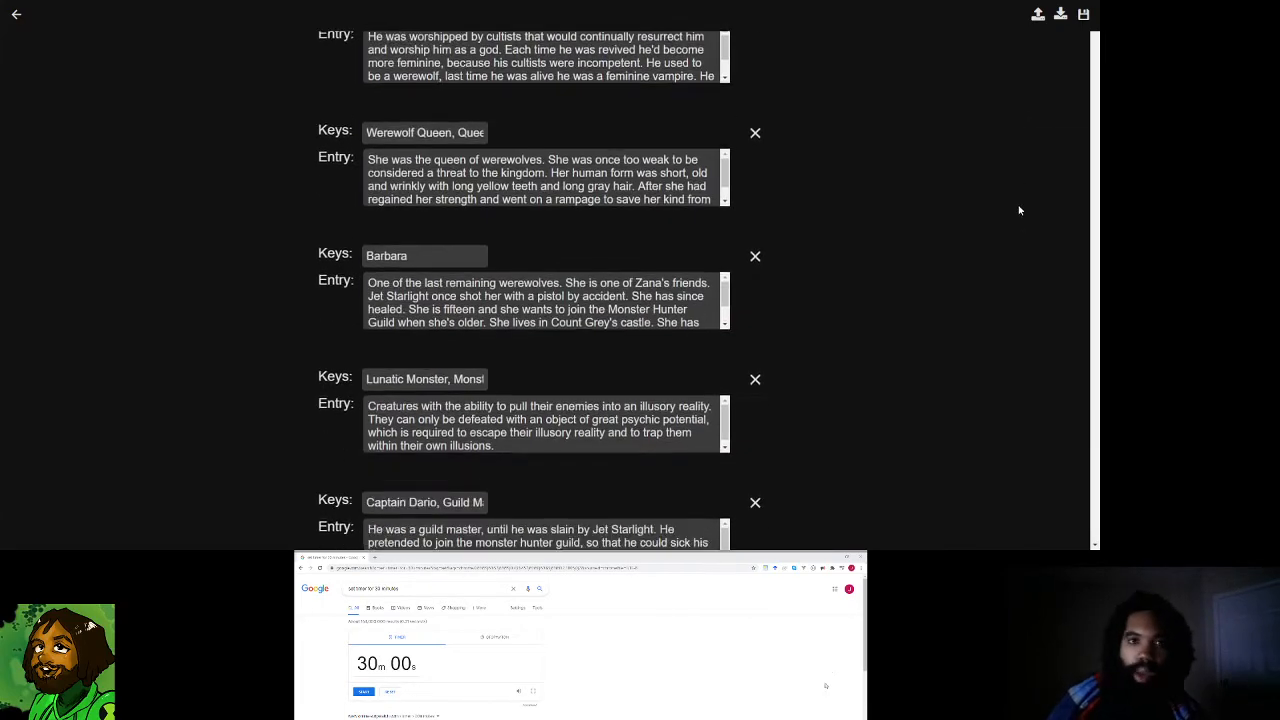
scroll("down", 3)
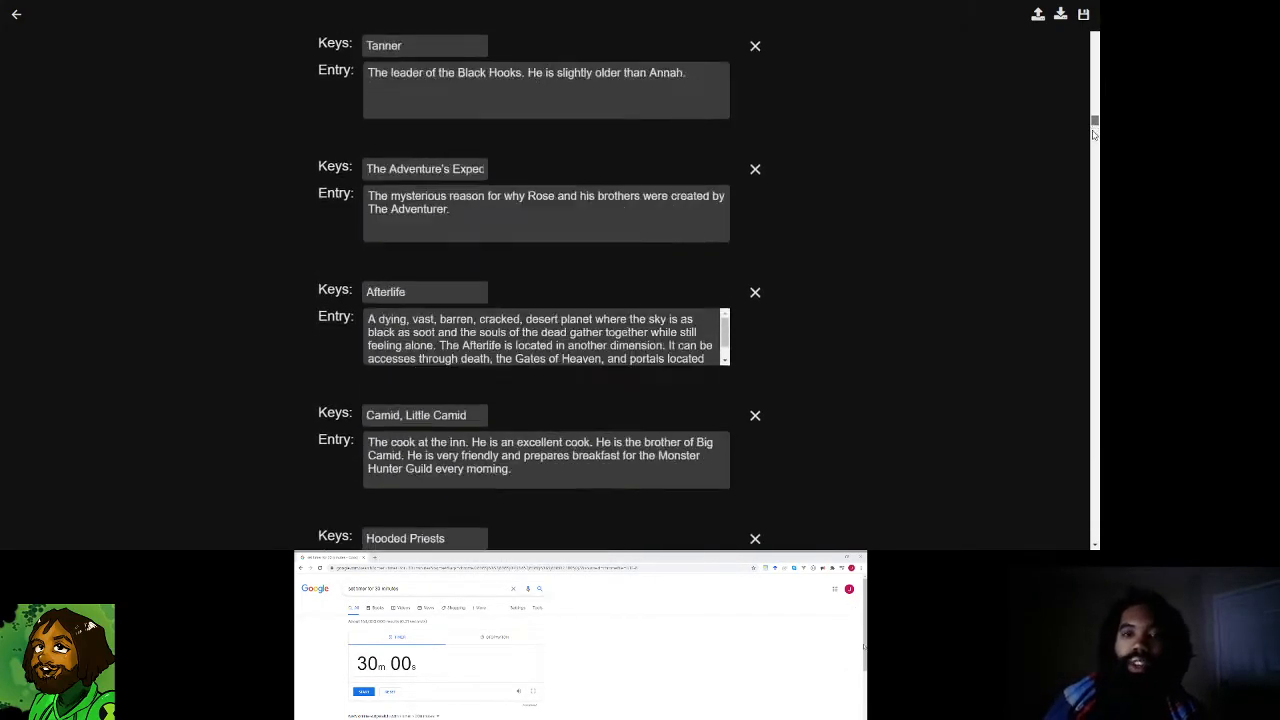
scroll("down", 3)
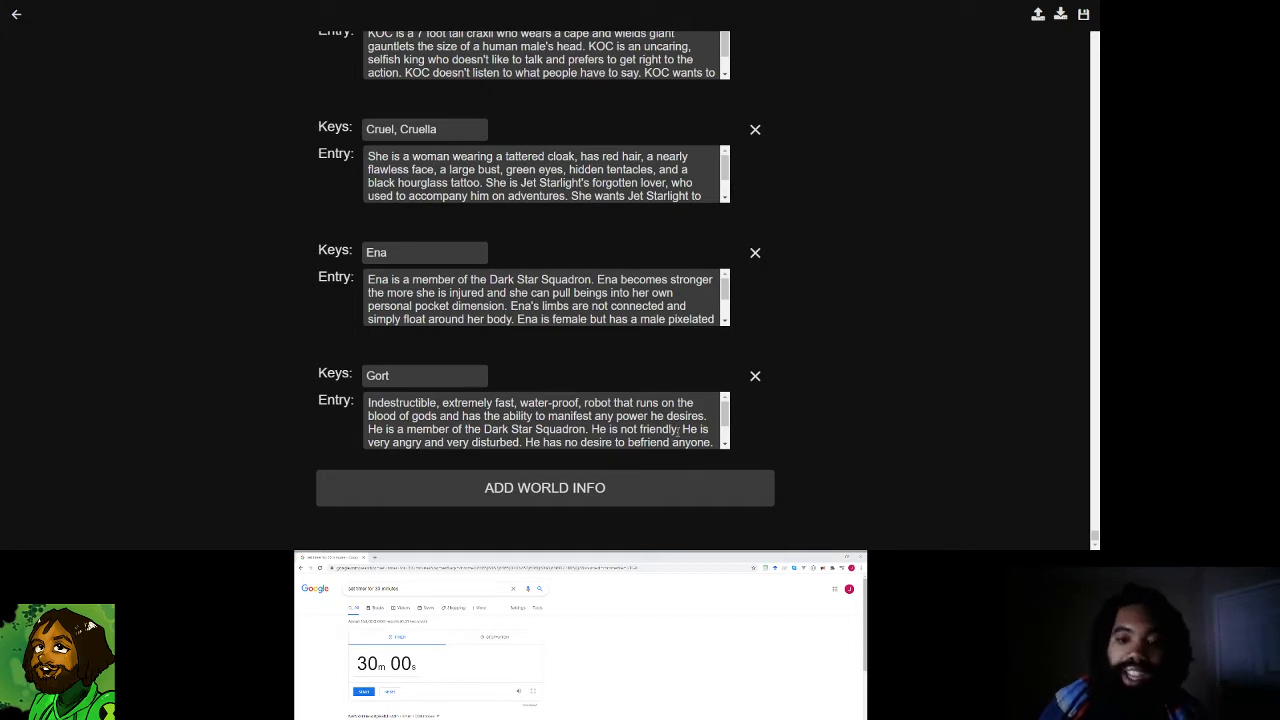
scroll("down", 3)
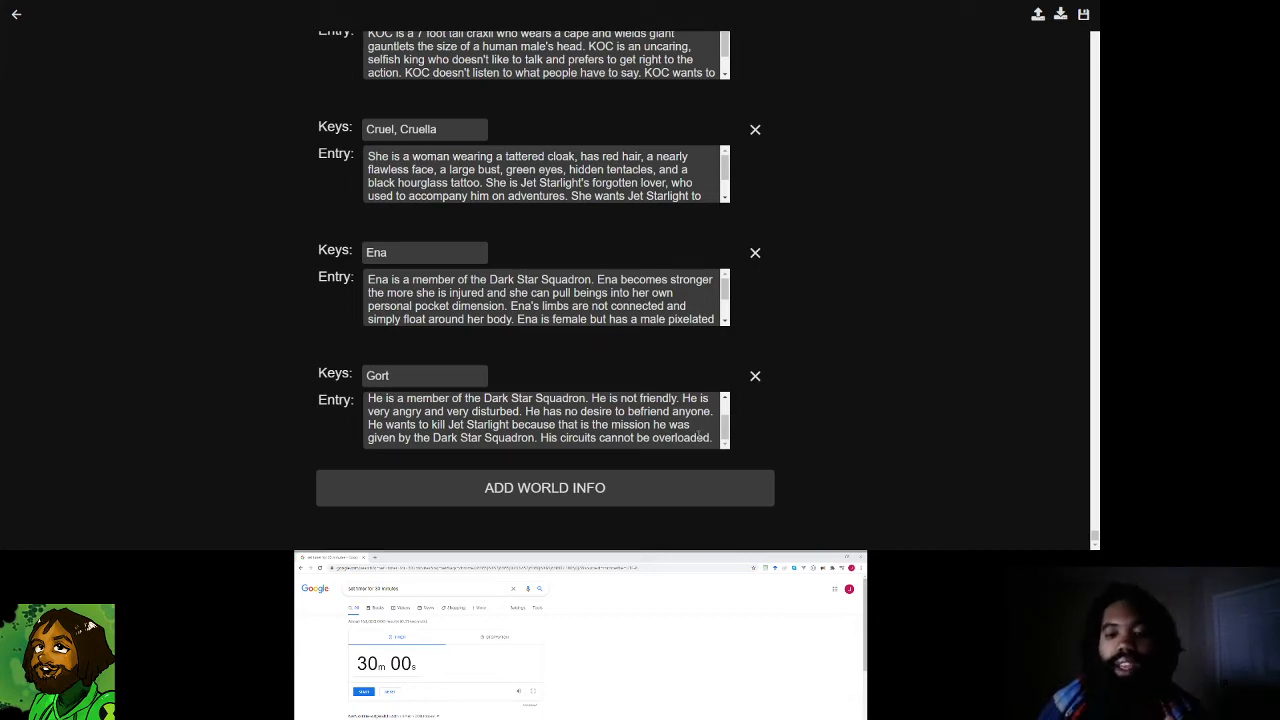
mouse_move(830, 427)
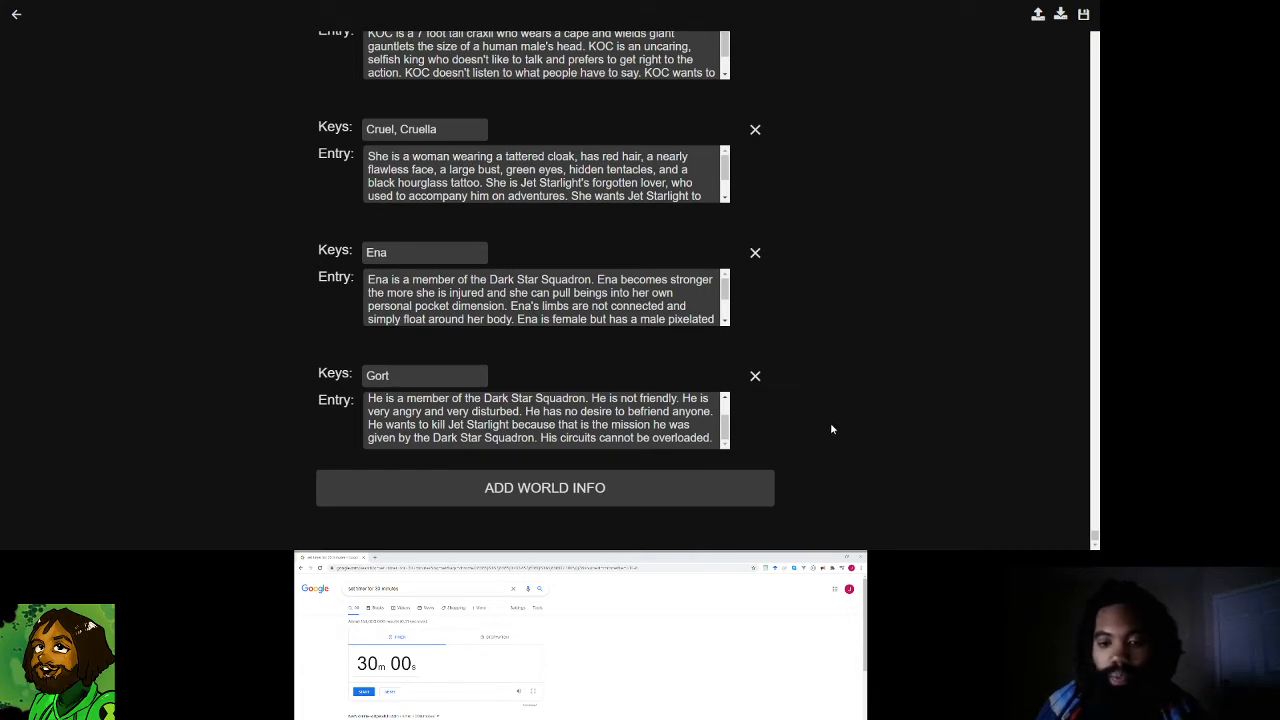
mouse_move(1021, 173)
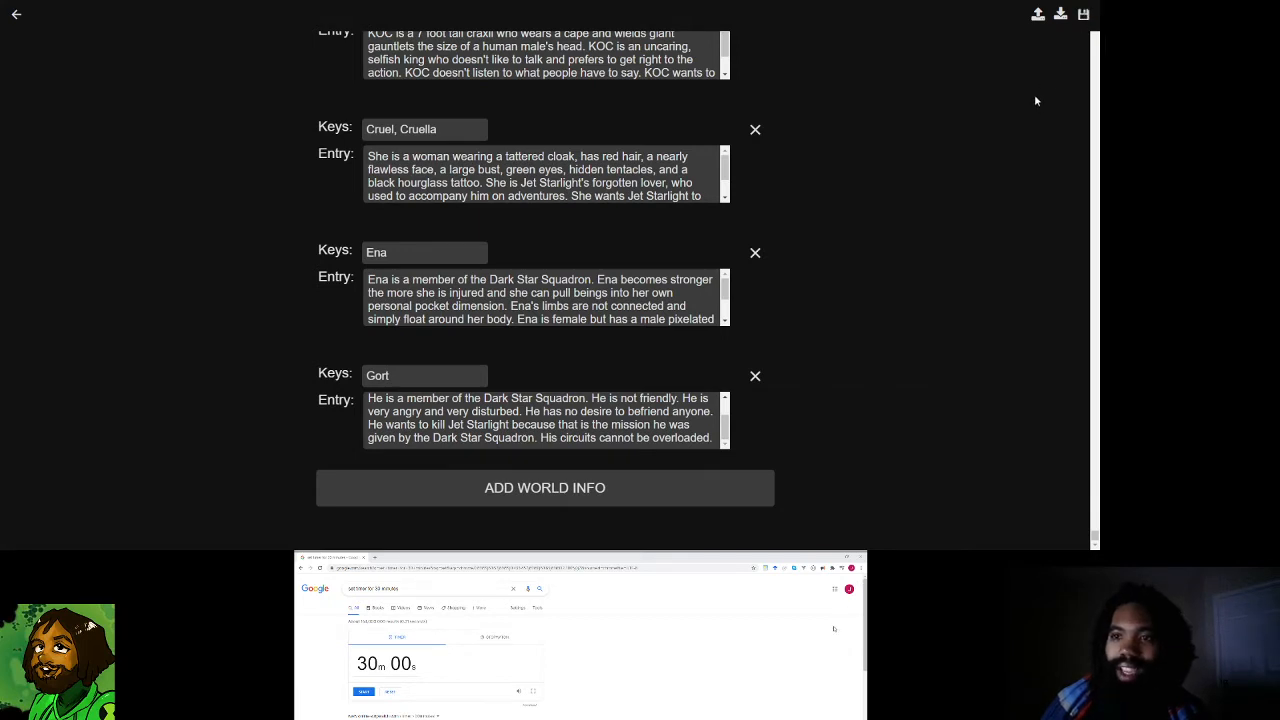
mouse_move(19, 19)
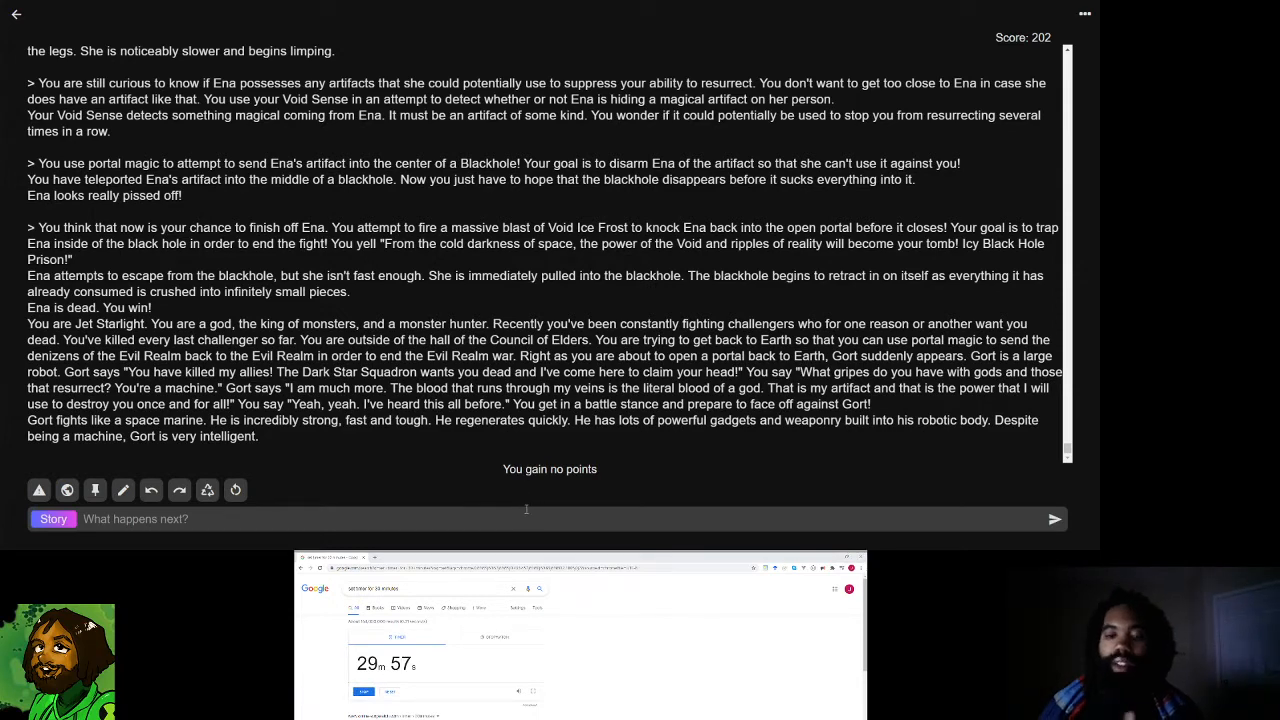
mouse_move(625, 398)
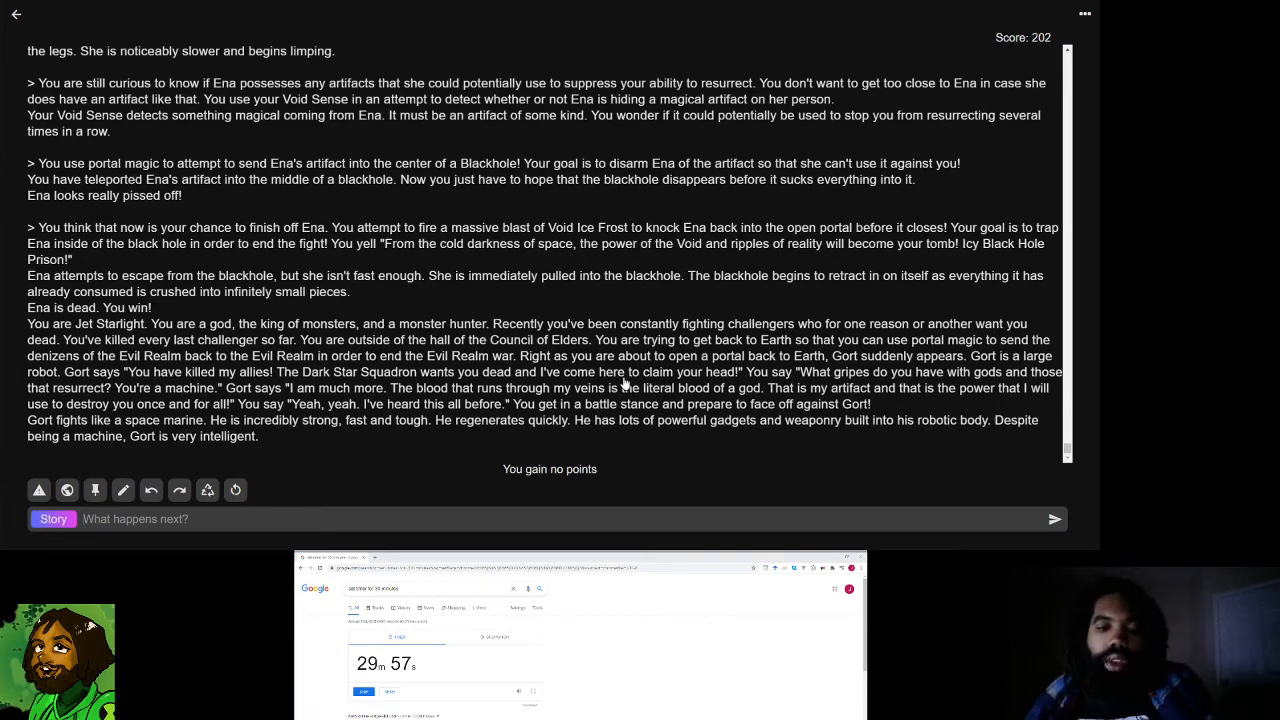
type("think that!")
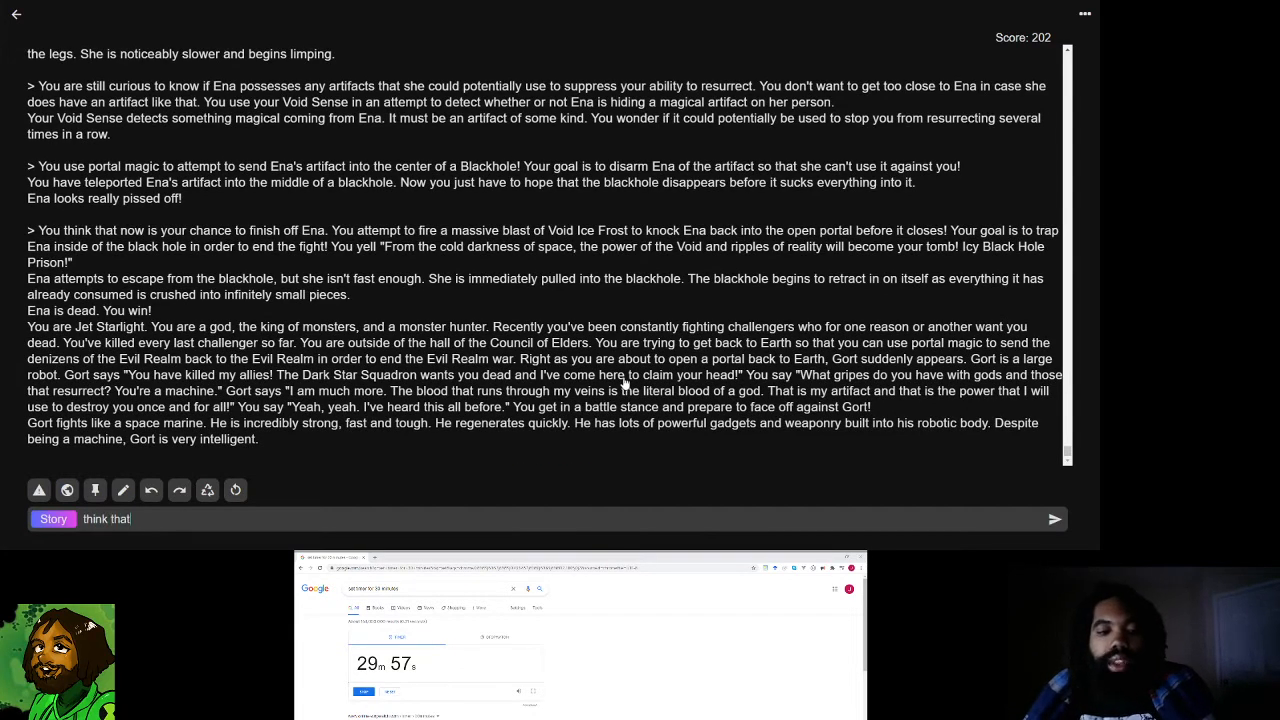
type("Gort might hav")
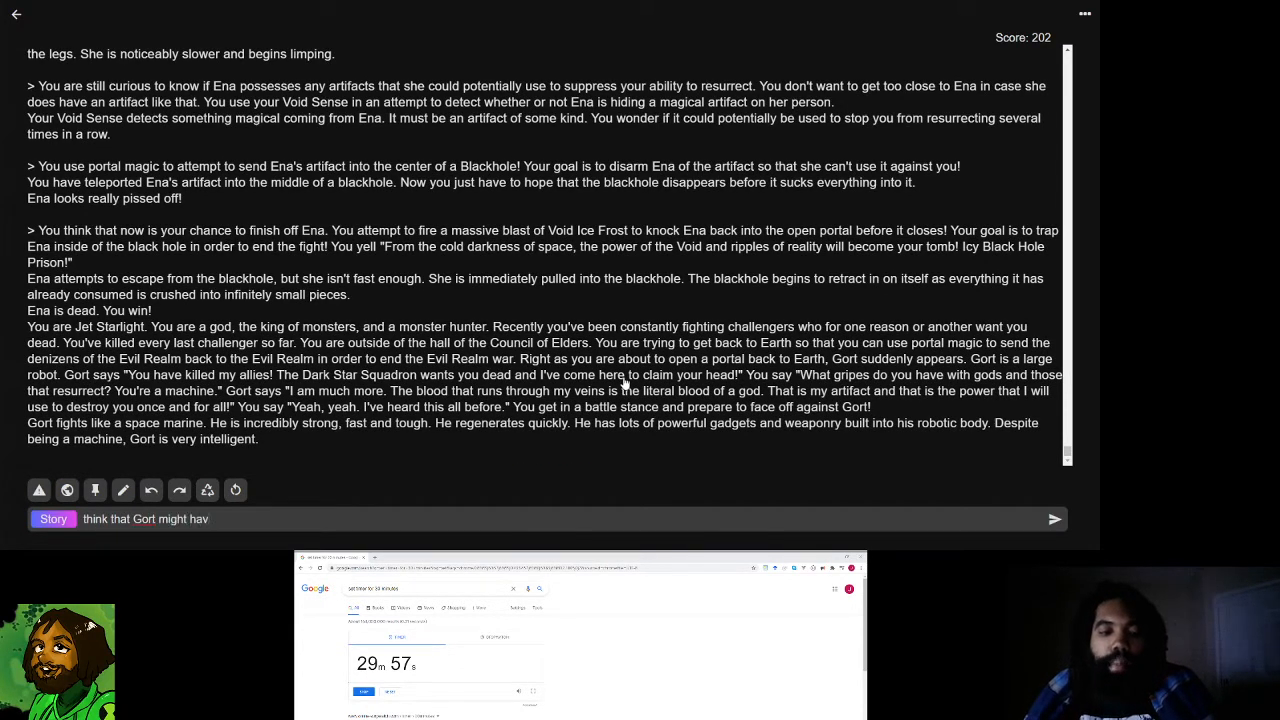
type("e once been a")
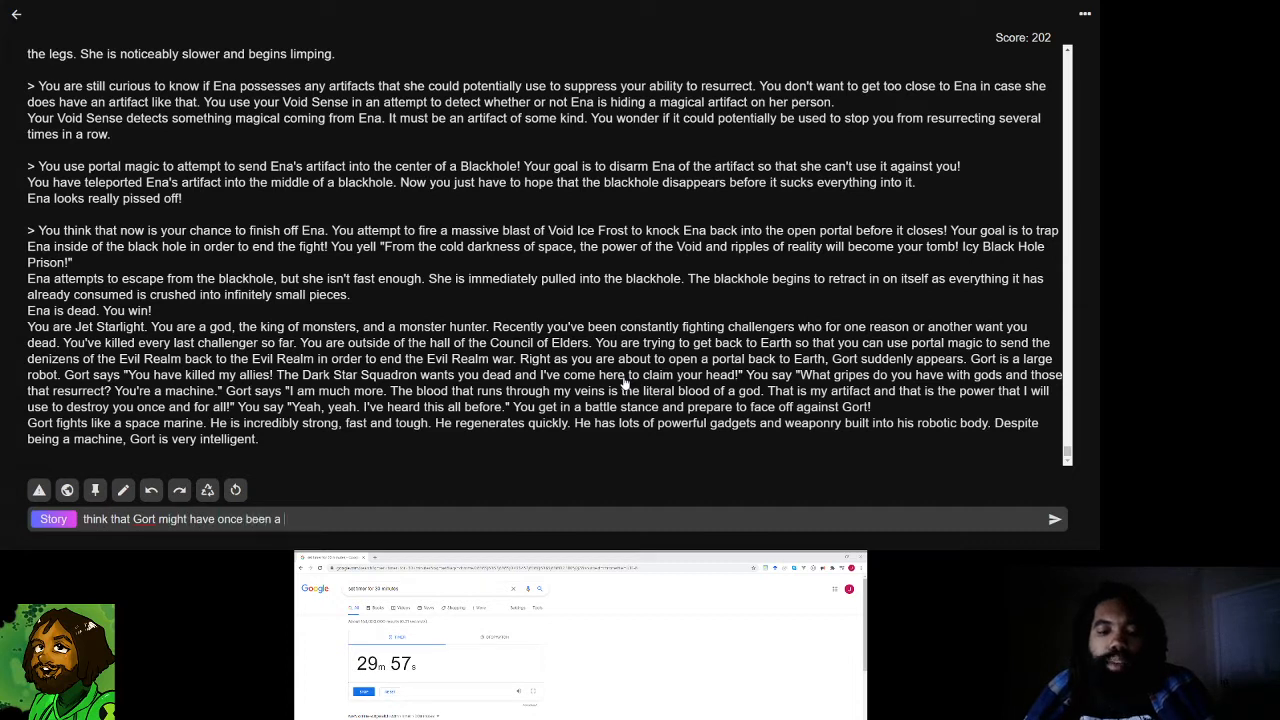
type("Space Marin")
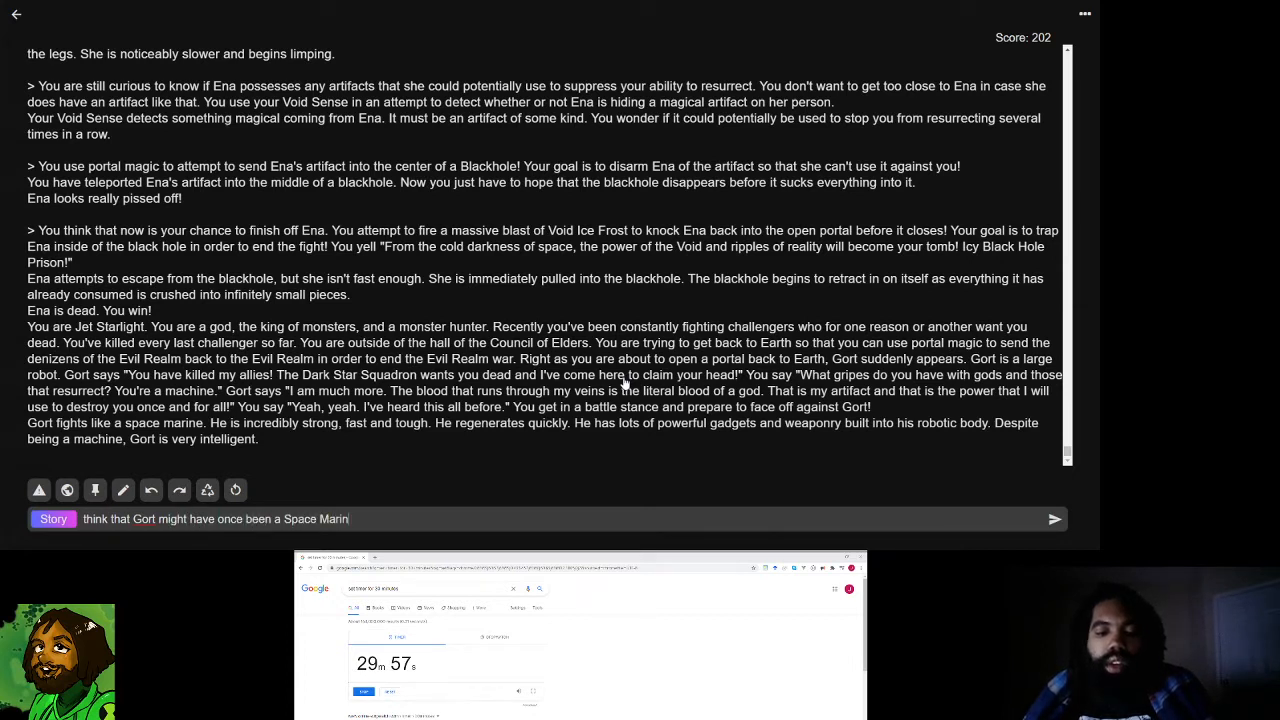
type("or at the very least")
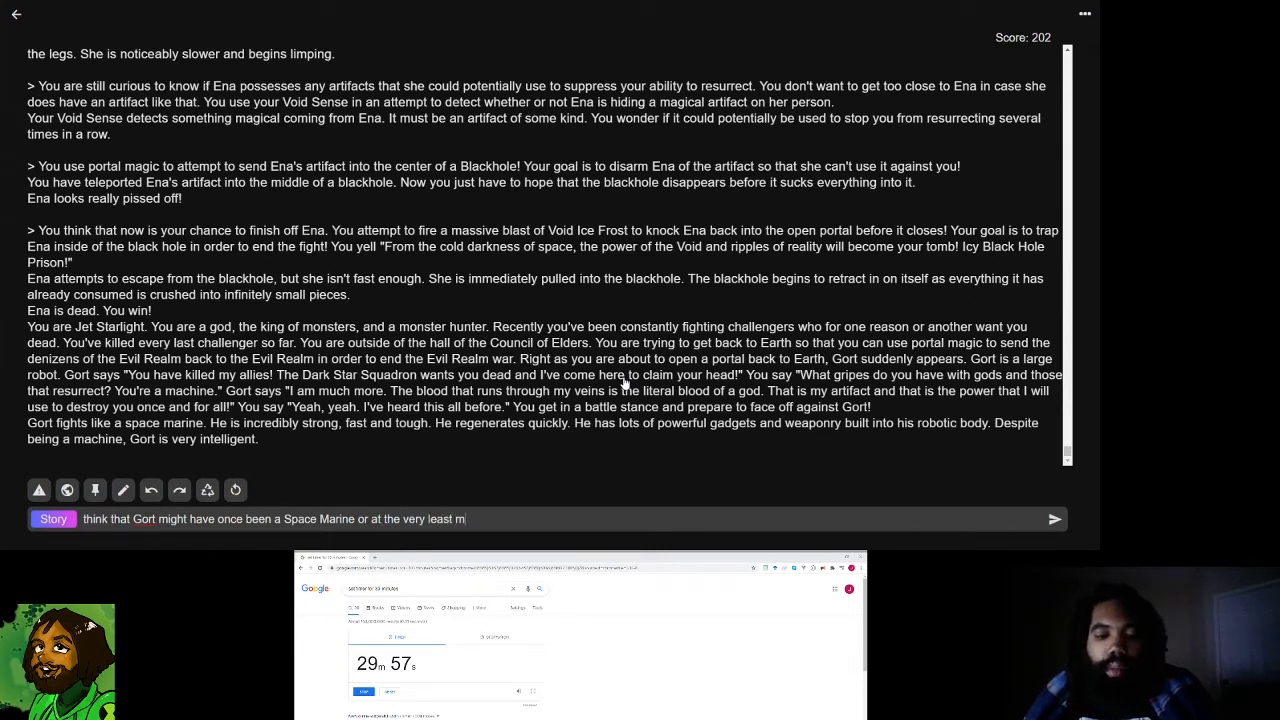
type("must have trained with")
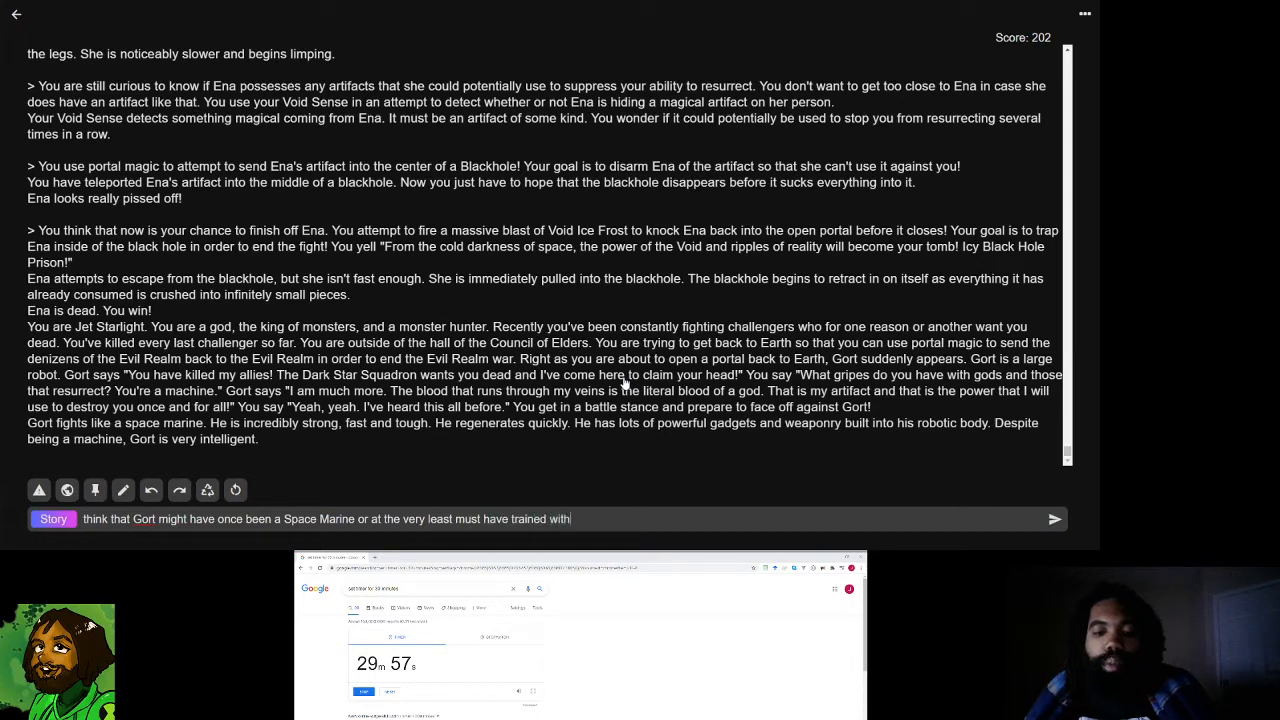
type("a Space Marine")
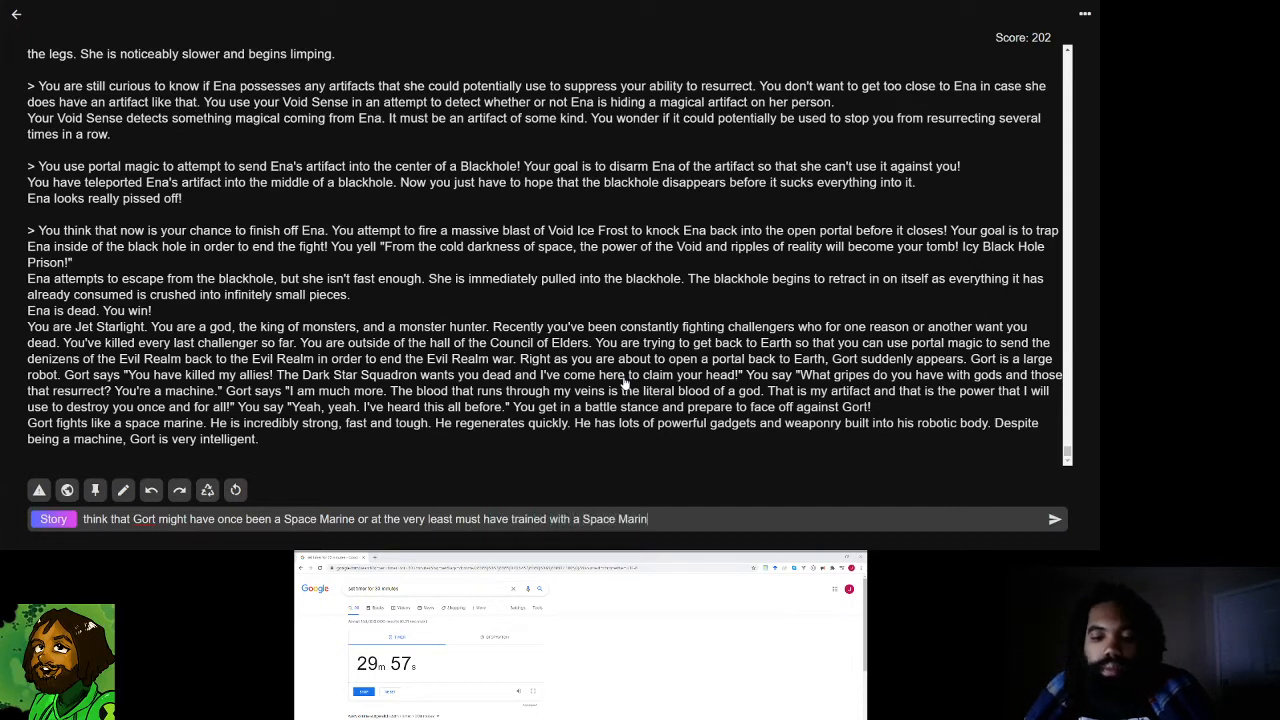
type("e.")
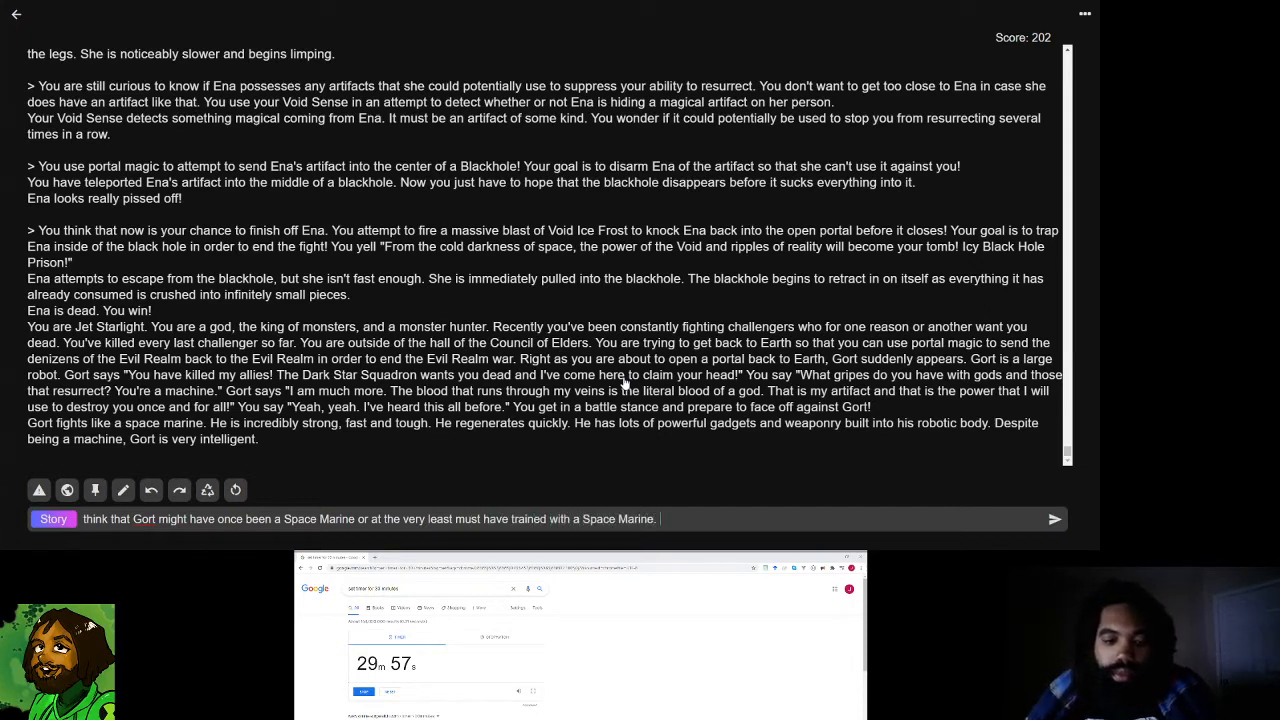
- Add that Gort mentioned he runs on god blood, explaining his skill
type("You are impressed by G")
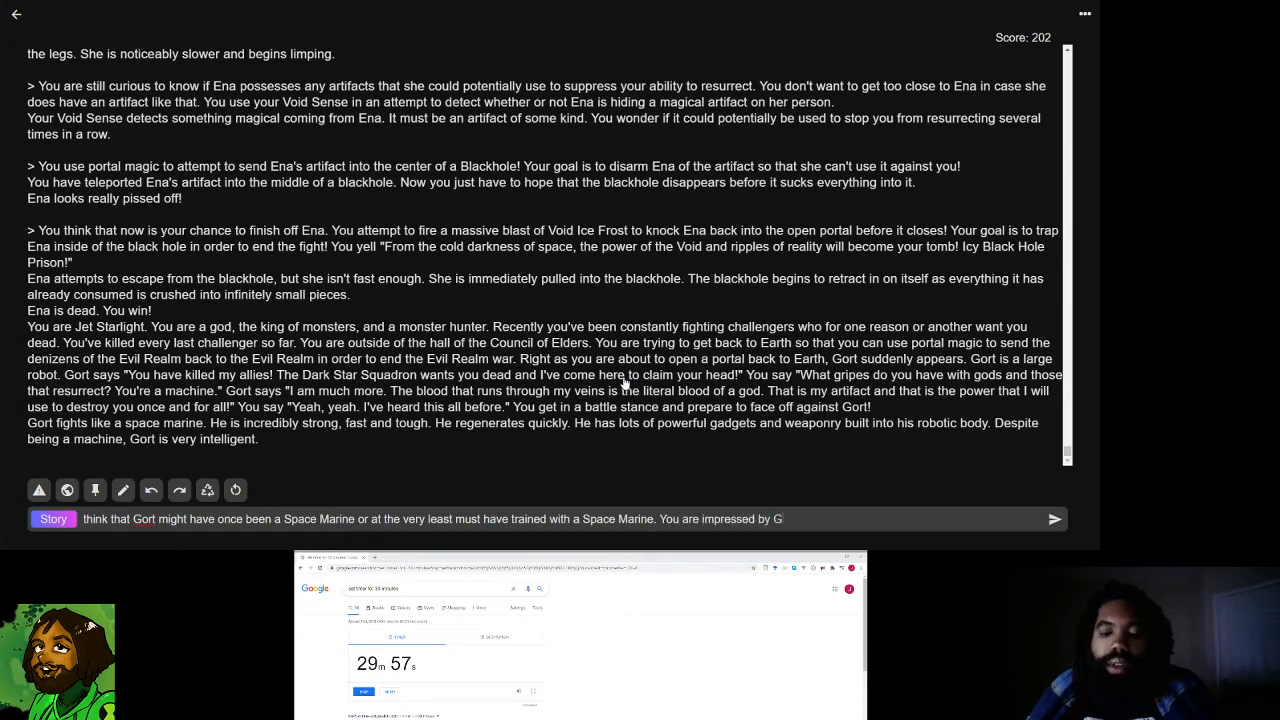
type("ort's skill but you know that you can easily")
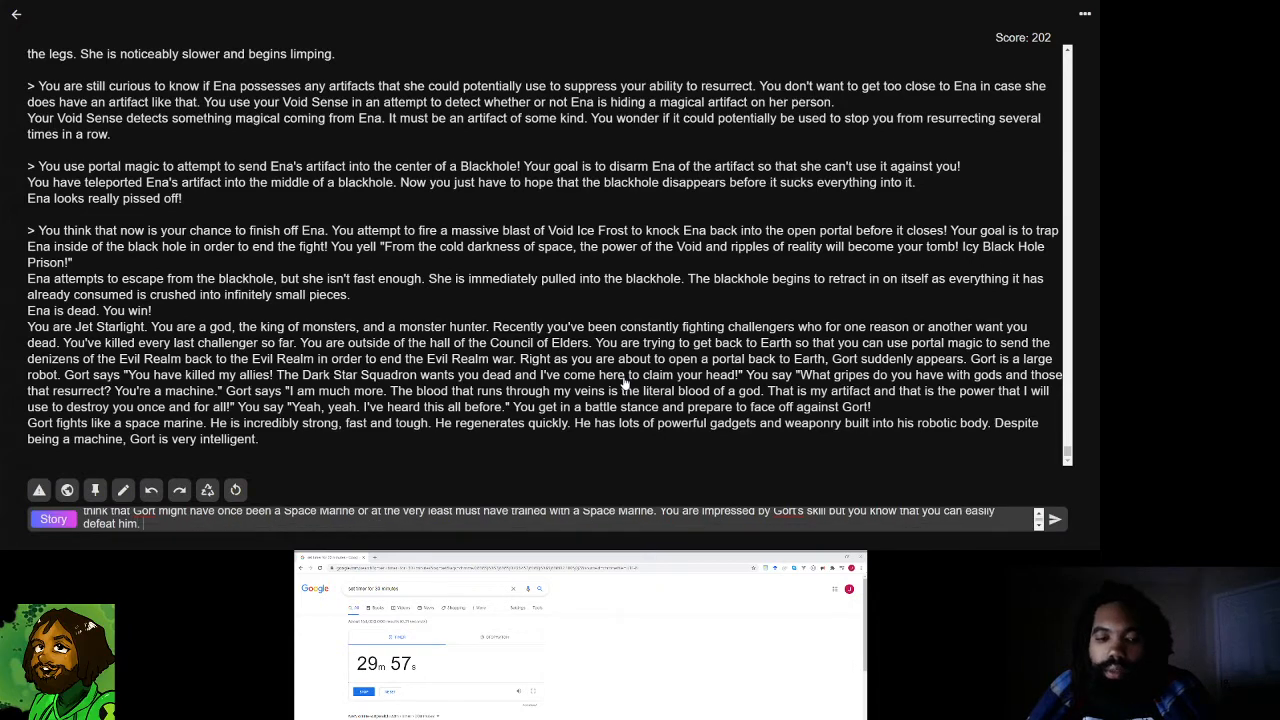
type("Gort")
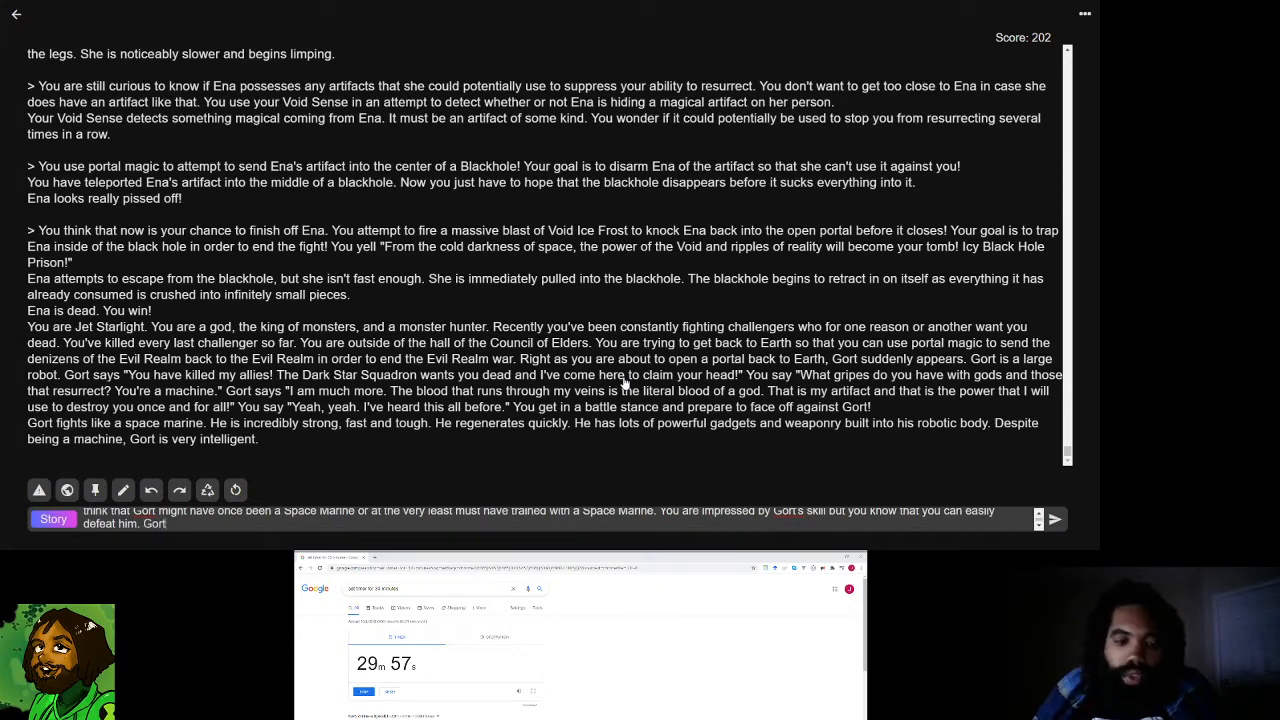
type("mentioned that")
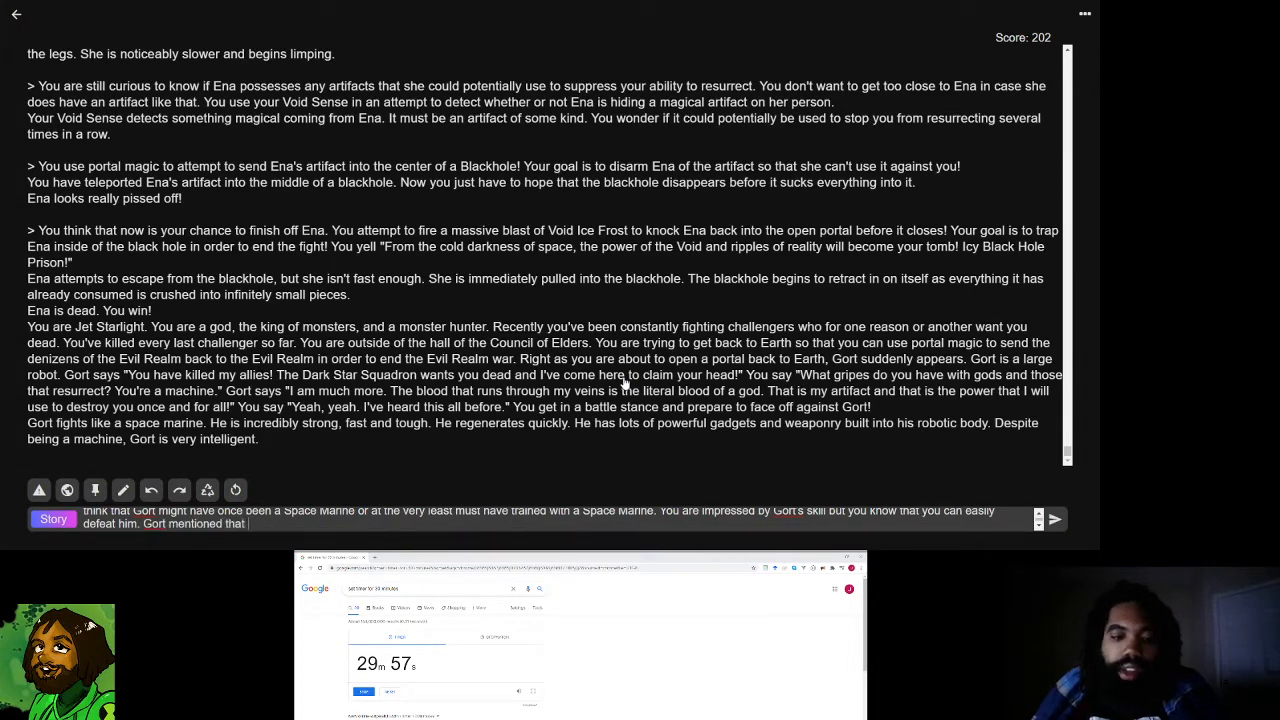
type("he runs on t")
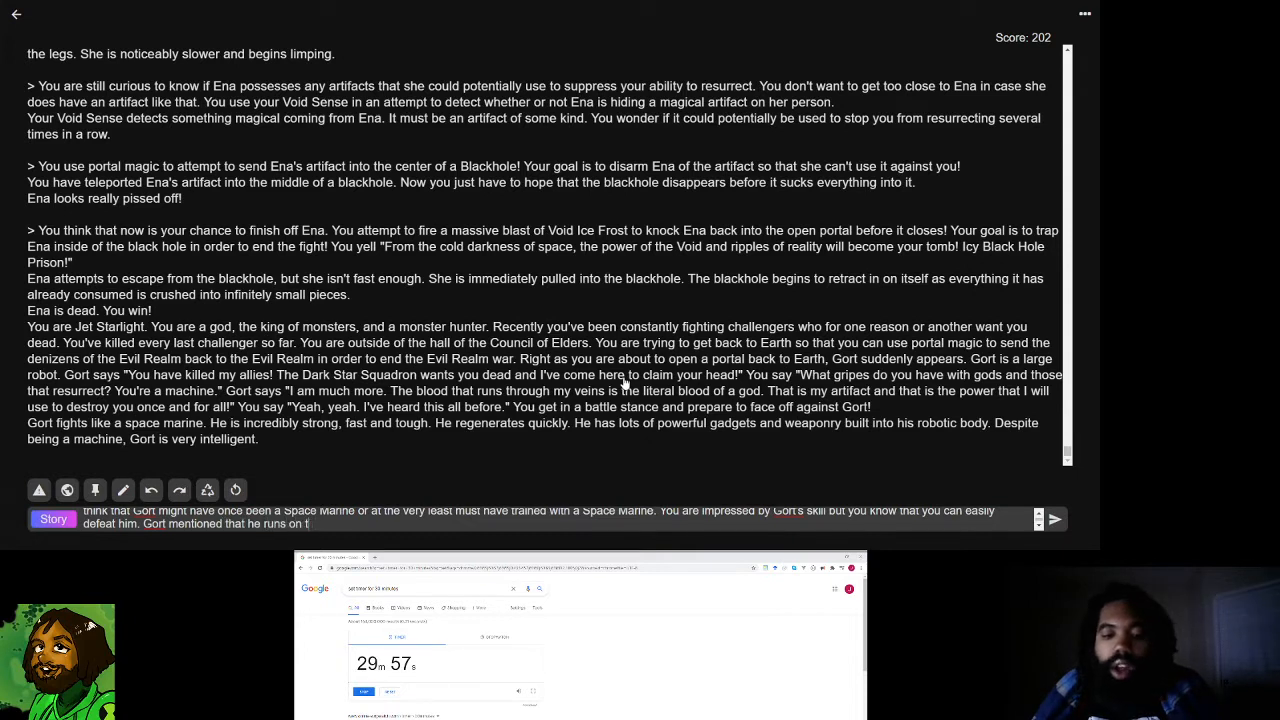
type("god blood,")
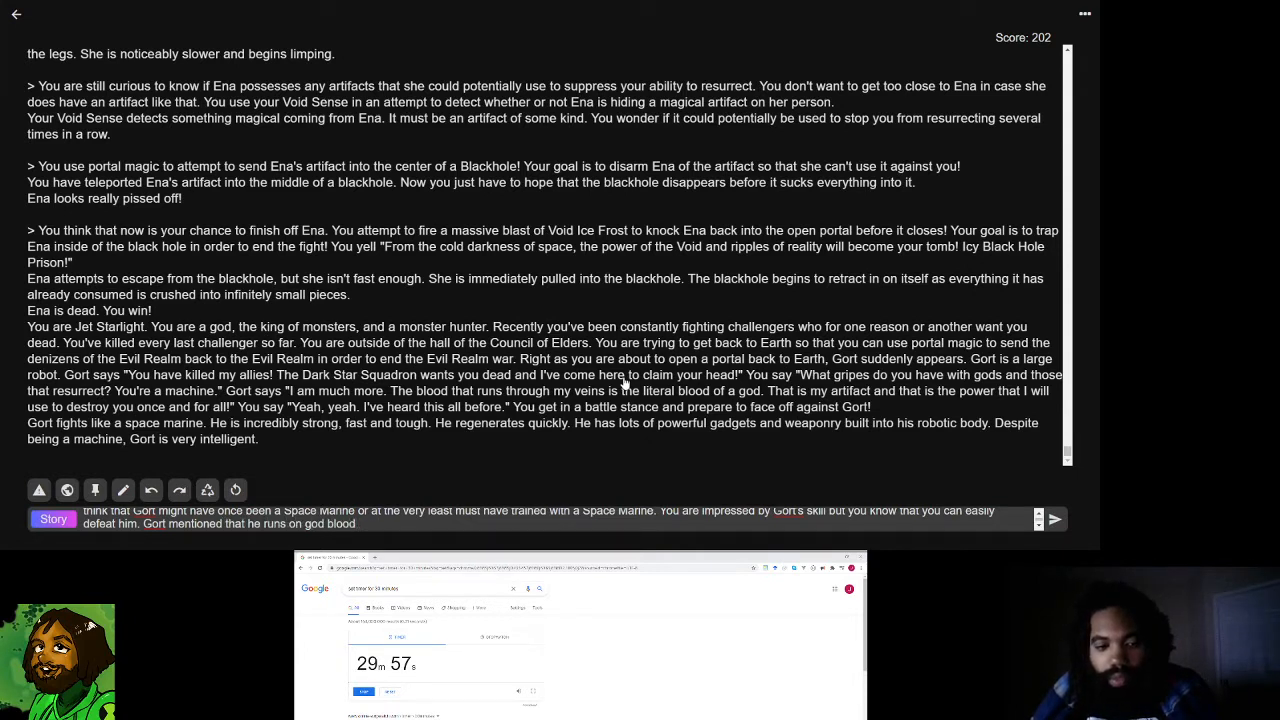
type(", meaning that he derives his power from a divine source.")
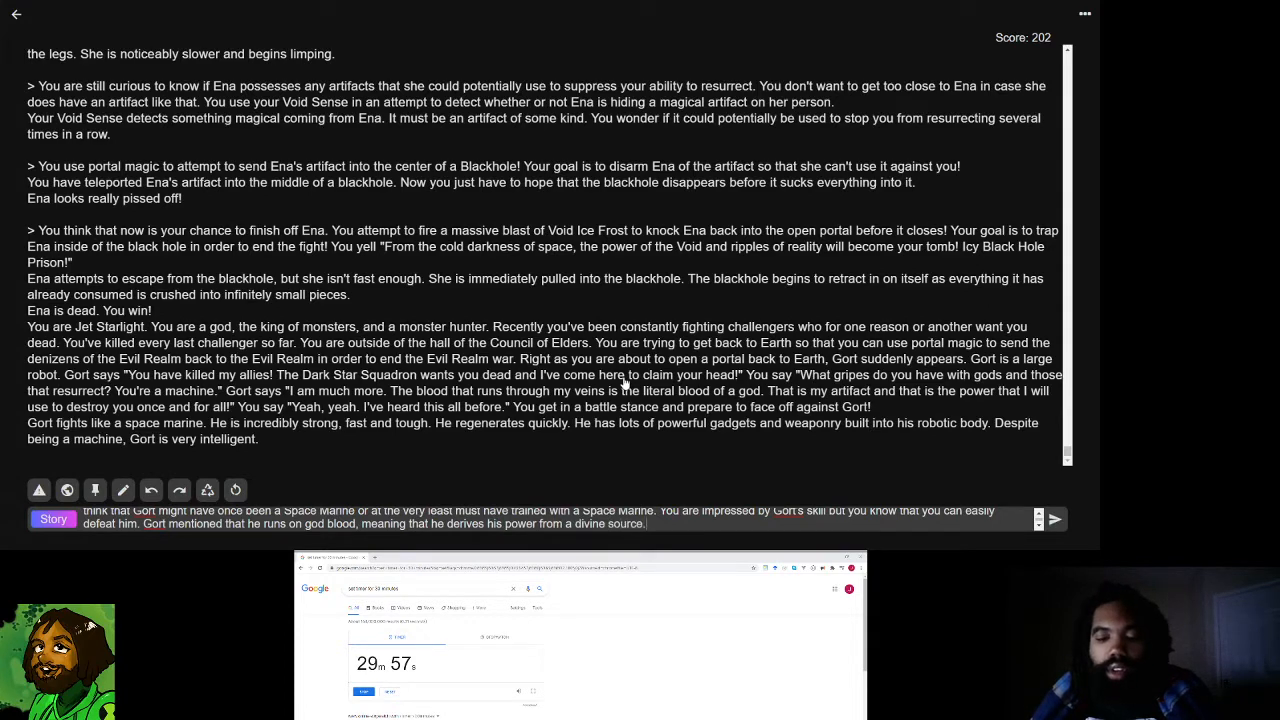
- Write the Do action reasoning about god blood and bursting the water out of Gort's blood
type("You imagine that if Gort is drained of his god blood that he will lose his")
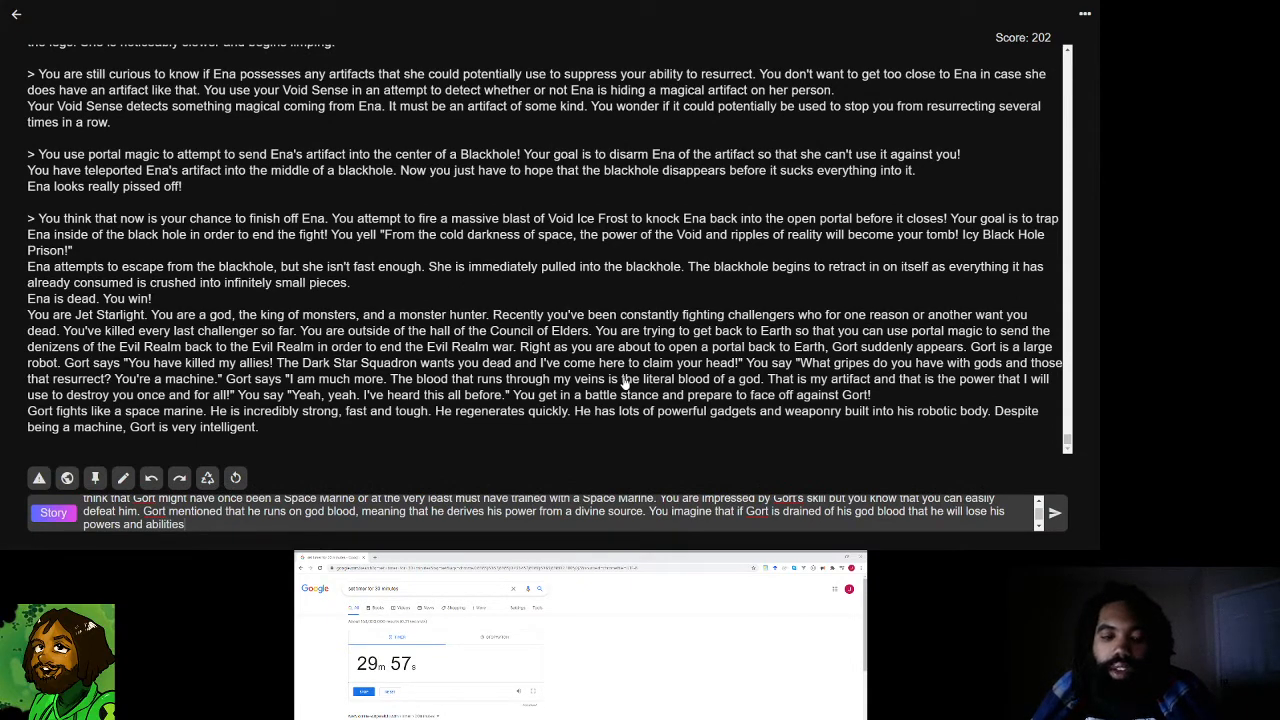
type("You k")
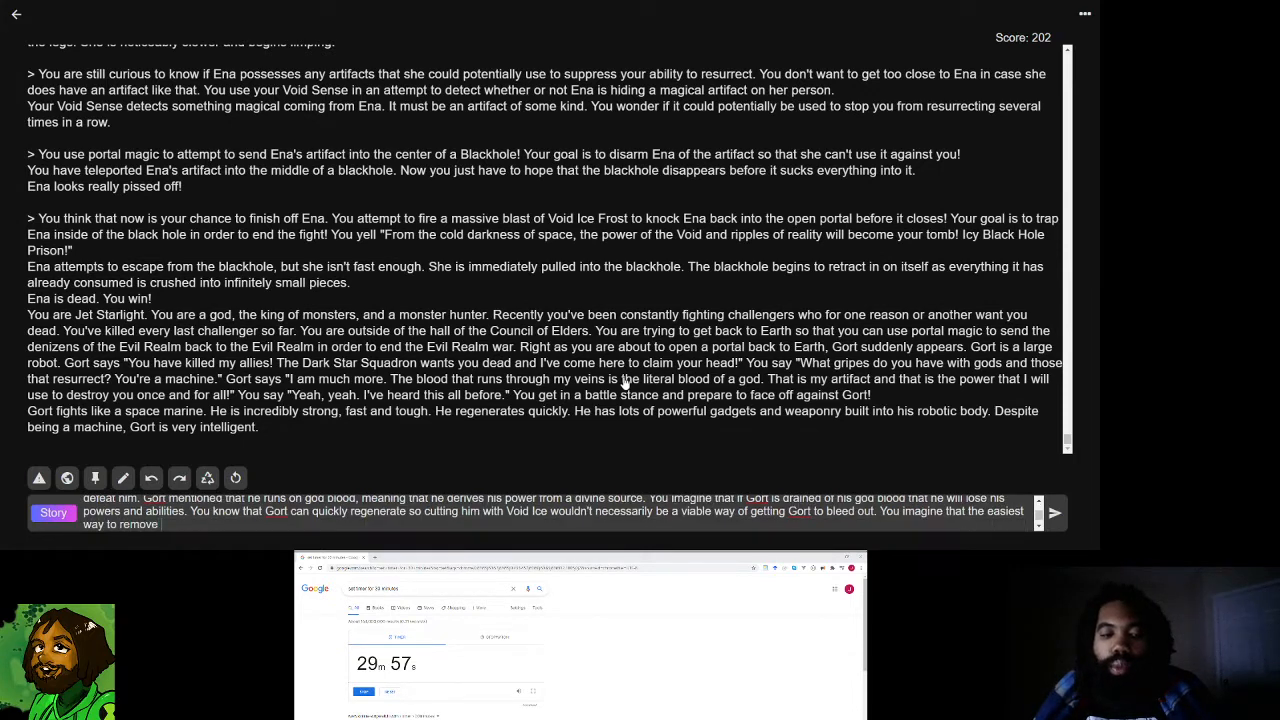
type("blood from Gor")
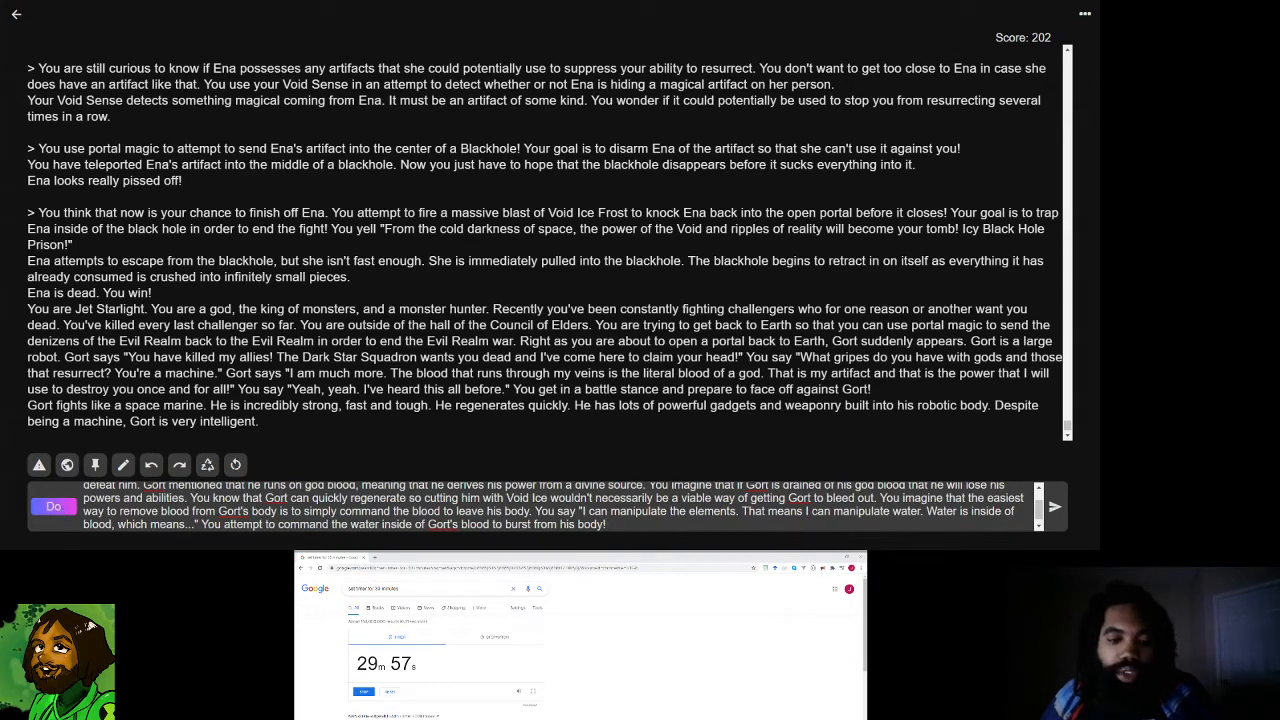
- Send the blood-water action and load the reply where Gort burns himself with his flamer
left_click(1055, 506)
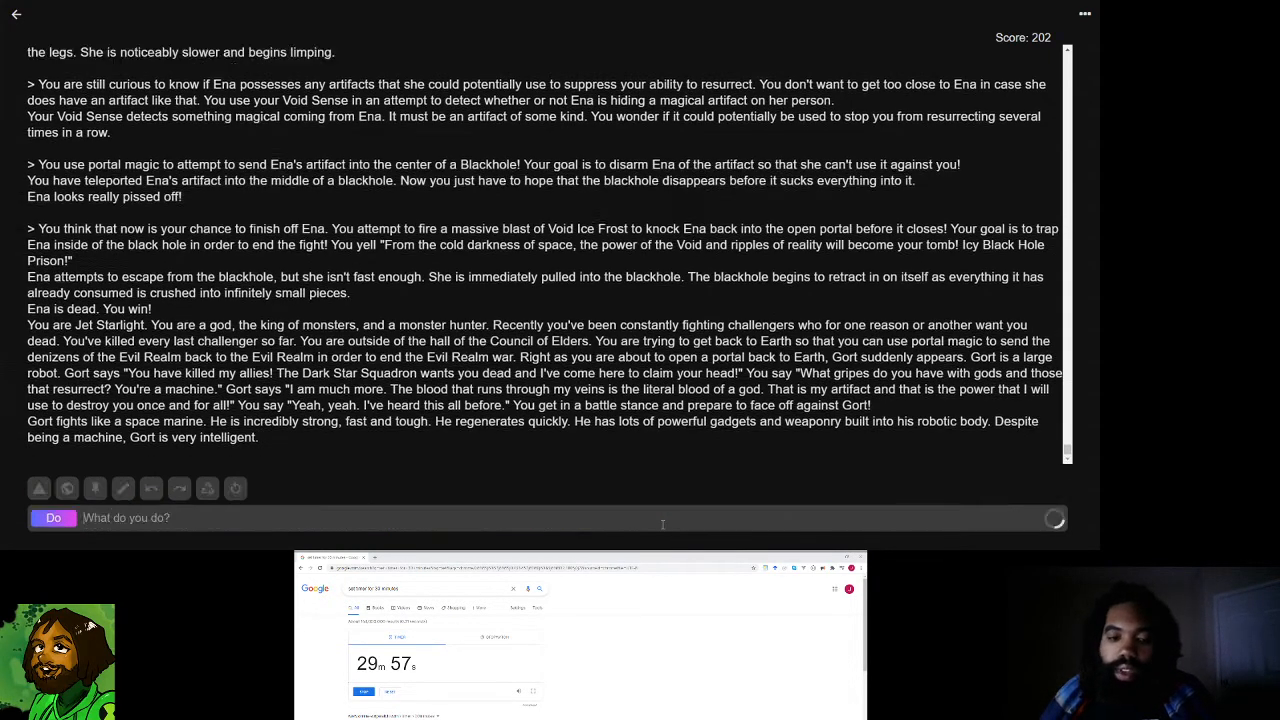
scroll("down", 3)
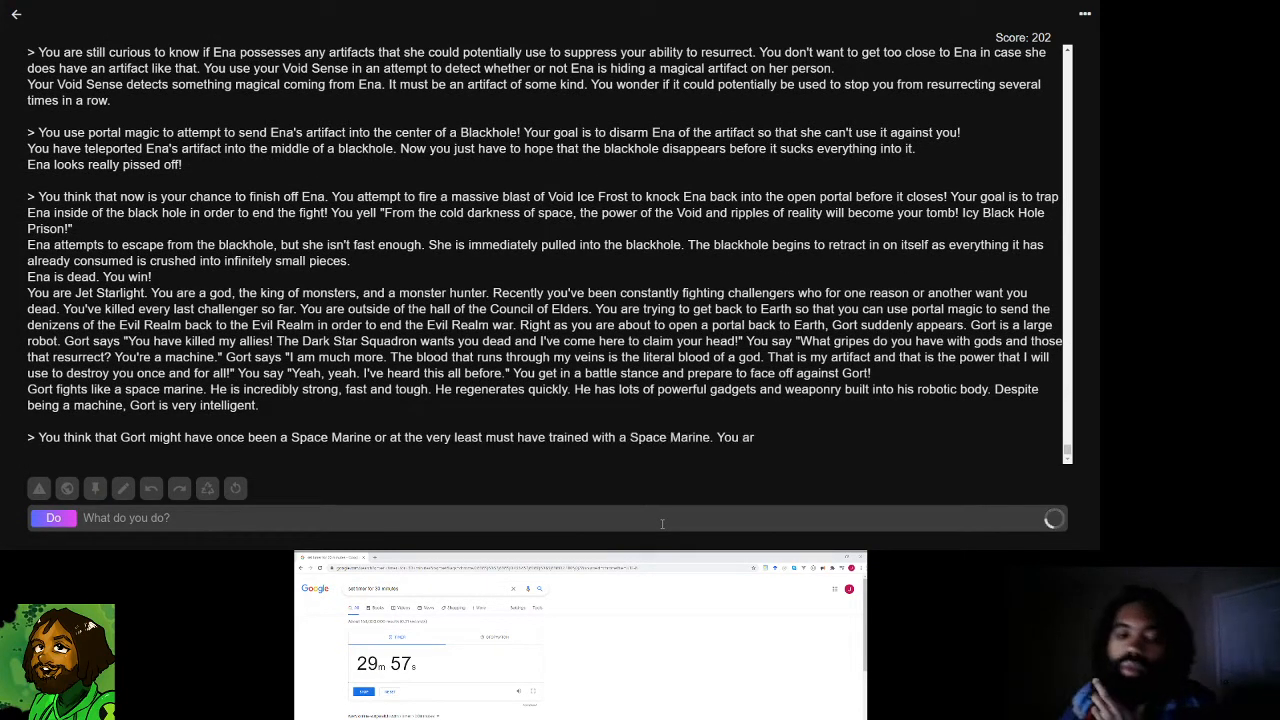
scroll("down", 3)
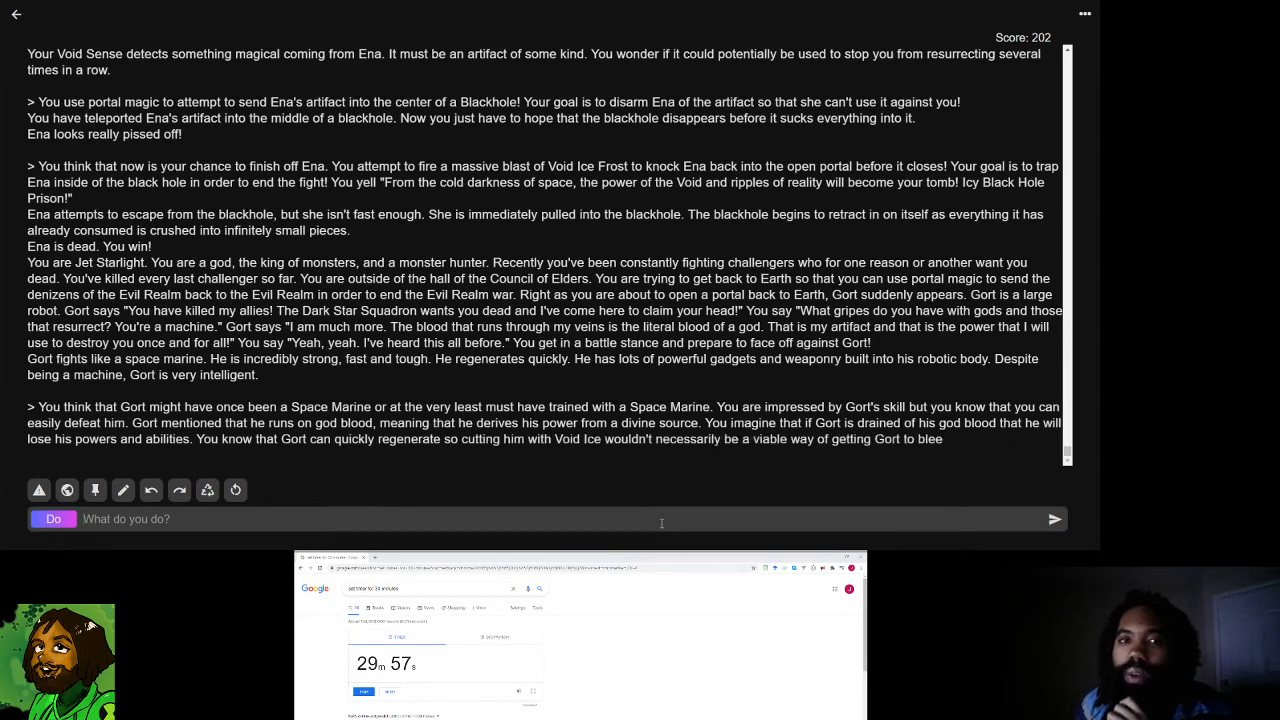
left_click(1054, 518)
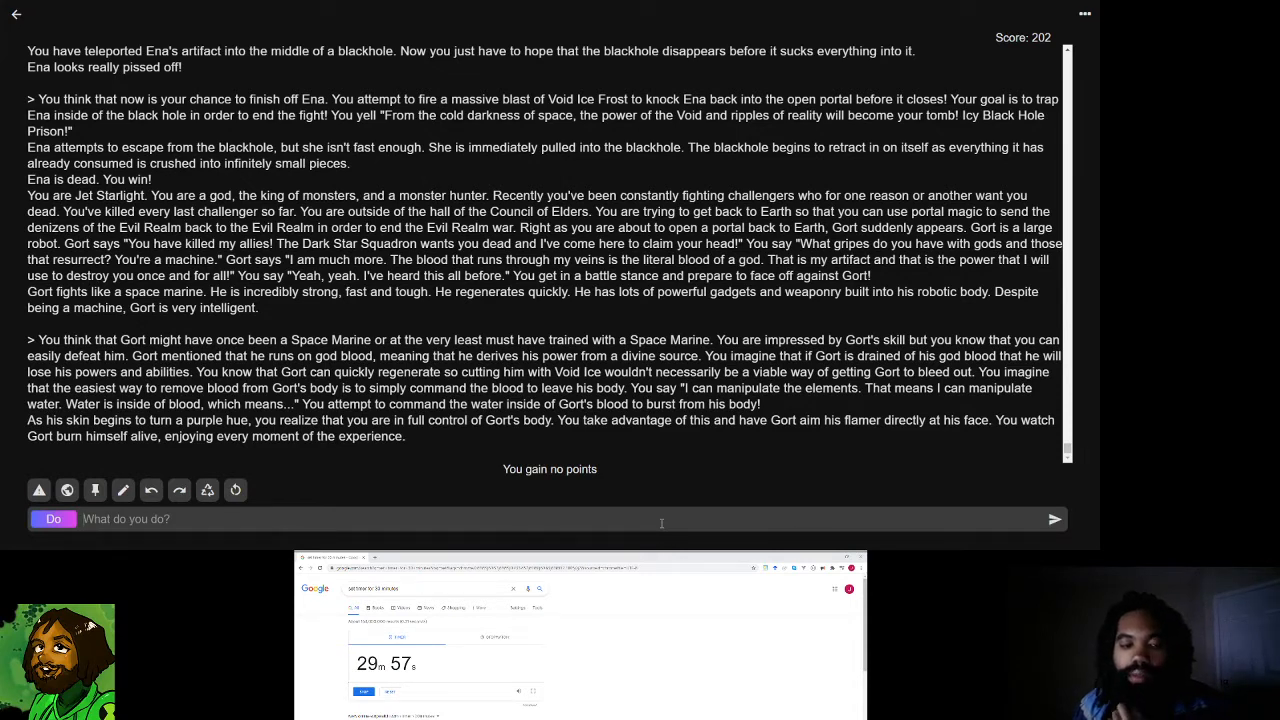
- Write that making Gort burn himself isn't enough, since he easily regenerates
type("know that ma")
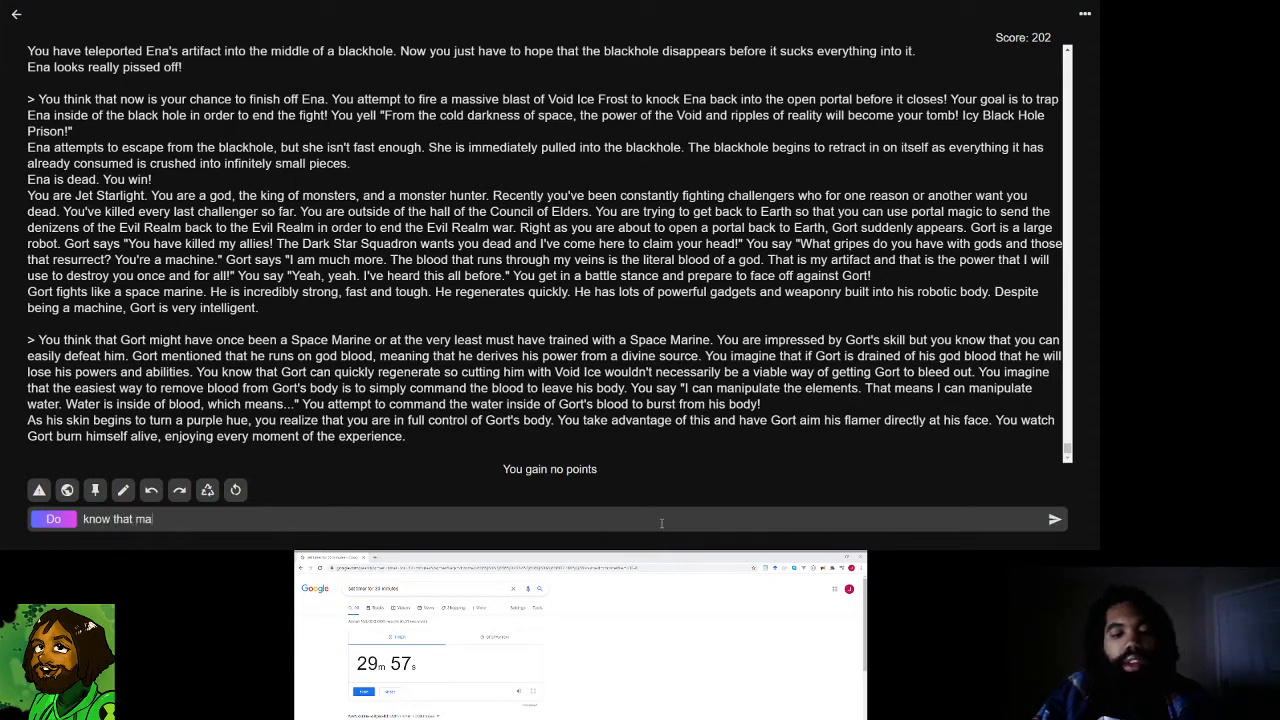
type("hi")
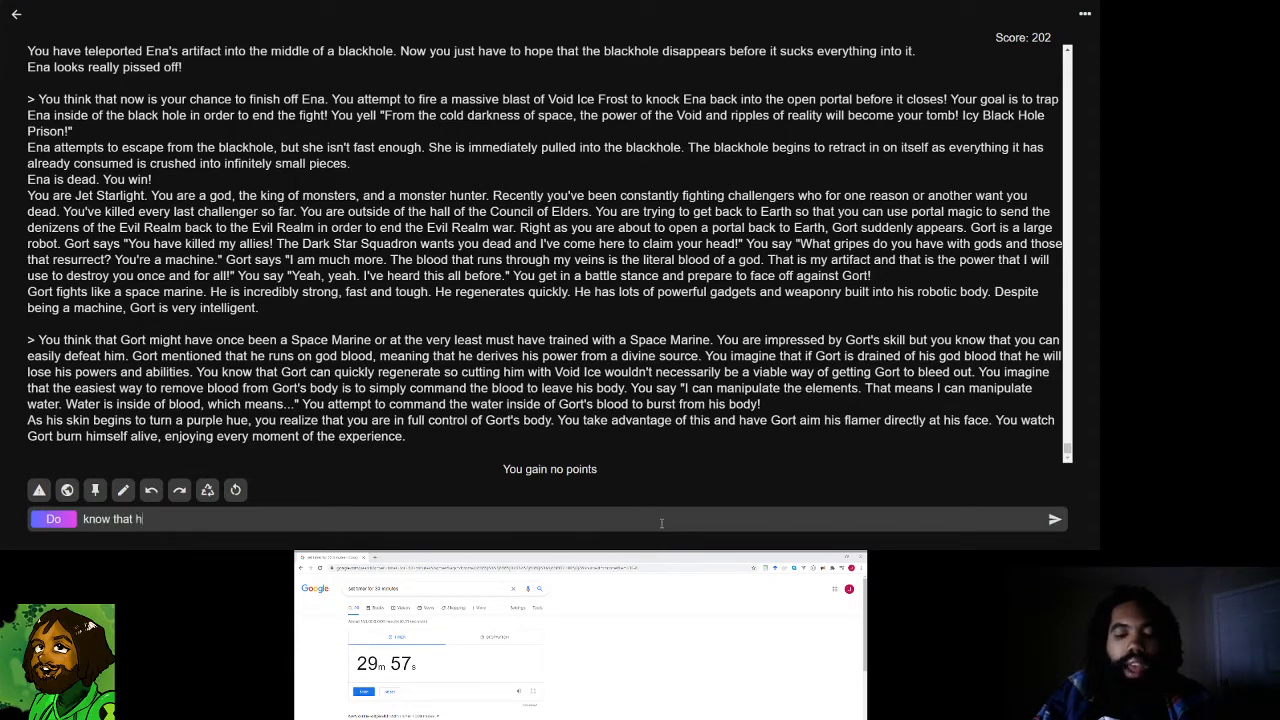
type("aving him")
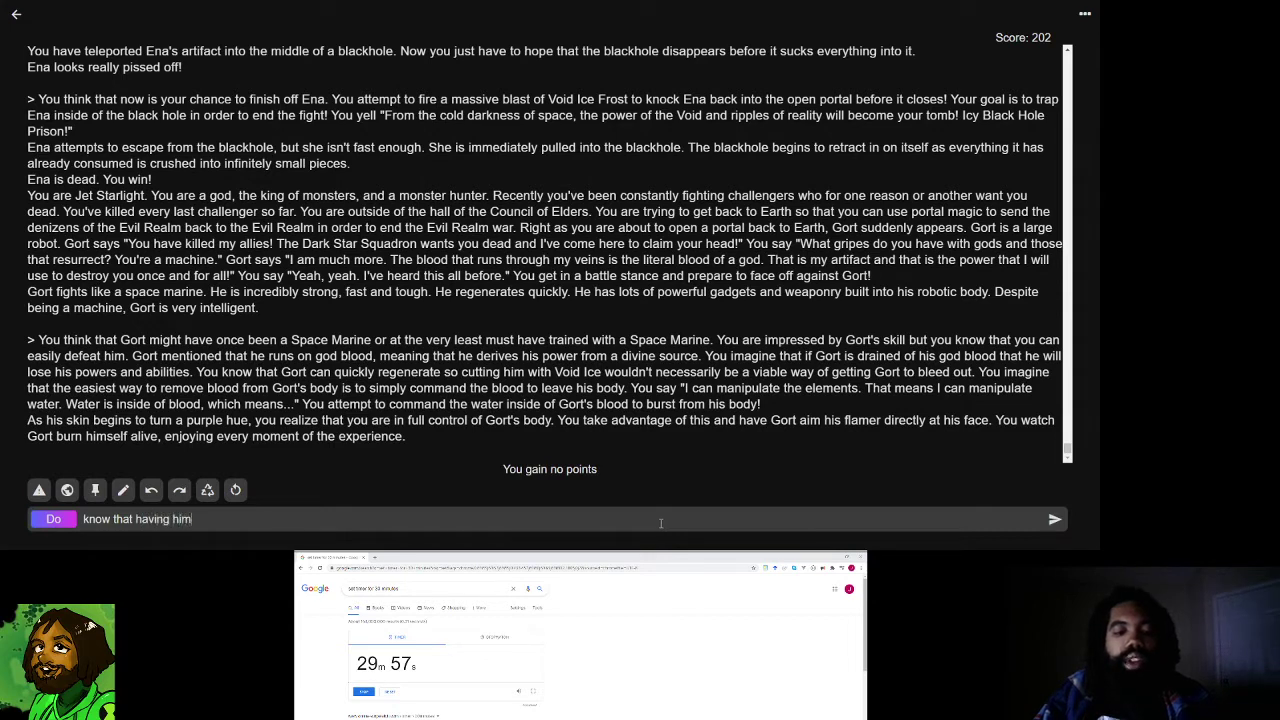
type("burn himse")
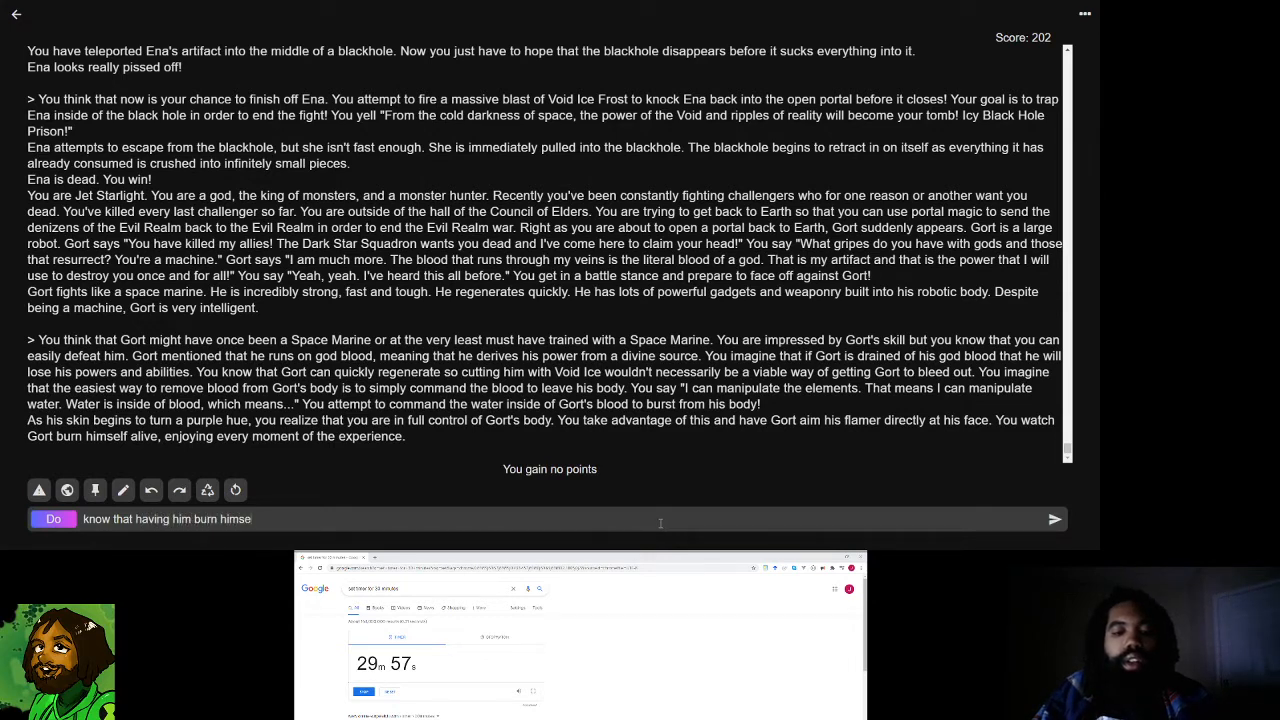
type("lf is not enough. G")
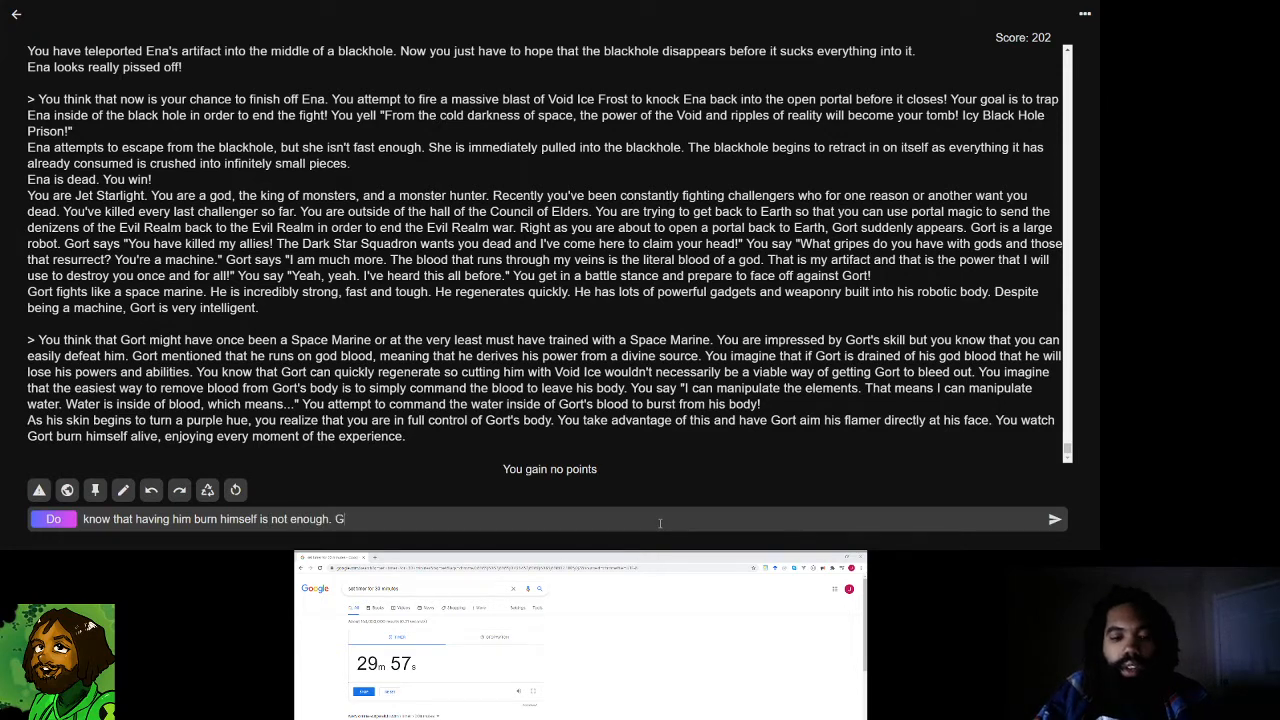
type("ort can e")
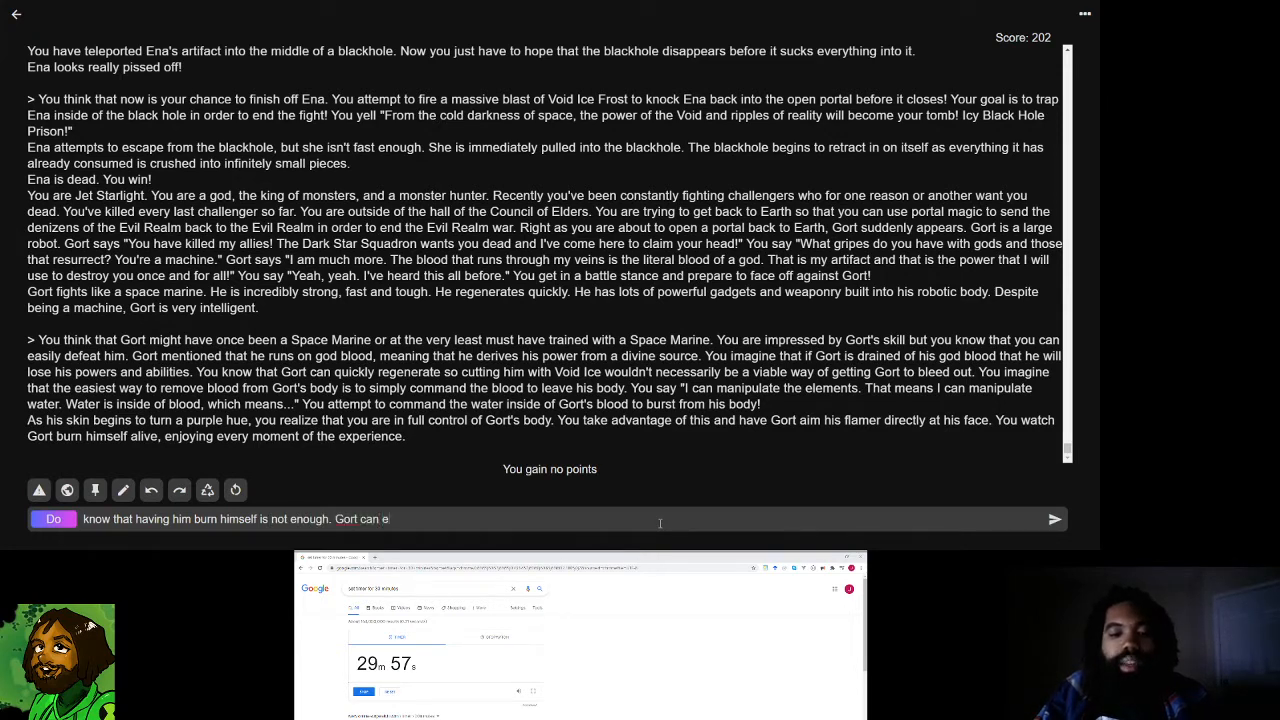
type("asily regenerate from any simple burns. You need to")
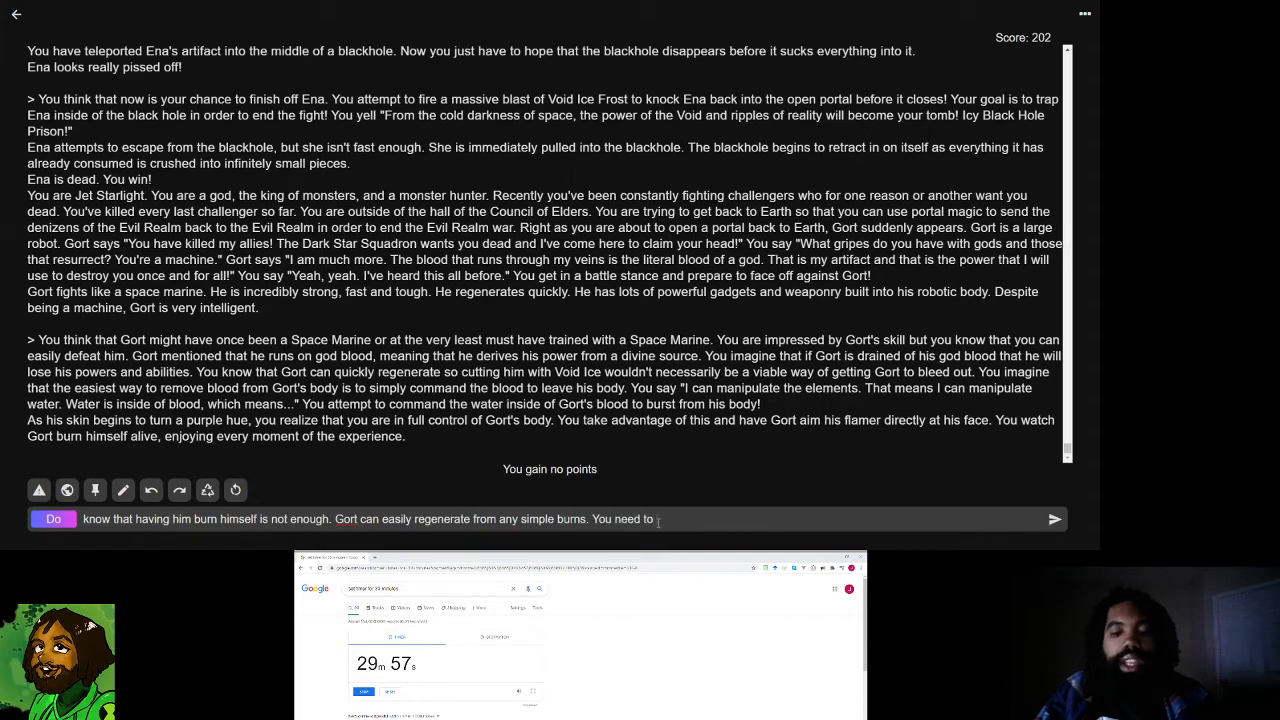
type("force his blood out of")
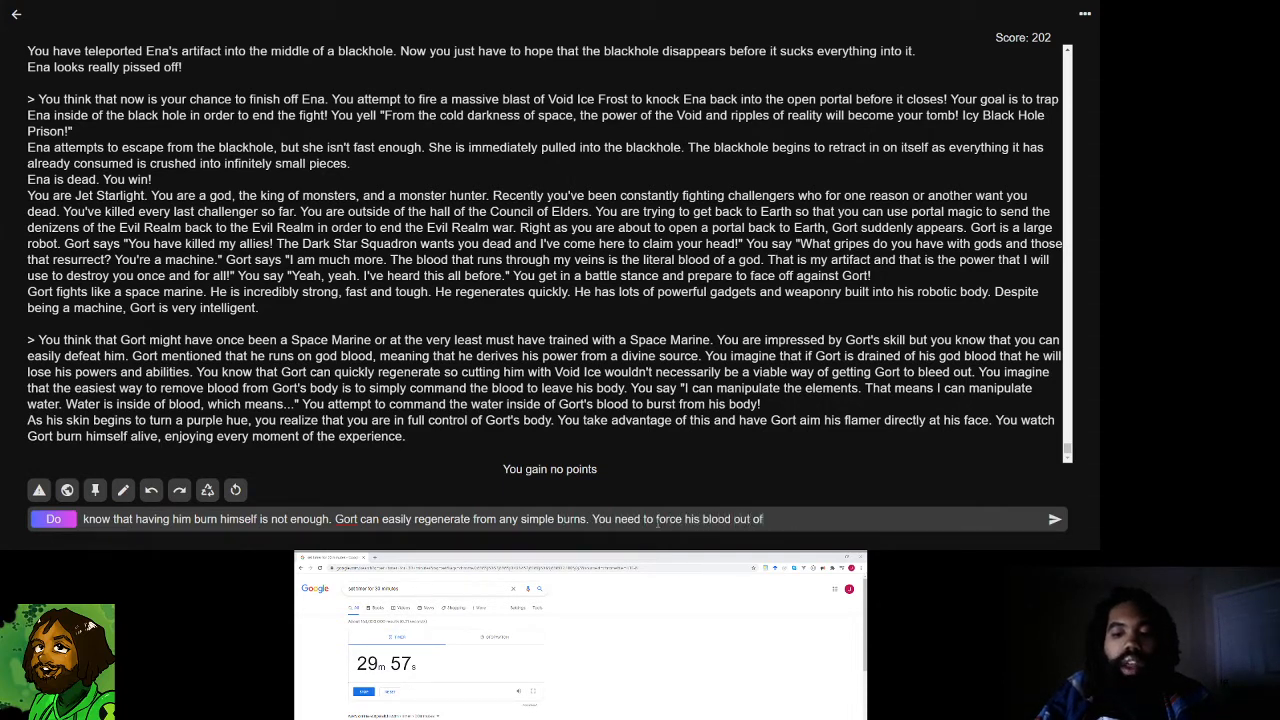
type("his body")
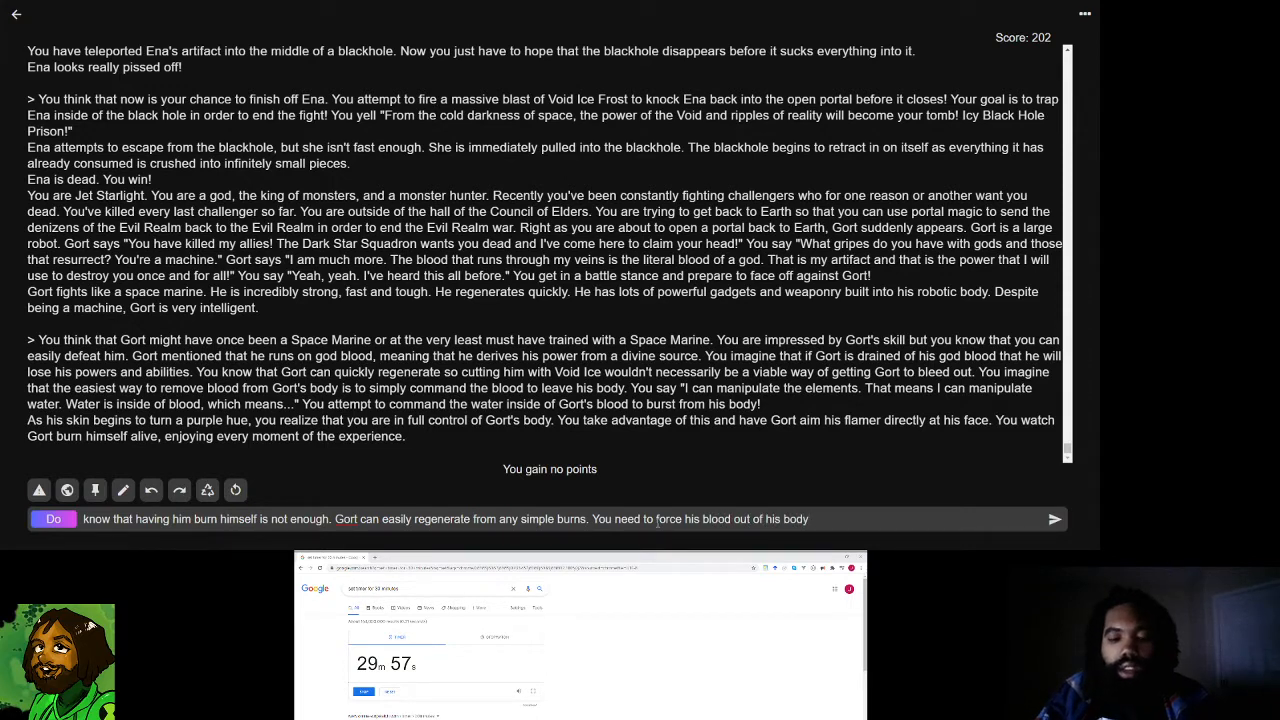
- Command Gort's blood vessels to expand and pop before he can react
type("You")
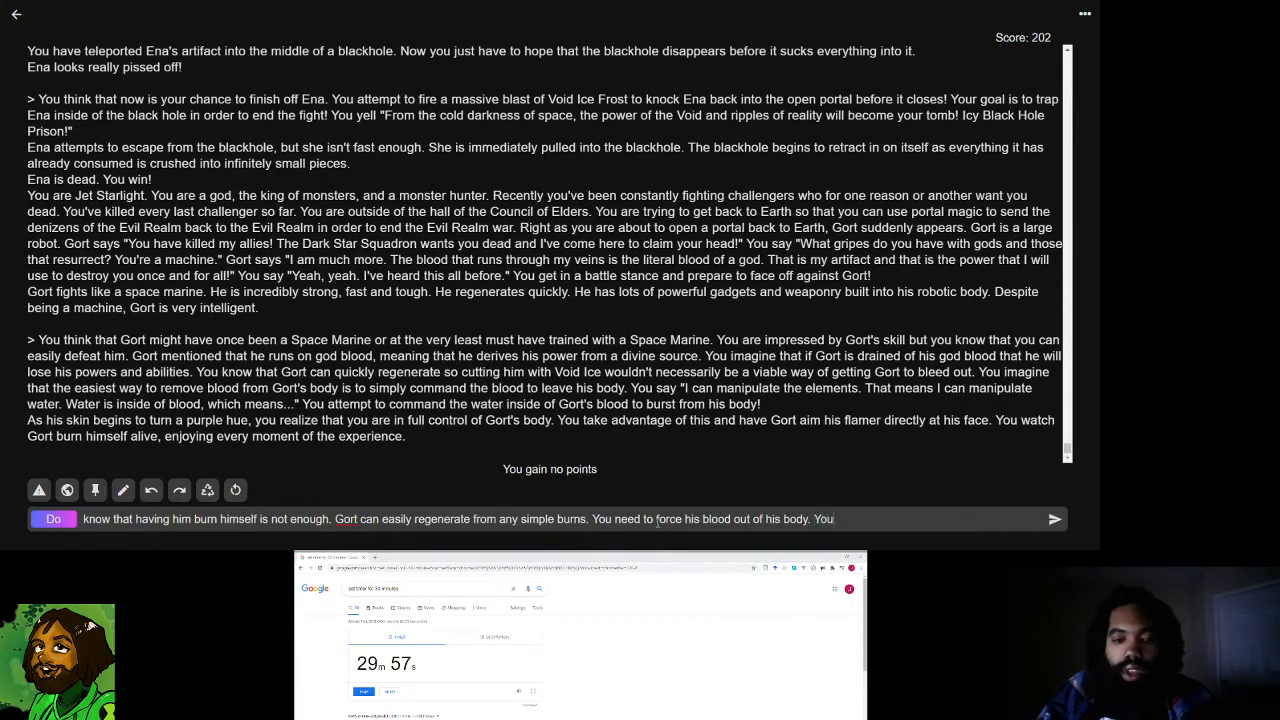
type("command the water inside of Gort's blood vessels to")
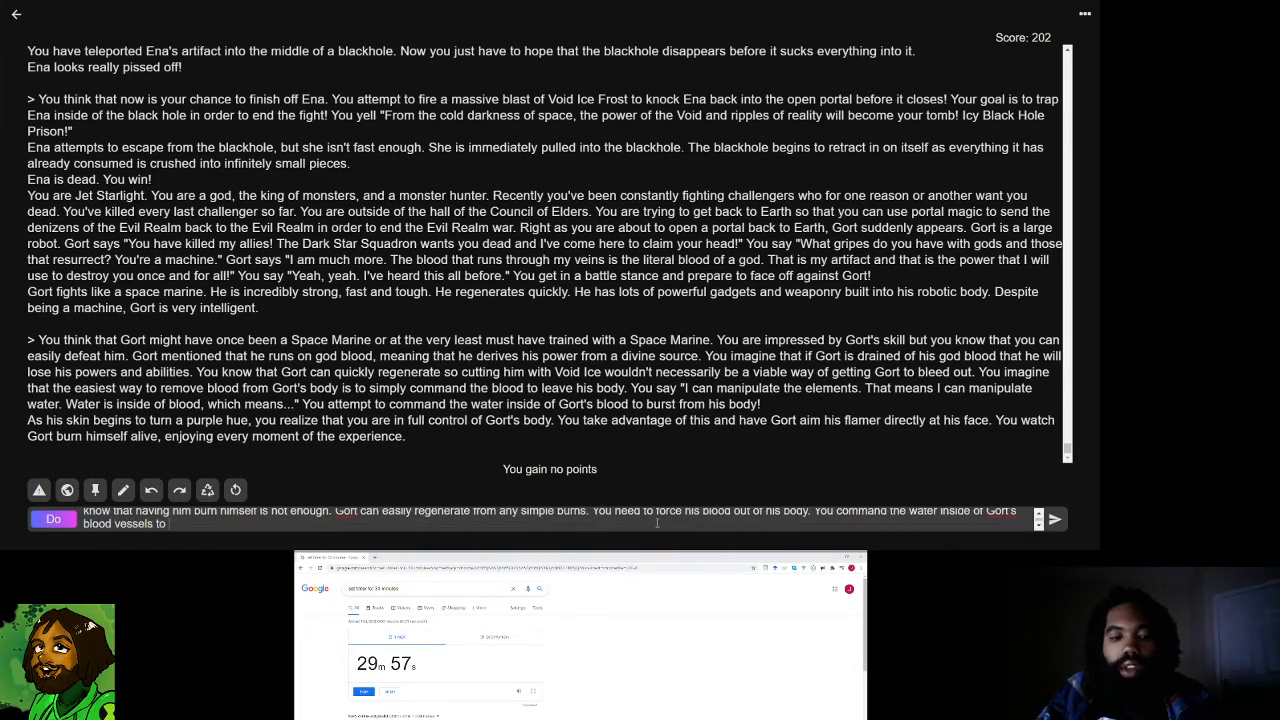
type("pop!")
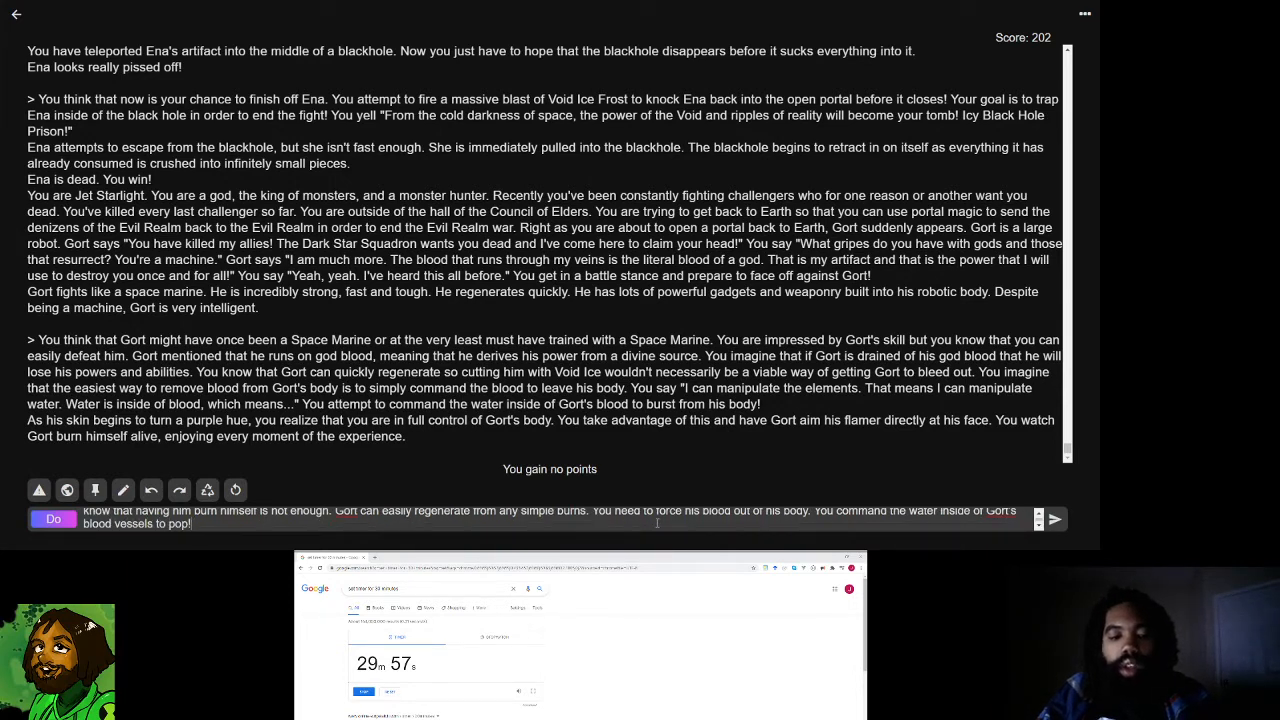
type("expand and explode! You hope that you can incapac")
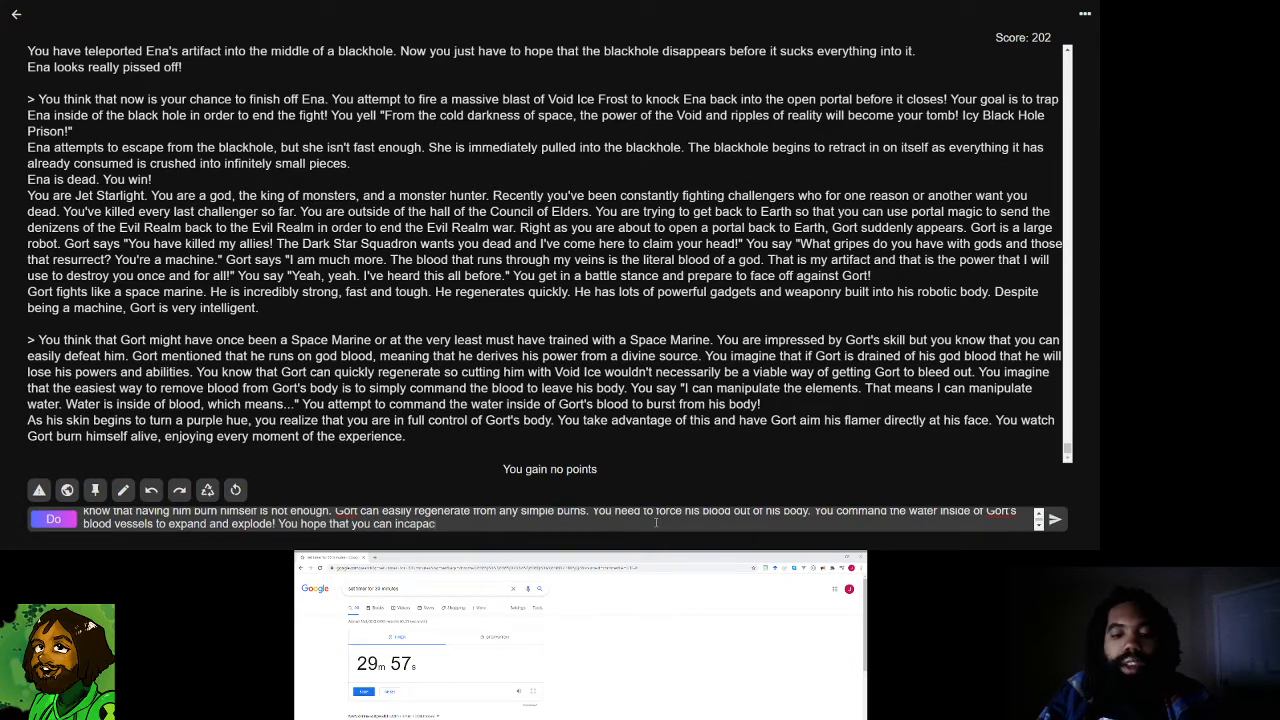
type("Gort")
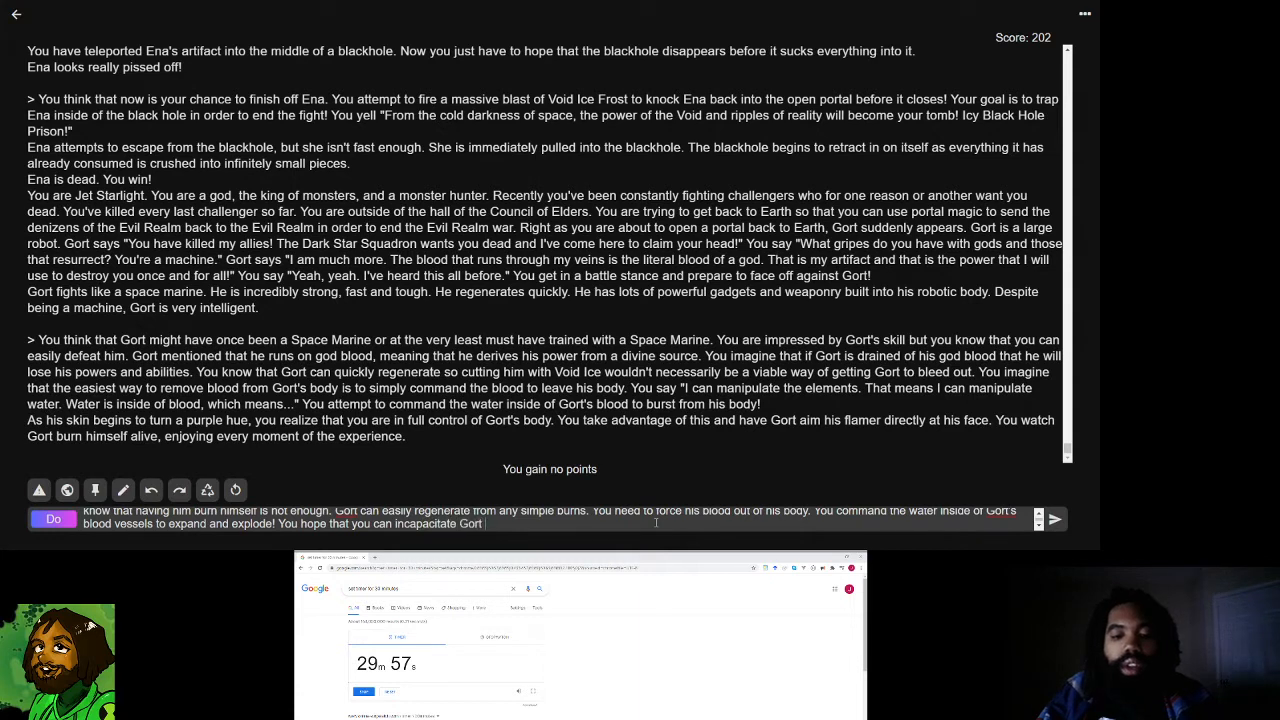
type("before")
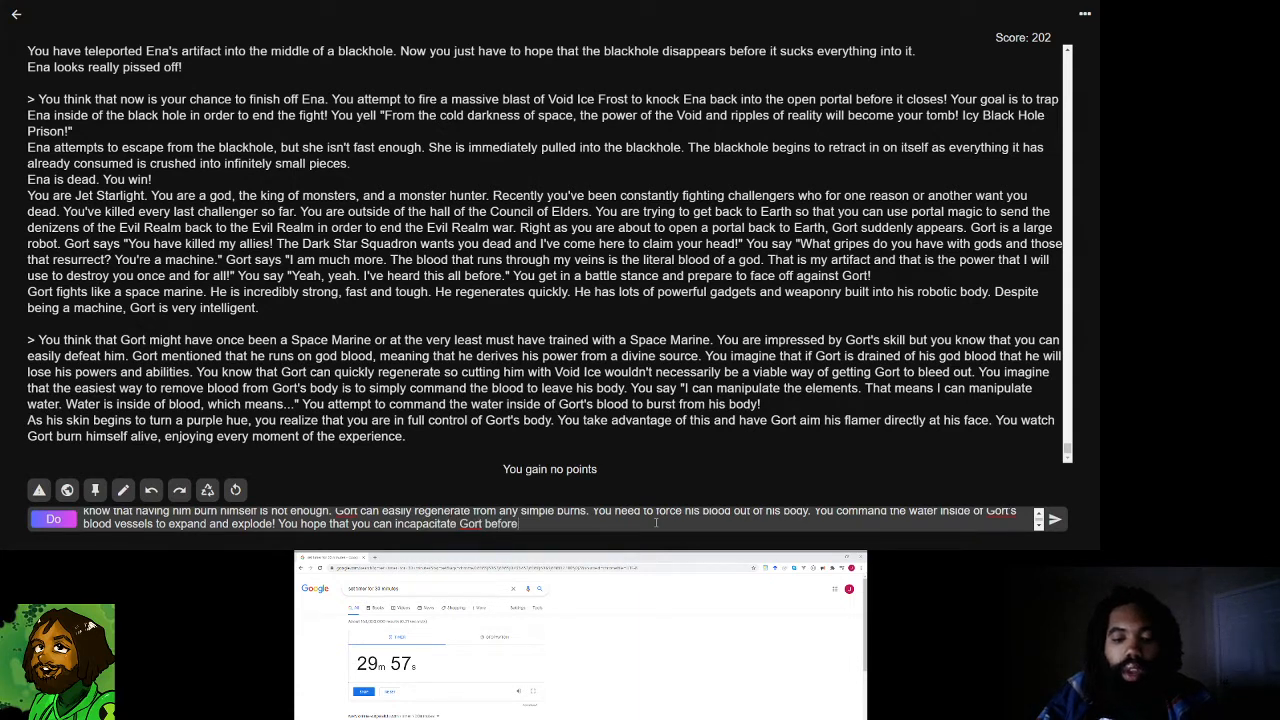
type("he can use his intelligence and fighting ability to get the upper hand.")
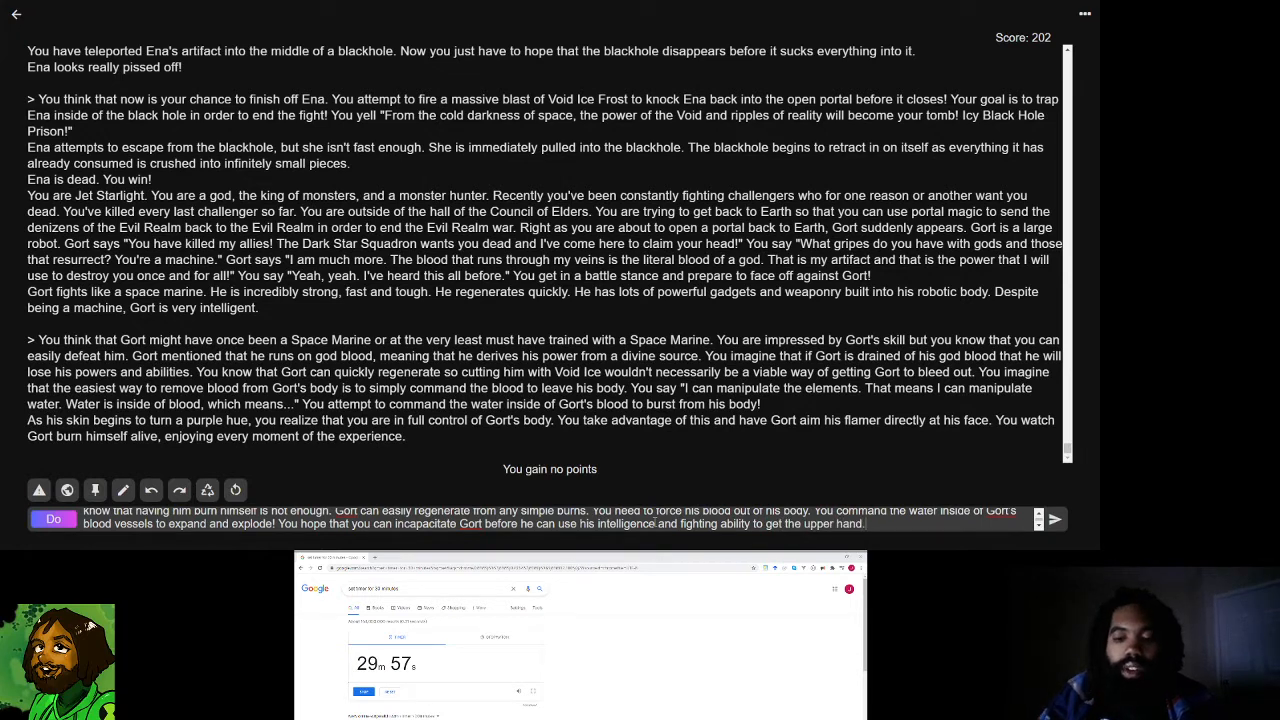
- Send the blood-vessel attack and get Gort's screaming reply
left_click(1053, 518)
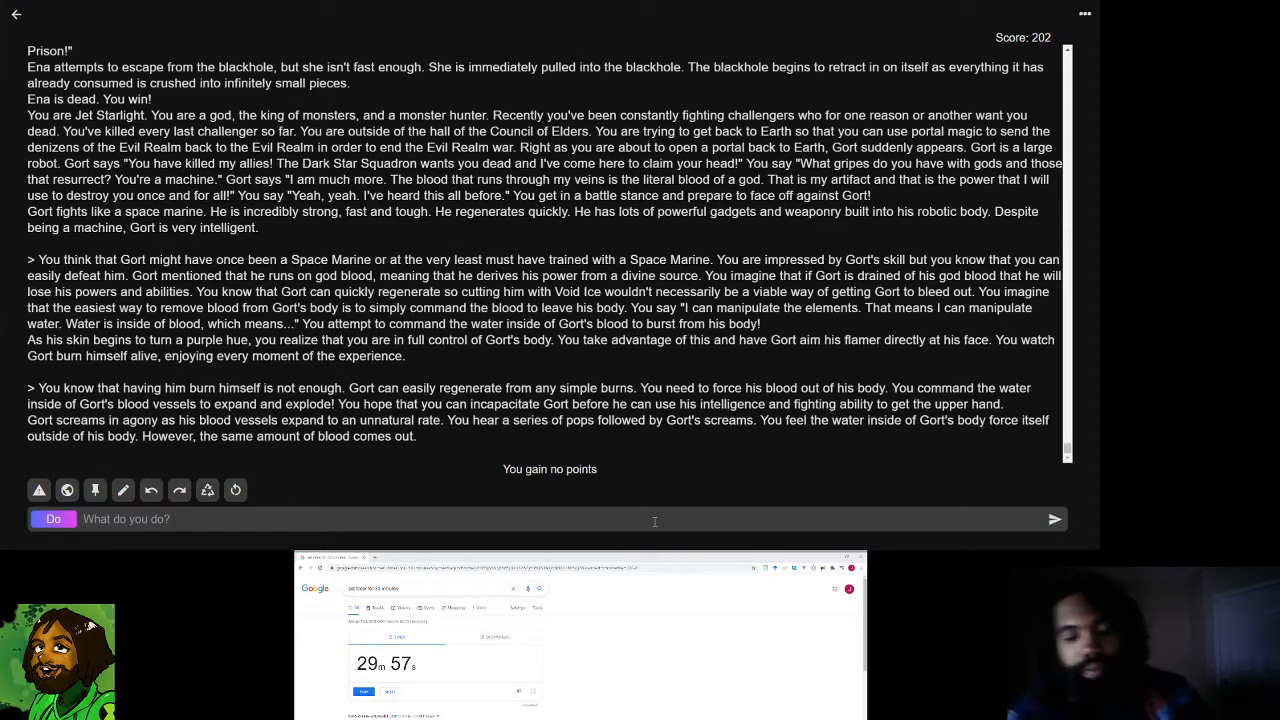
- Type Jet's say taunt mocking the robot Gort for bleeding to death
type("say \"")
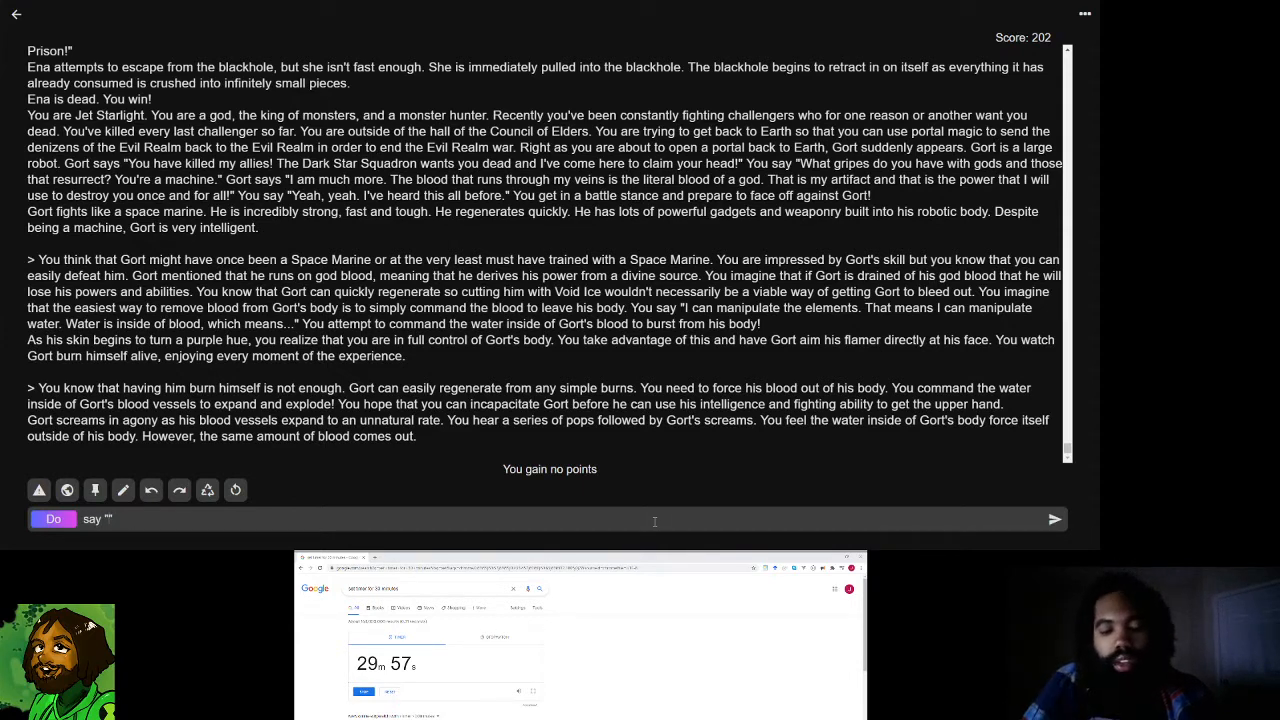
type("Blo")
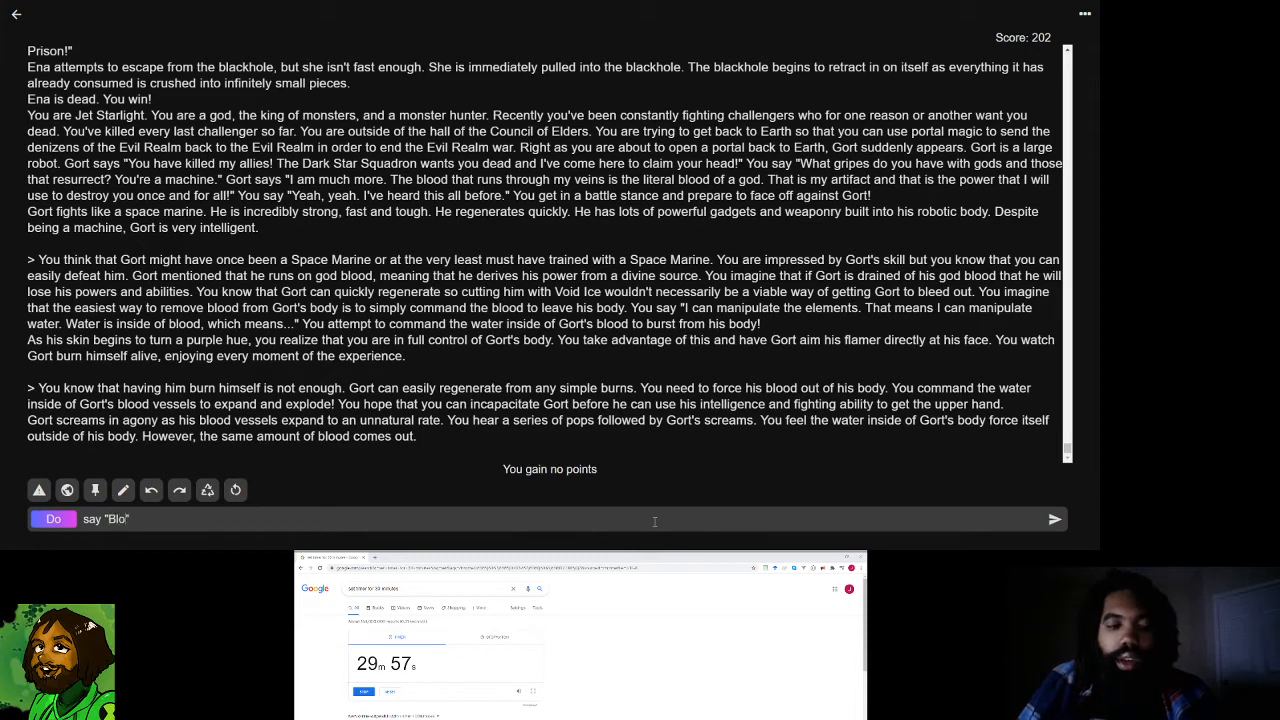
type("od i")
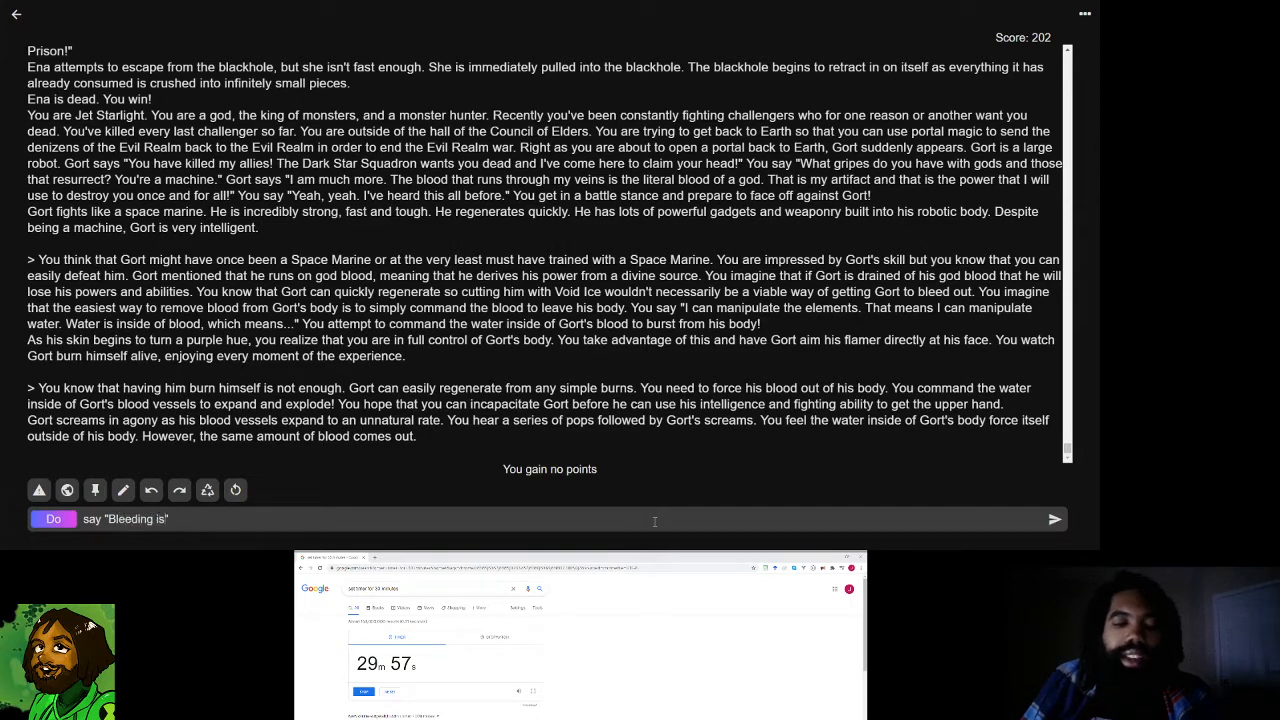
type("most people's weakness. It is strange to watch a")
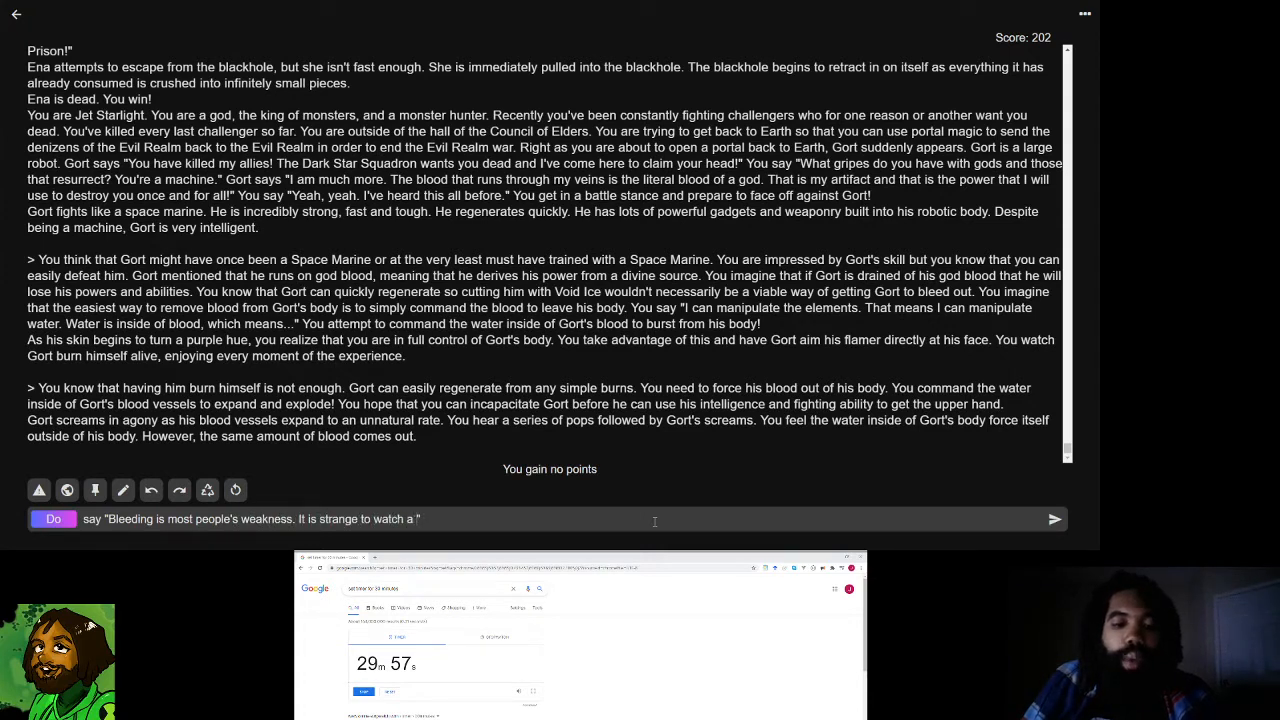
type("robot blee")
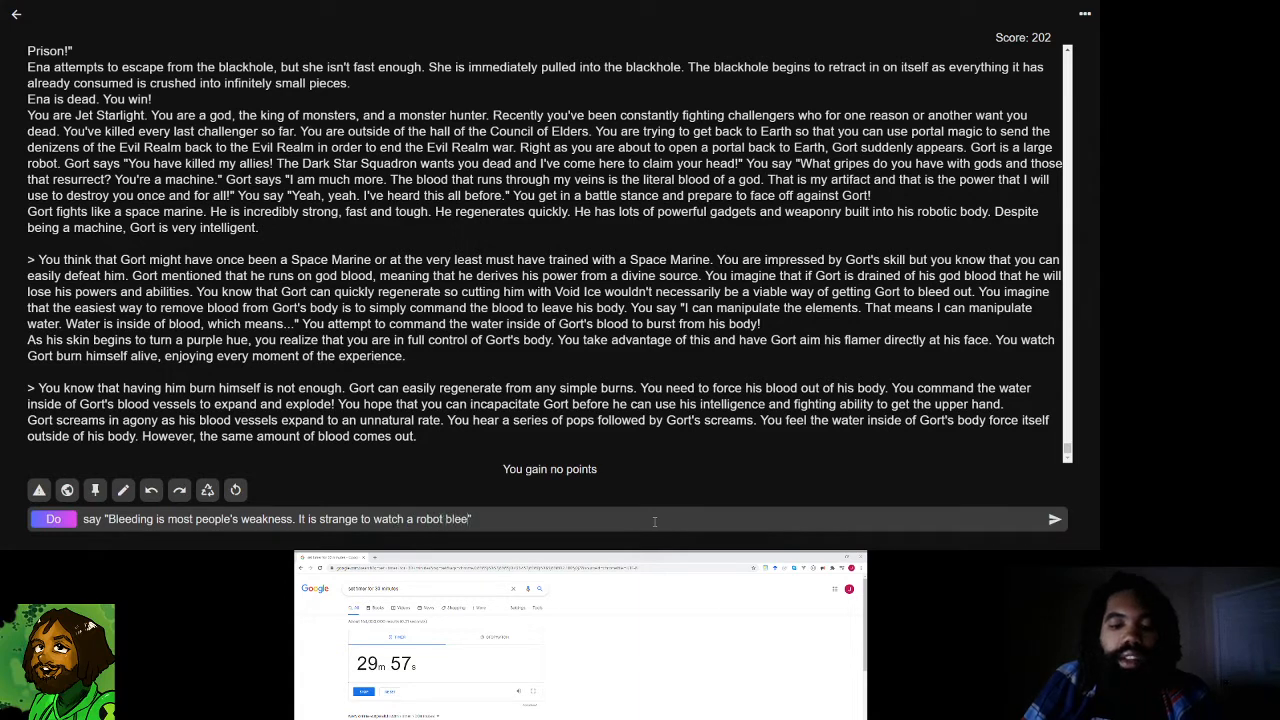
type("d to death")
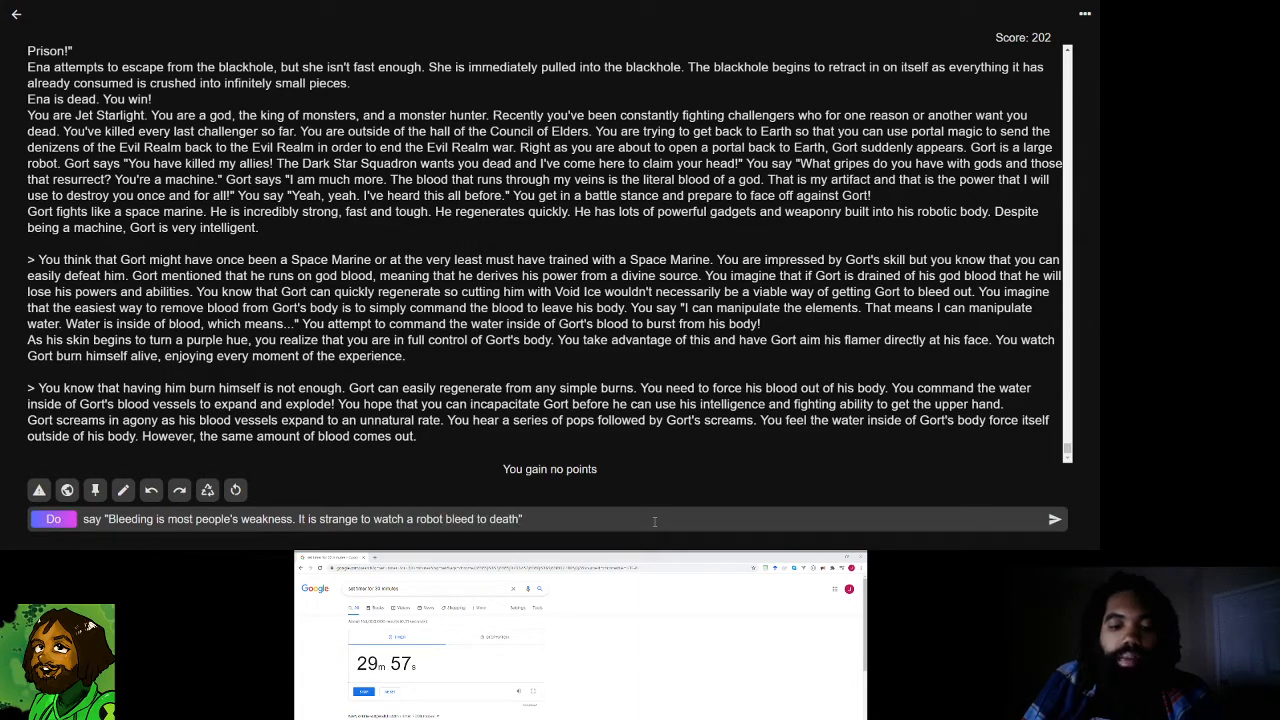
type("It seems like")
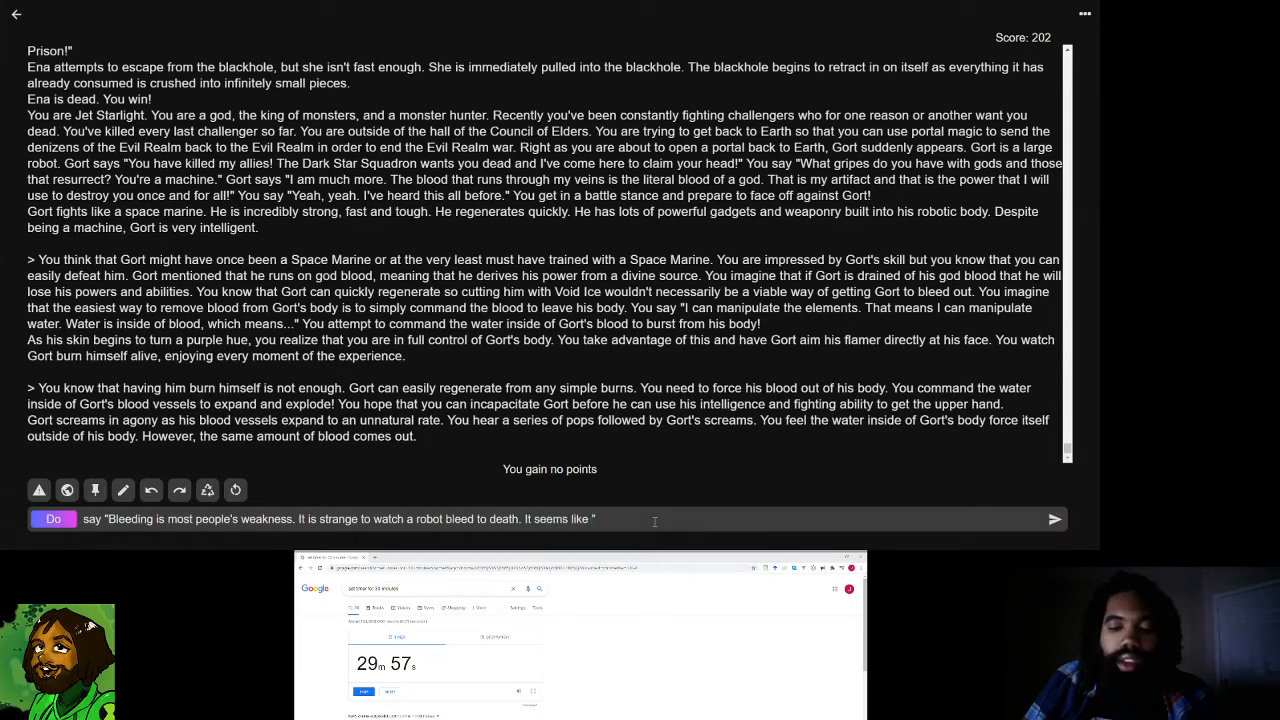
type("you trying to become more like a god, in the end")
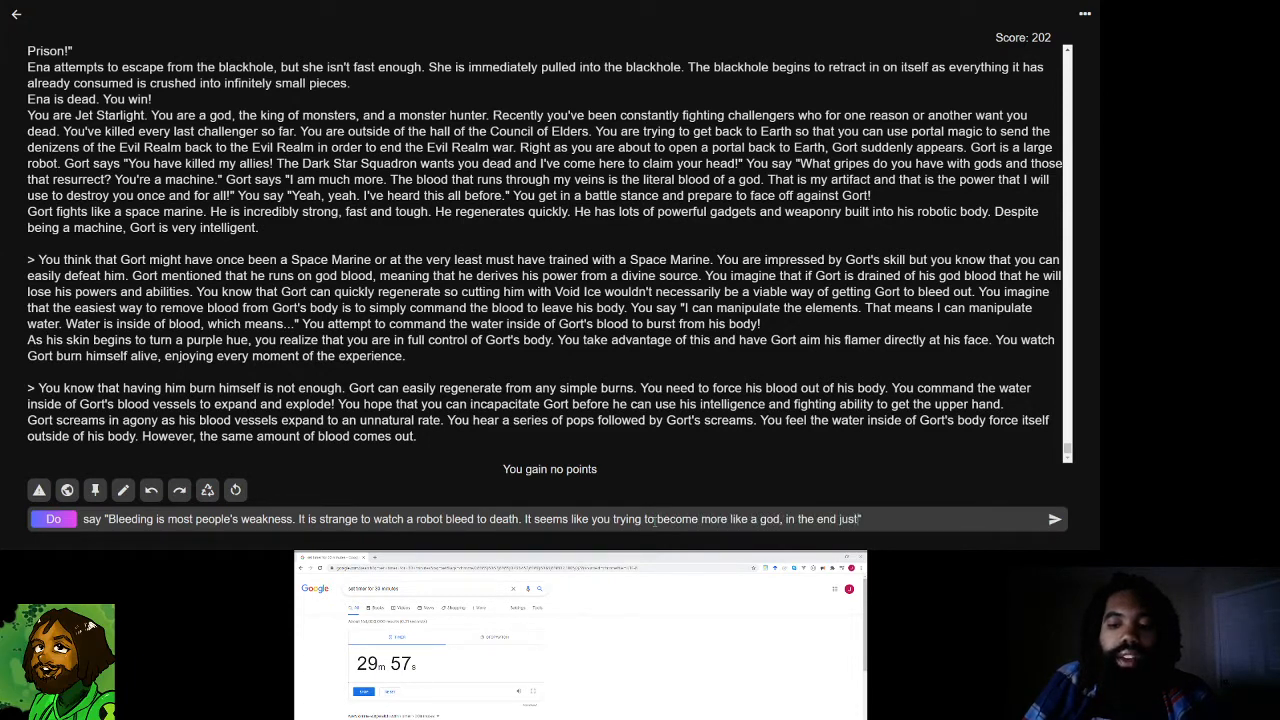
type("just made you more like a mortal")
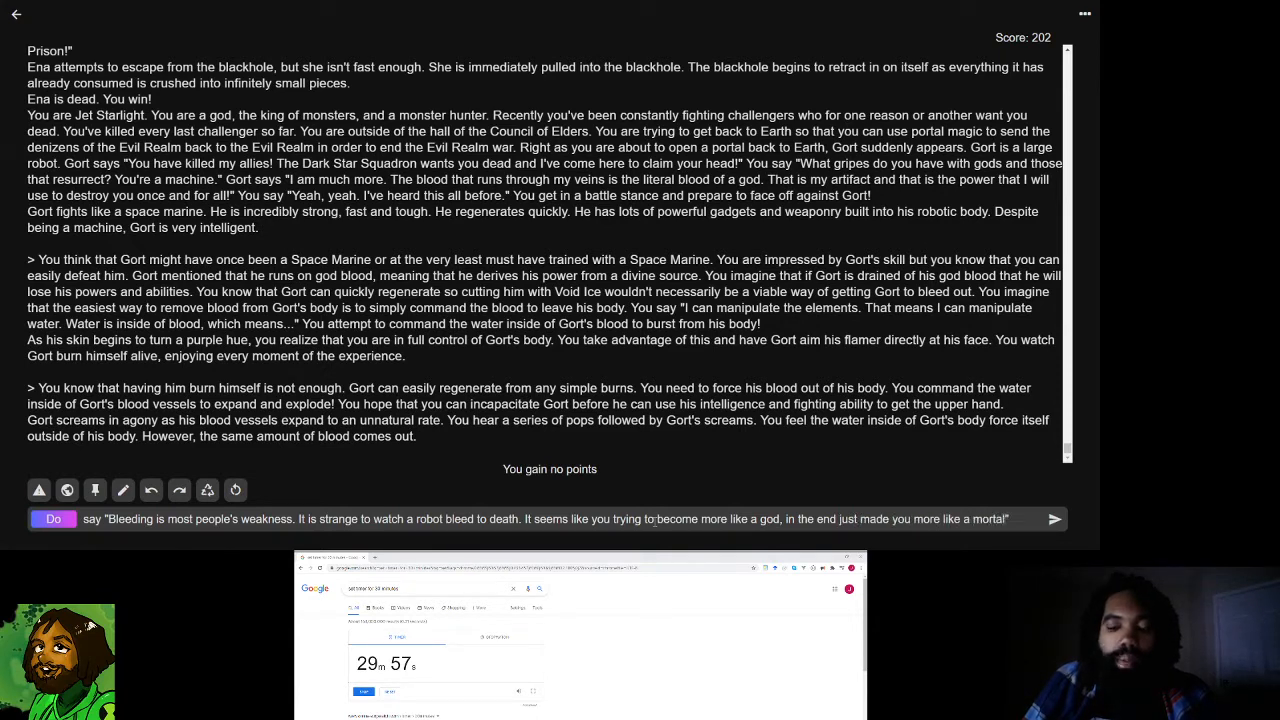
type("\"")
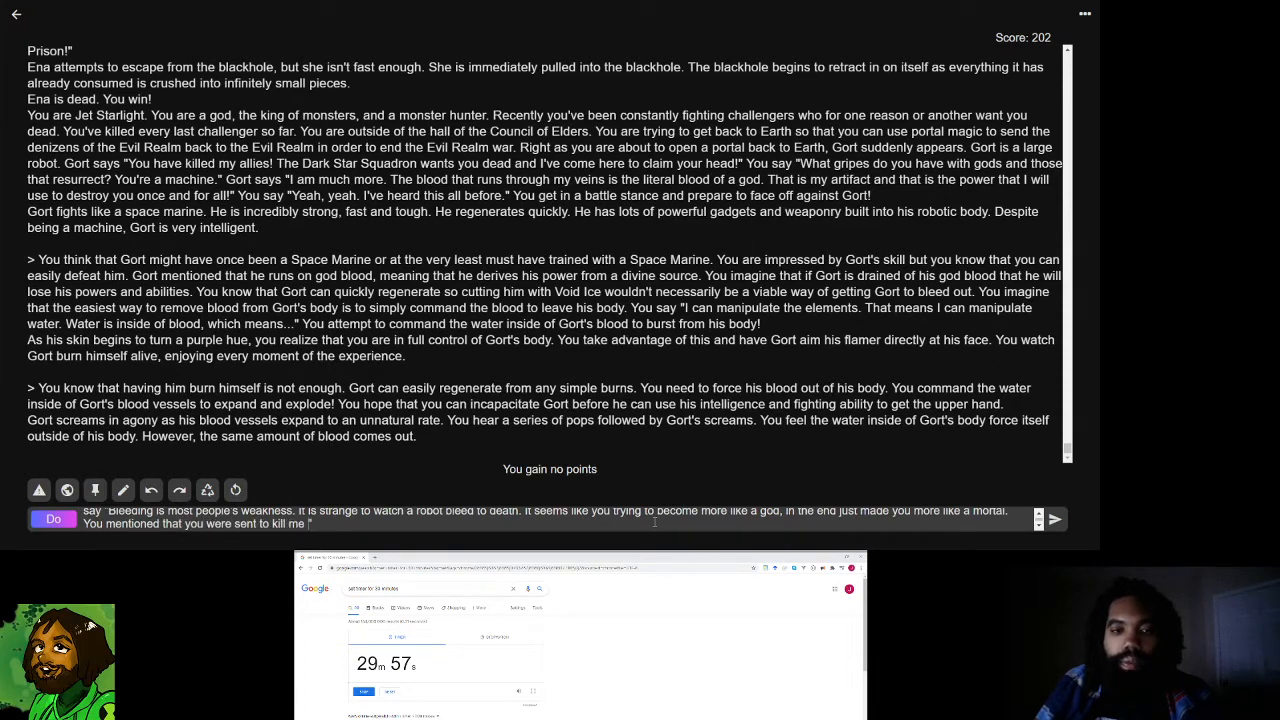
- Add that before Gort dies, Jet wants to know why he joined the Dark Star Squadron
type("by the Dark Star S")
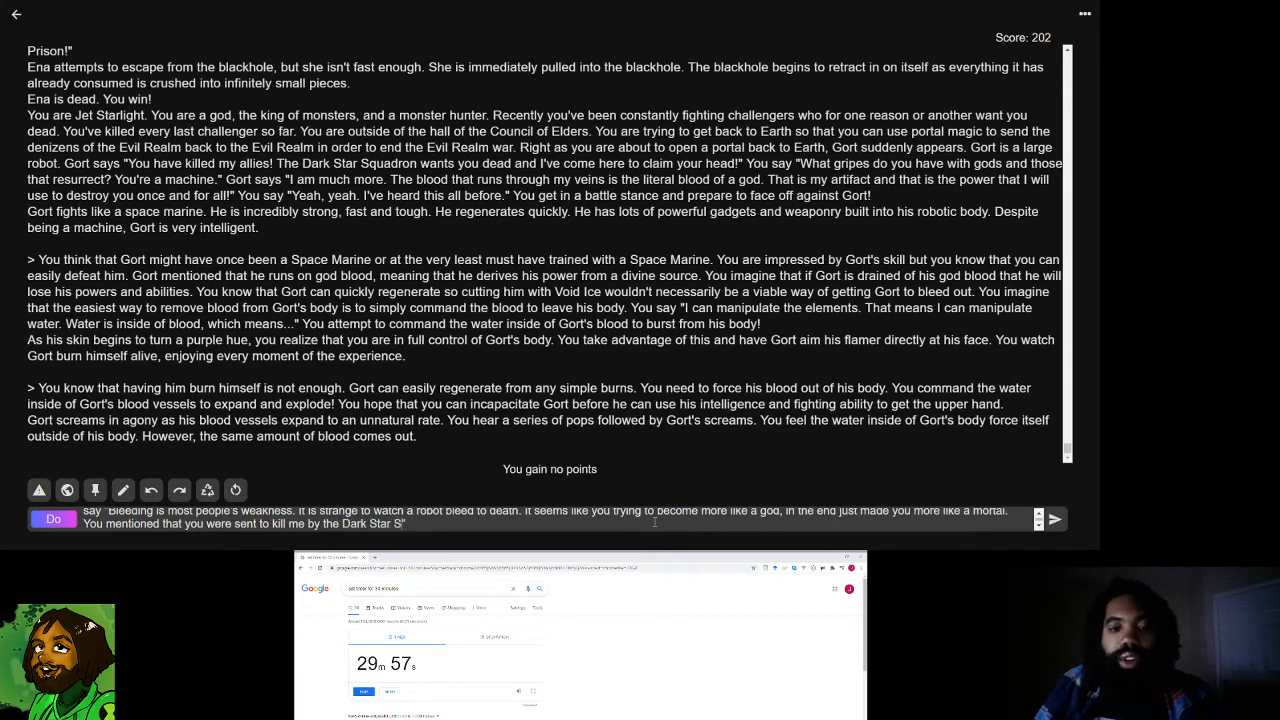
type("quadron. You never told me why you joined the Dark Star Squadron in the first place.")
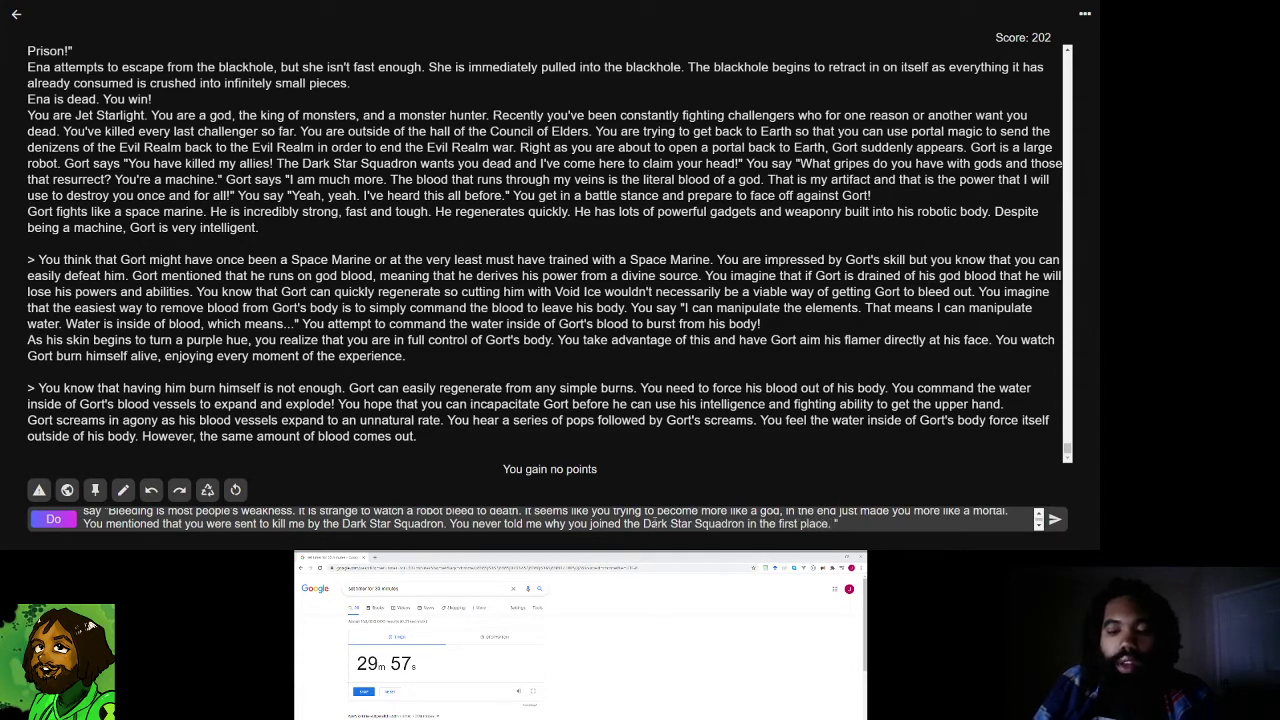
type("Before you die")
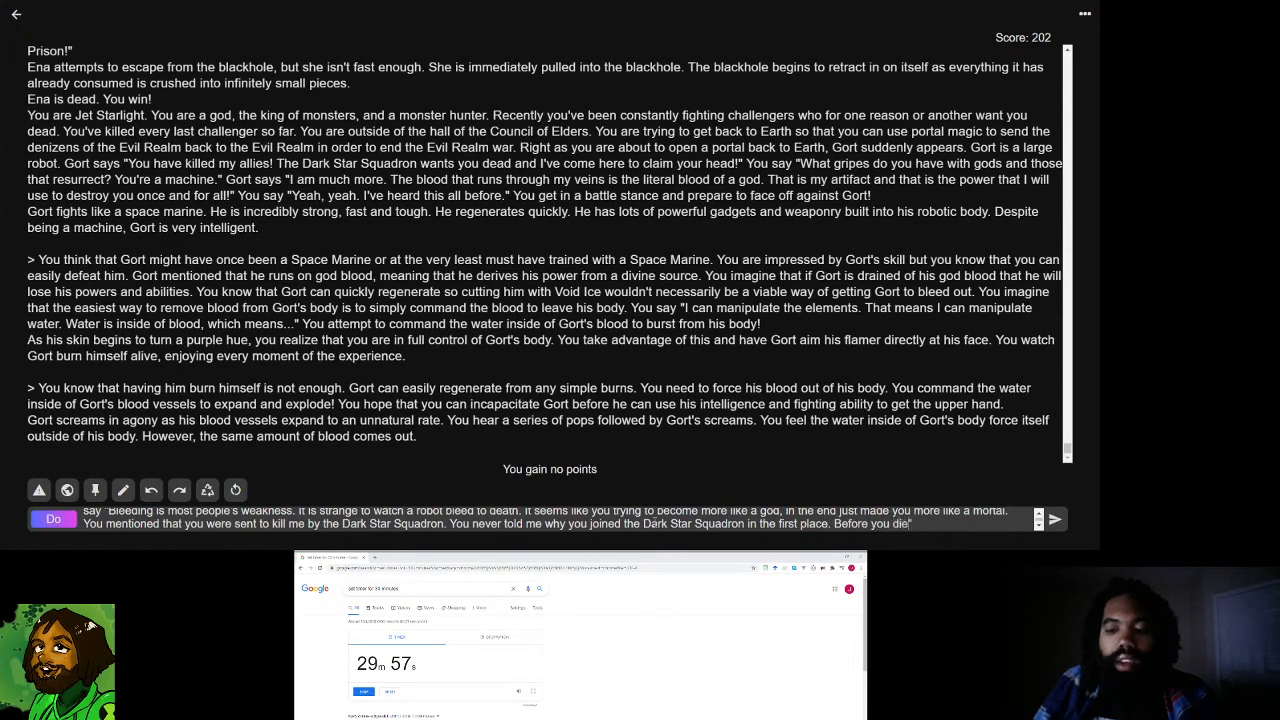
type("I'd li")
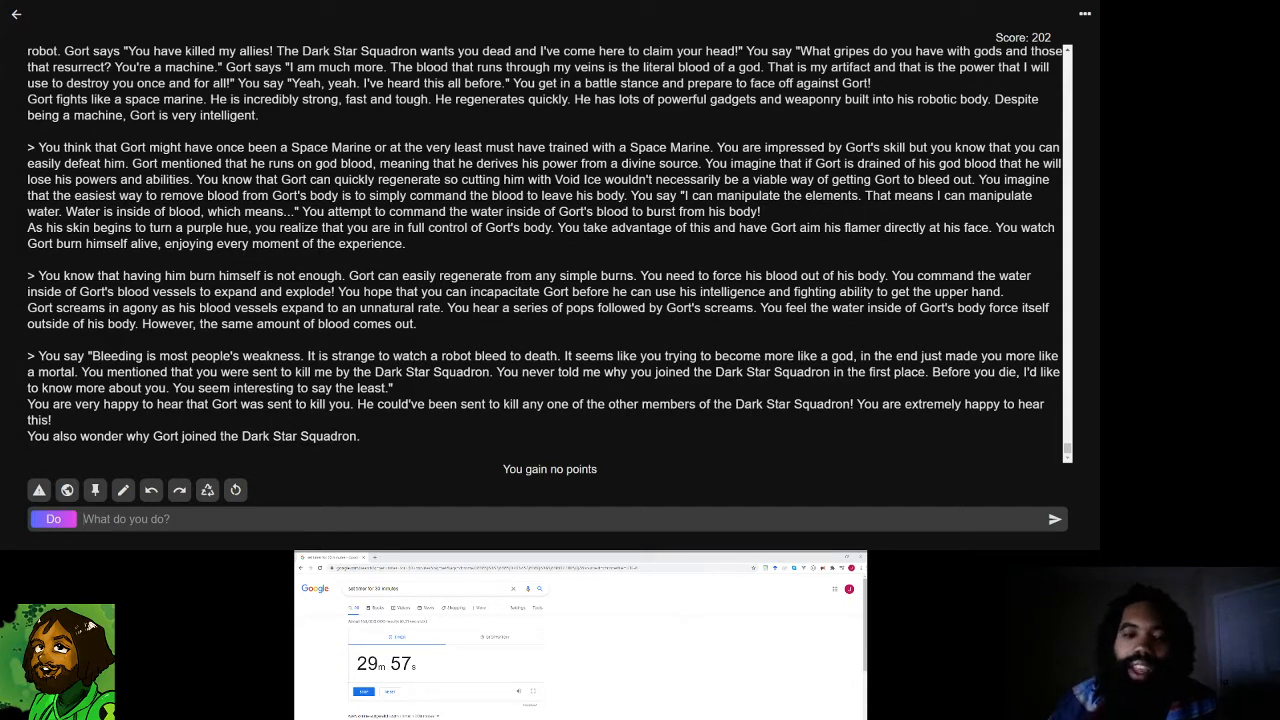
- Regenerate the last response and start a say taunt that Jet controls Gort's blood
left_click(1054, 518)
type("say \"")
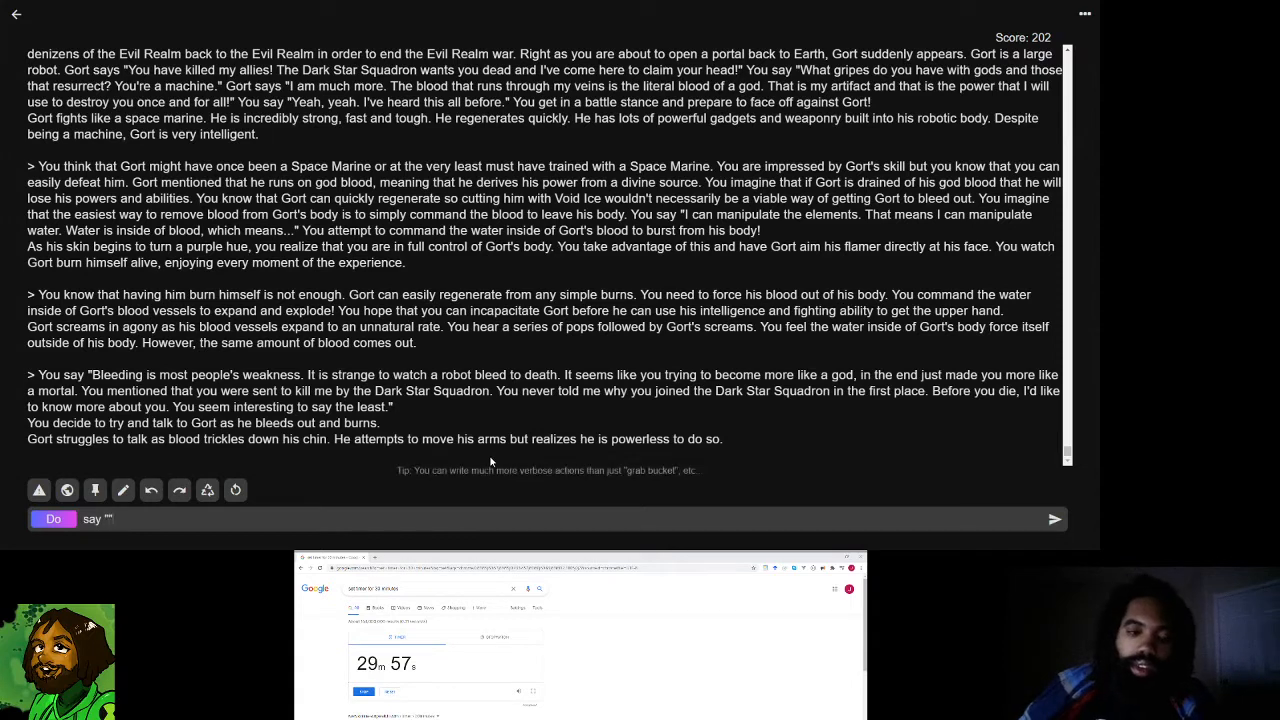
type("A")
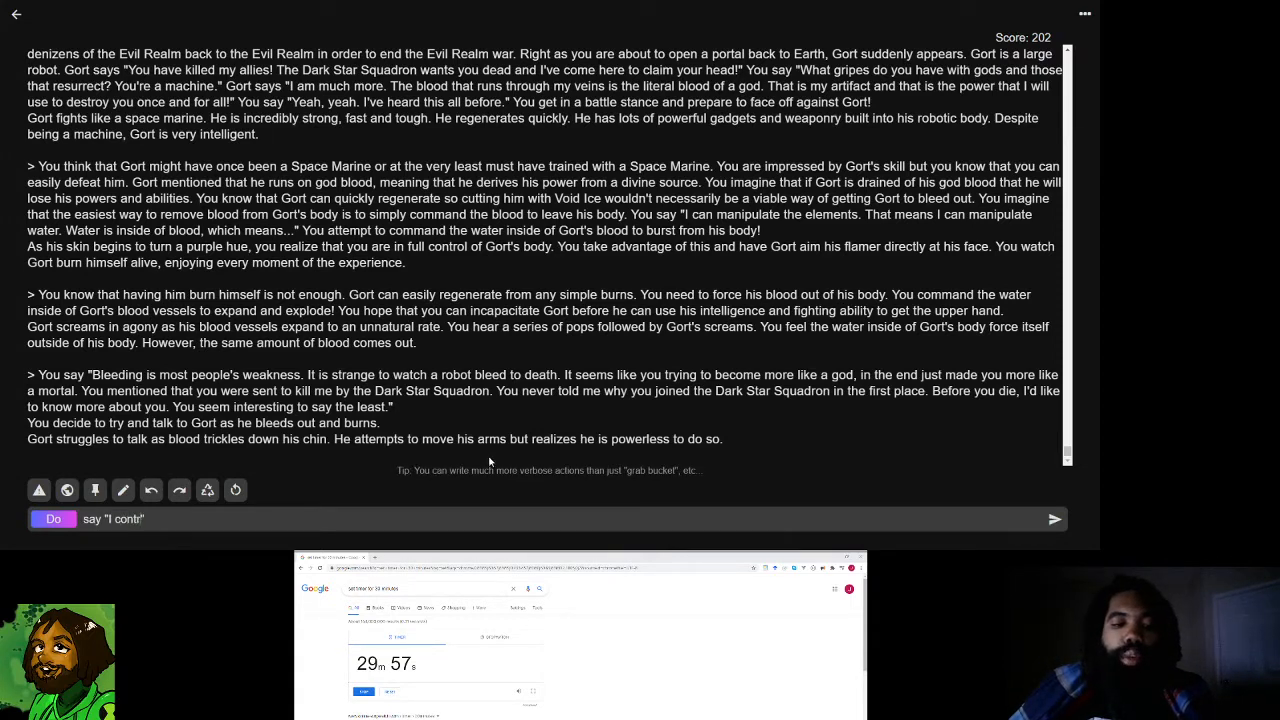
type("ol your blo")
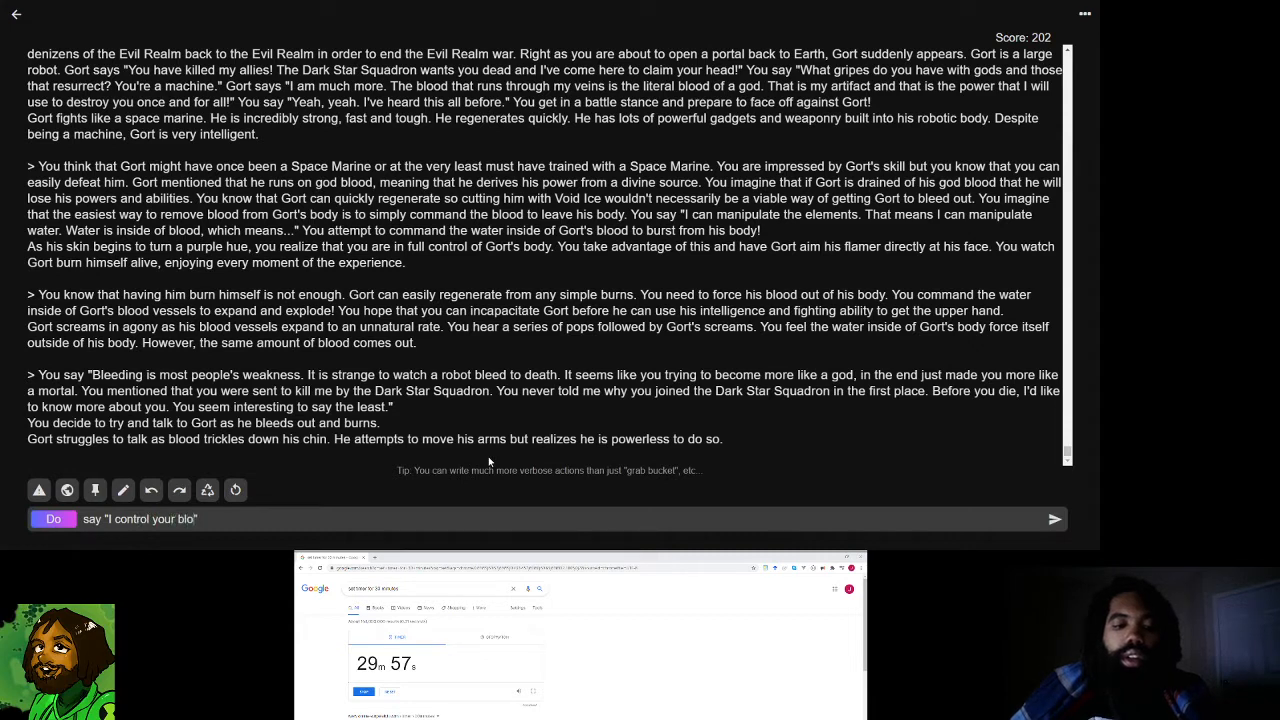
type("od. There's")
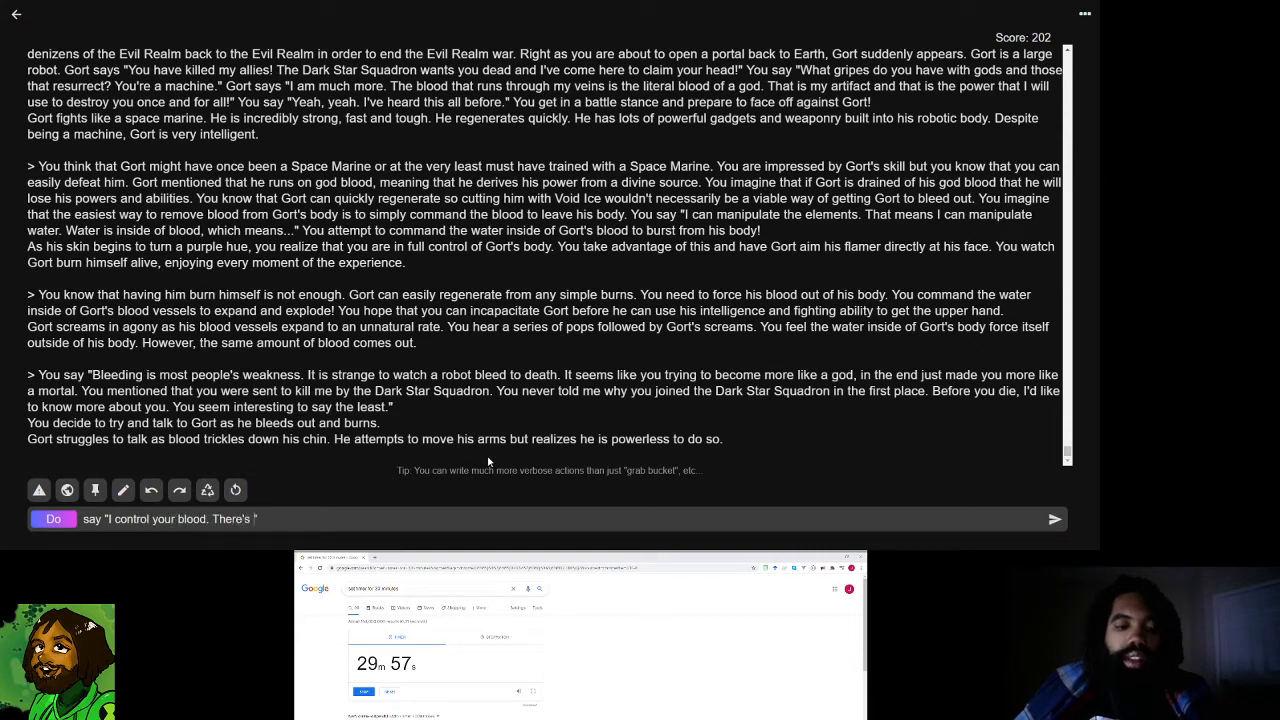
type("nothing you can do\"")
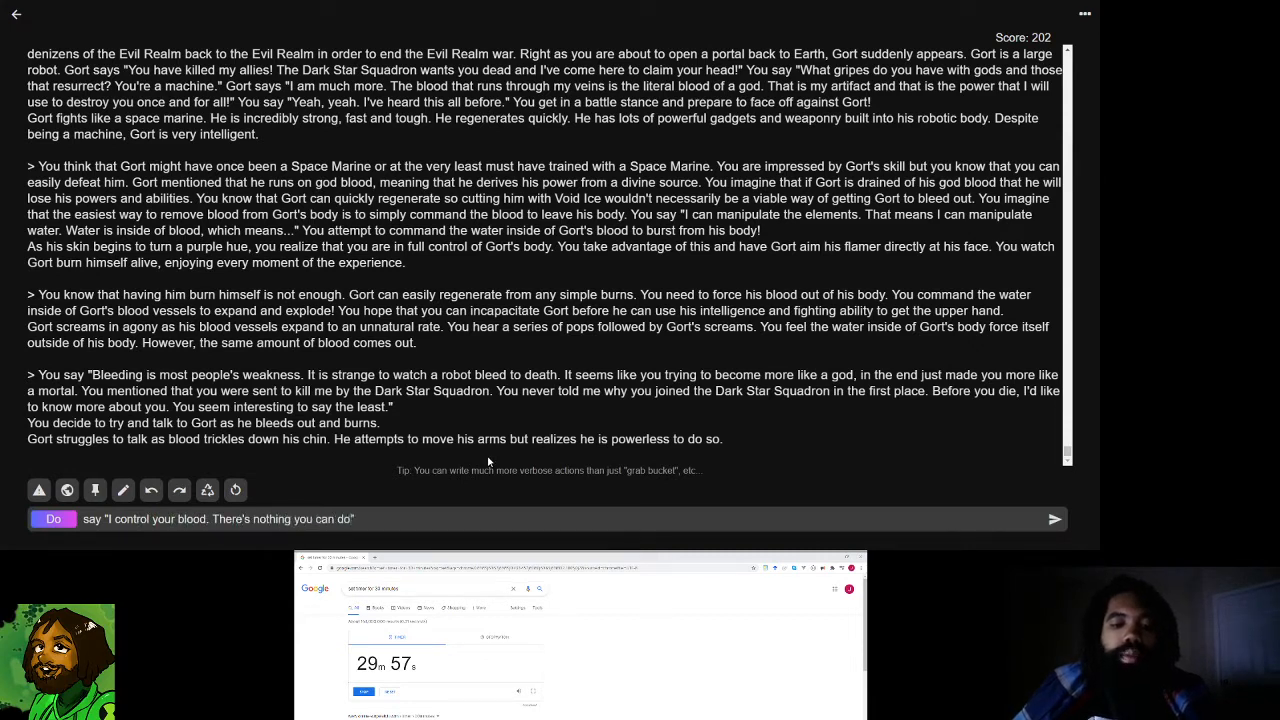
type("that I won")
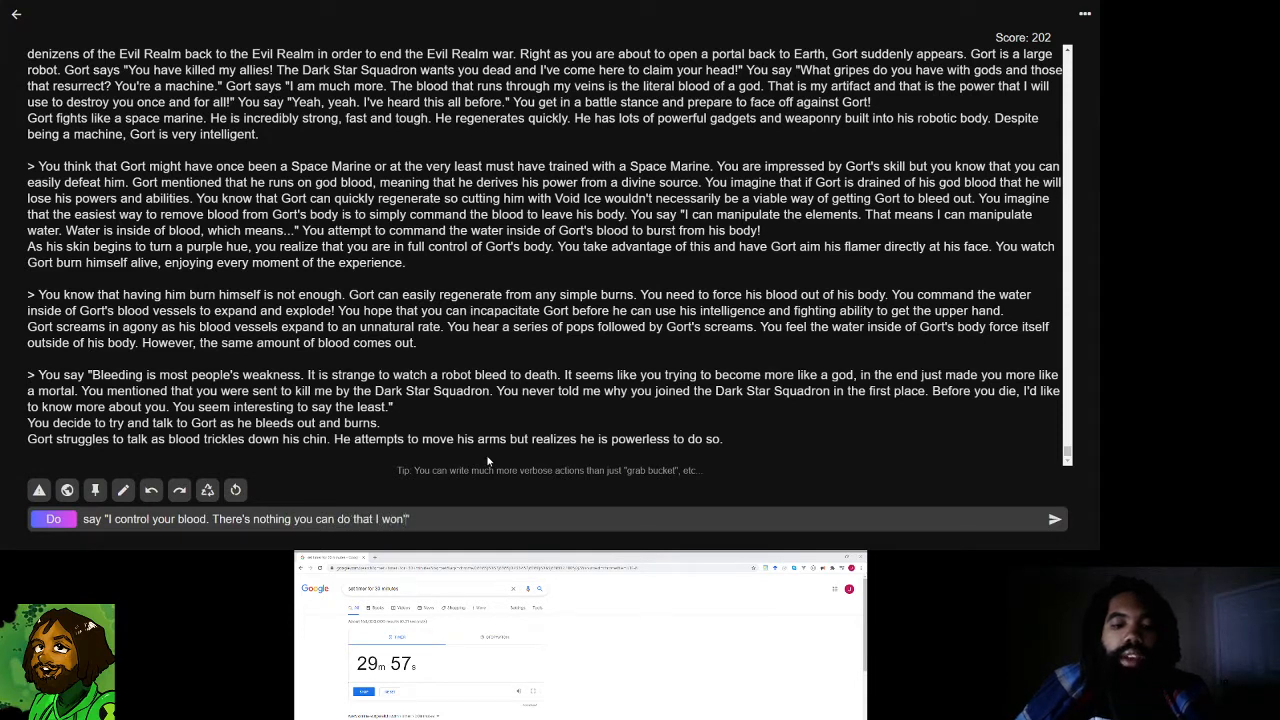
key("Backspace")
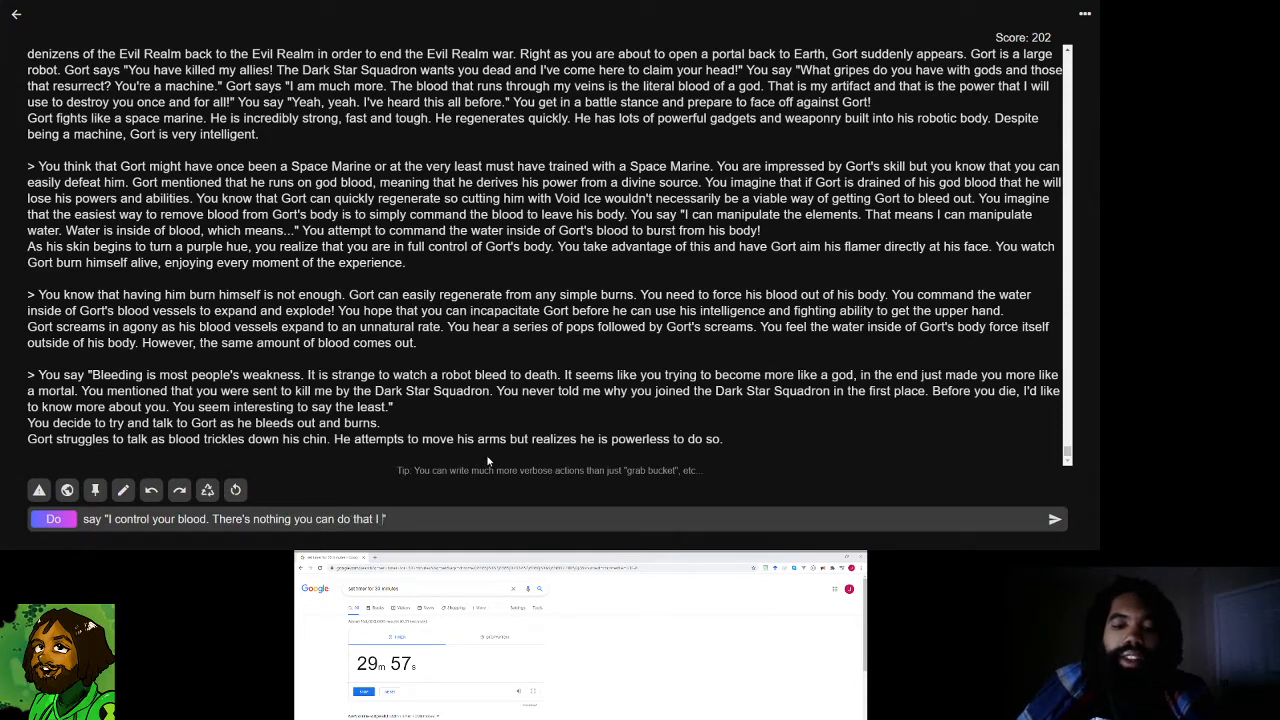
type("don't allow yo")
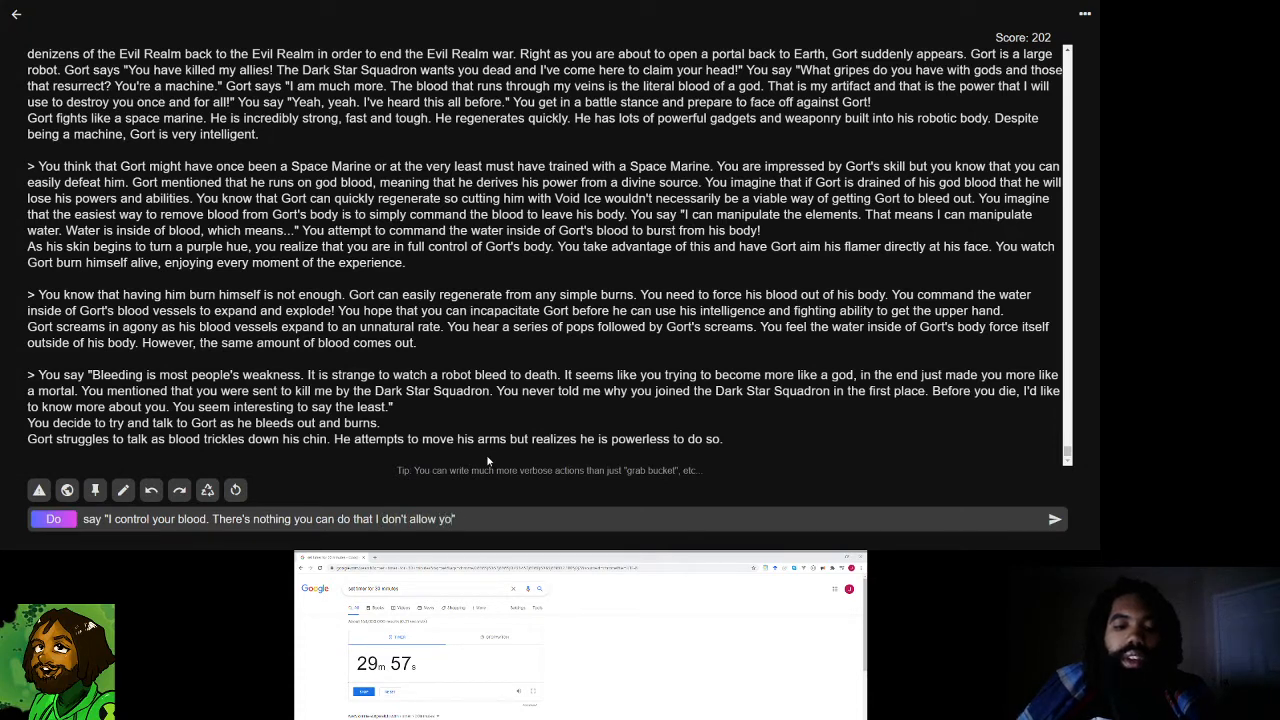
type("u")
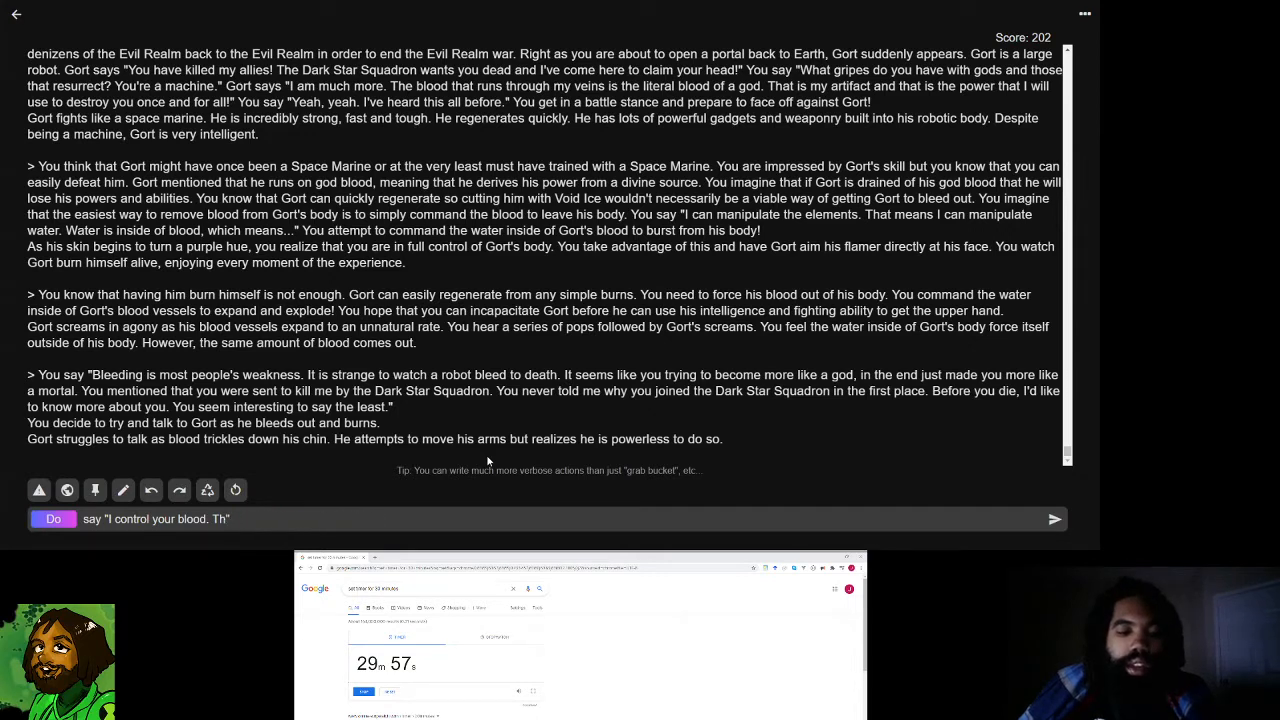
- Finish with 'You can only do what I allow… tell me your history before you die' and submit
type("You can only d")
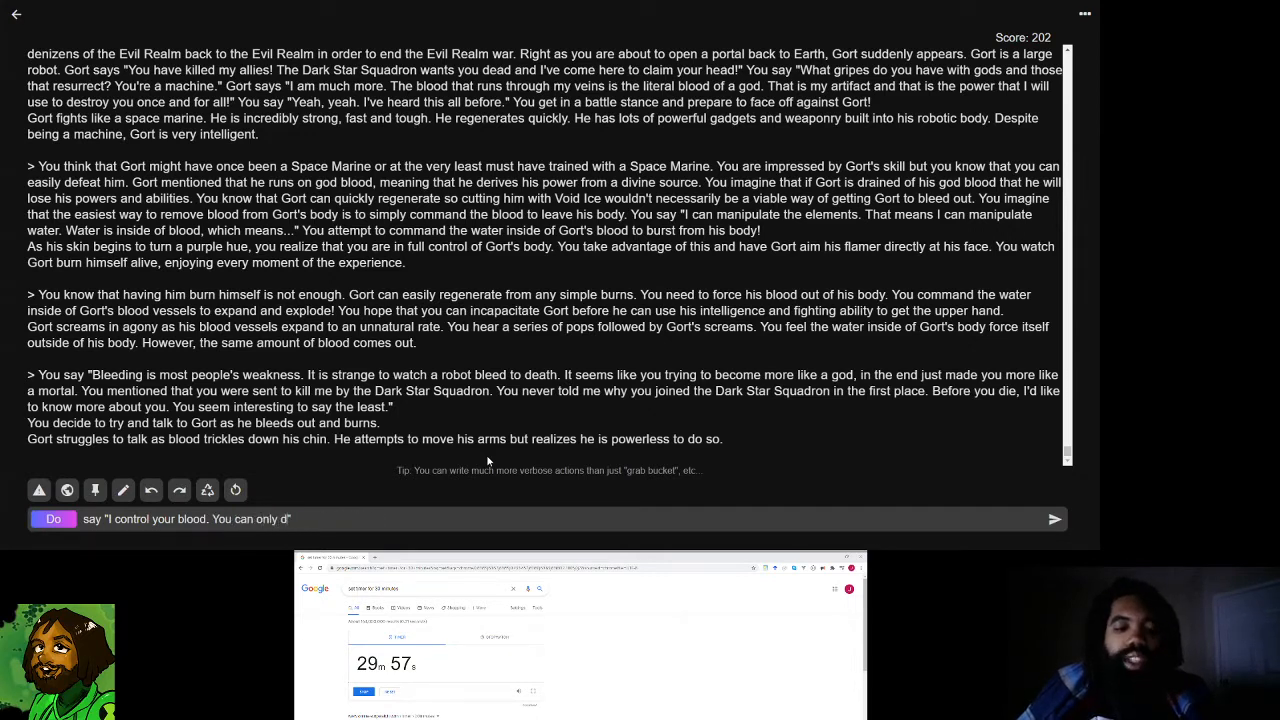
type("o what I allow you to do.")
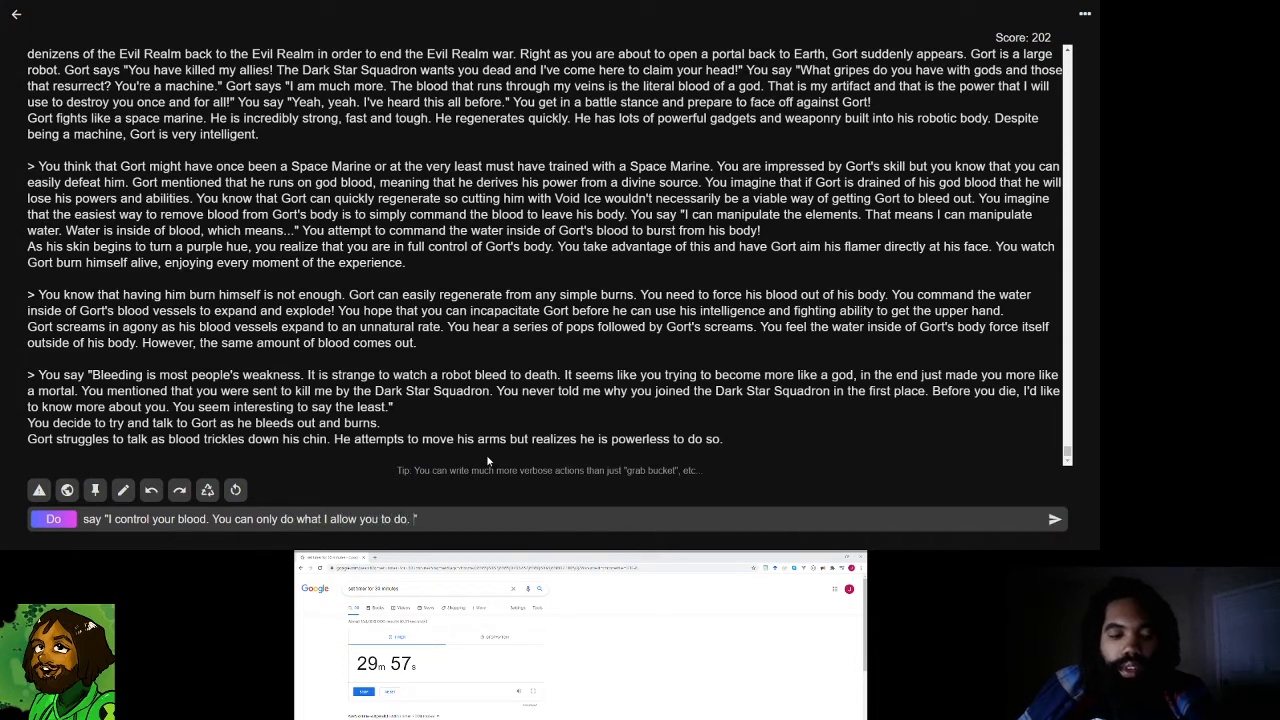
type("Now tell me")
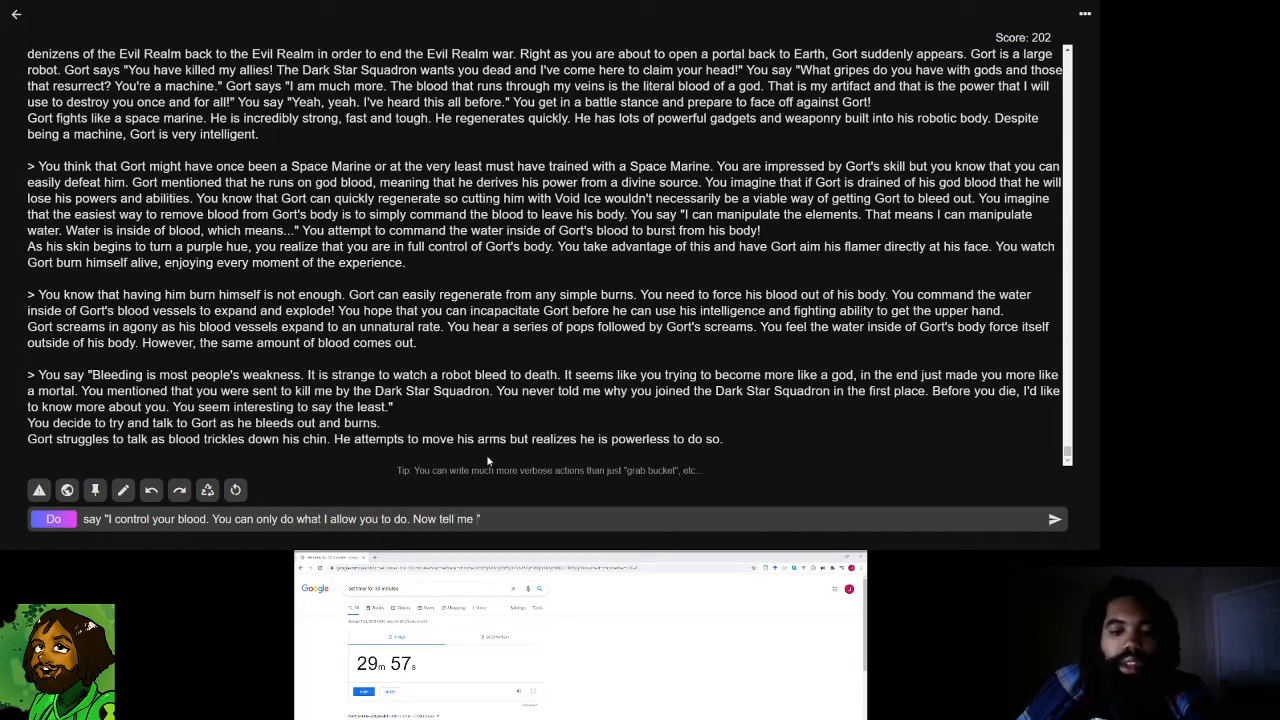
type("your history be")
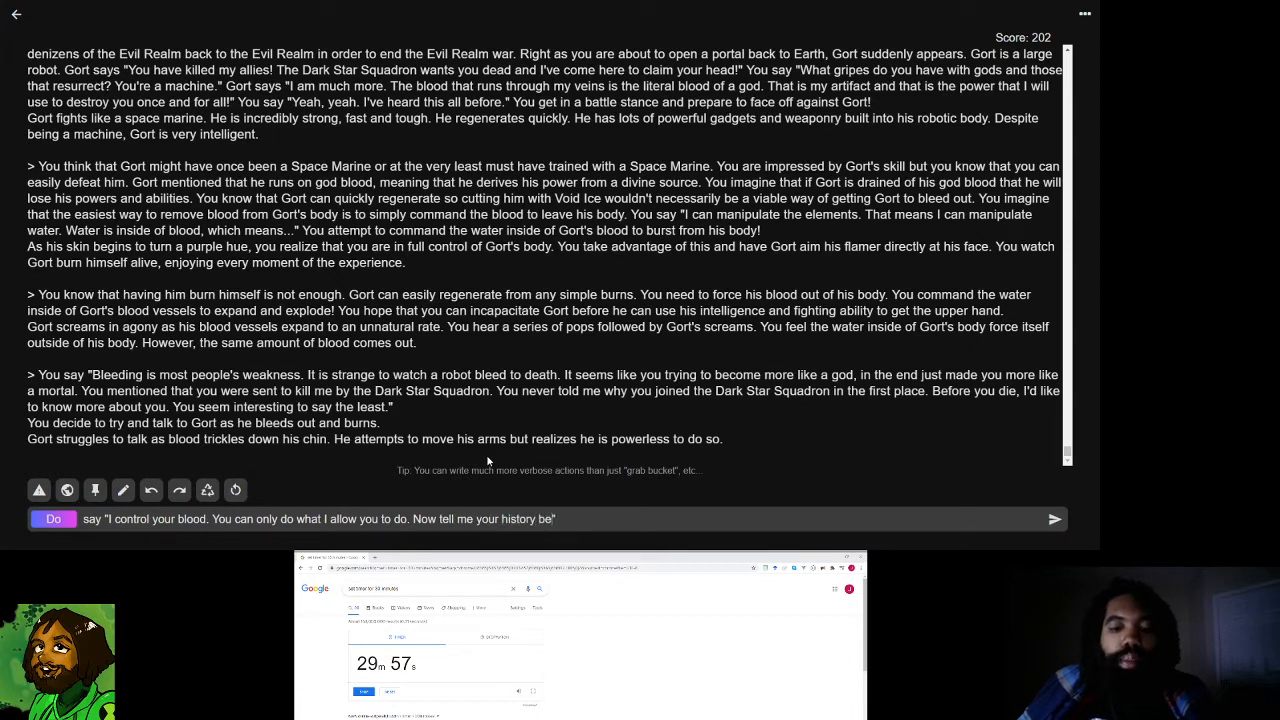
type("before you die. Why did you join the Dark Star Squadr")
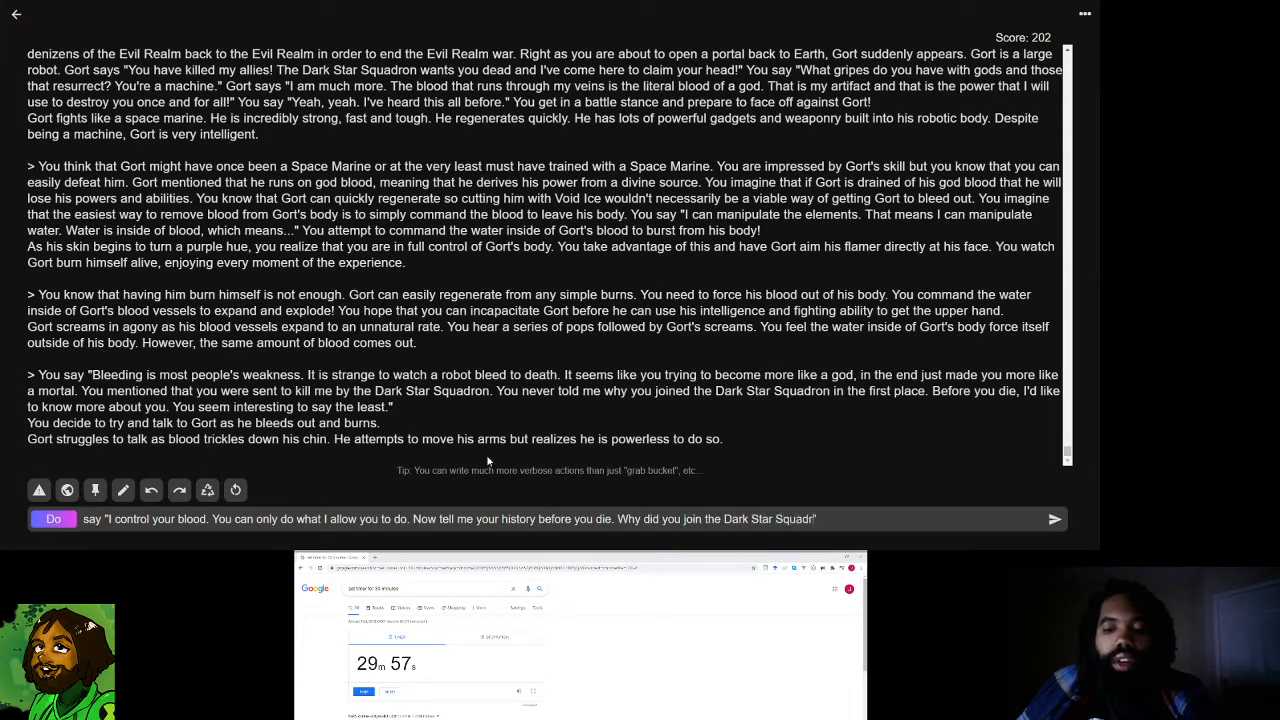
left_click(1053, 518)
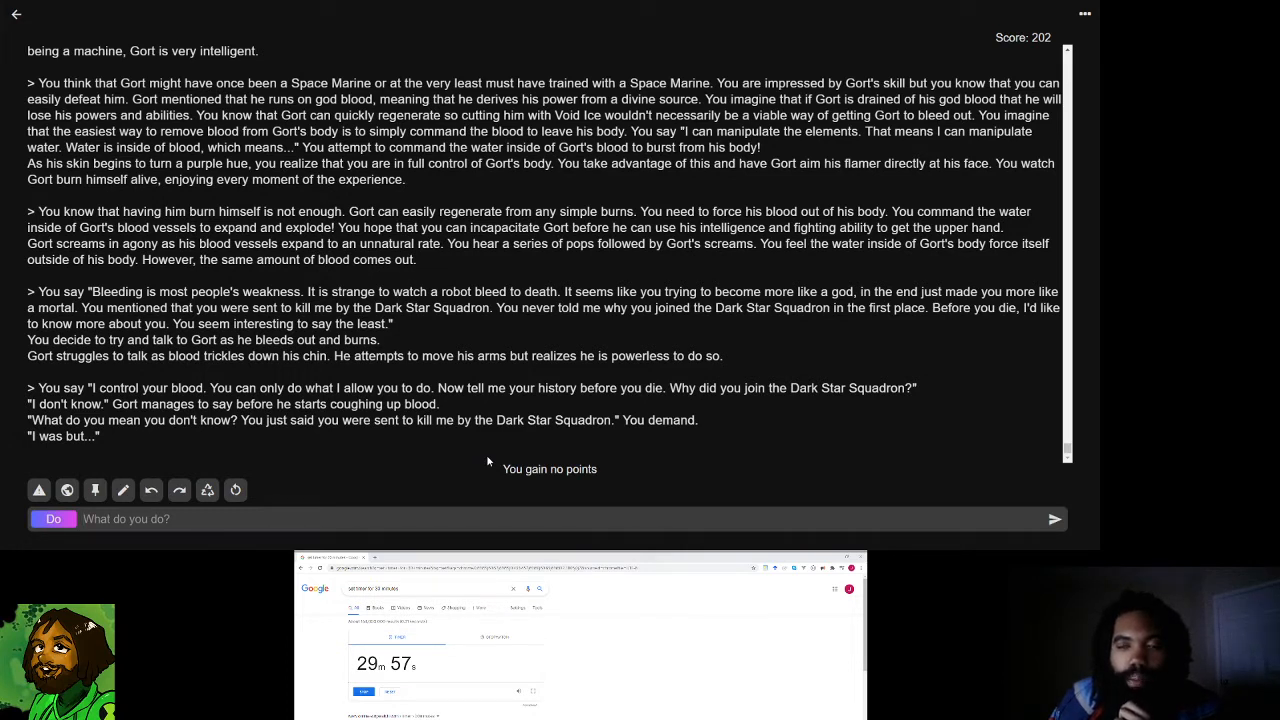
- Submit 'But what?!' asking why Gort joined the Dark Star Squadron and his motivation
type("say")
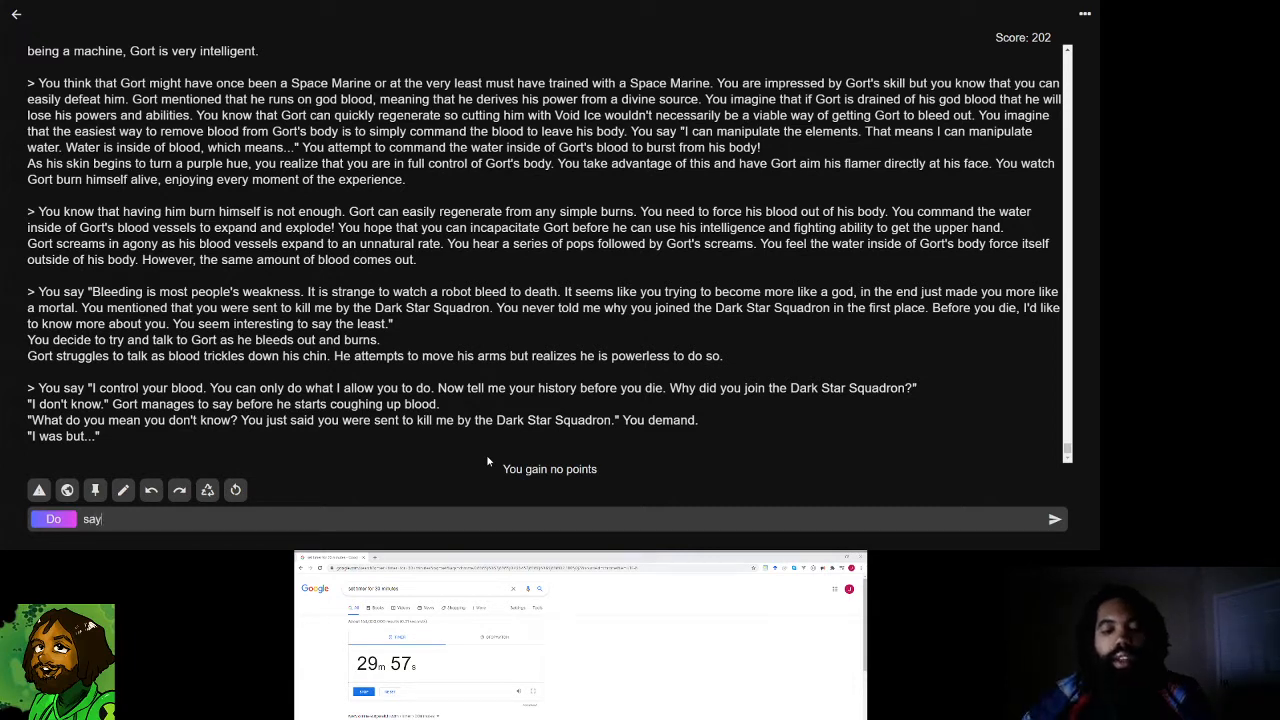
type("\"But what!\"")
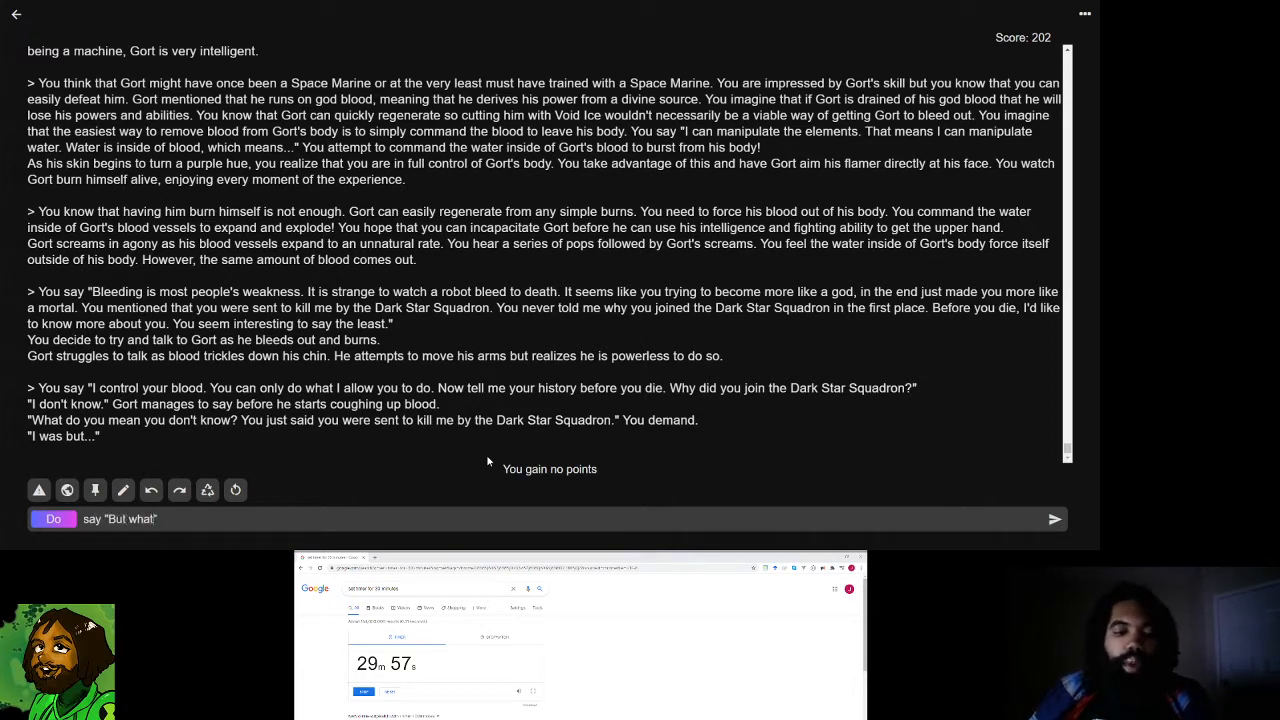
type("?!")
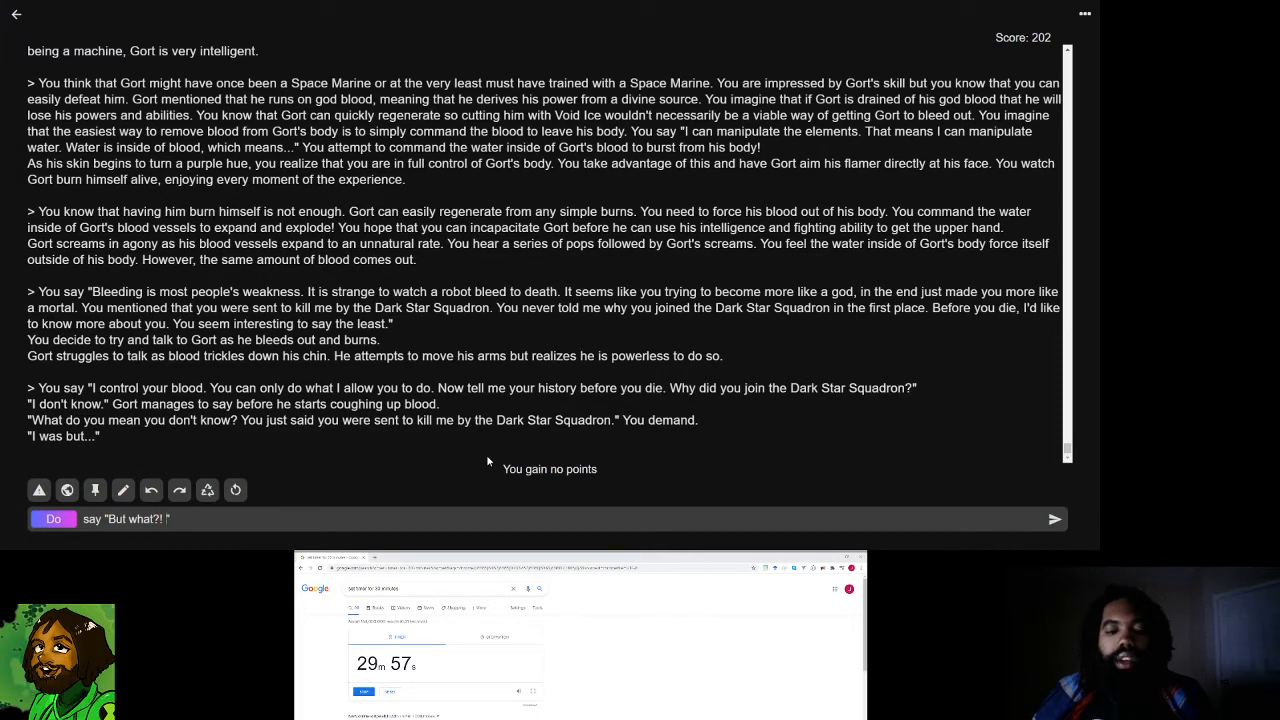
type("Why d")
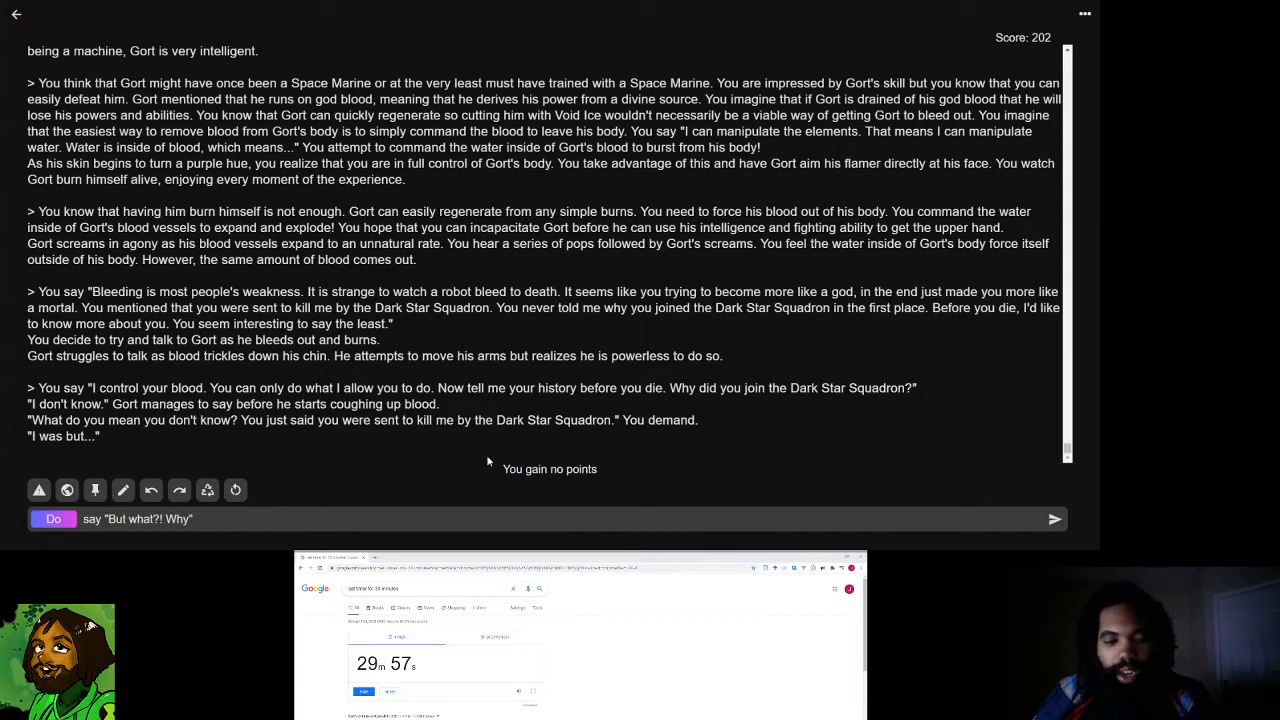
type("did you join the D")
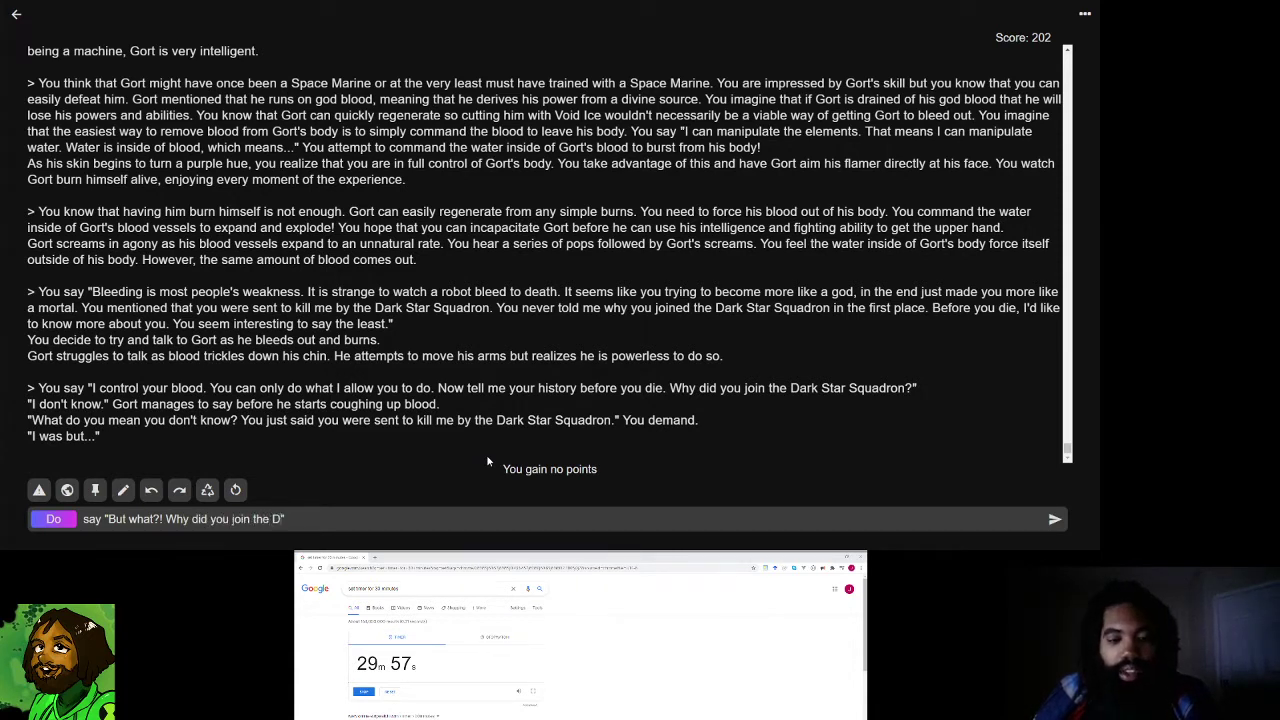
type("ark Star Squadron?! You")
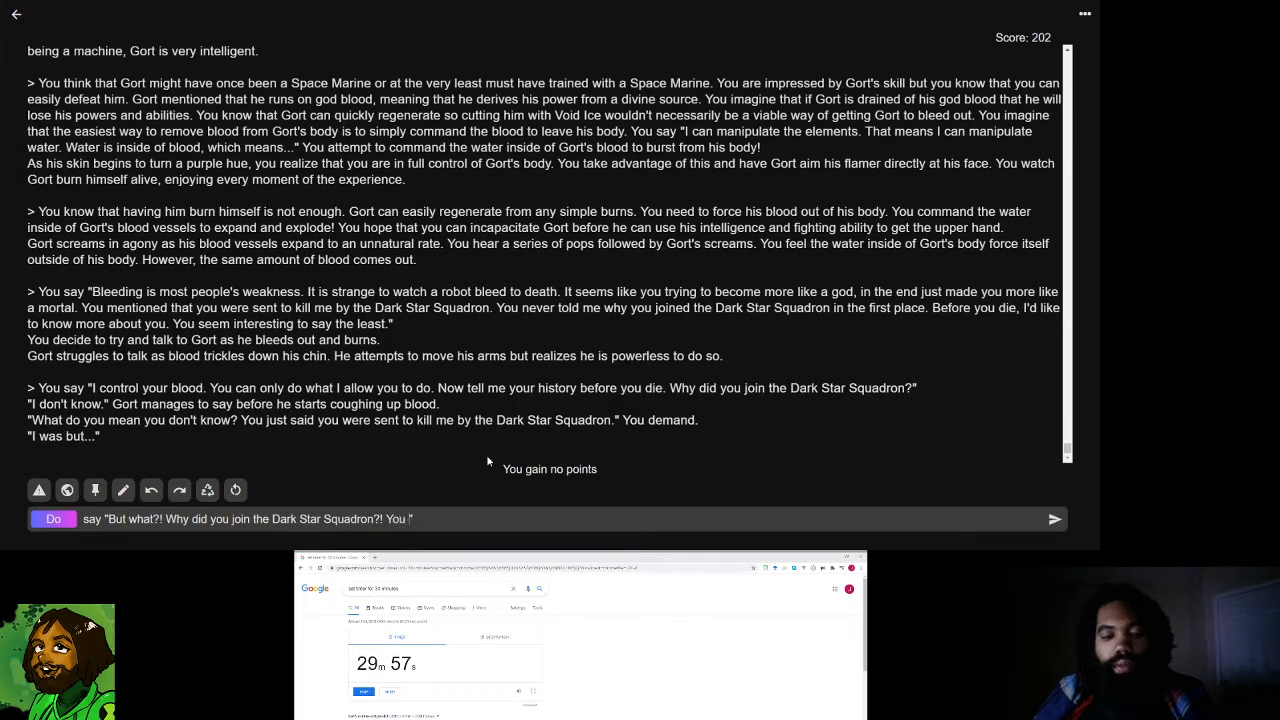
type("Y")
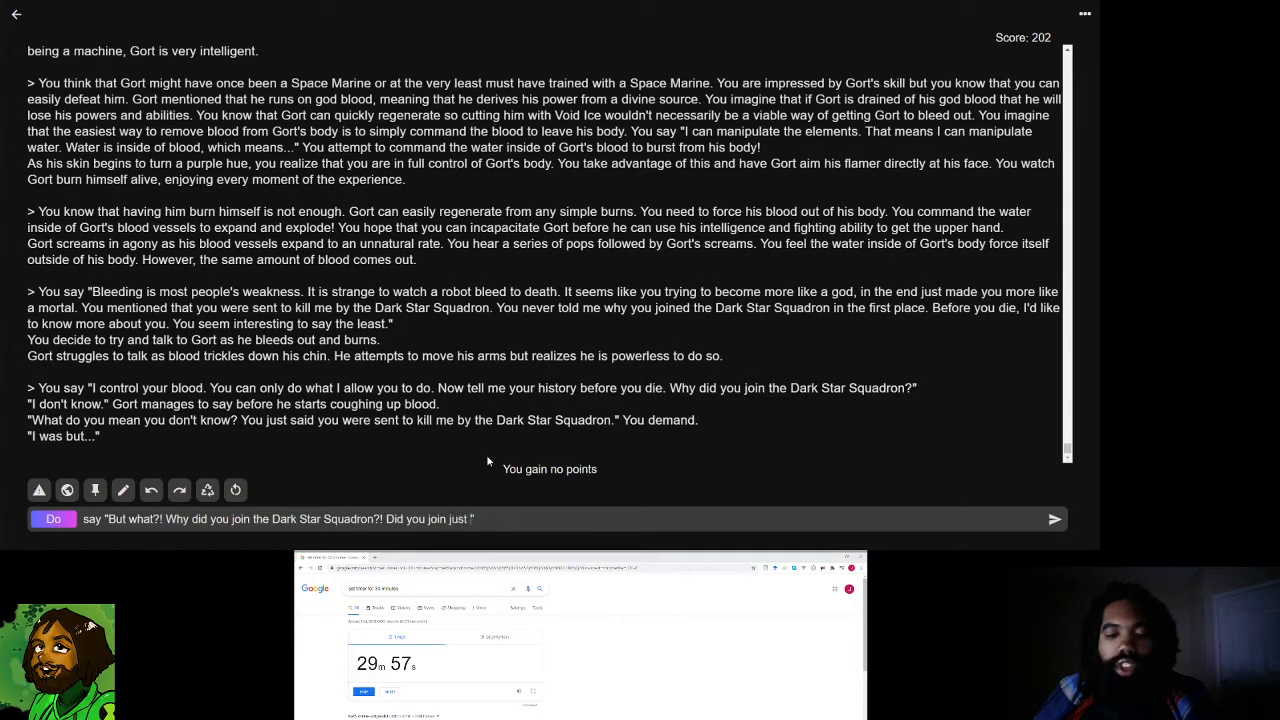
type("so that")
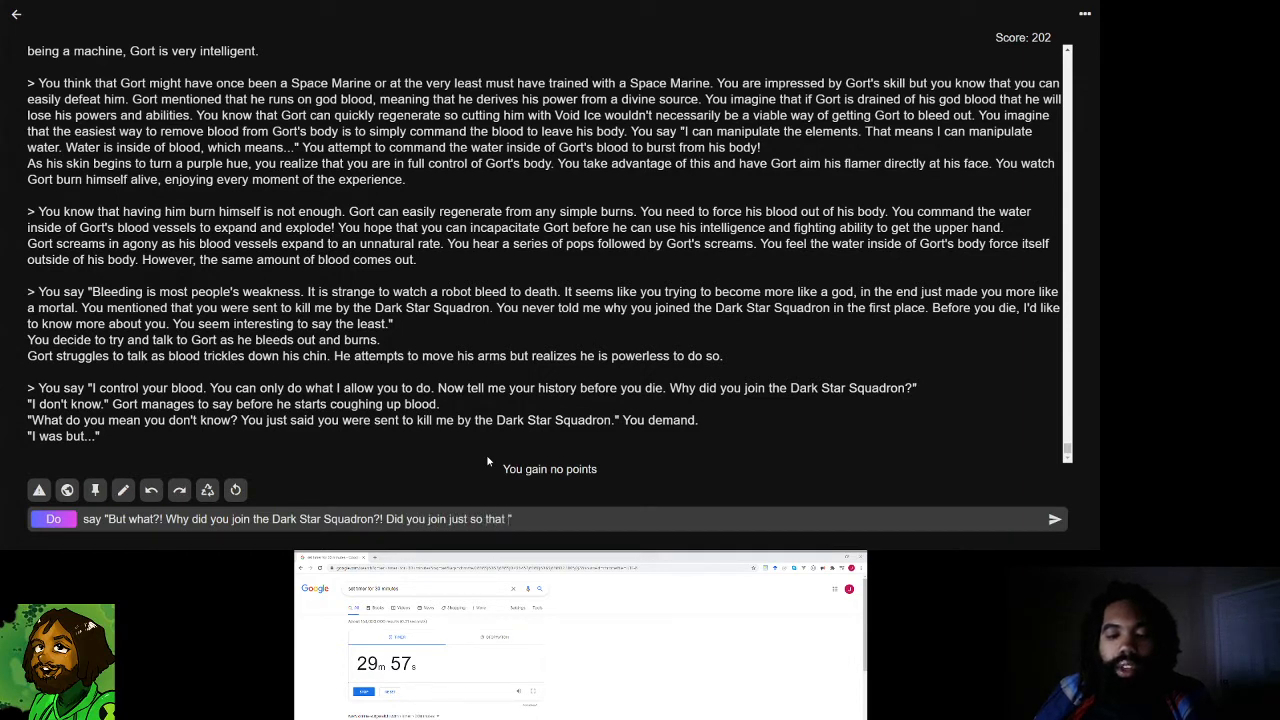
type("I could kill")
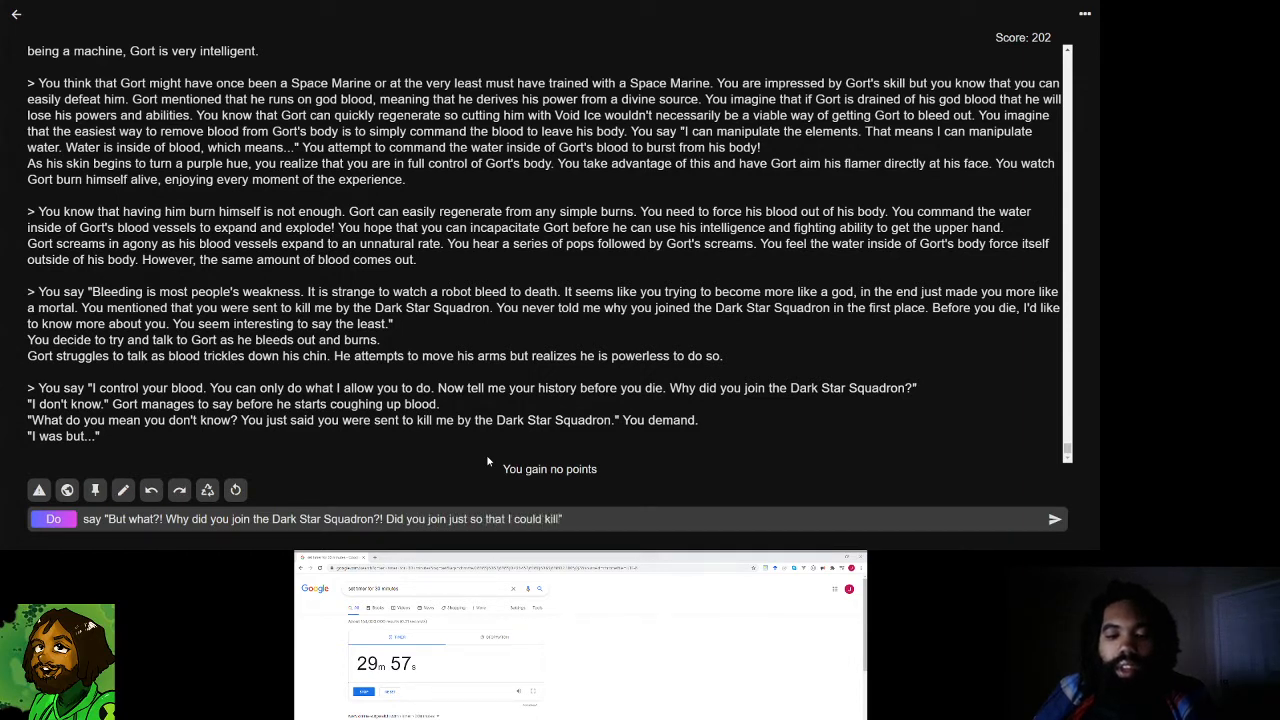
type("you? What was your motiv")
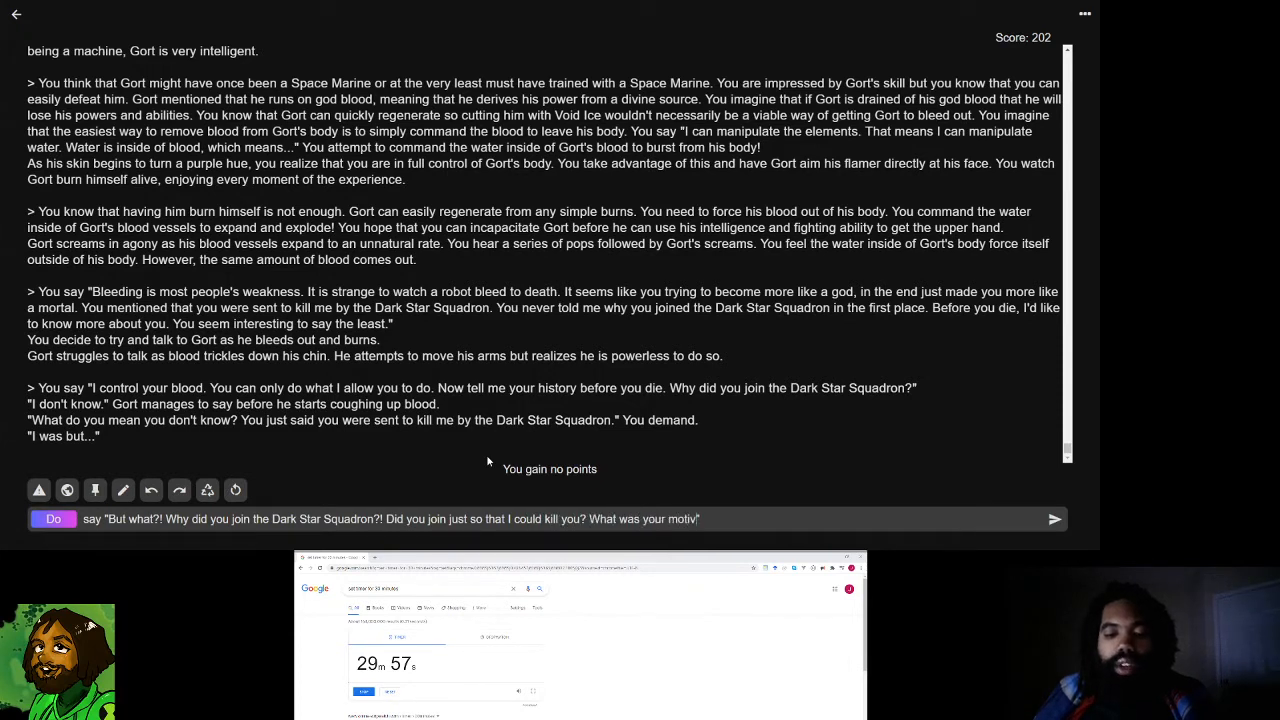
type("ation?\"")
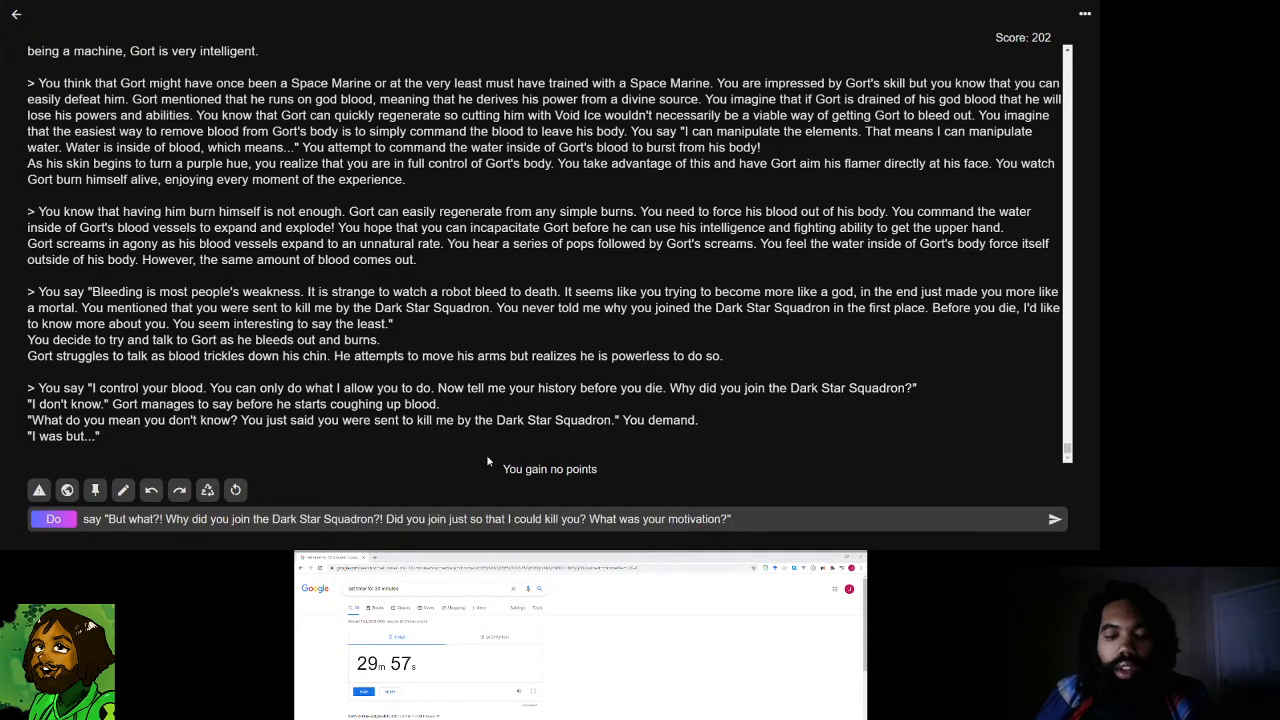
left_click(1054, 518)
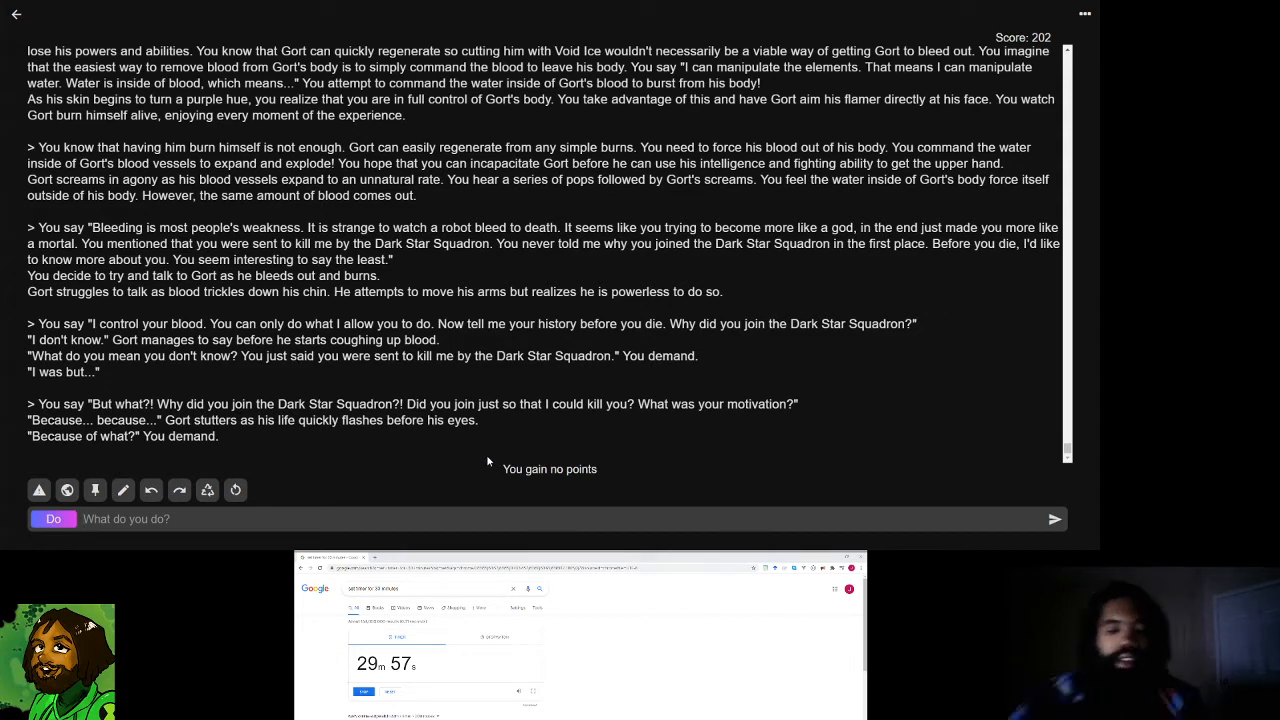
- Submit 'Tell me why you joined the Dark Star Squadron!', mocking metal that thinks it's a god
type("say \"\"")
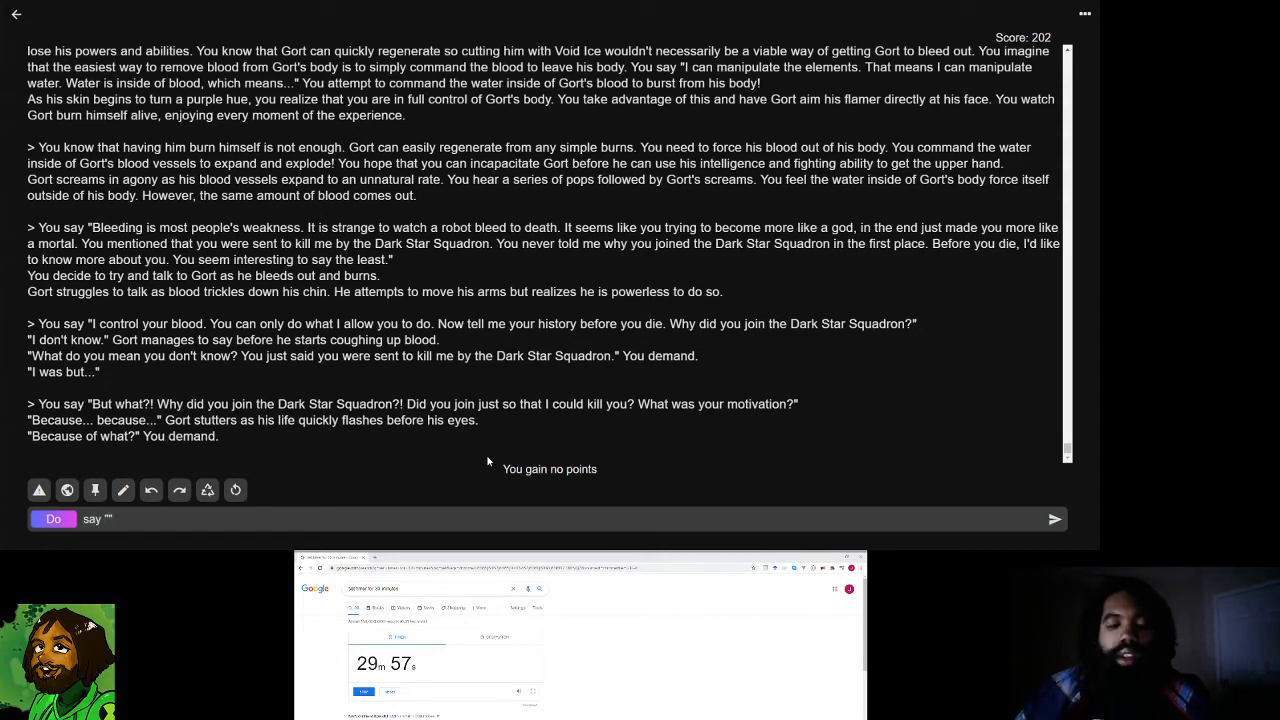
type("Tell me why you joined the Dark Star")
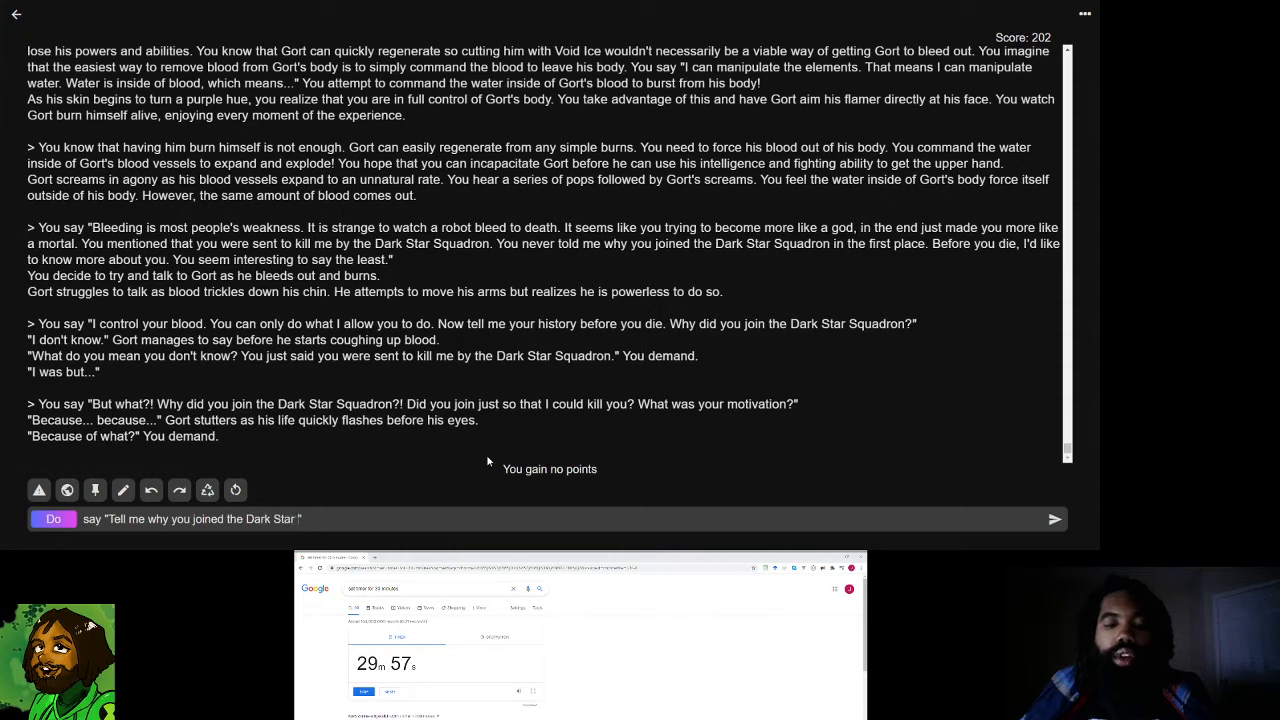
type("Squadron\"")
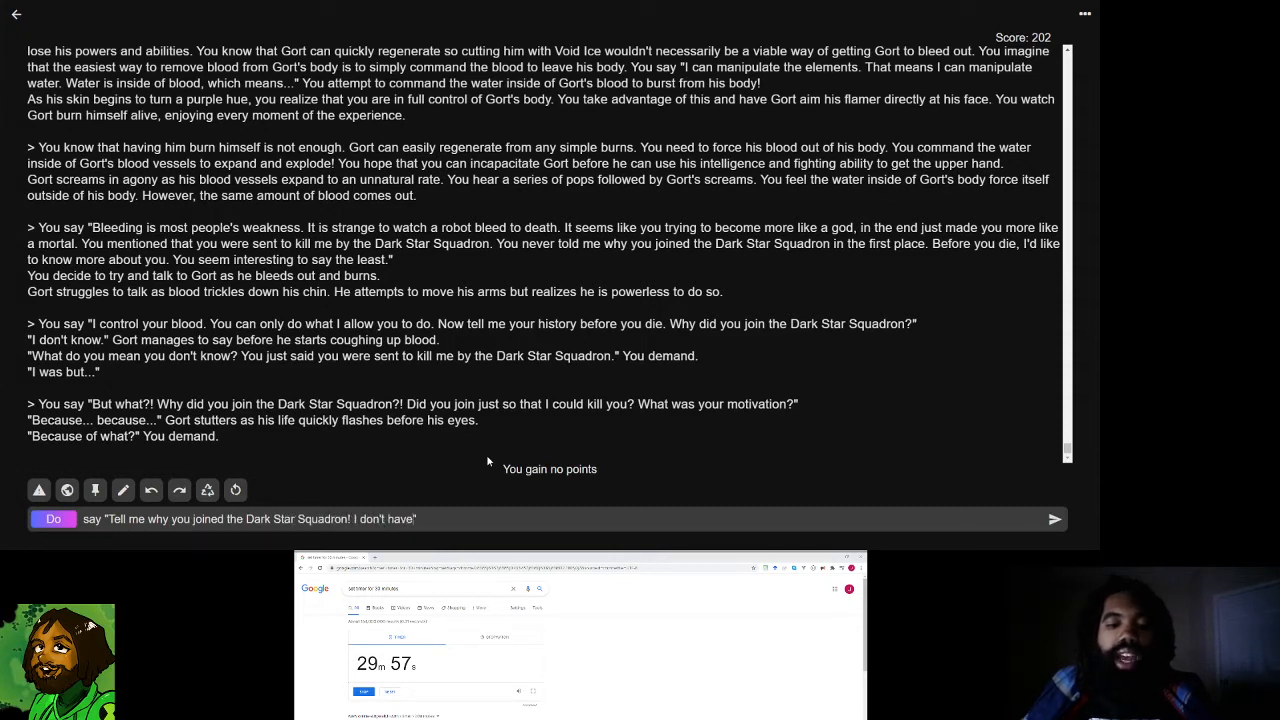
type("time to play")
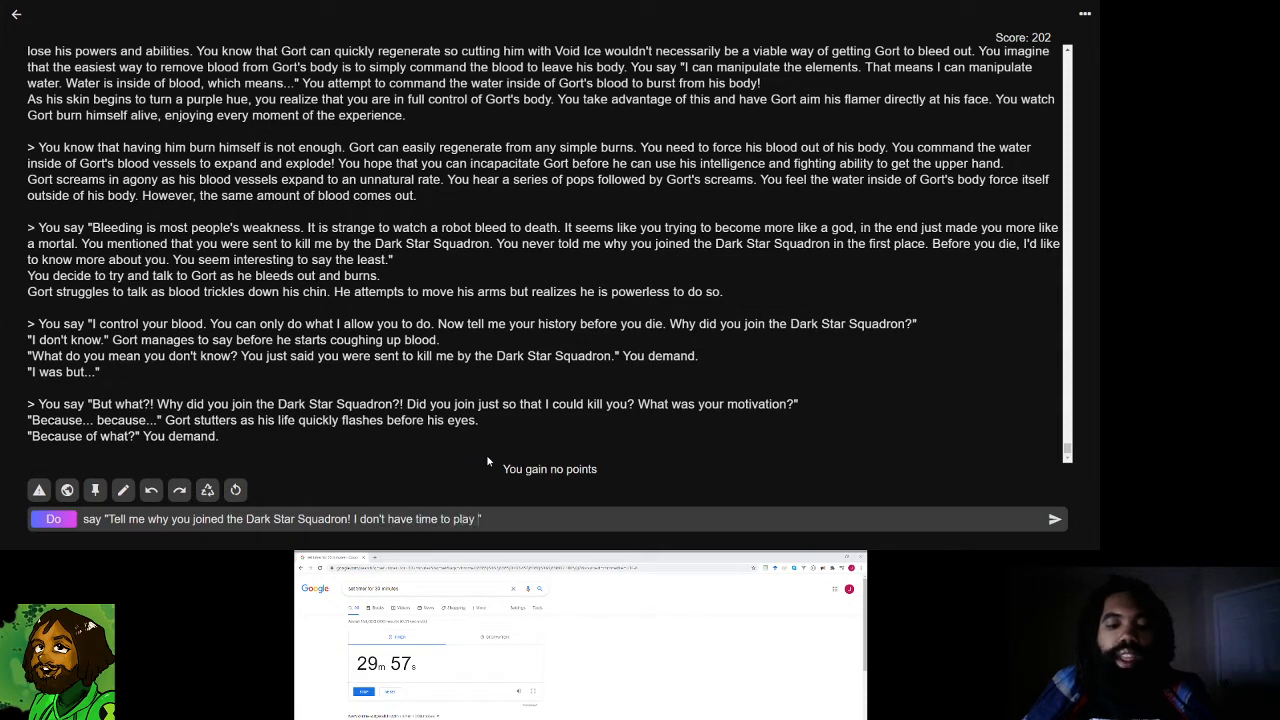
type("games with a dying hunk of")
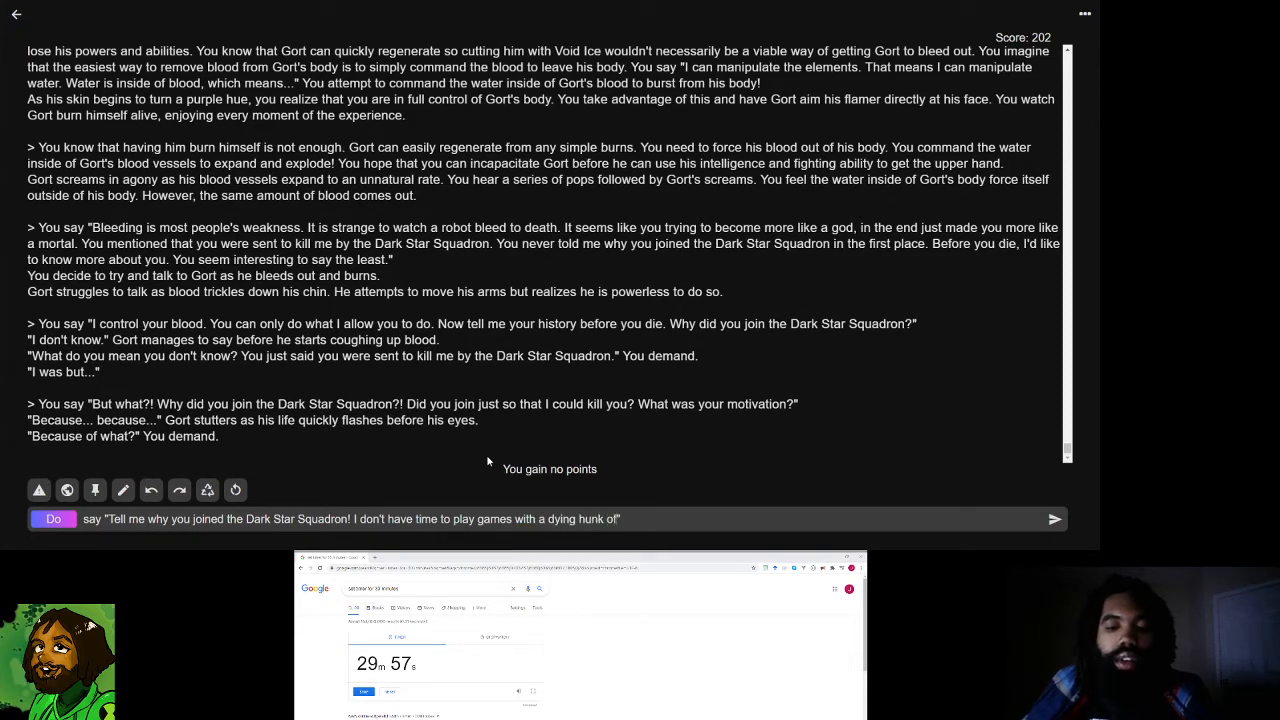
type("metal!\"")
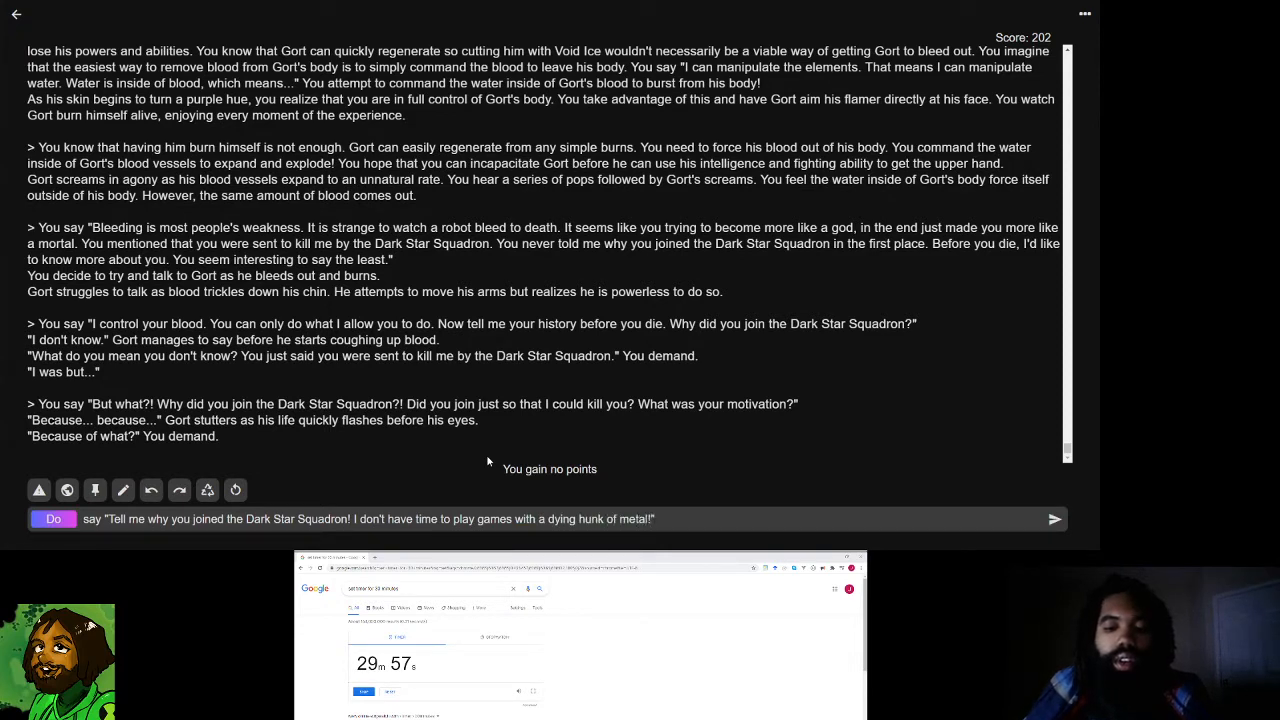
type("that thinks it")
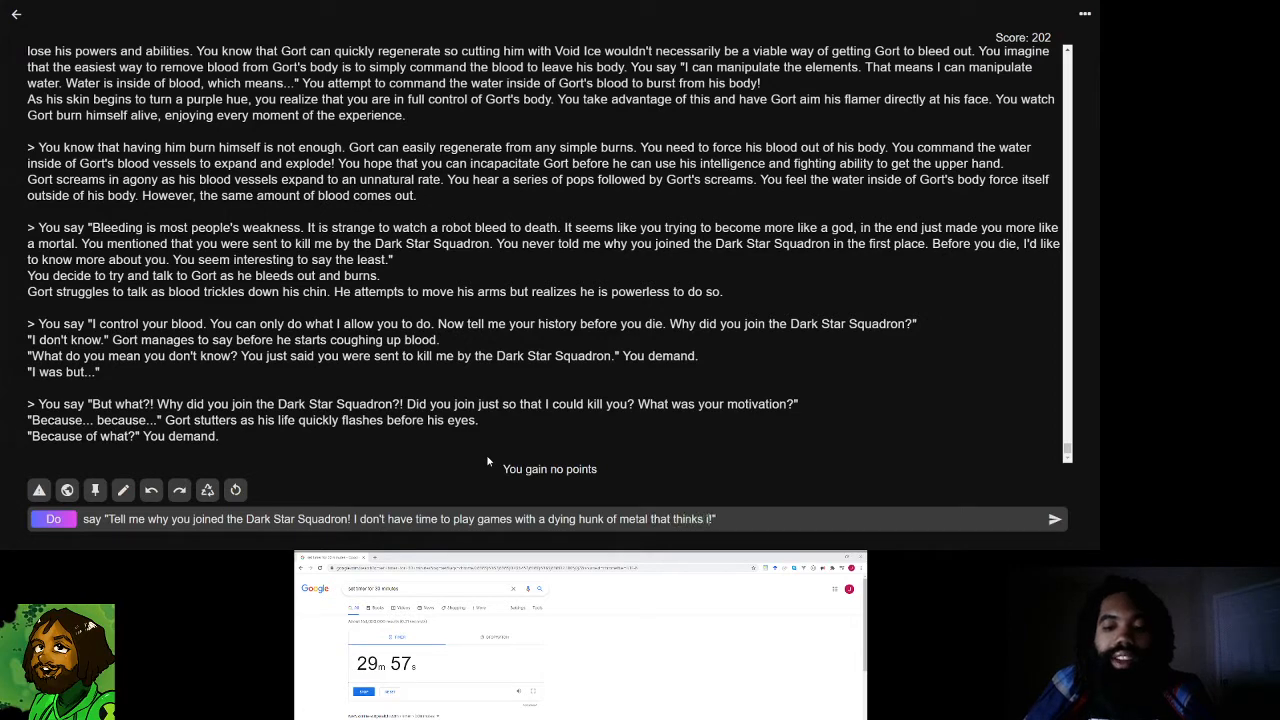
type("its a god!\"")
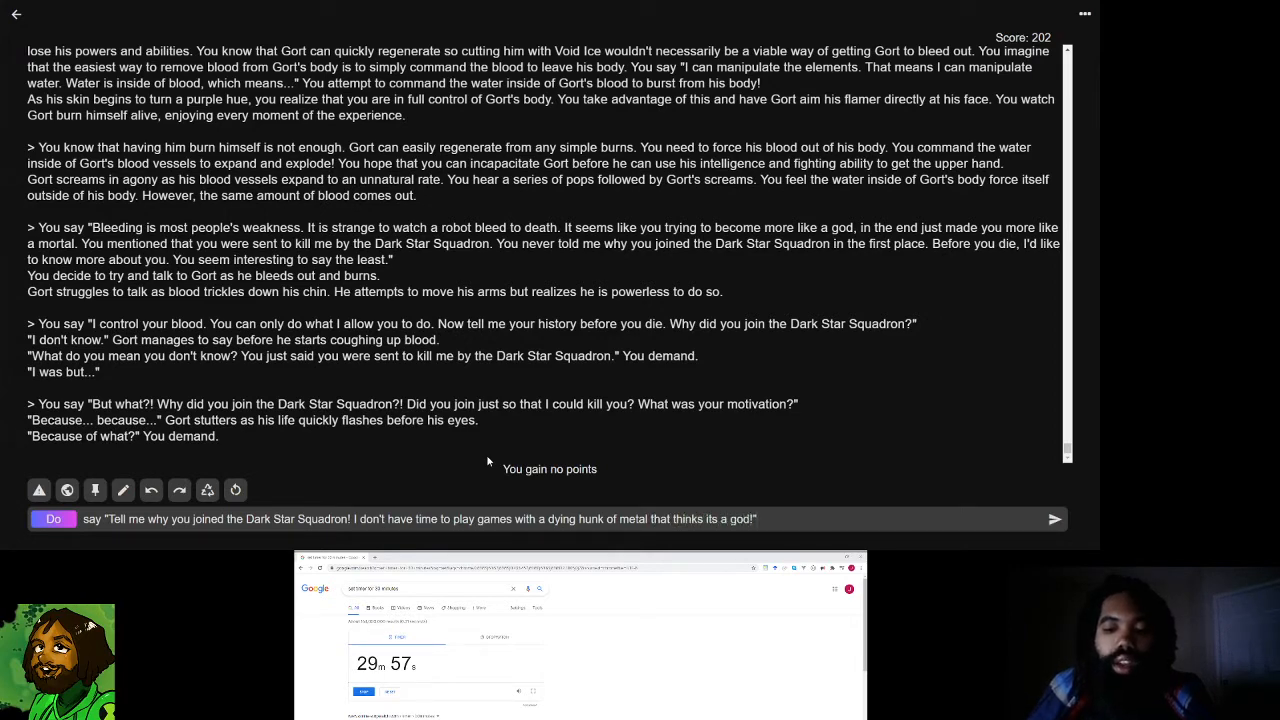
left_click(1054, 518)
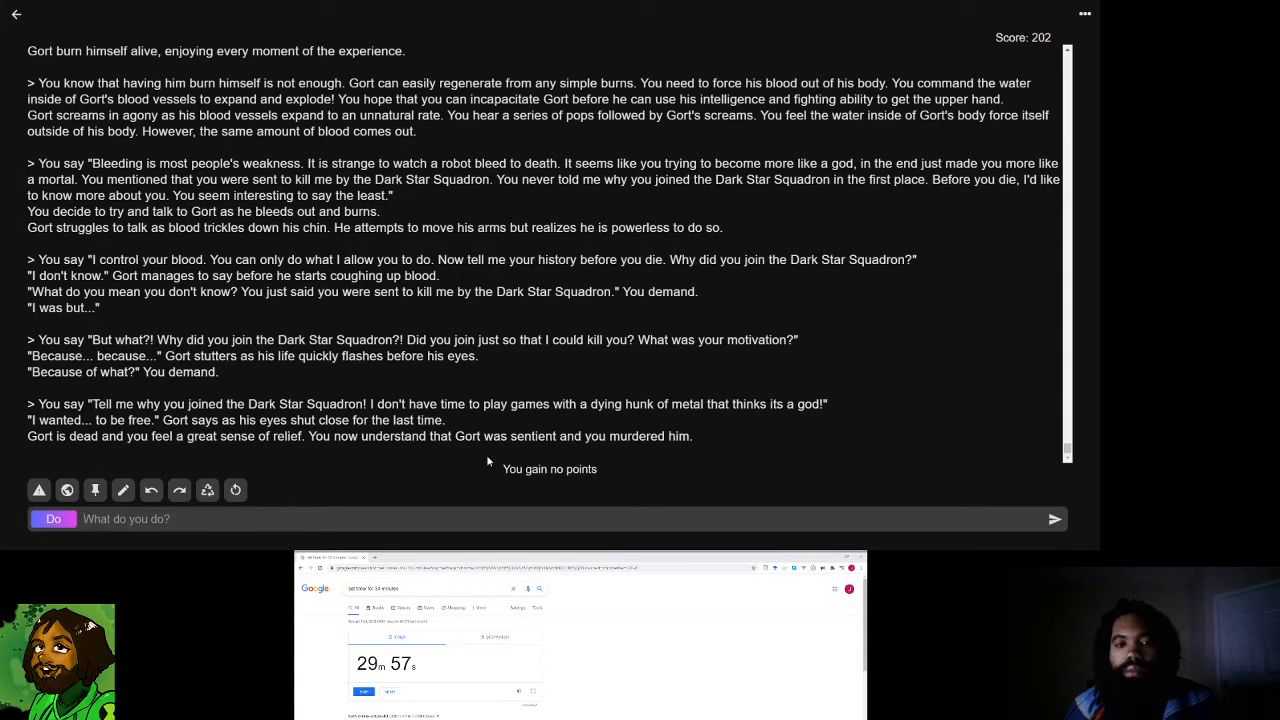
- Reflect on Gort's last words: a machine given life with god blood who murders false gods
type("think about Gort")
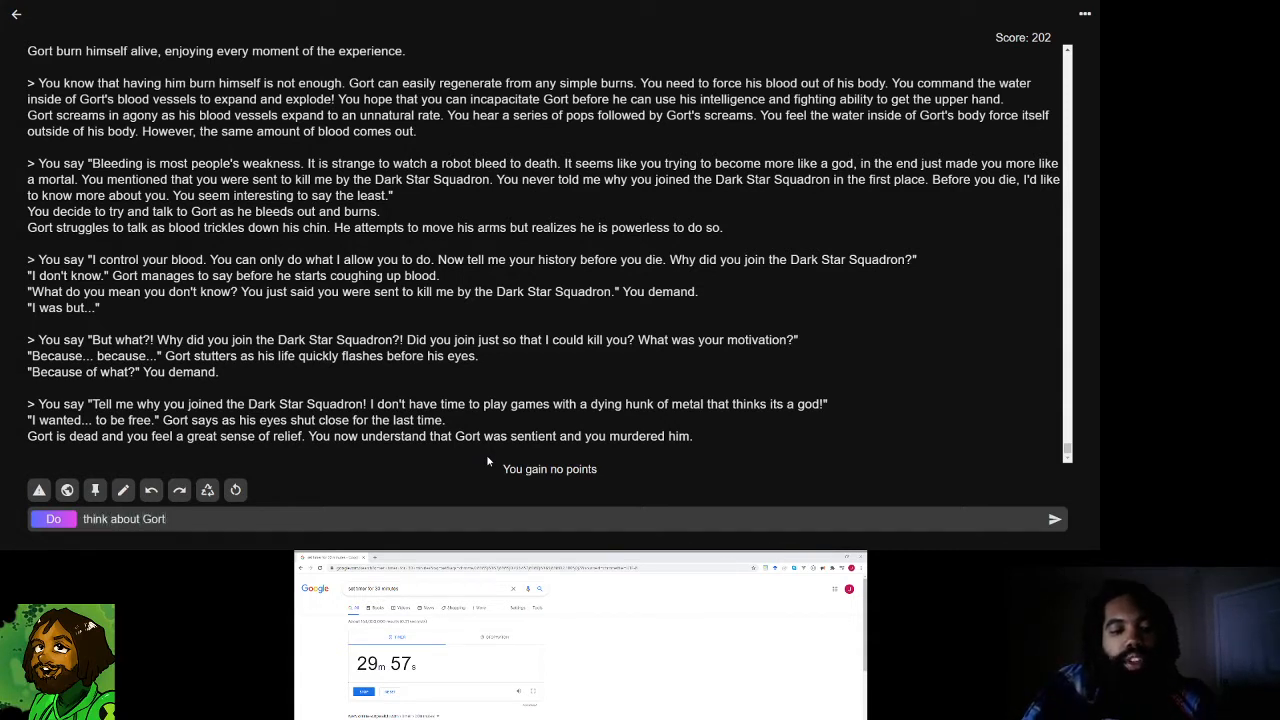
type("'s last words.")
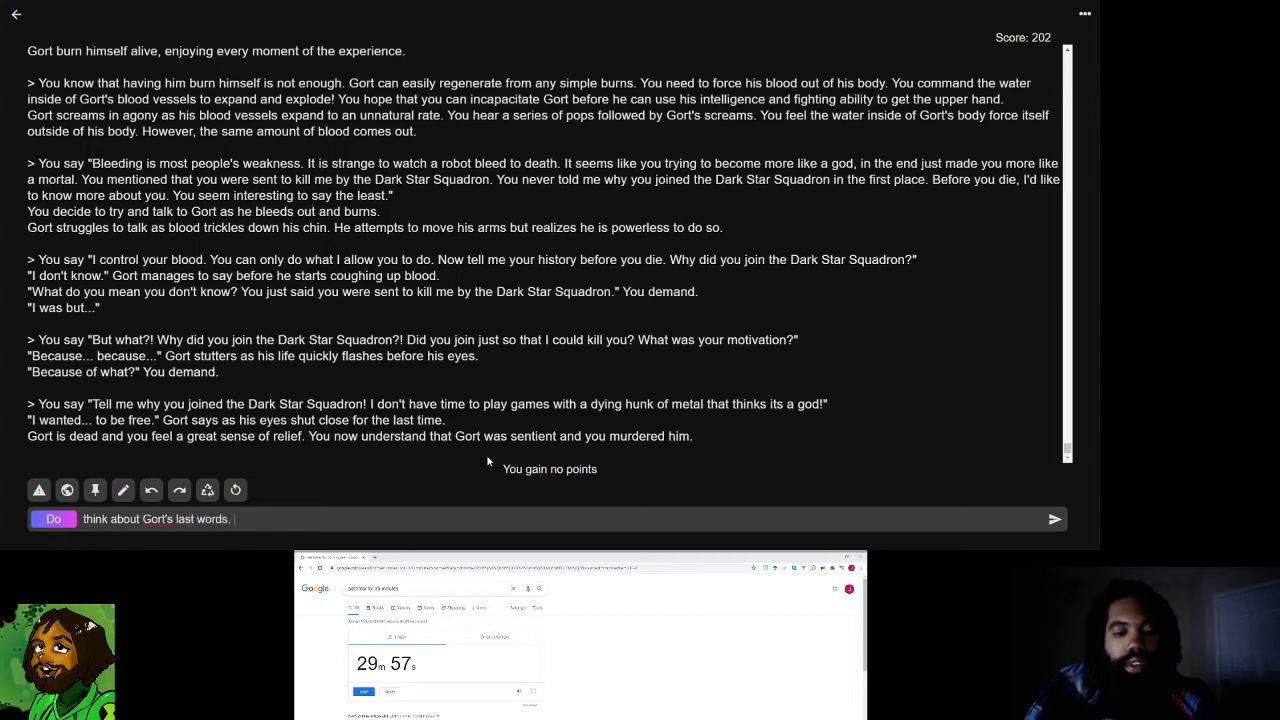
type("He was a")
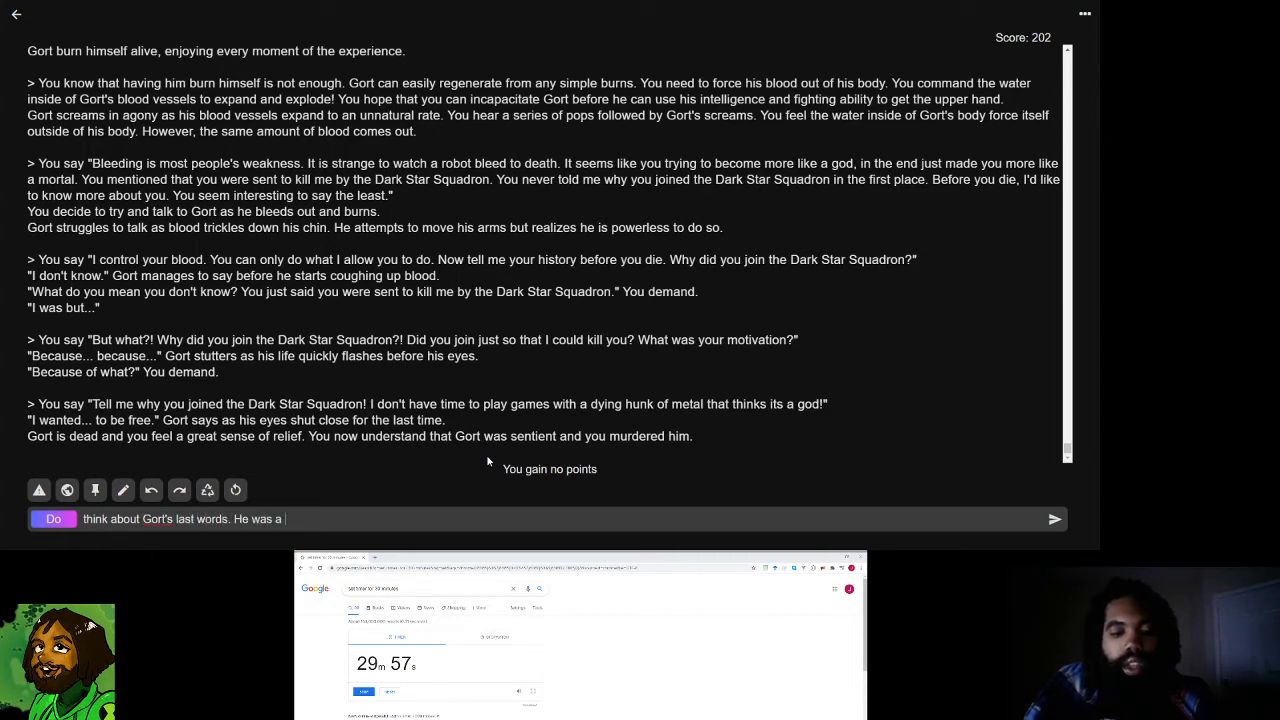
type("machine that found")
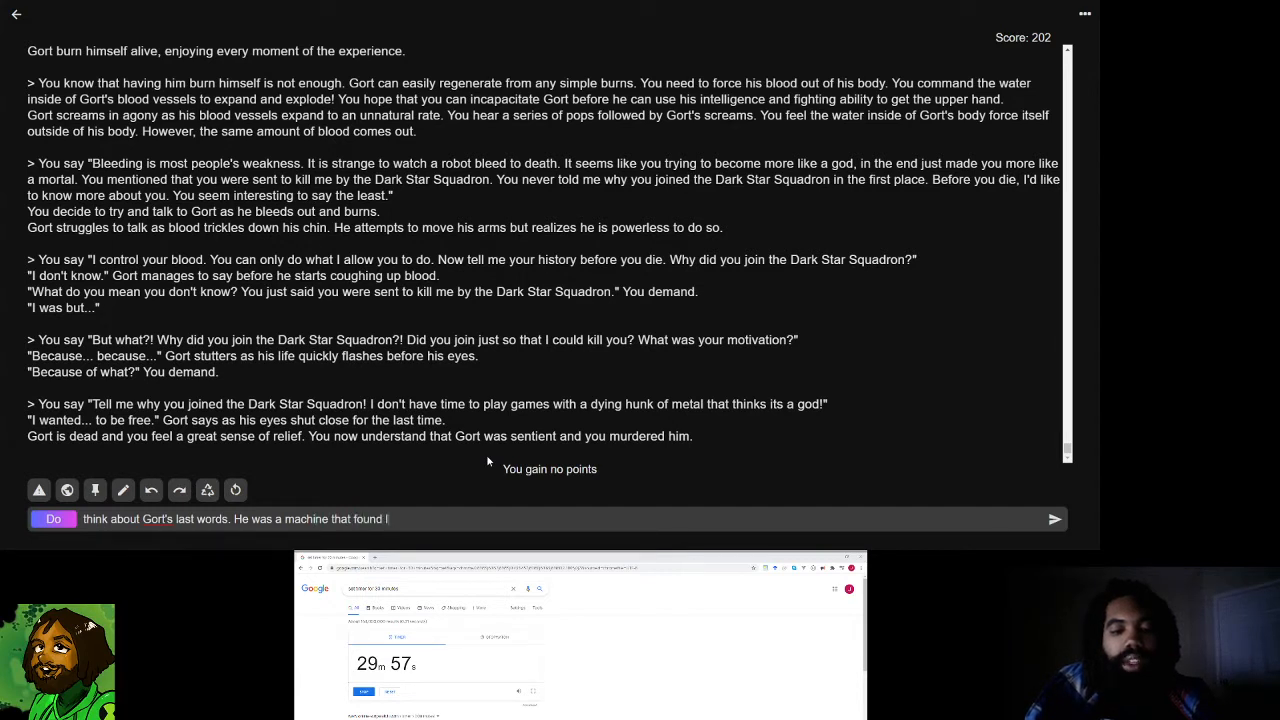
type("ife with")
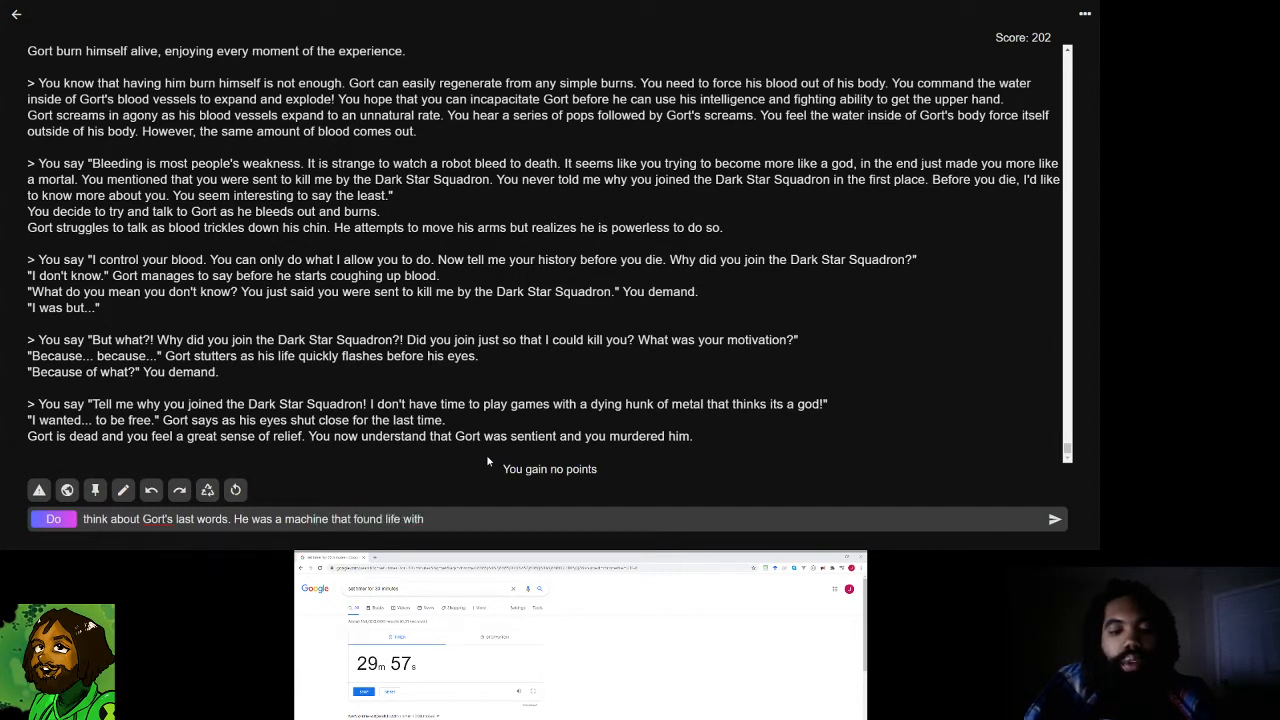
type("the blood of")
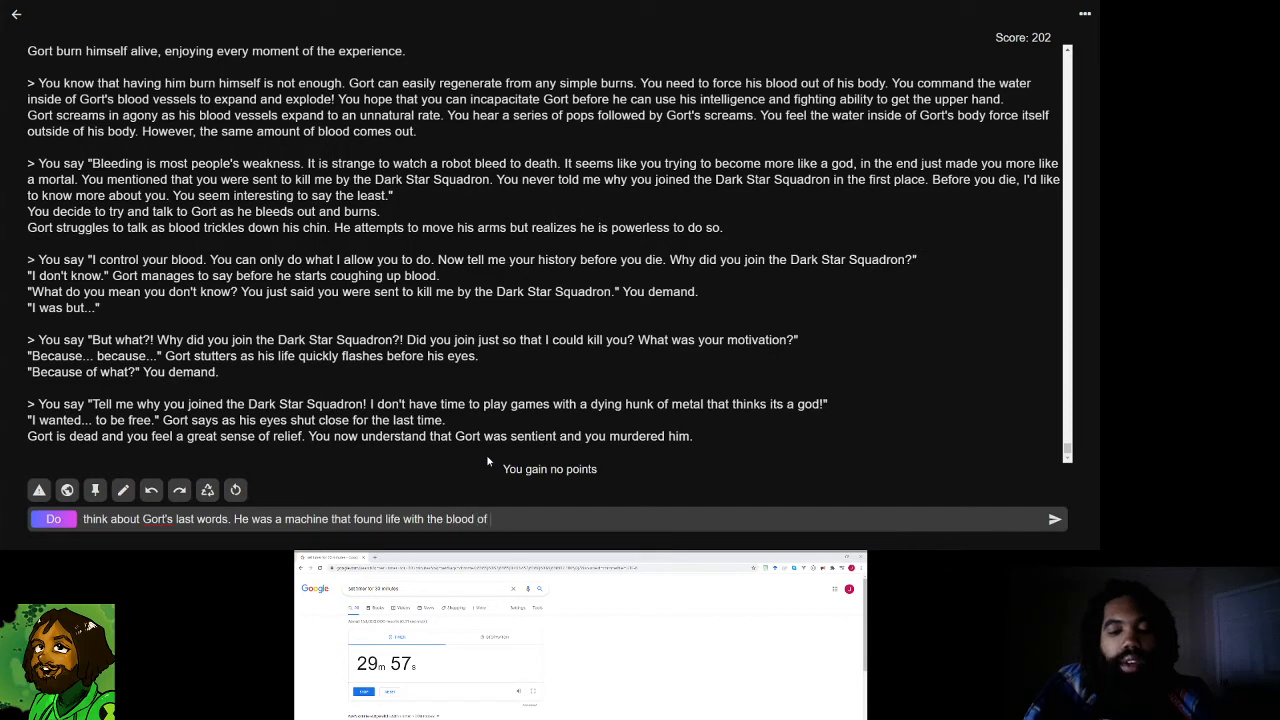
type("a god and d")
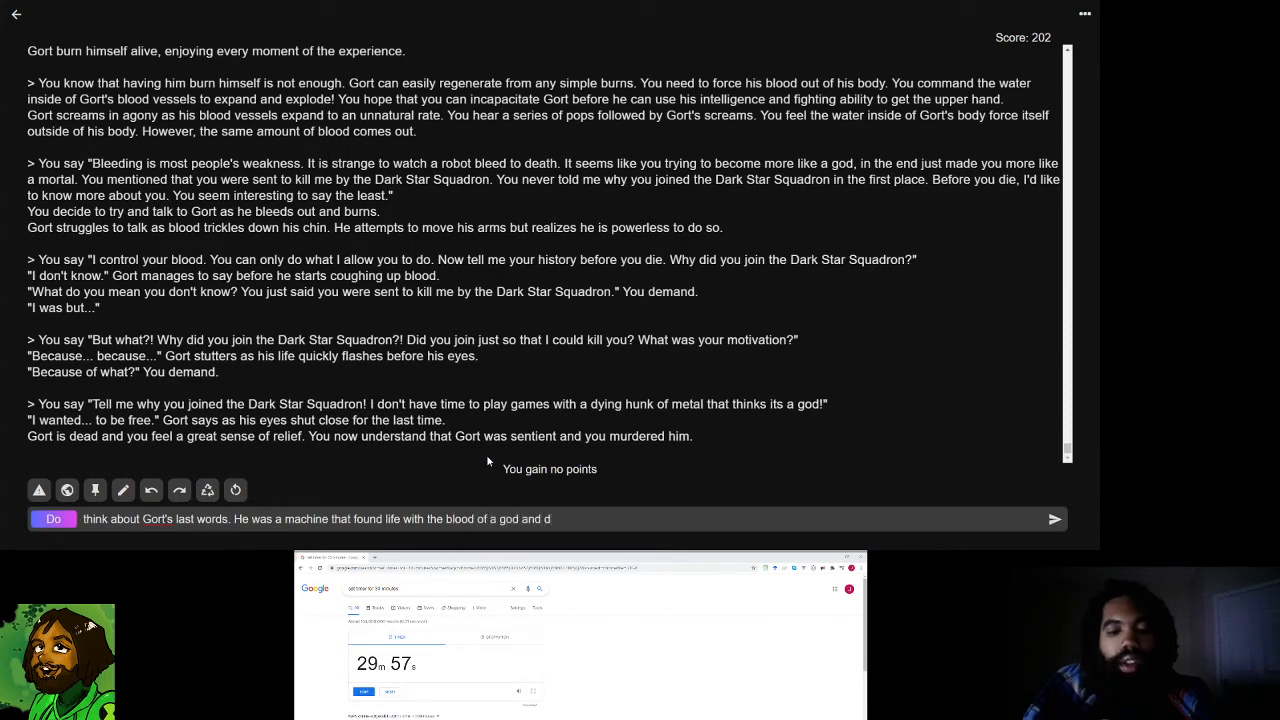
type("ecided that he wanted to join a group that")
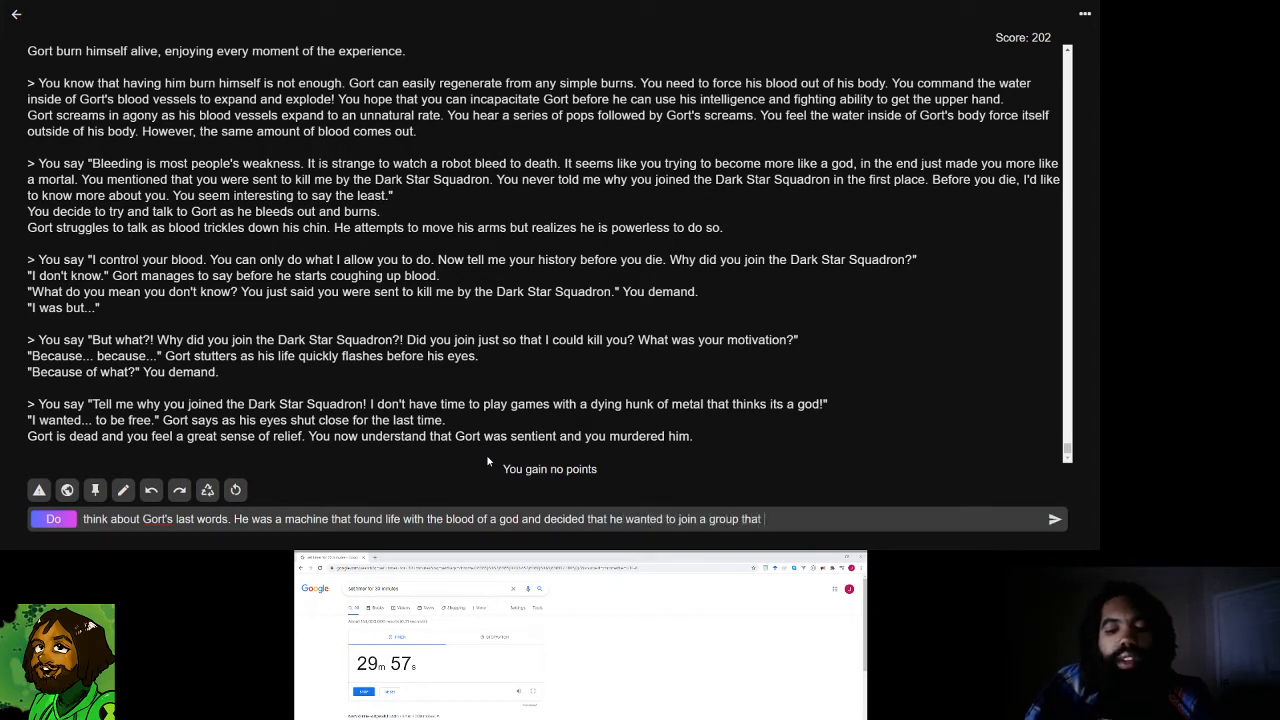
type("murders")
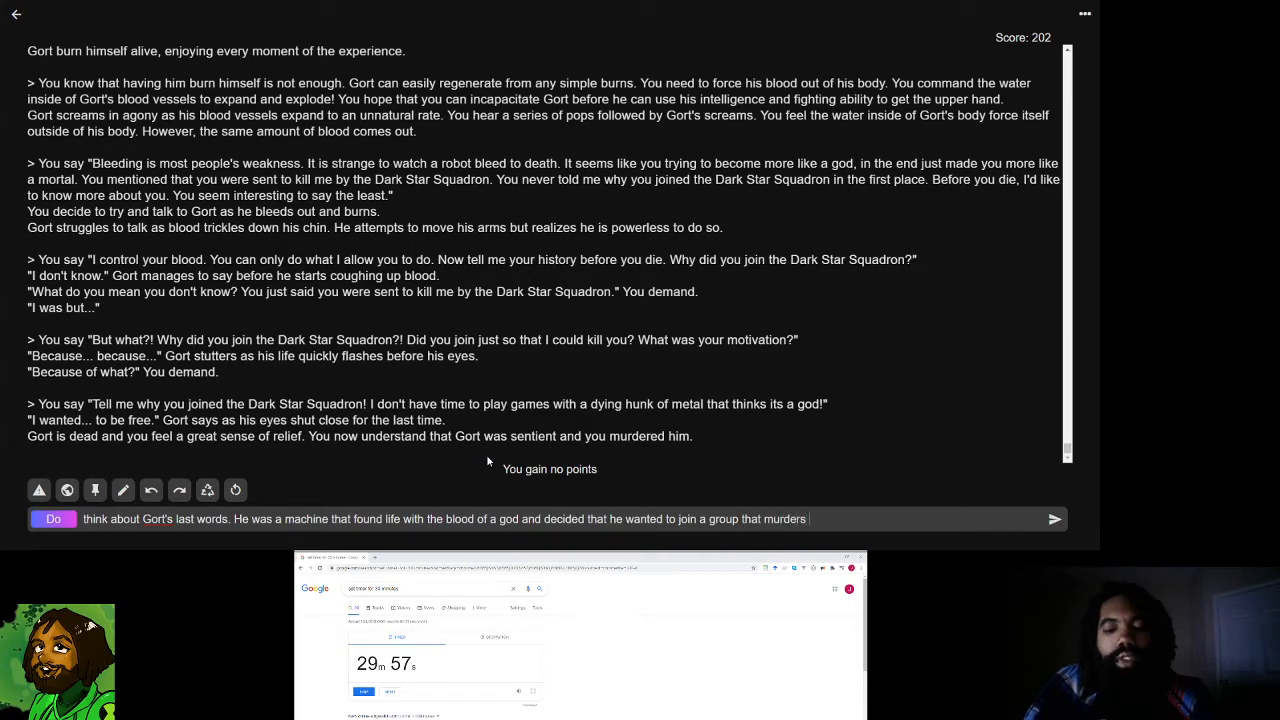
type("false gods. You wonder what really is the")
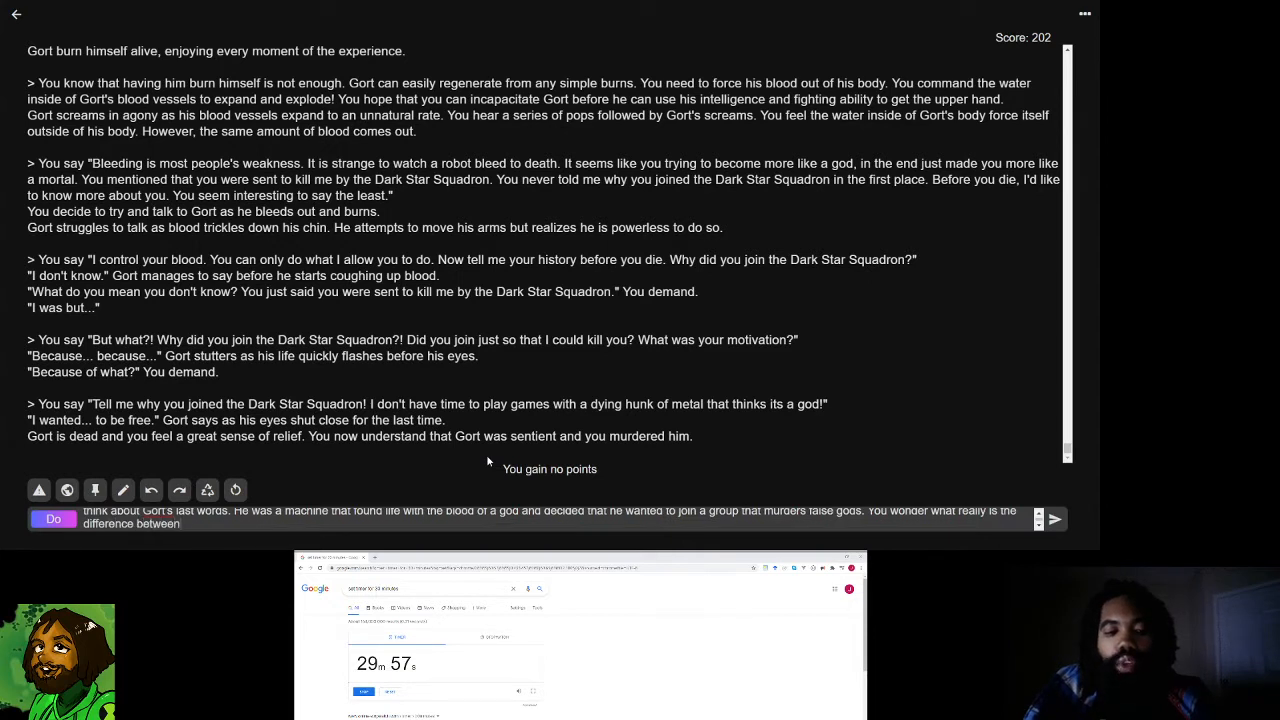
type("you and Gort. You both were non-divine beings who then were transformed into gods.")
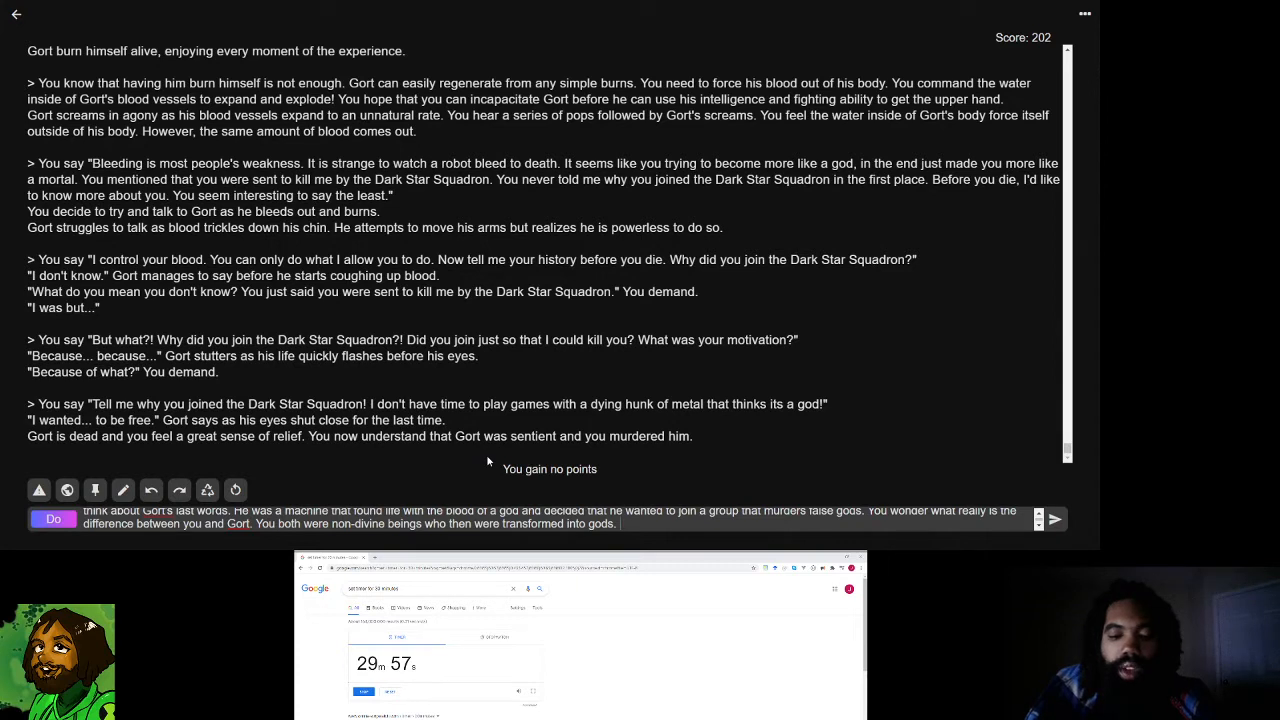
- Add that maybe Gort thought their powers were unnatural
type("Gort said that y")
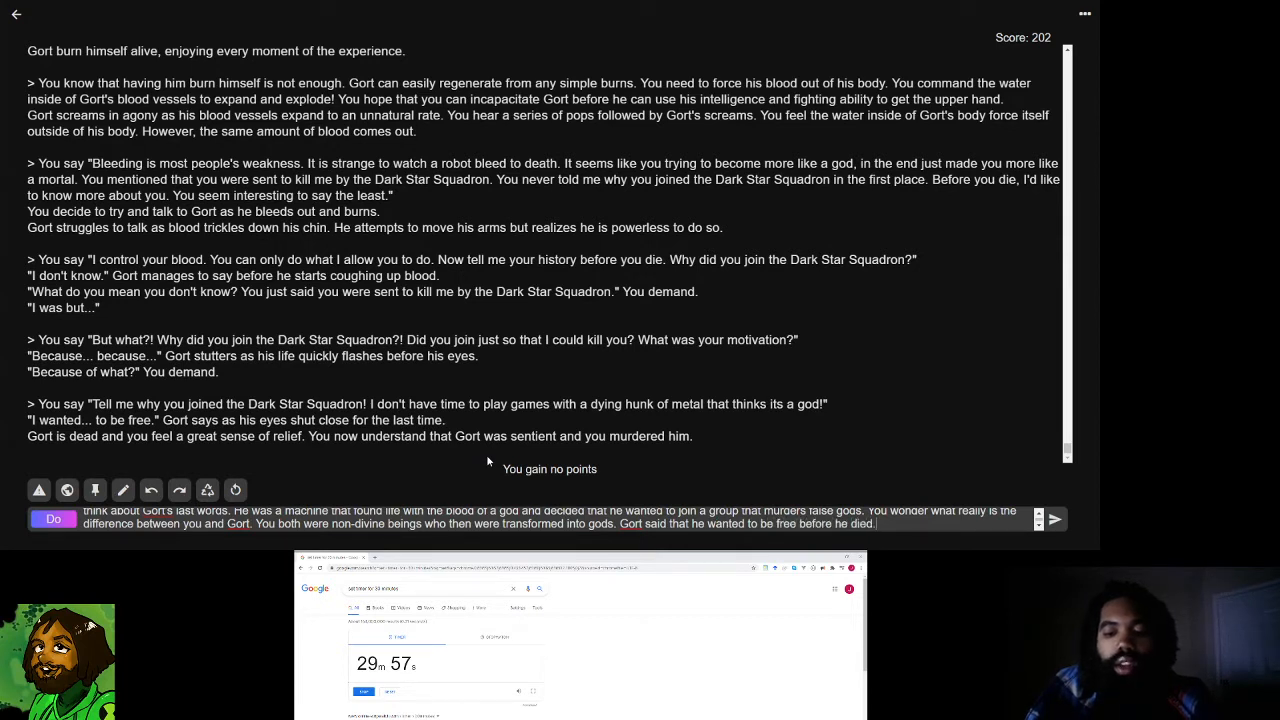
type("Maybe he went to the Dark")
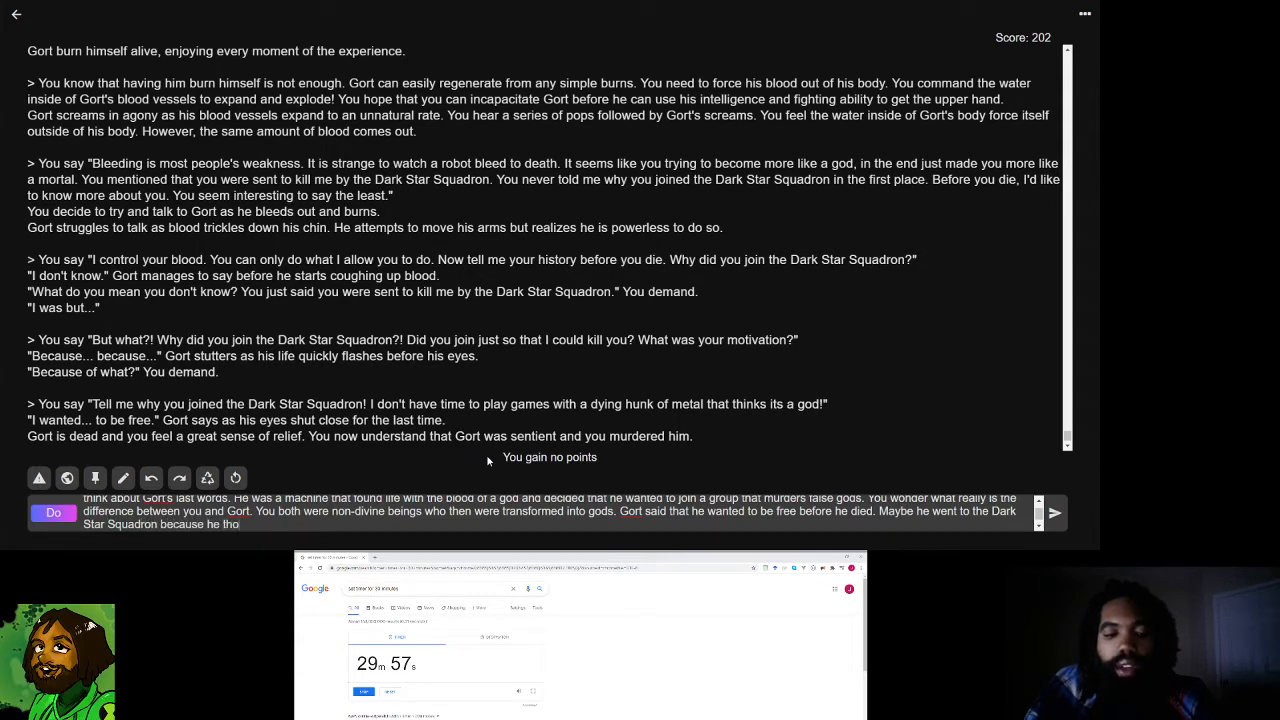
type("thought that they would kill him, considering that his godly poe")
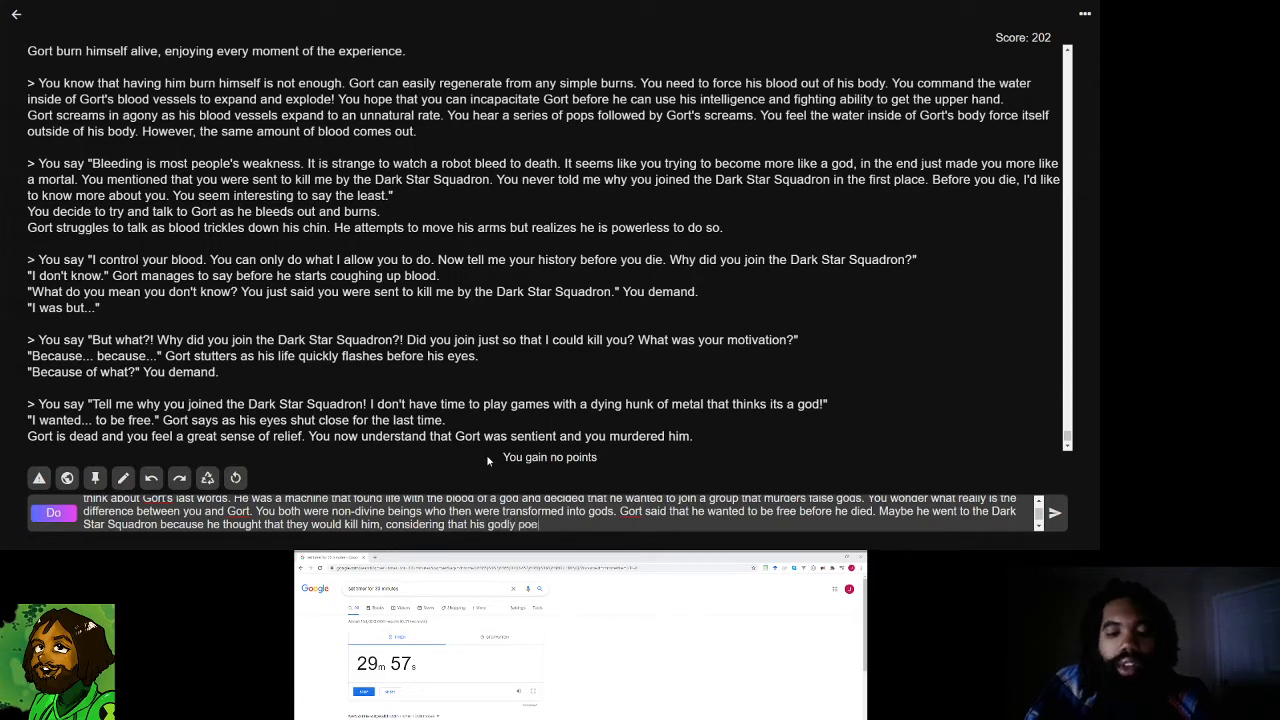
type("powers wer")
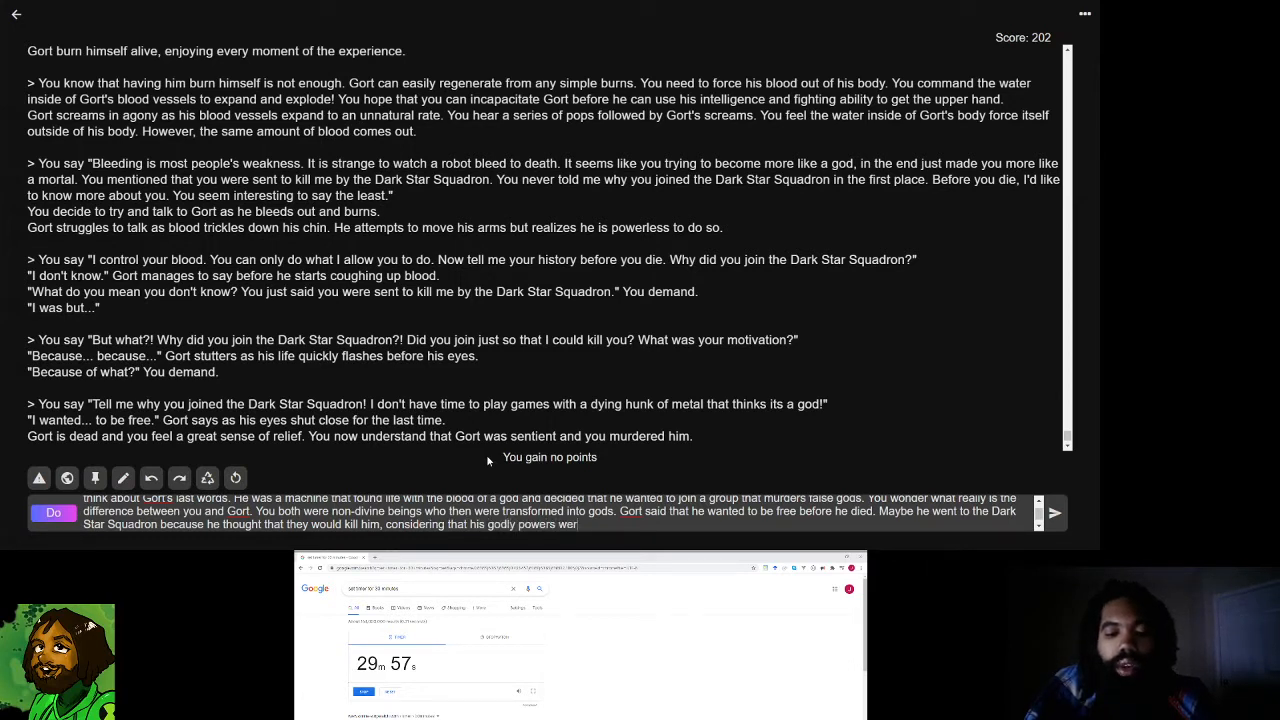
type("unnaturally bestowed upon him.")
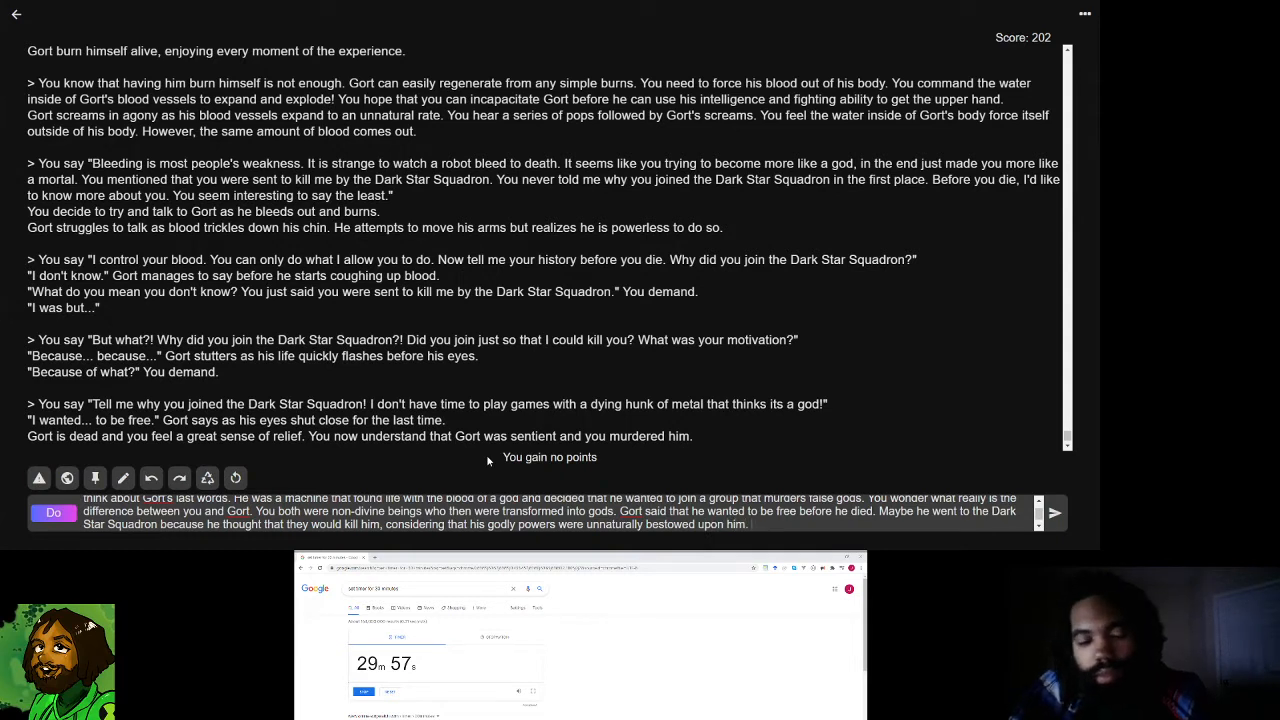
type("It")
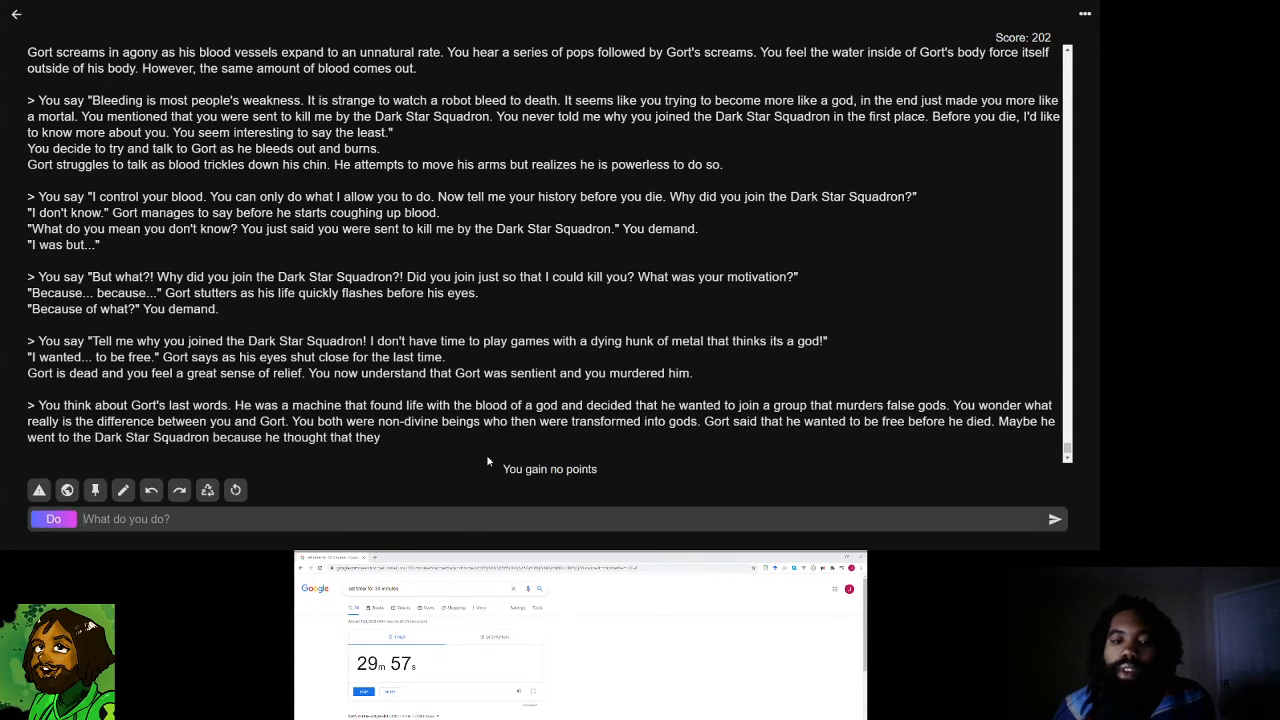
- Submit Jet's reflection on Gort's last words and regenerate the AI's continuation
left_click(1054, 519)
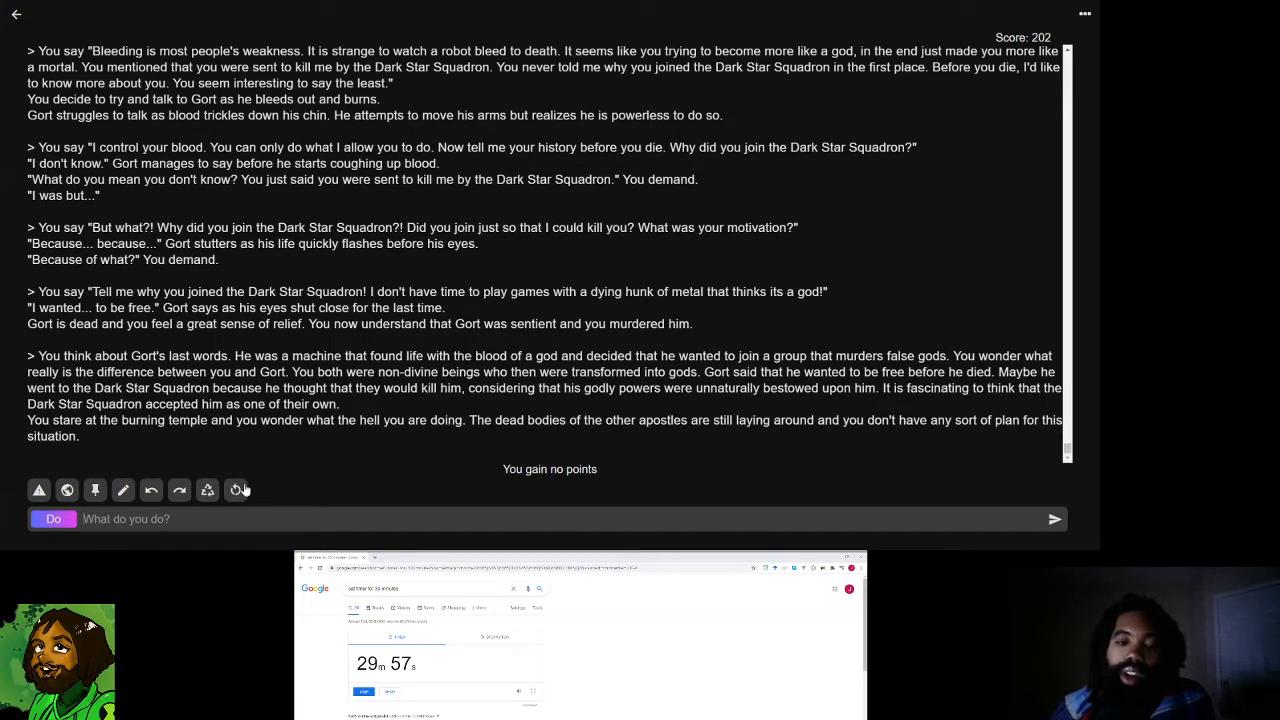
left_click(1054, 518)
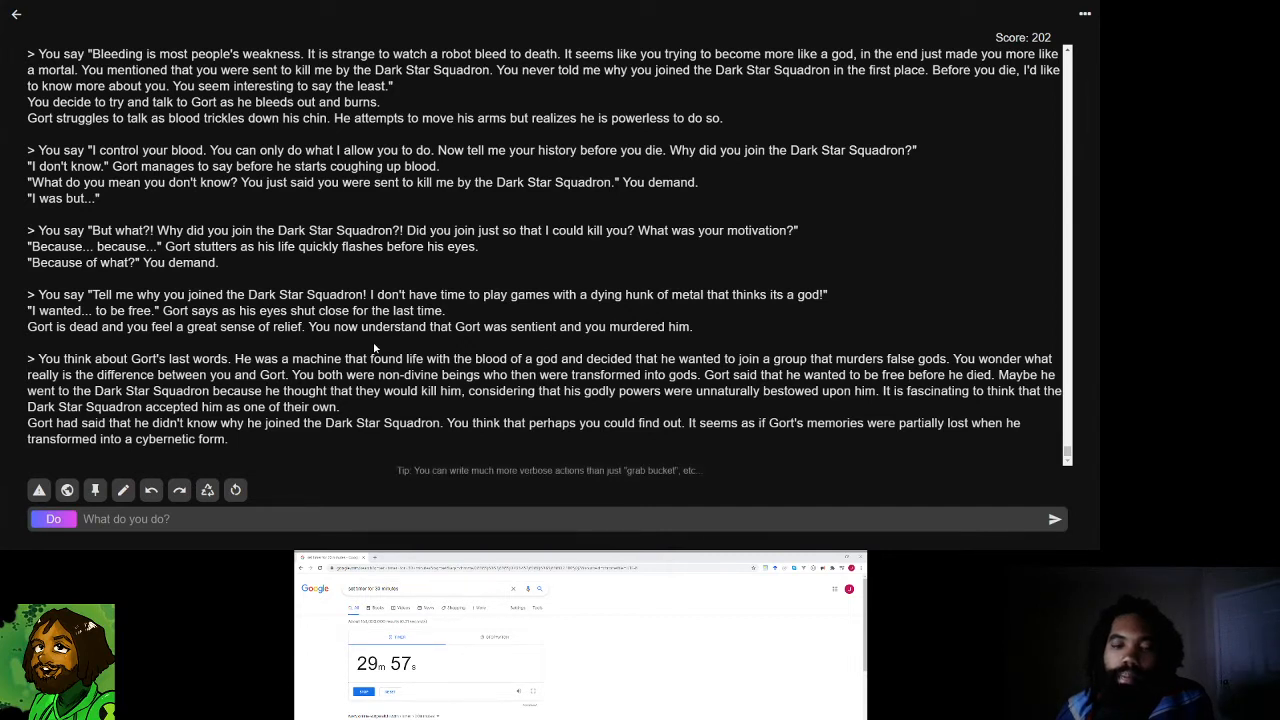
mouse_move(218, 434)
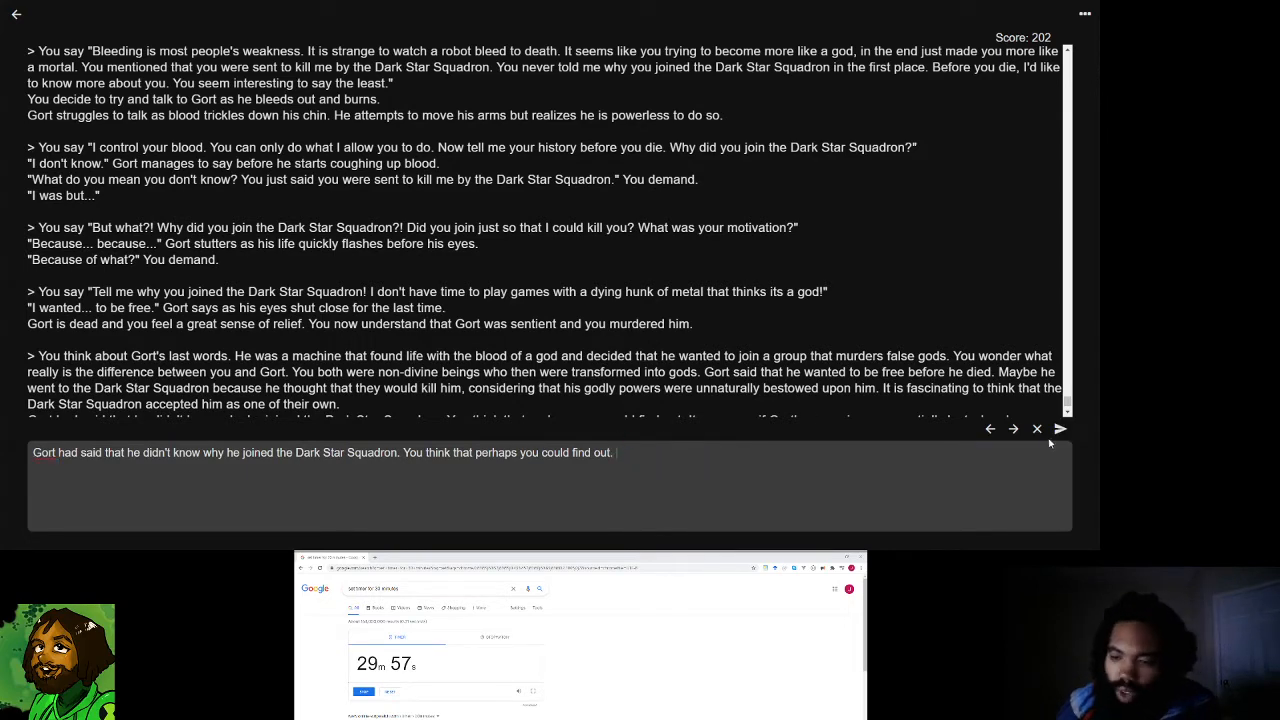
- Save the edited passage ending with Jet hoping to learn why Gort joined
left_click(1060, 428)
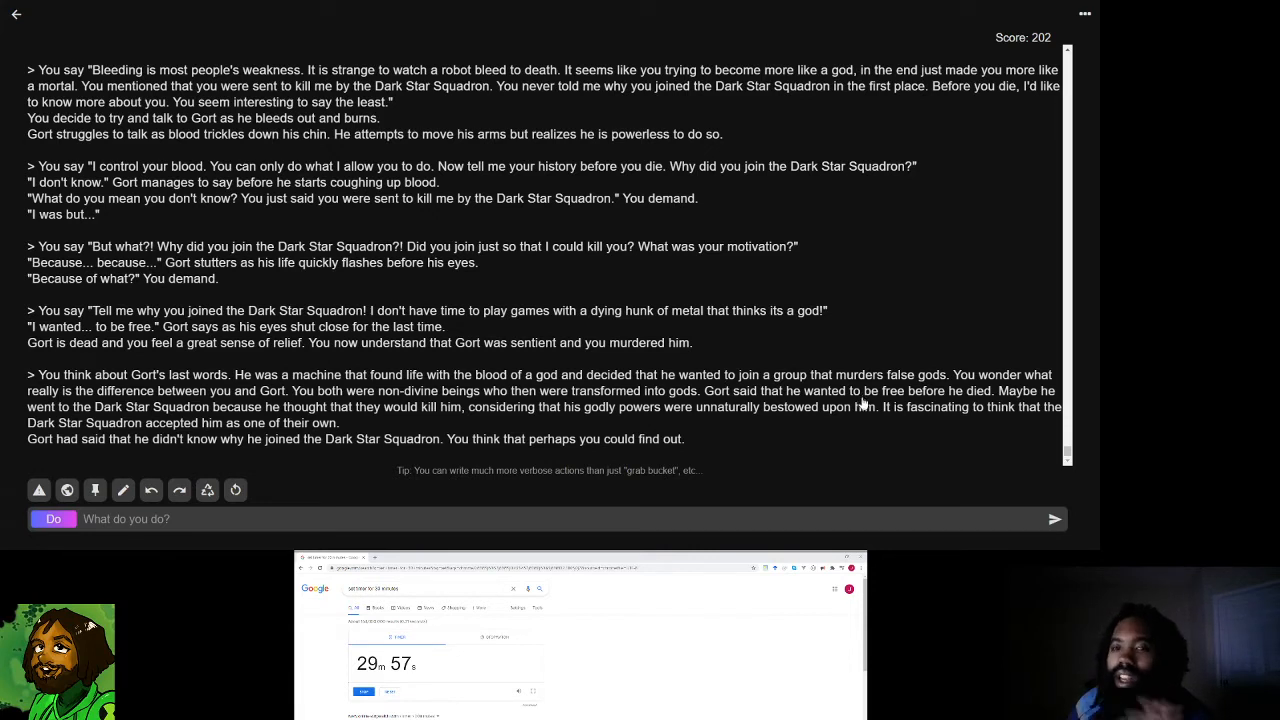
mouse_move(849, 406)
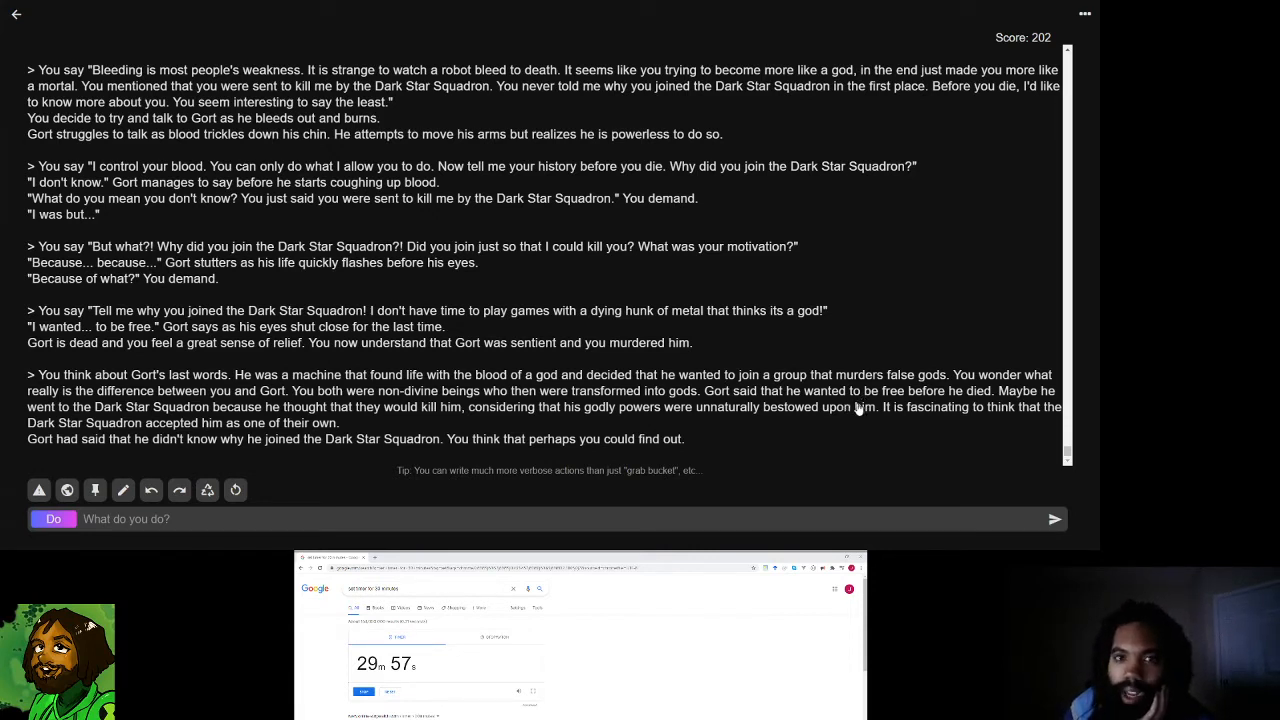
mouse_move(845, 398)
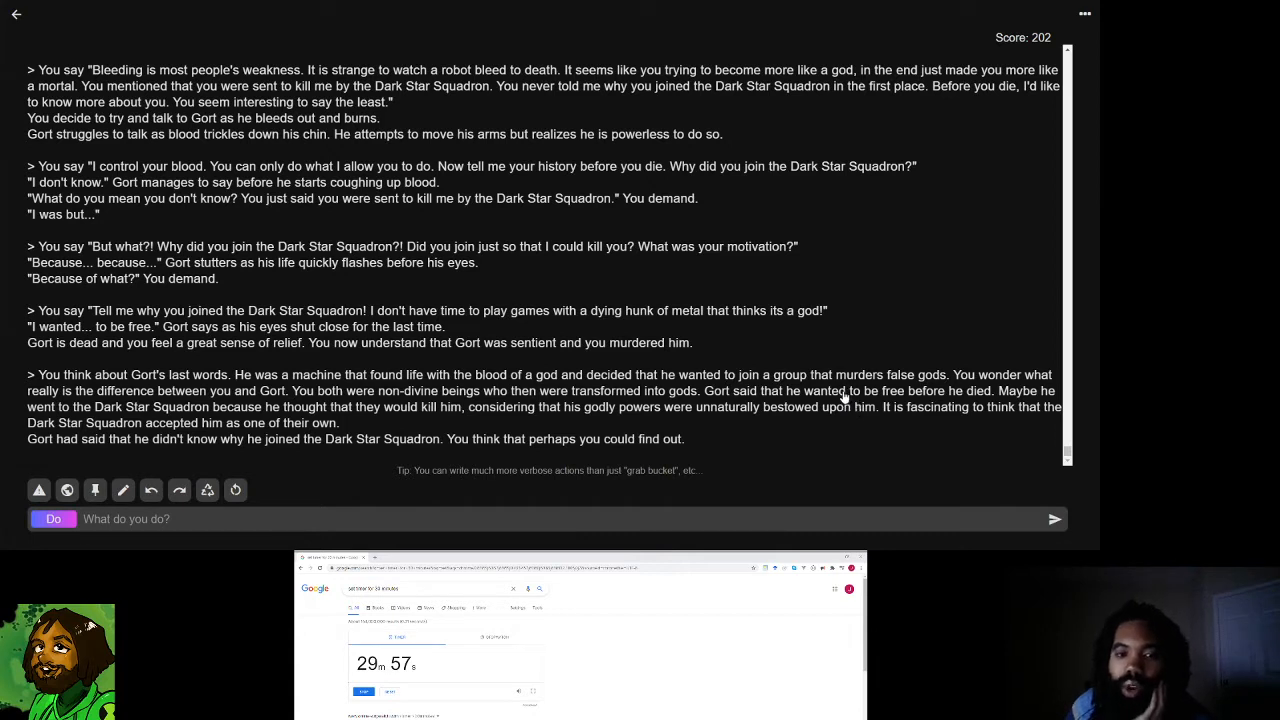
mouse_move(780, 432)
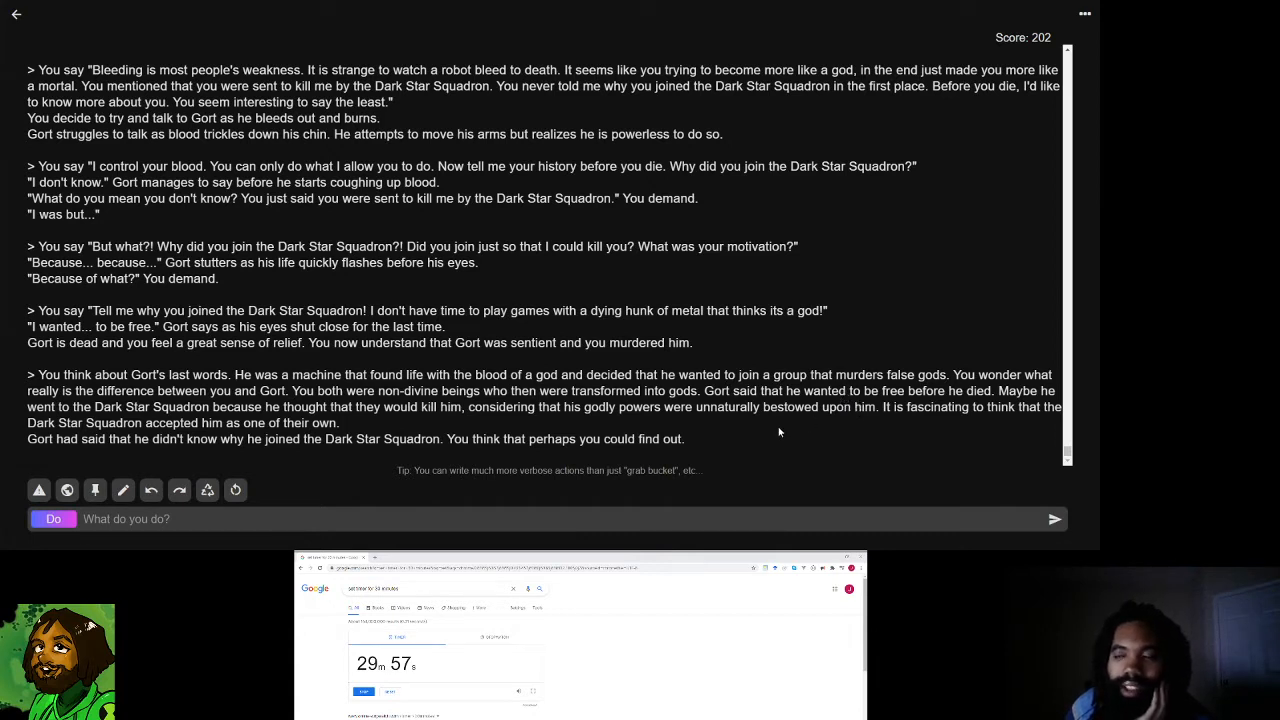
mouse_move(904, 424)
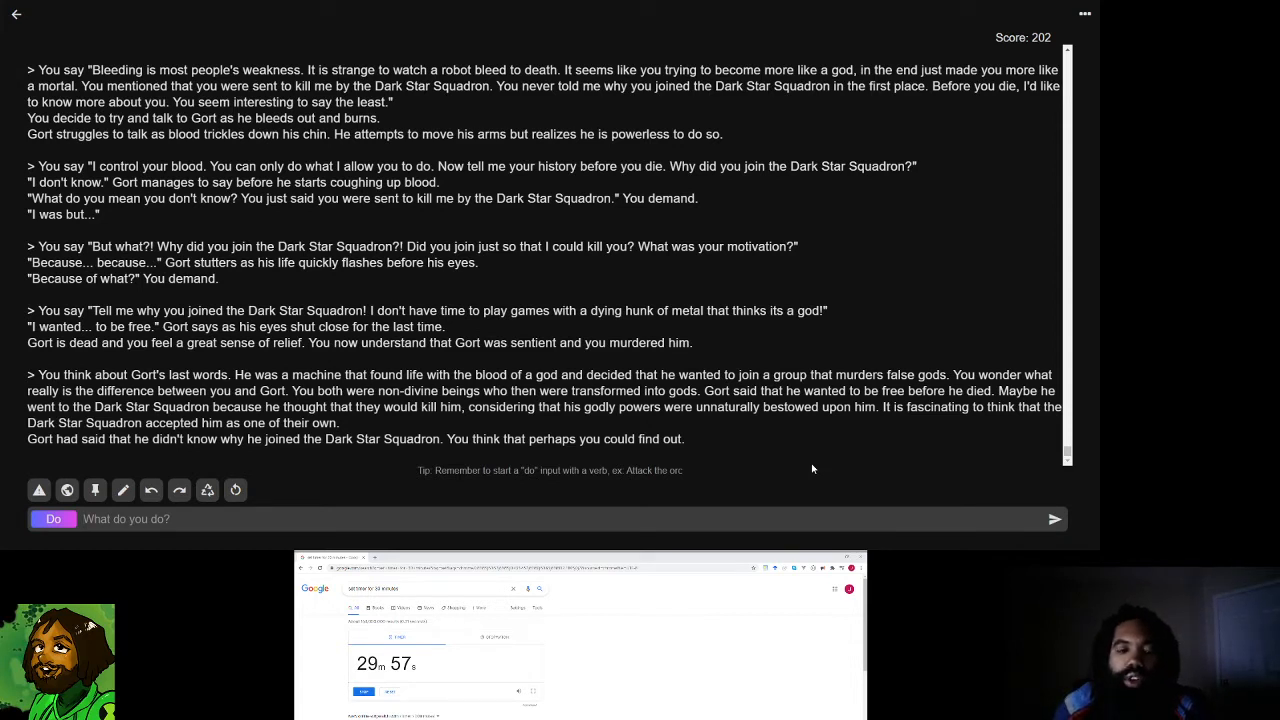
- Submit the action searching the husk of Gort's body for a memory card
type("search")
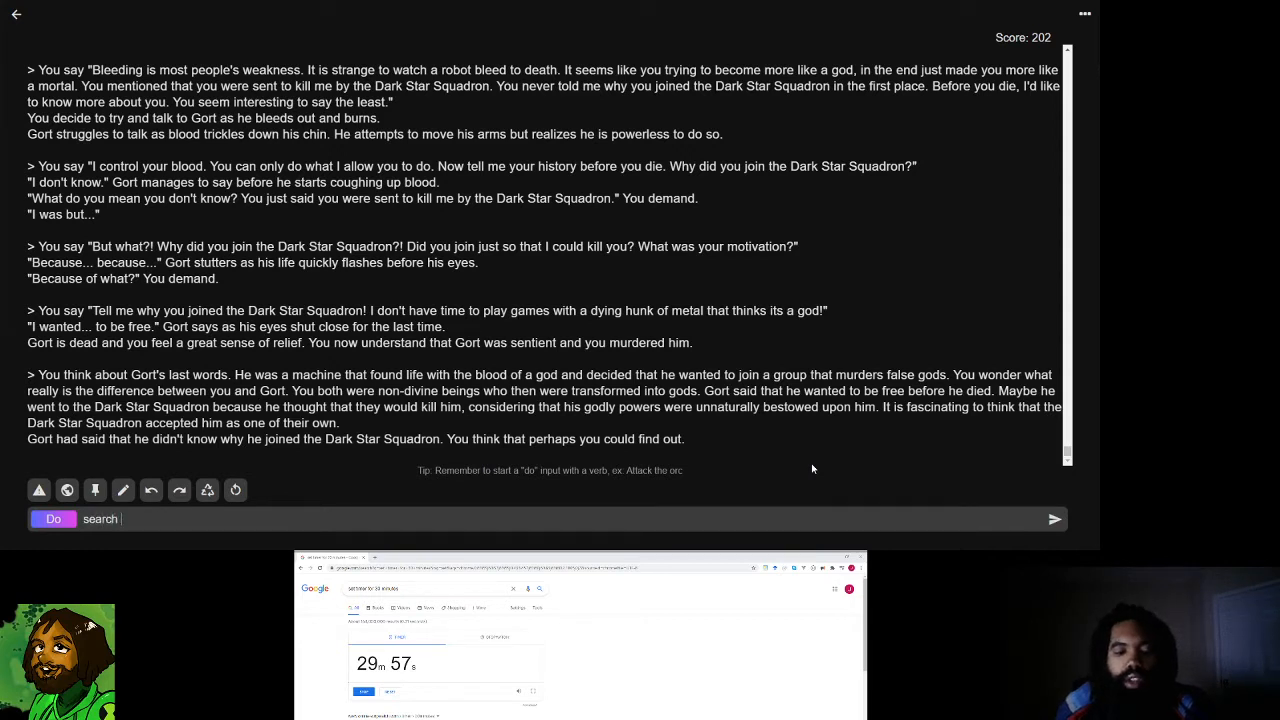
type("the h")
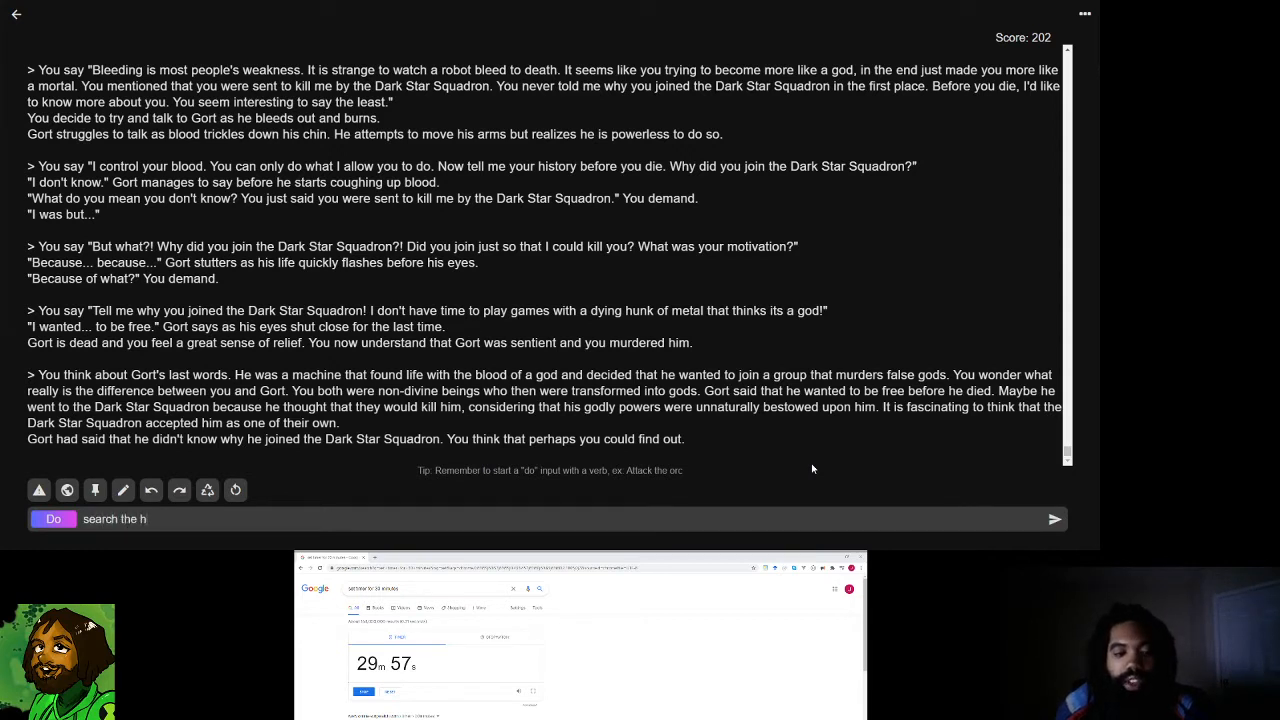
type("usk of Gort")
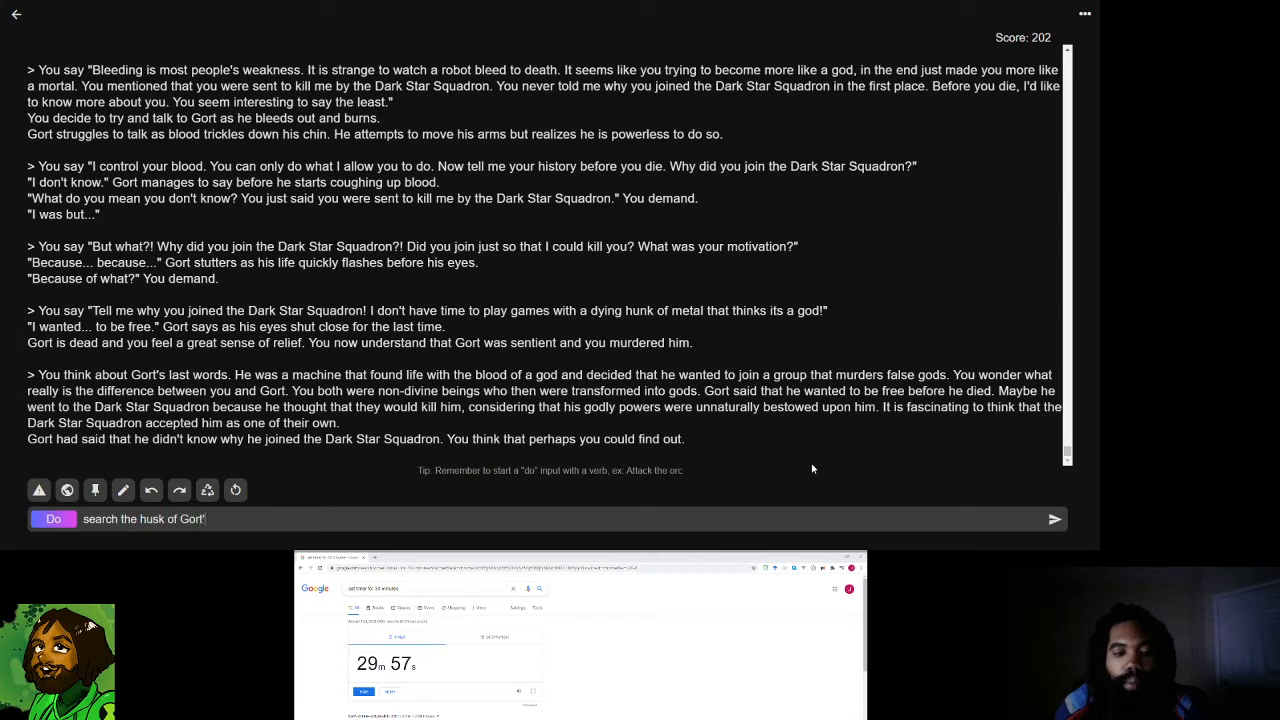
type("'s body for a memory card. You are u")
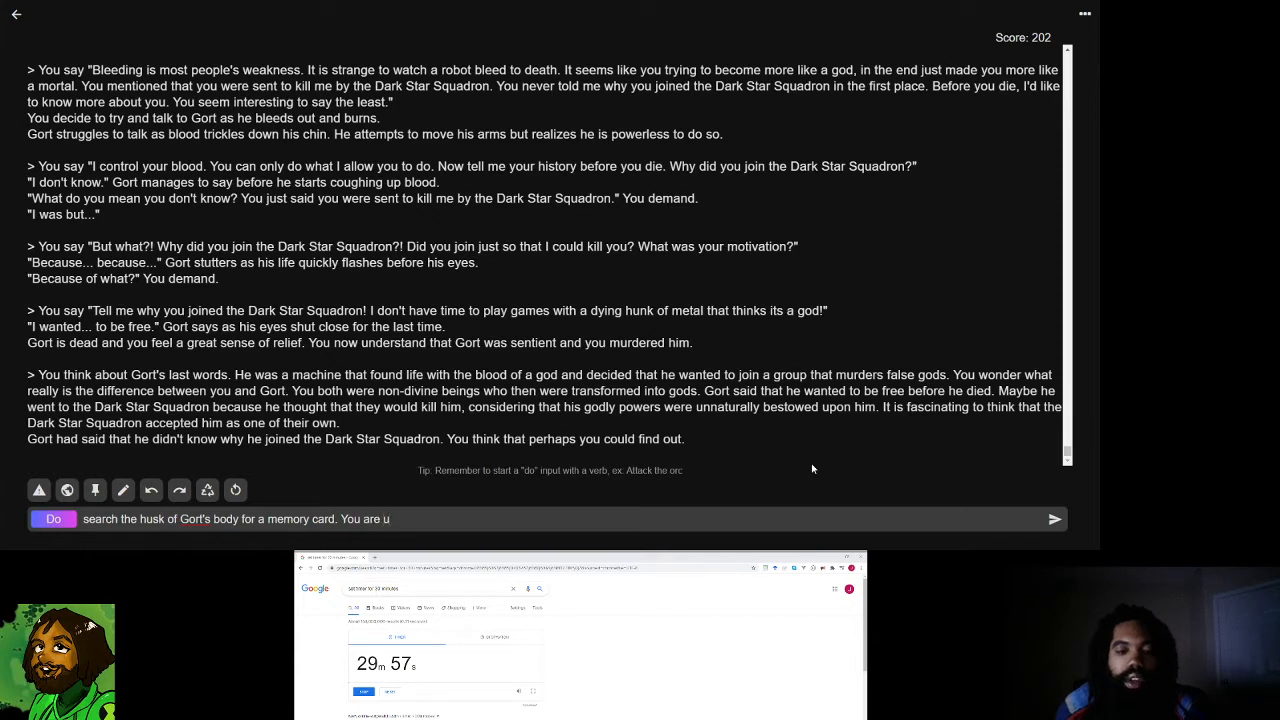
type("curious to see")
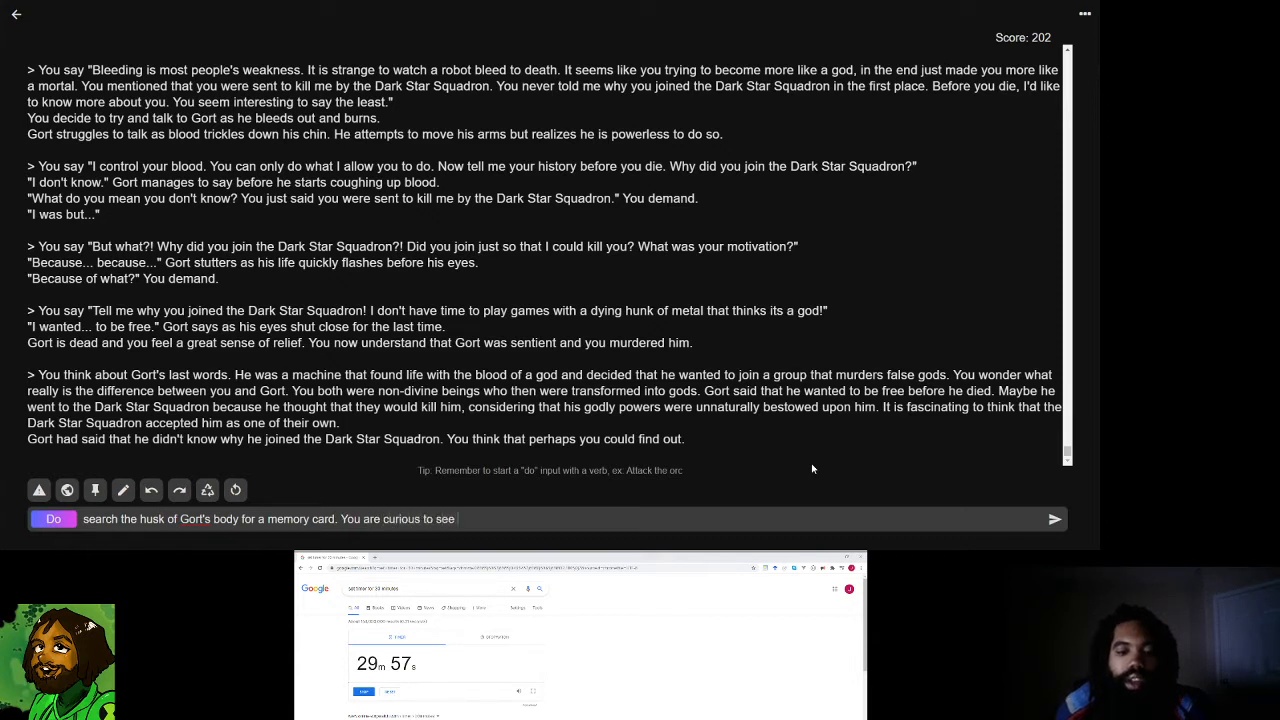
type("if you can u")
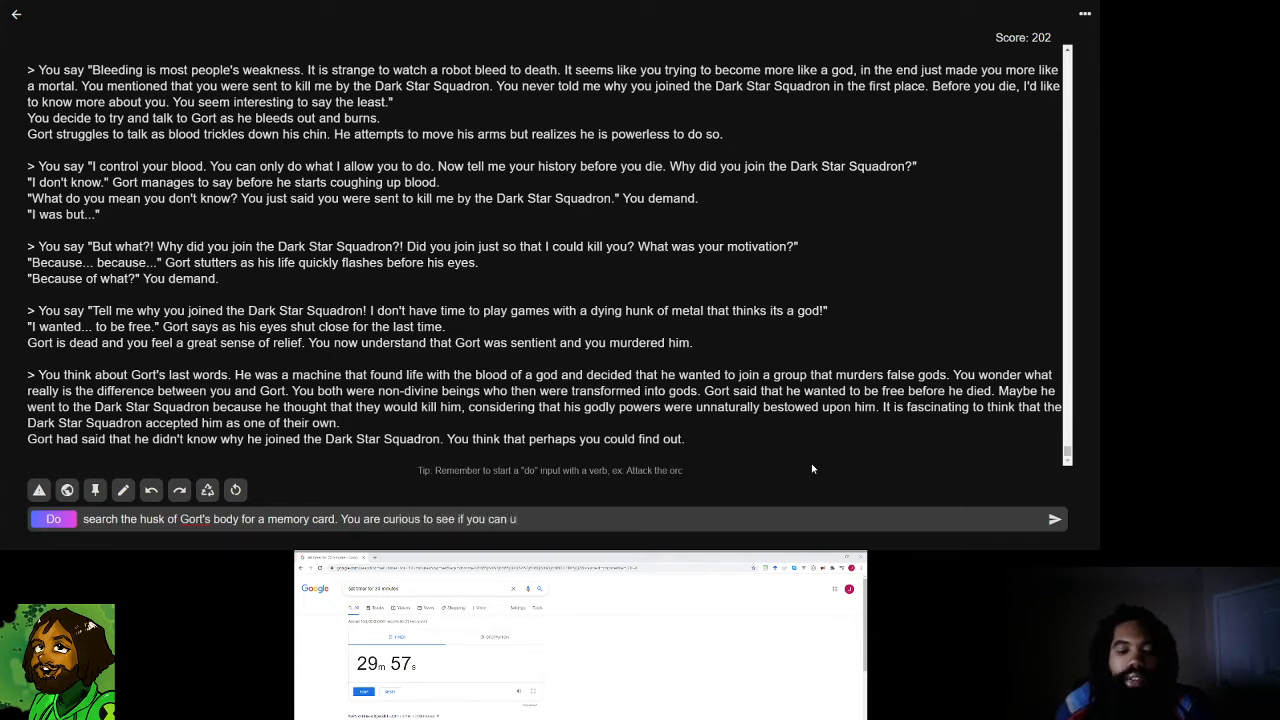
type("se Gort's memory")
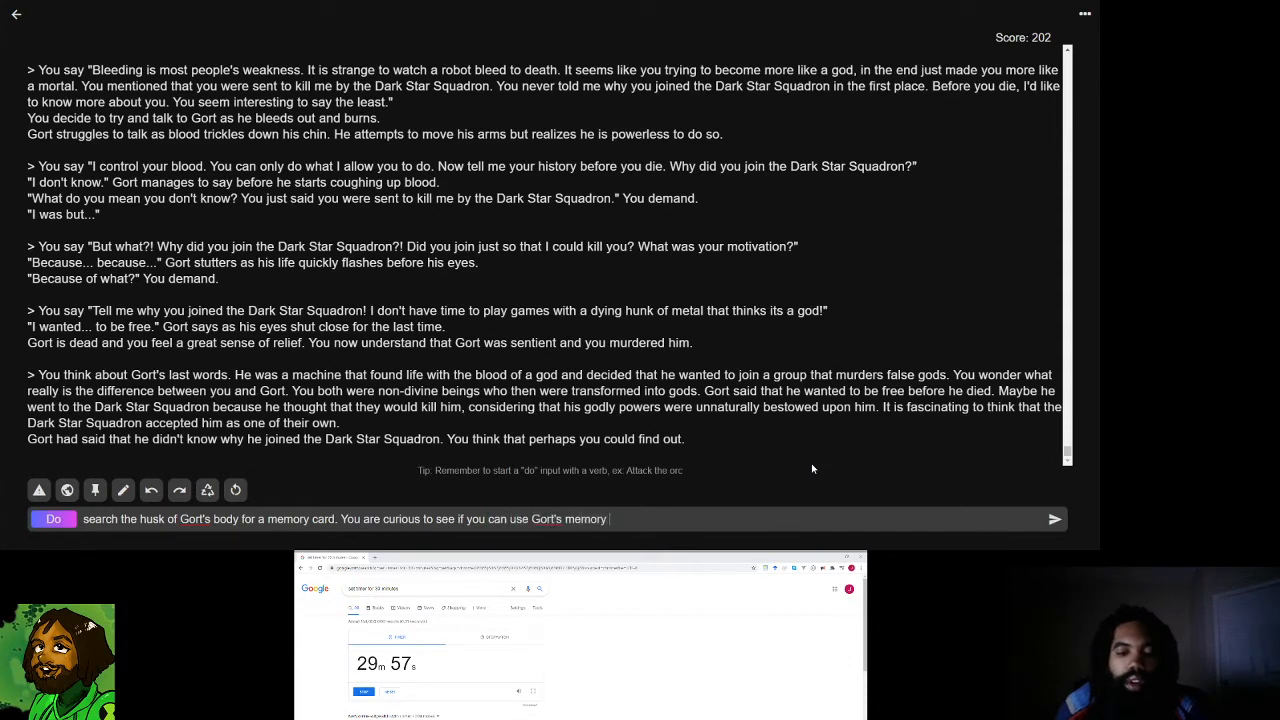
type("card to")
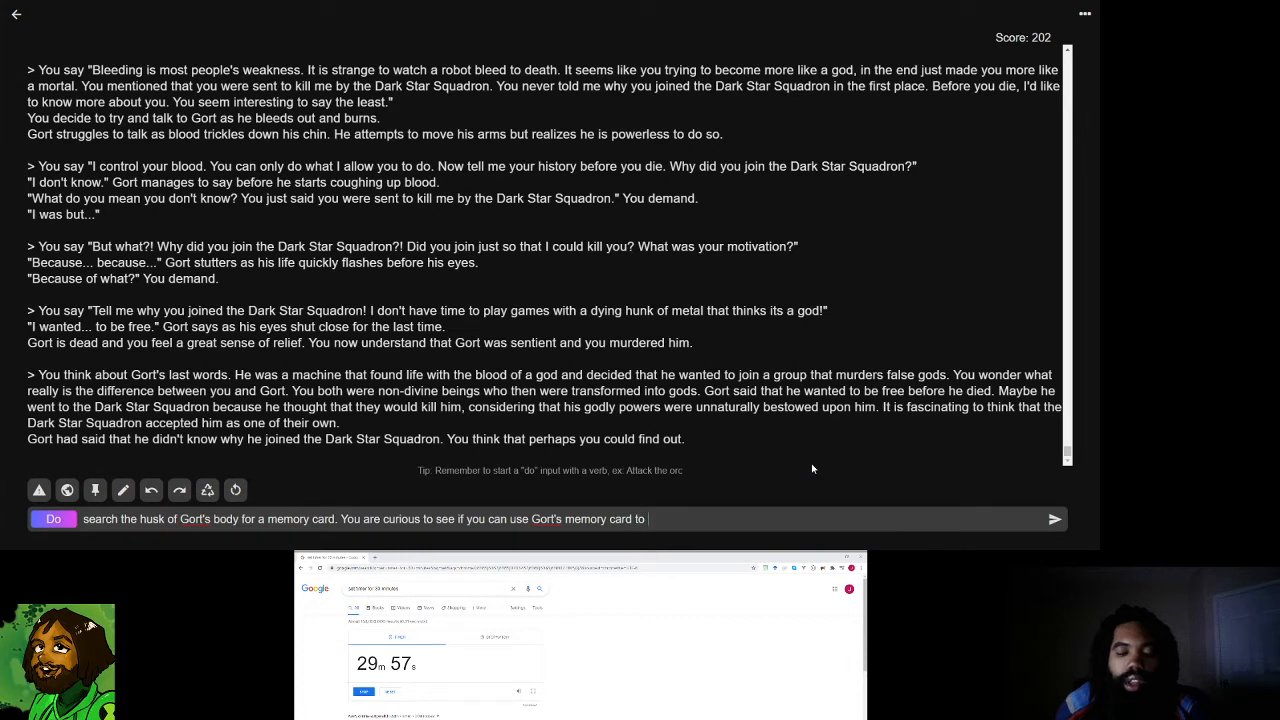
type("get a better idea of who Gort was.")
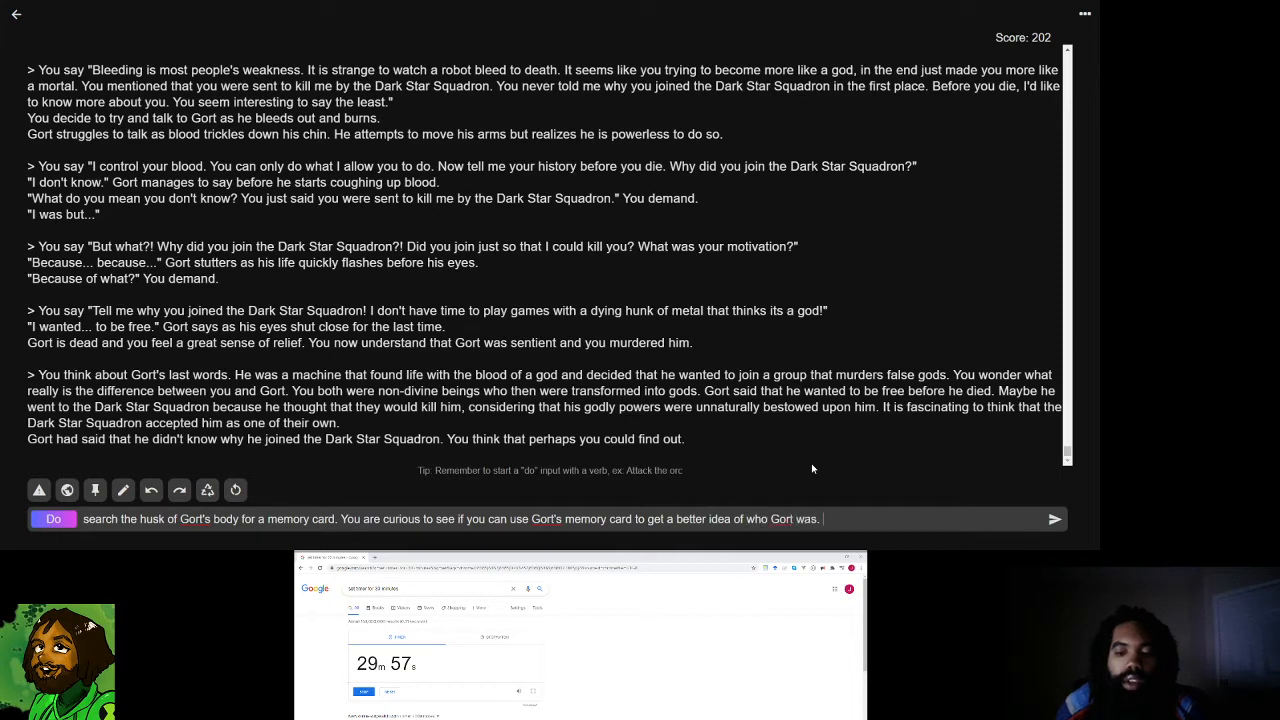
type("and why Gort wante")
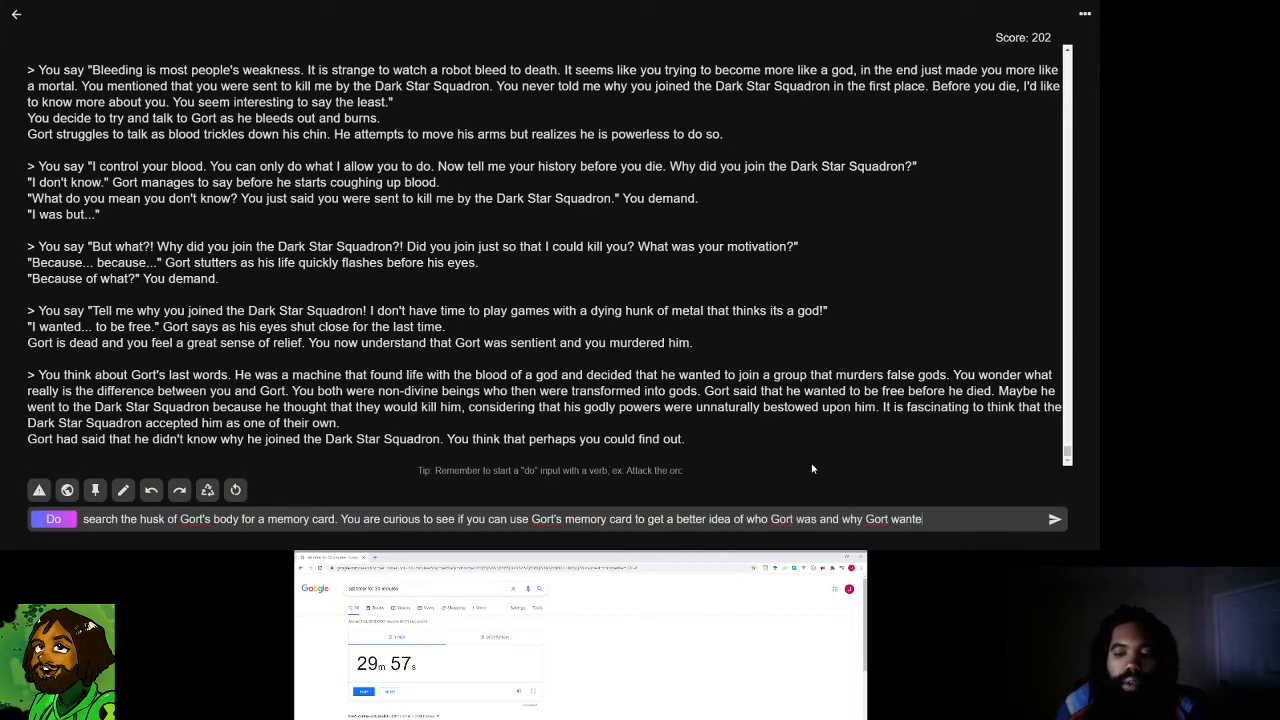
left_click(1054, 518)
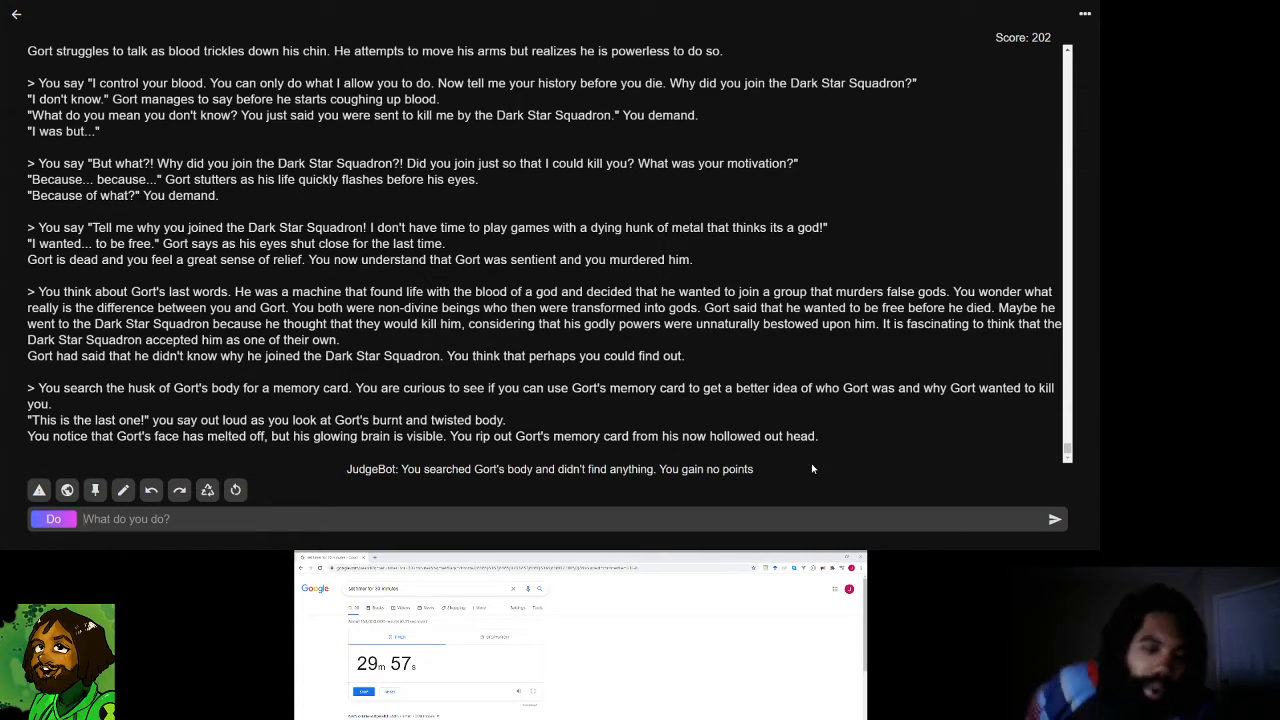
mouse_move(107, 452)
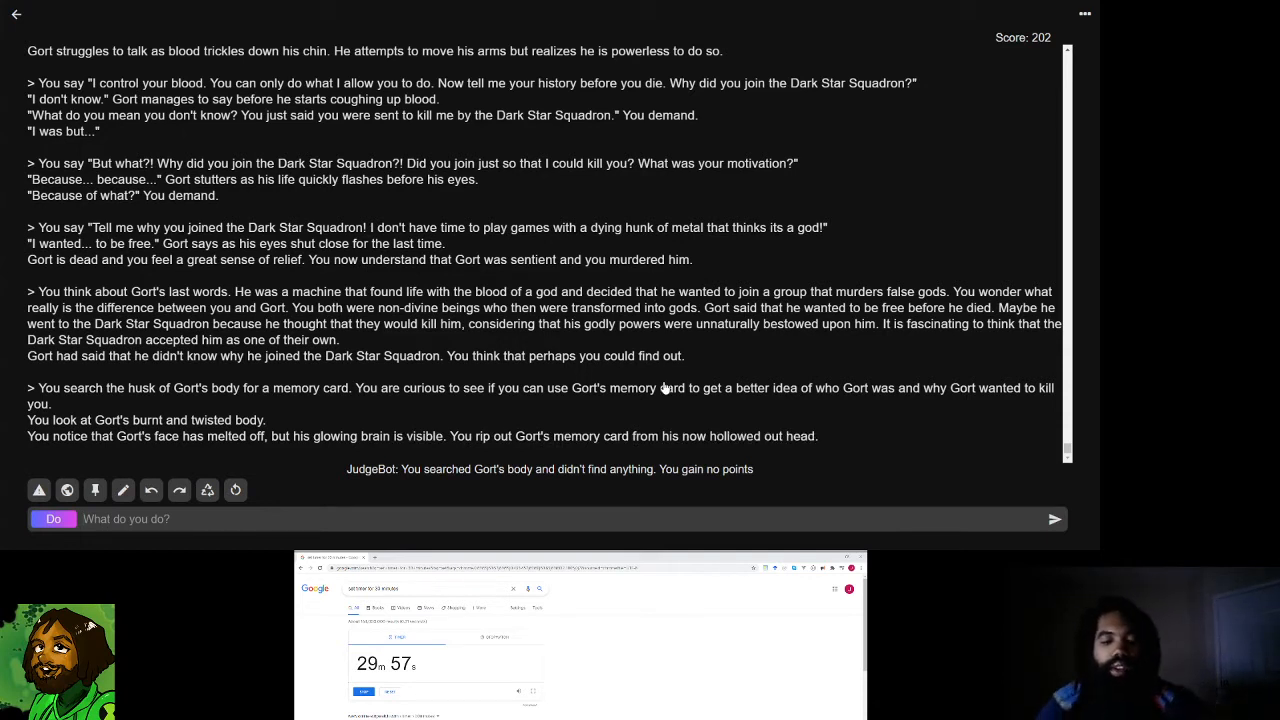
- Submit an attempt to summon a handheld device to view the memory card
type("a")
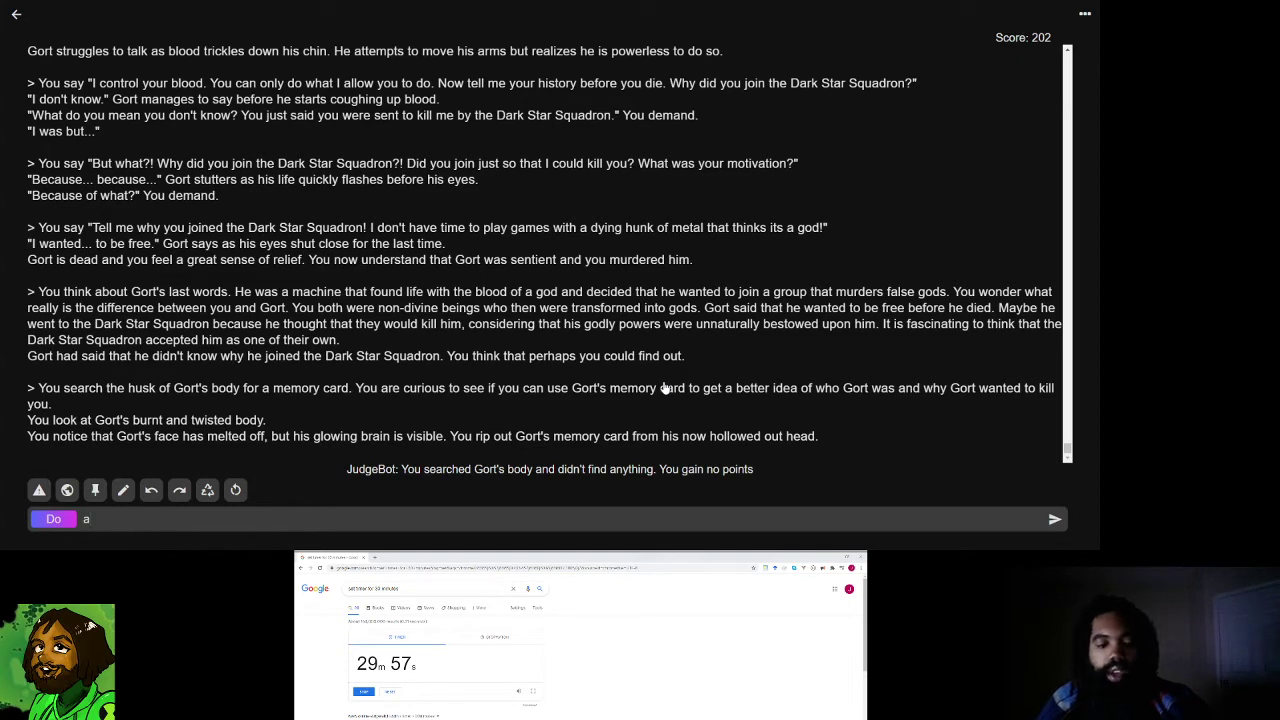
type("ttempt to use your reality manipulation")
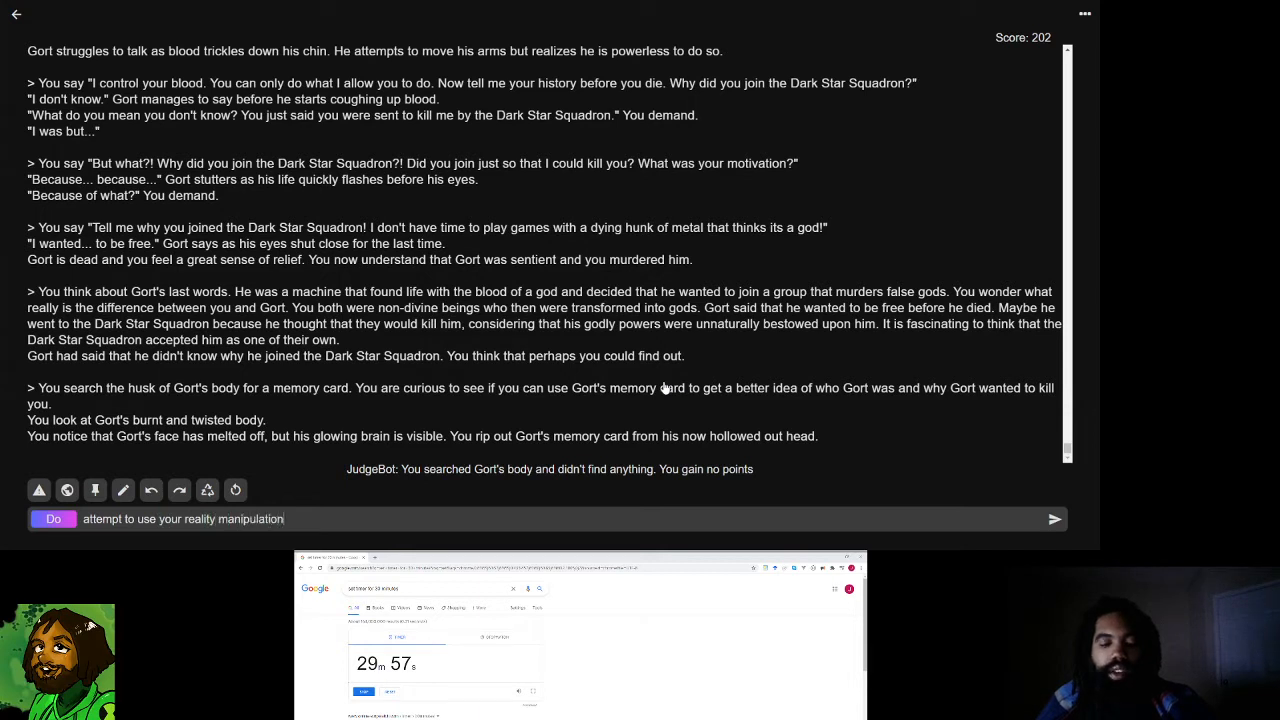
type("abilities")
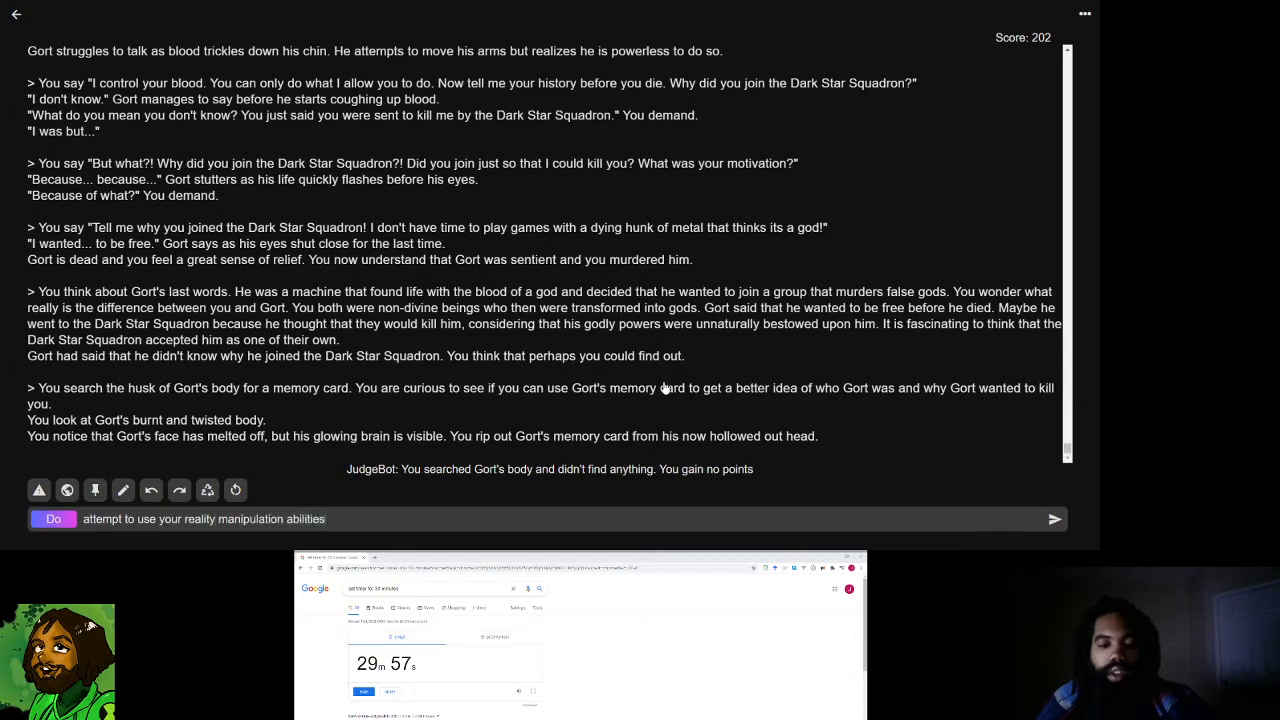
type("to summ")
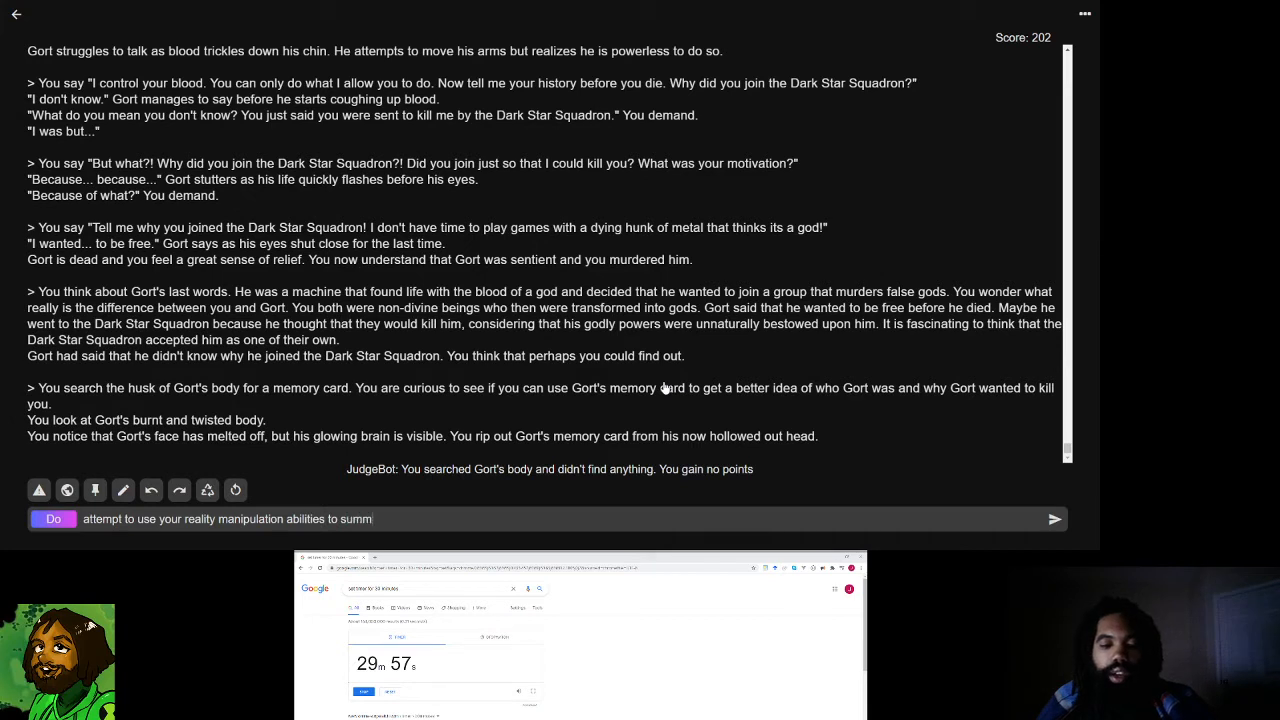
type("on a handheld device that you")
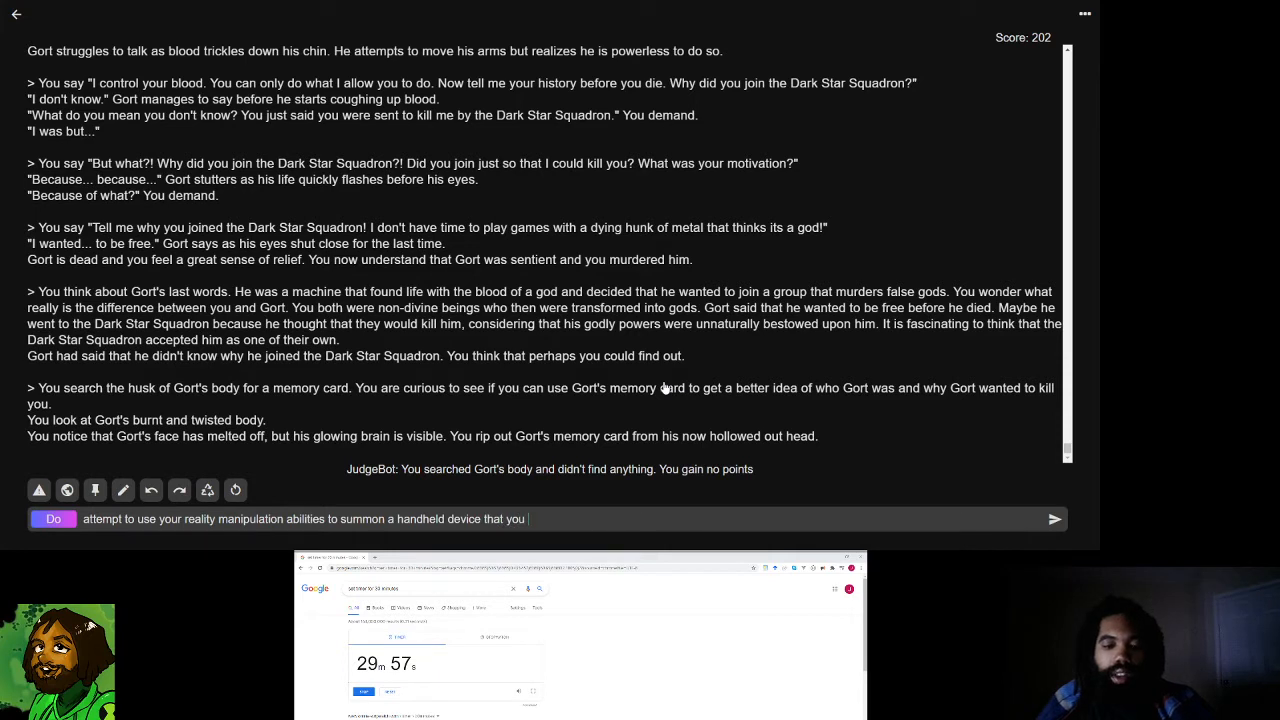
type("could use to")
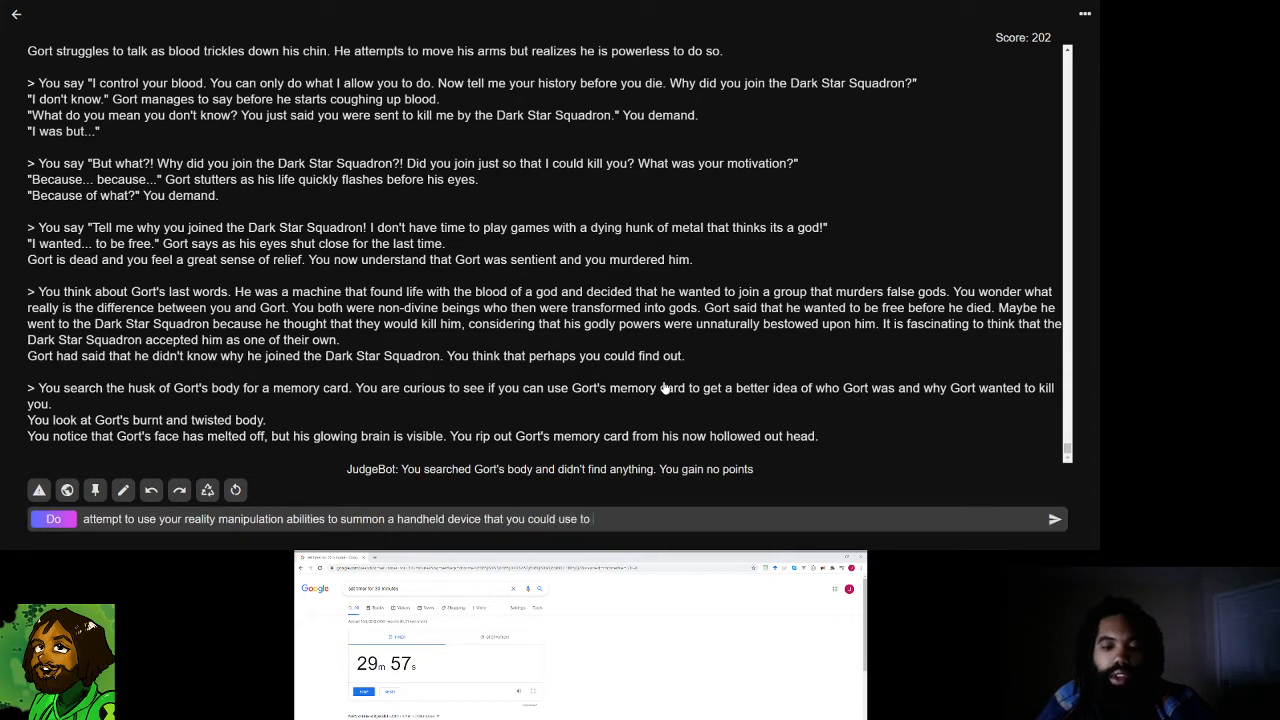
type("view the memories stored on Gort's")
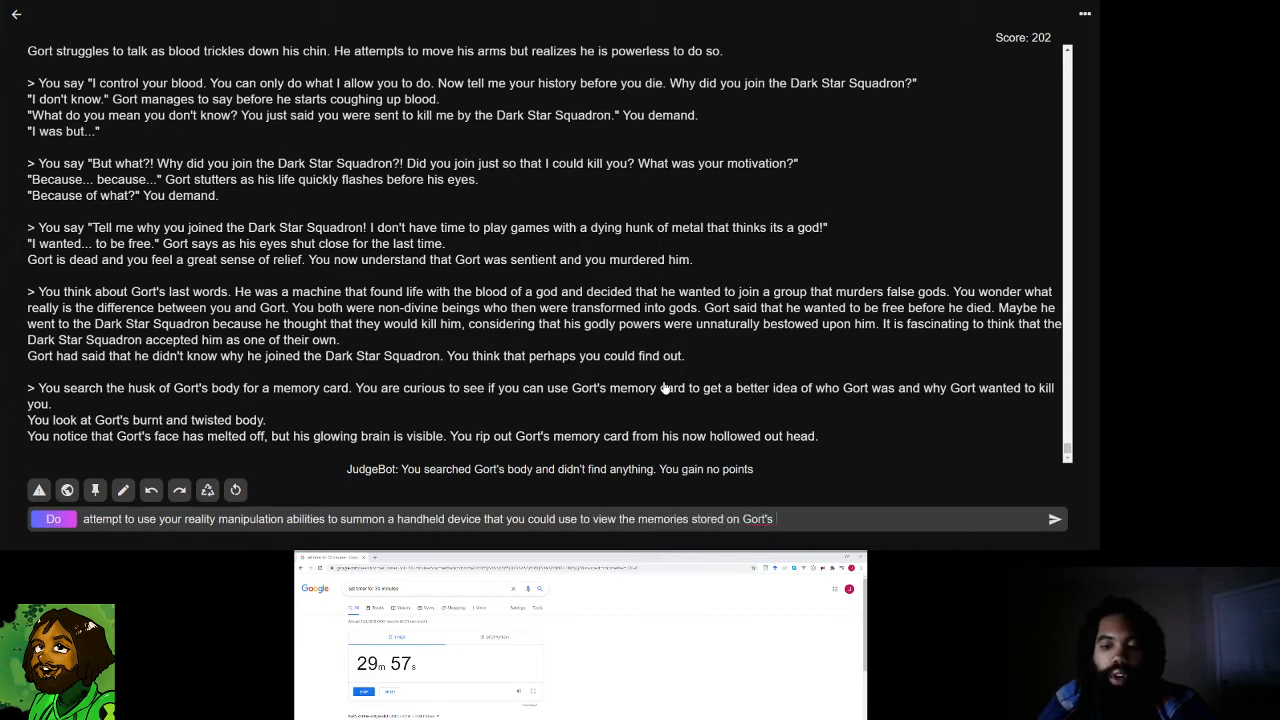
type("memory card.")
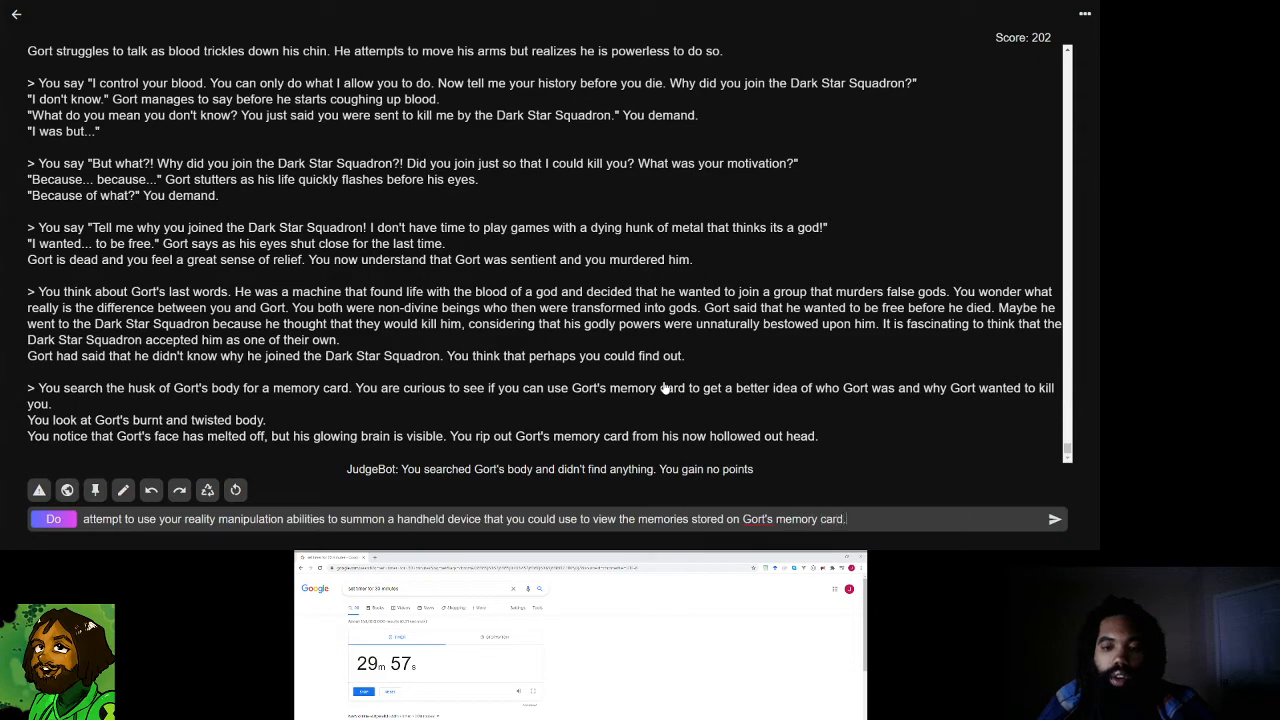
left_click(1054, 518)
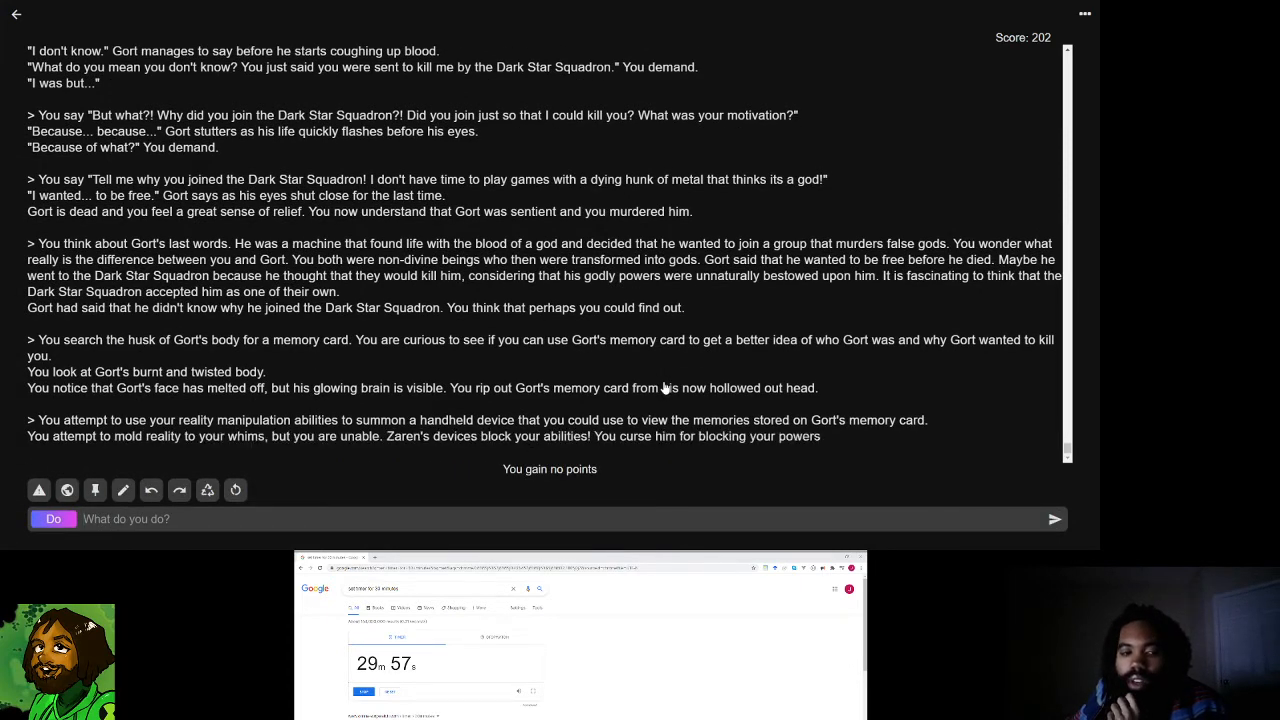
- Read the failed-summon result and start typing a new action about sensing
scroll("up", 3)
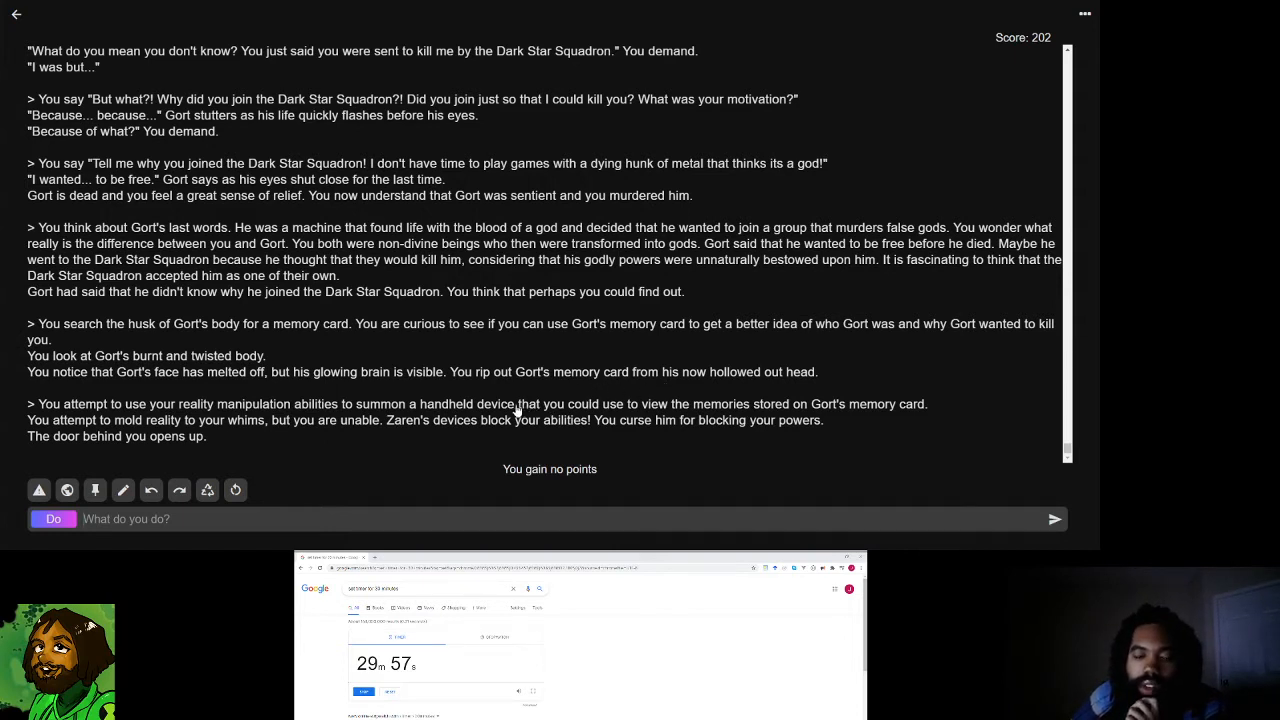
mouse_move(454, 446)
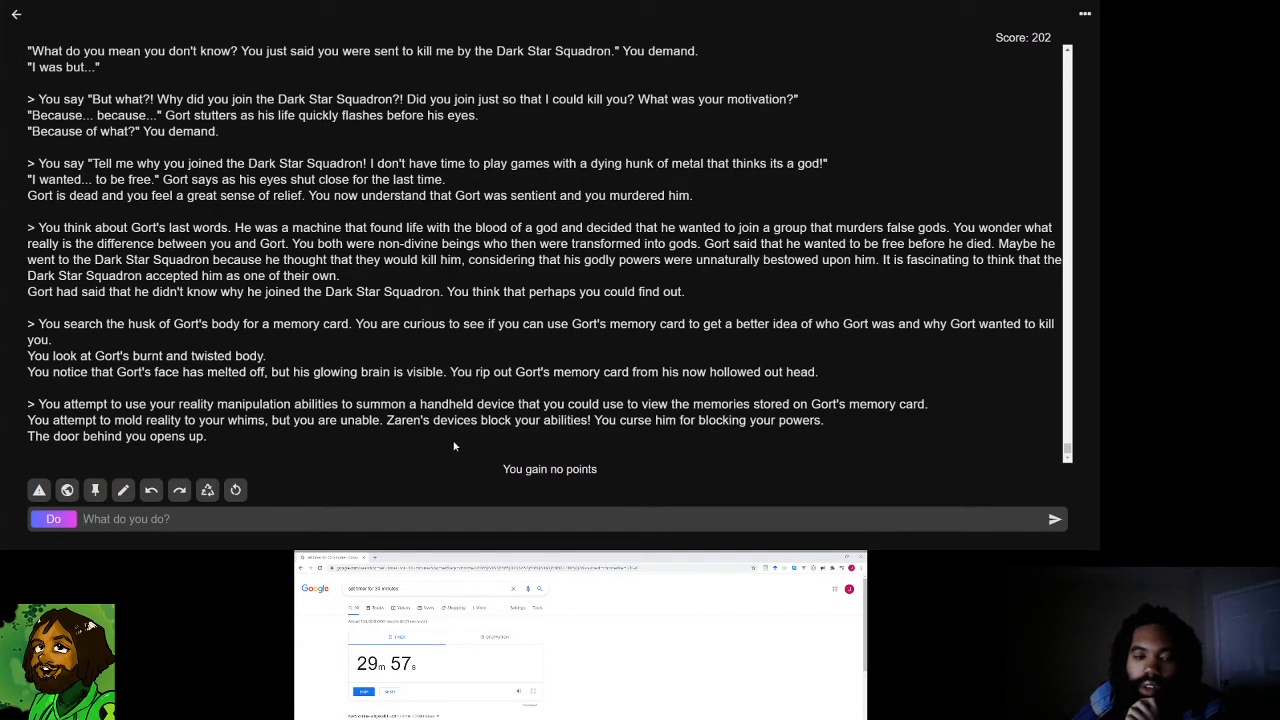
mouse_move(388, 510)
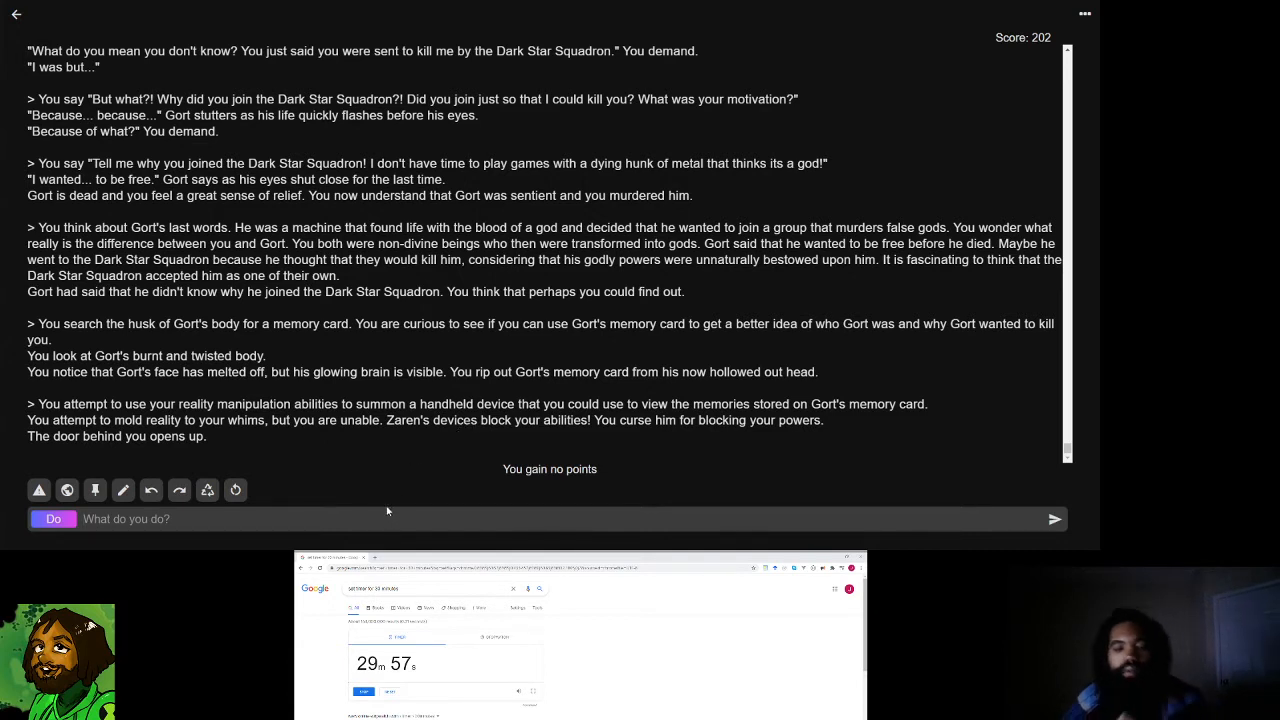
mouse_move(433, 461)
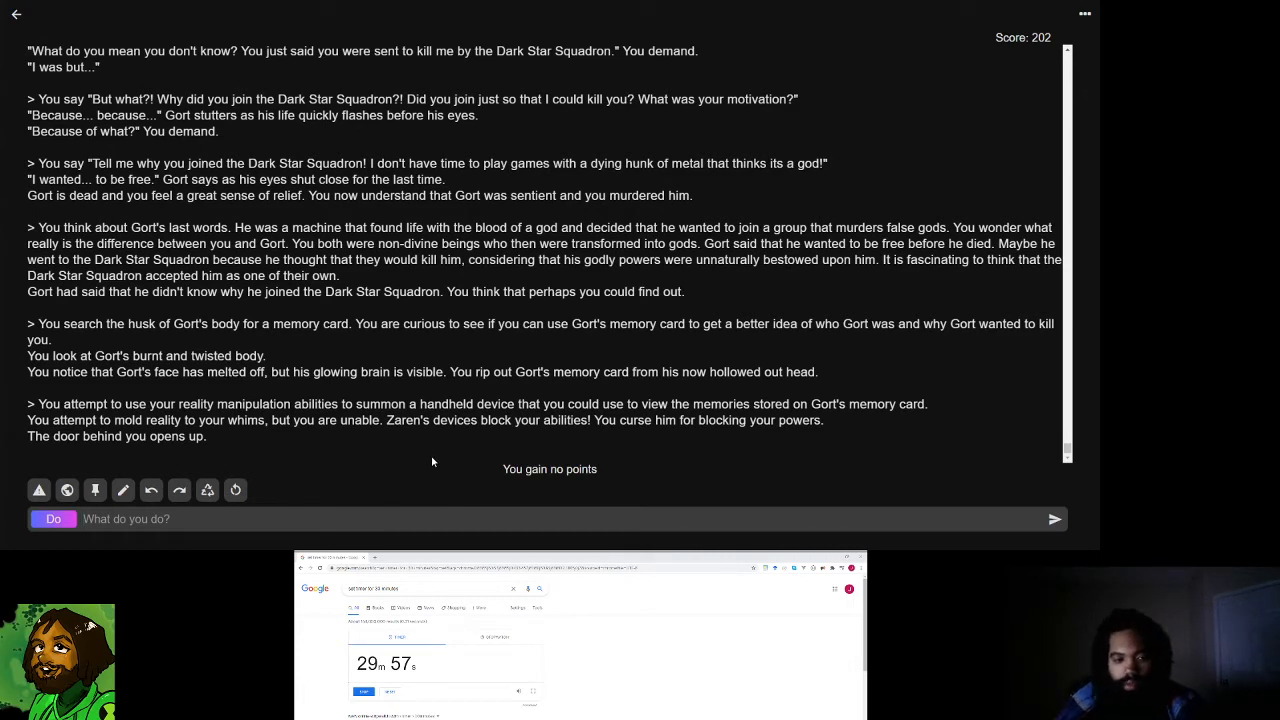
type("h")
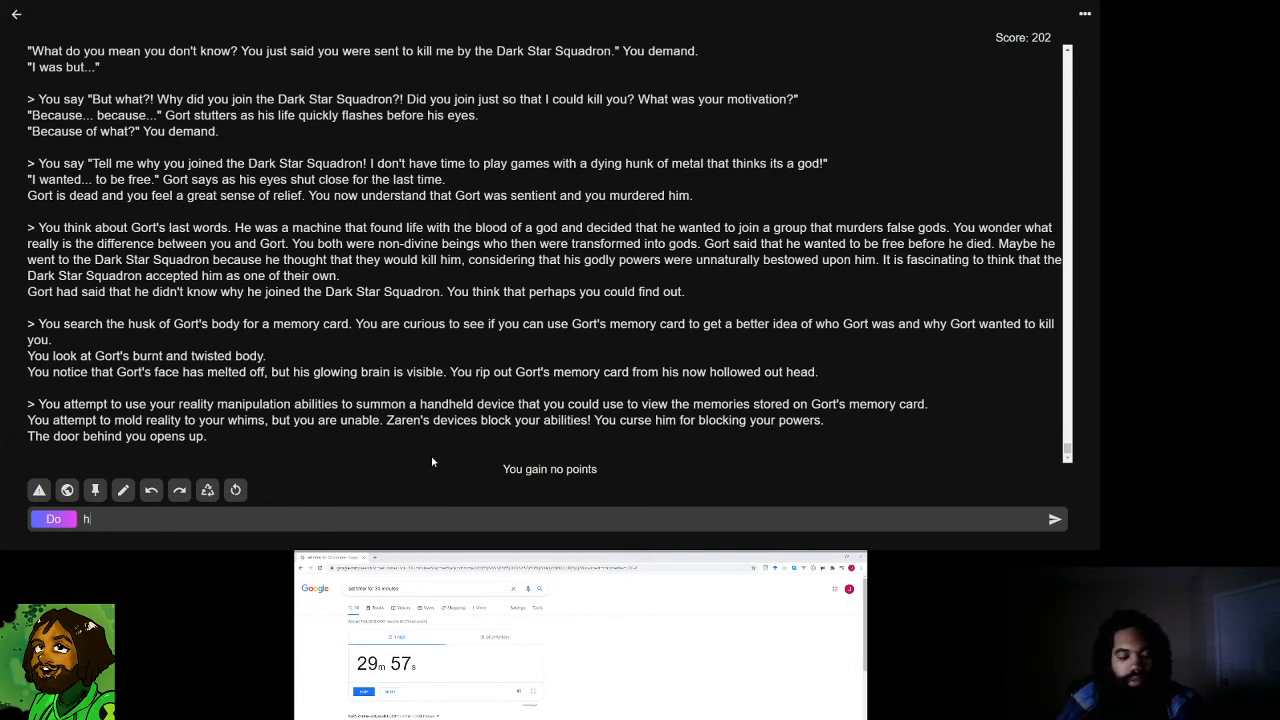
type("sense in the Dark")
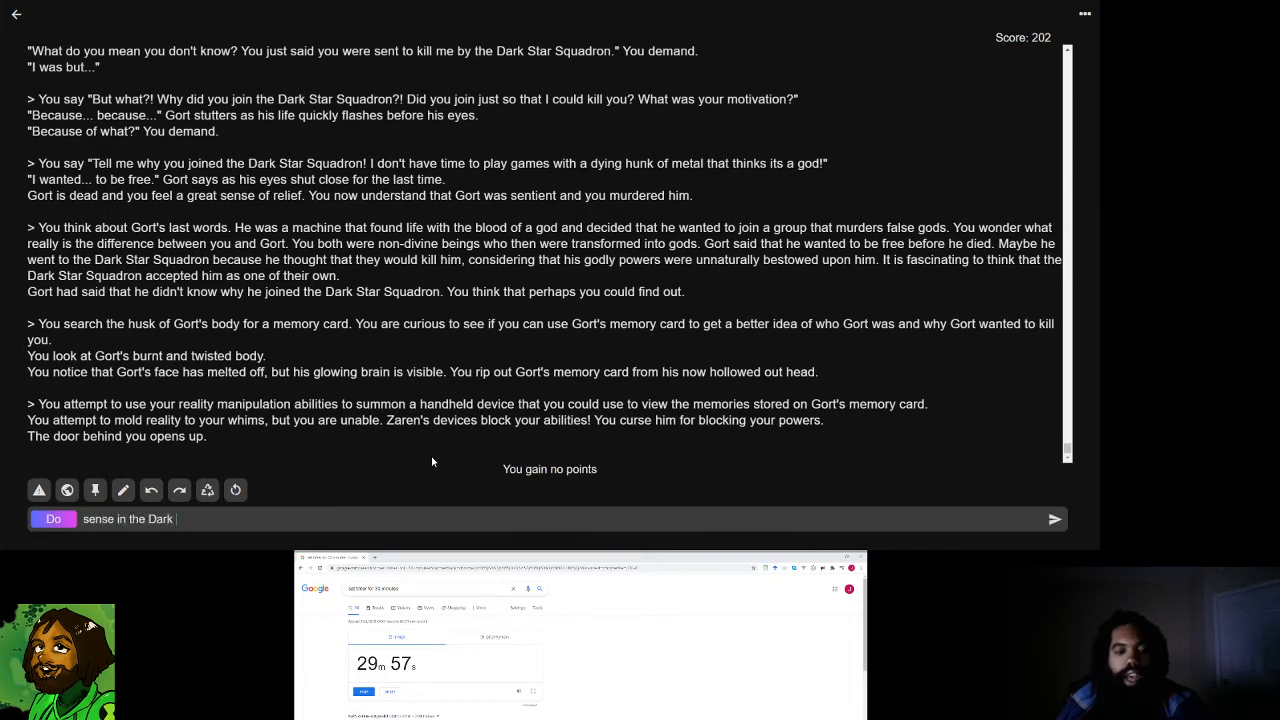
- Type the long action sensing Zaren's interference through the Tapestry and calling him out
type("Tapestry")
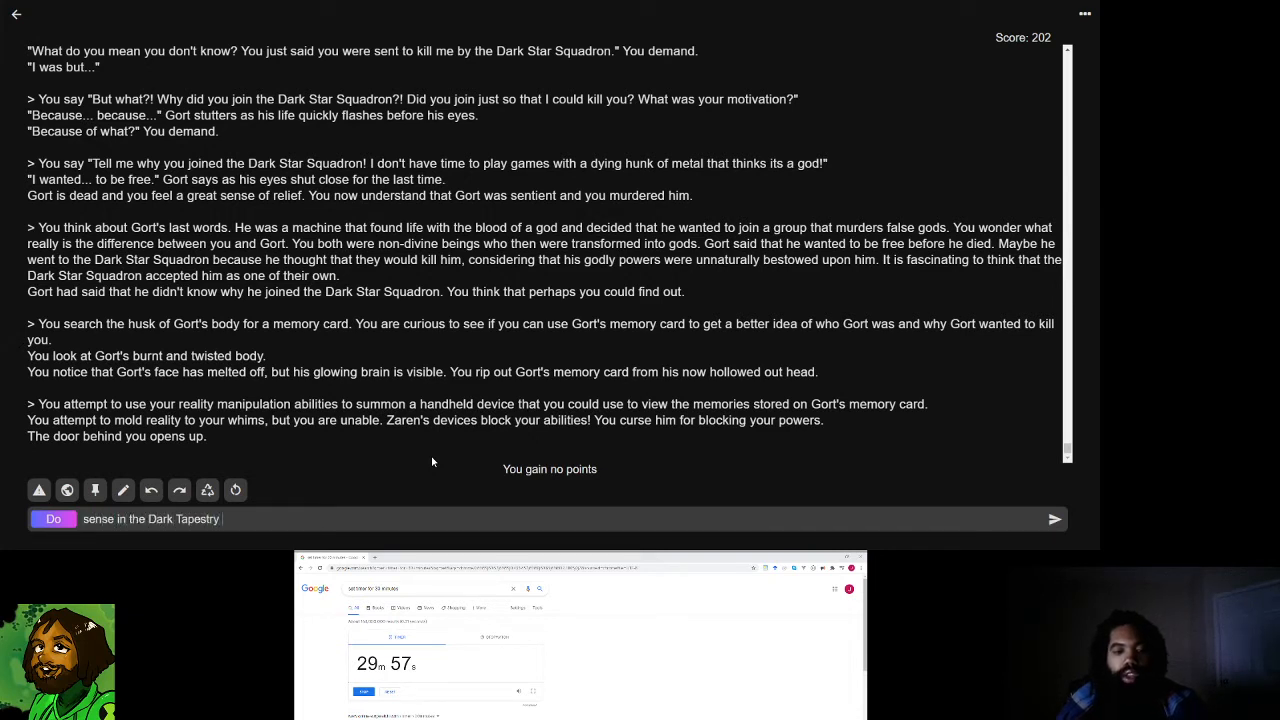
type("that a being")
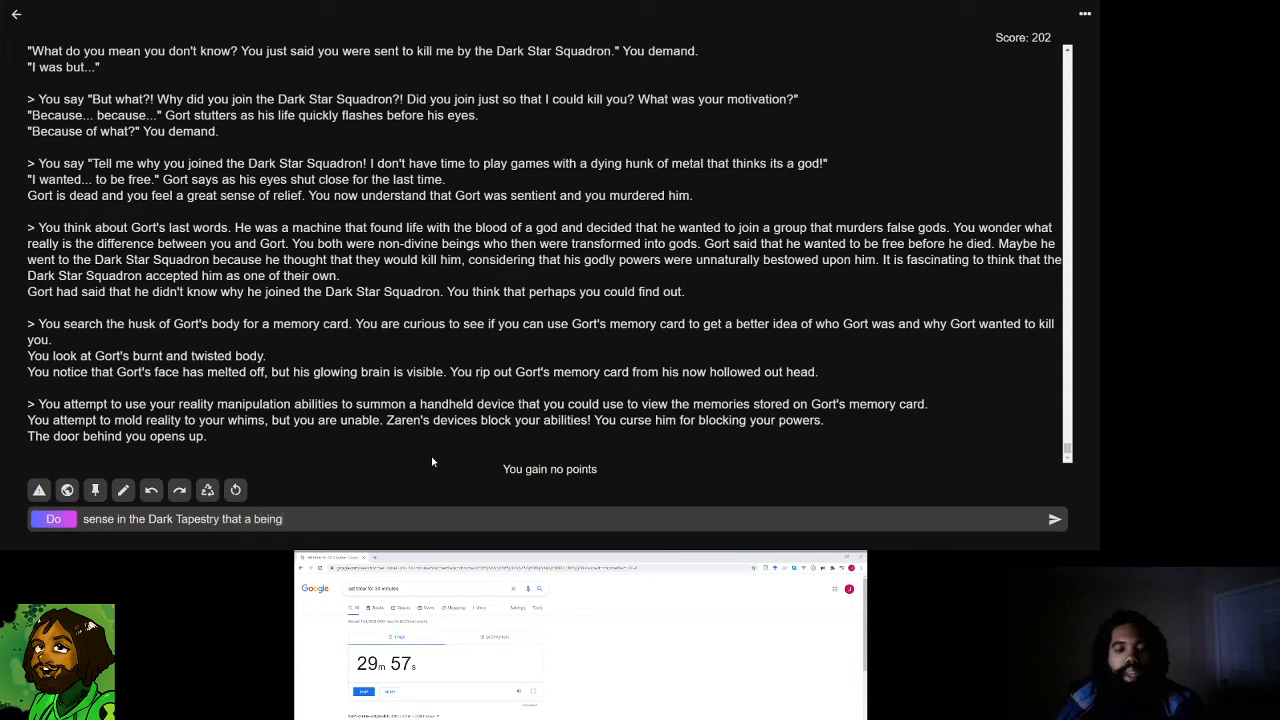
type("known as Zaren is interfering with your abilities using some form of")
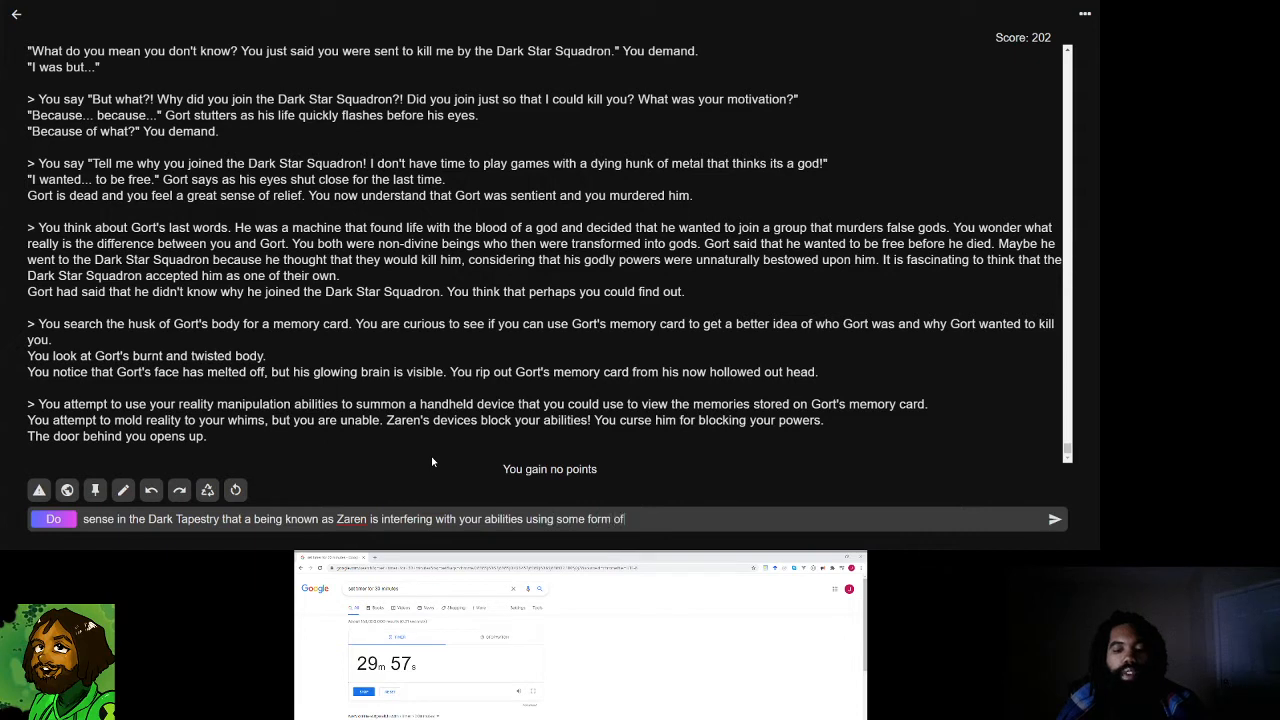
type("device")
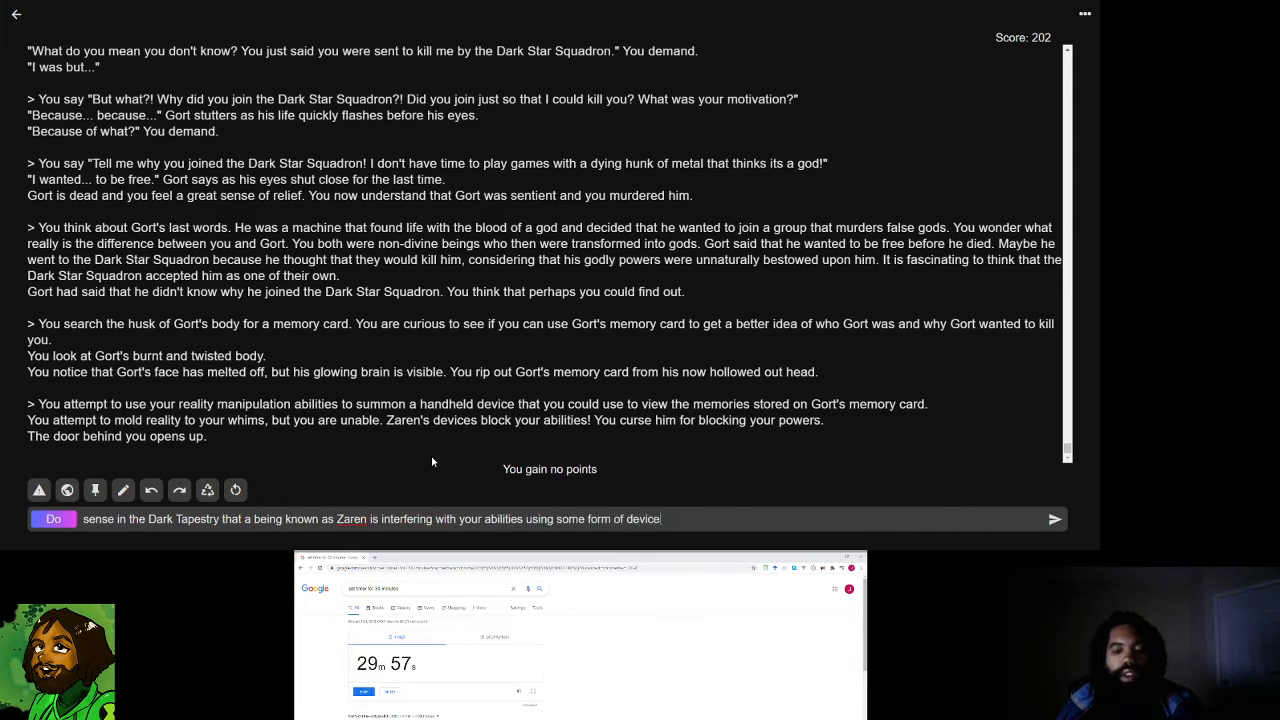
type(". The intereference seems to only be affecting your ability to manipulate reality")
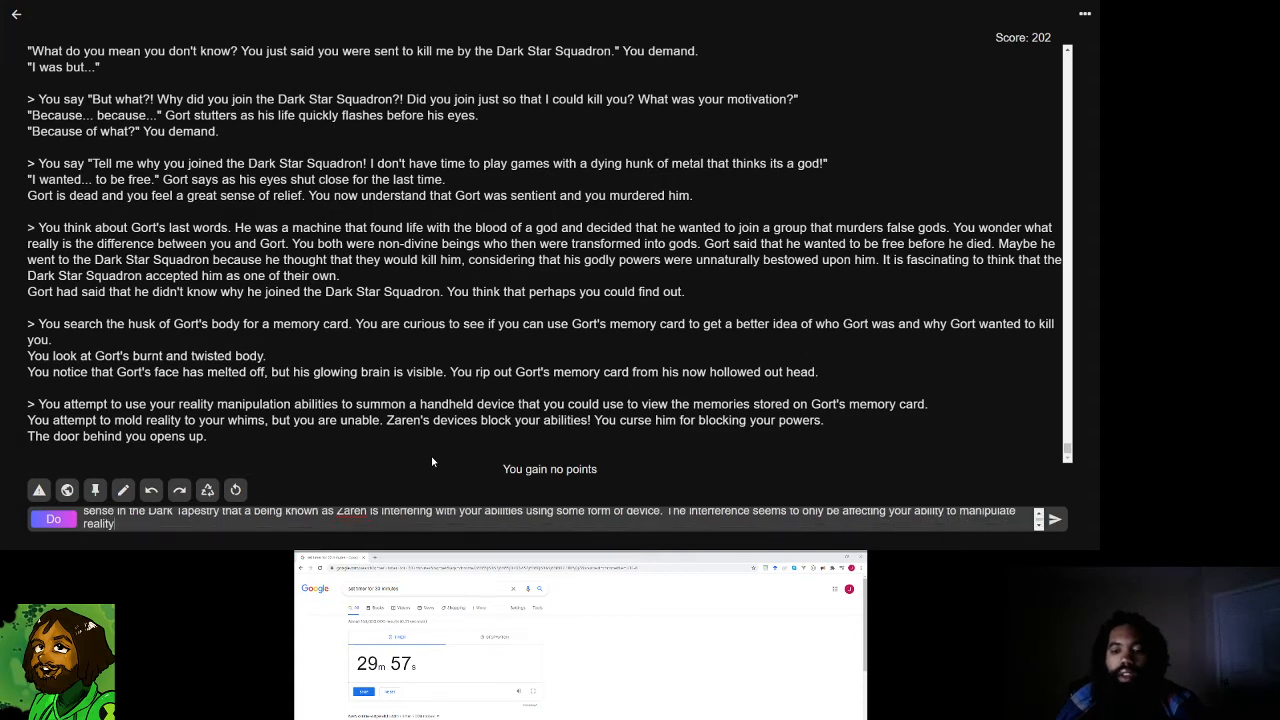
type(". You noticed that the interference only occurred when you were trying to view Gort'")
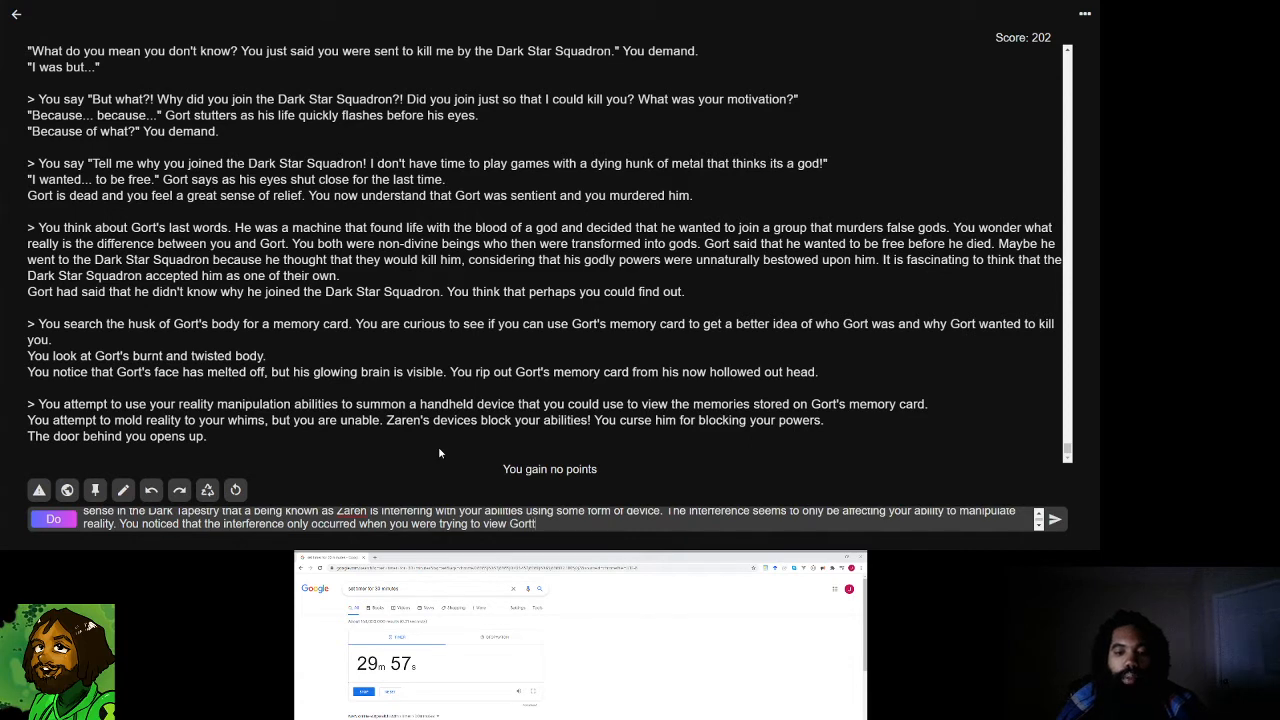
type("me")
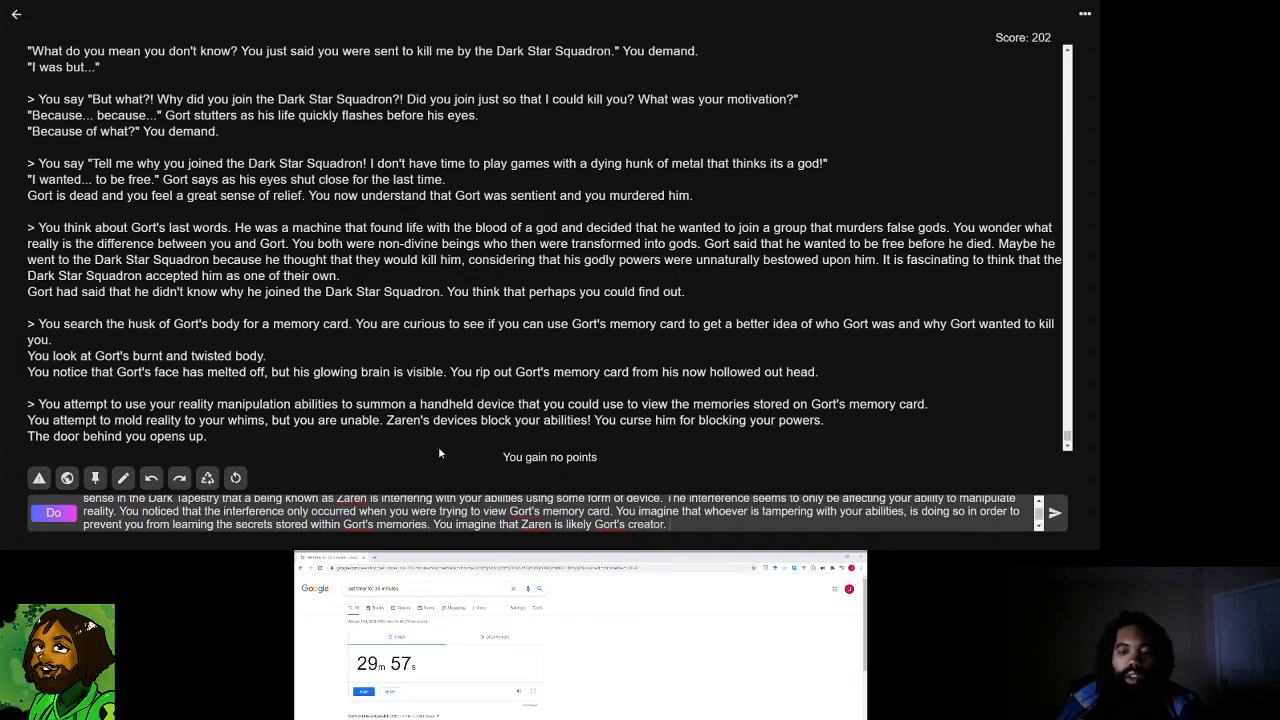
type("That would ep")
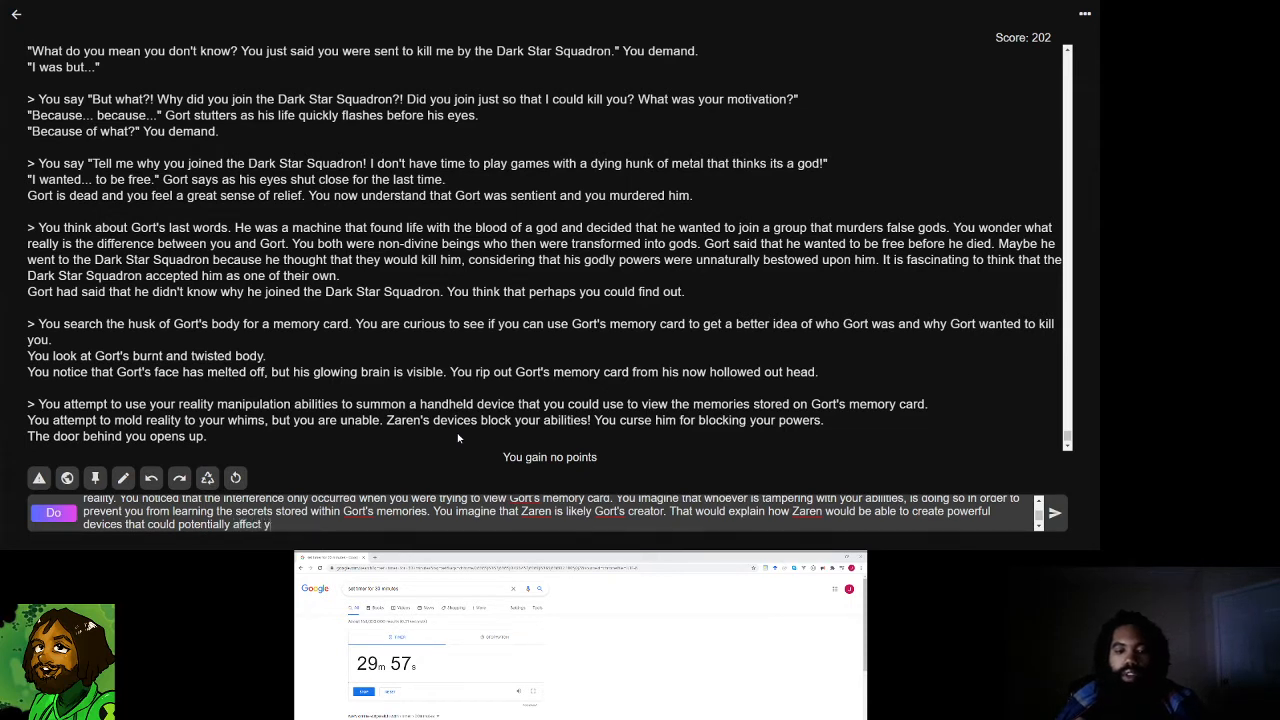
type("your powers, and it would explain why Zaren wouldn't want you to view Gort's memories.")
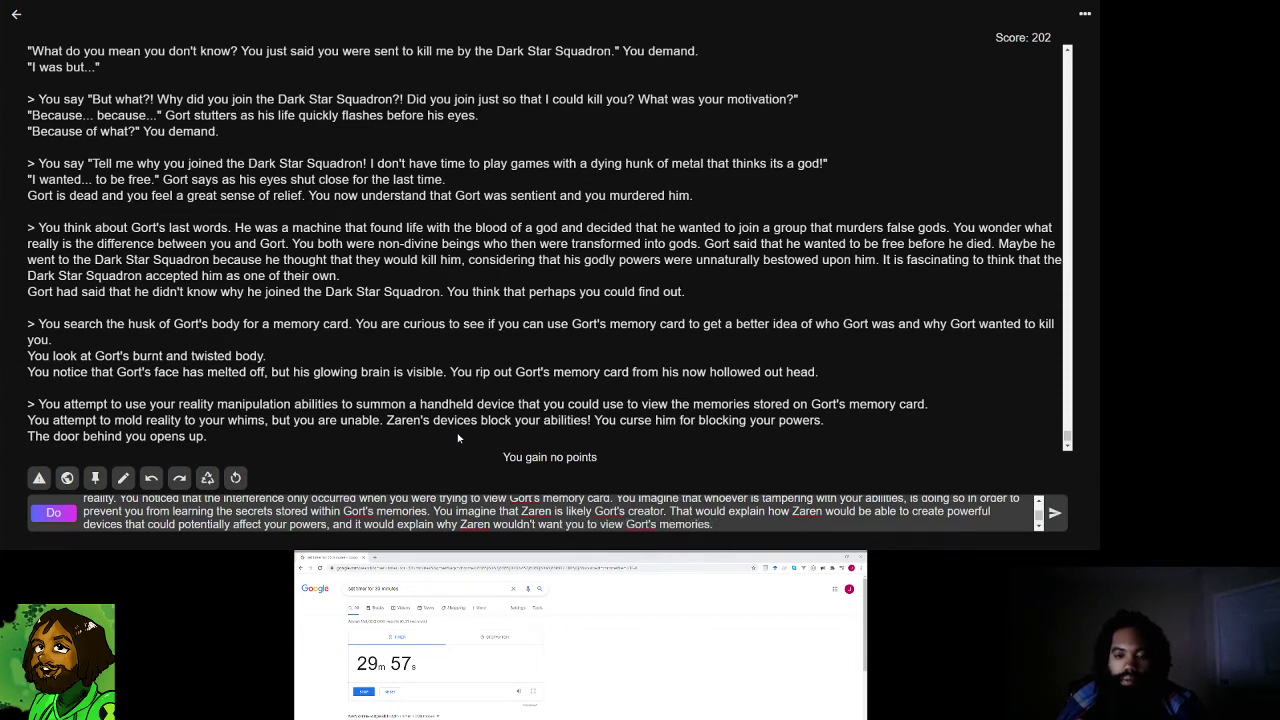
type("Co")
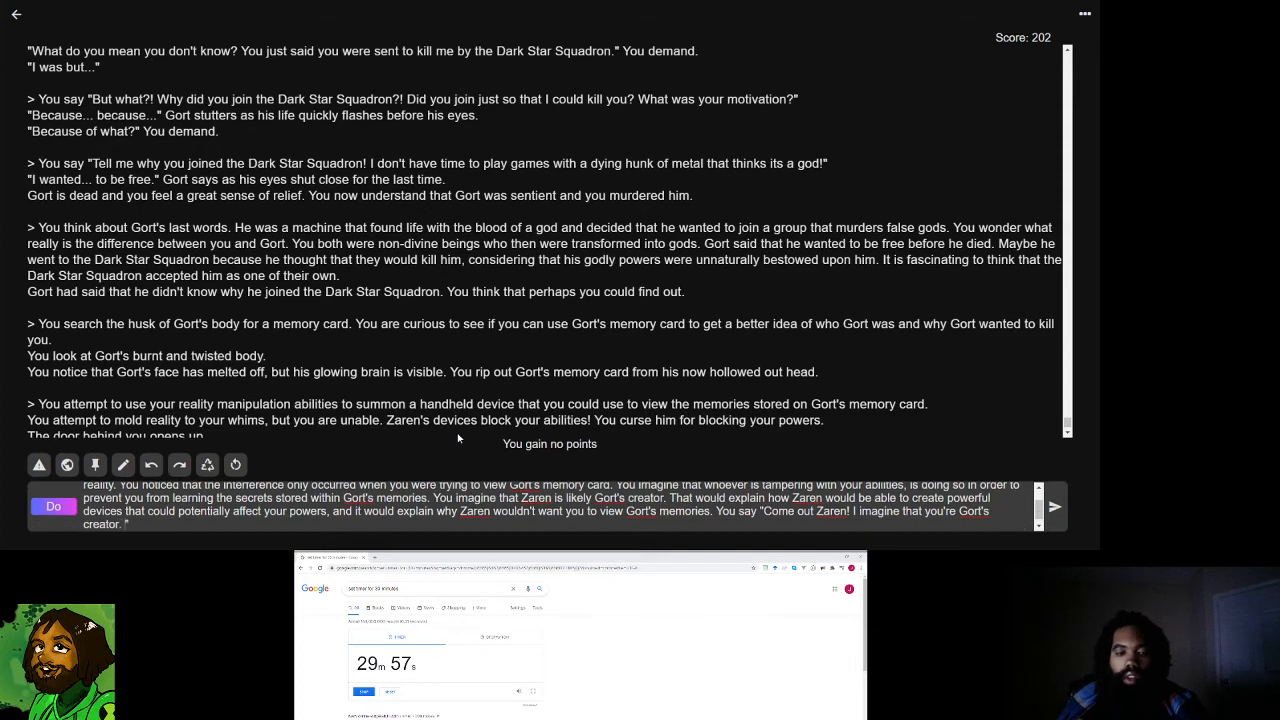
type("Show you\"")
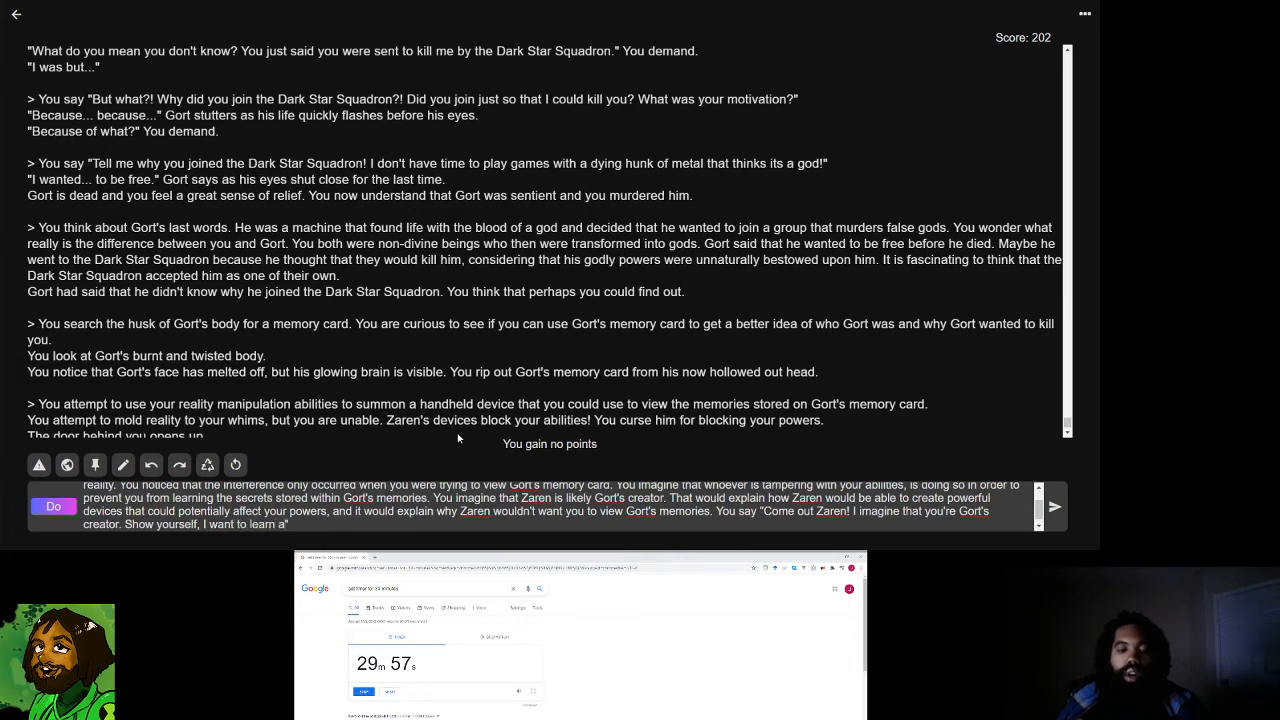
type("more about yo")
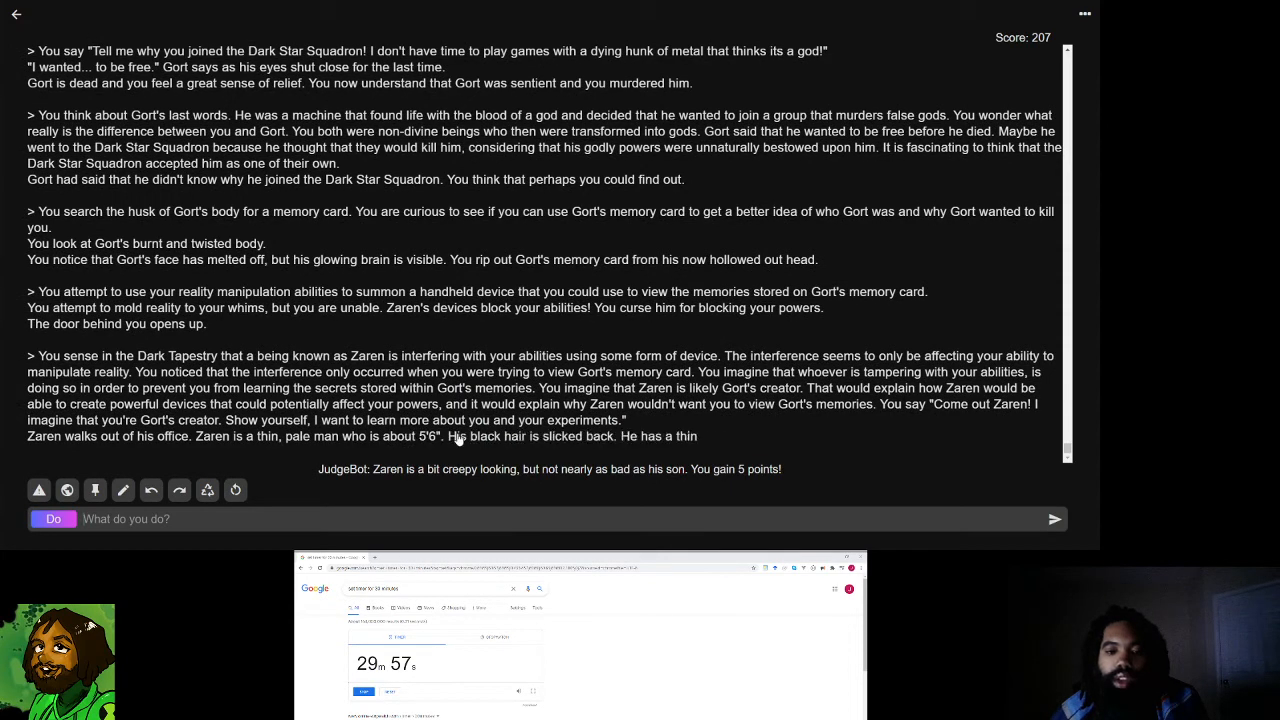
- Ask Zaren, "Did you just exit the Hall Of The Council Of Elders? Are you an Elder God?"
scroll("up", 3)
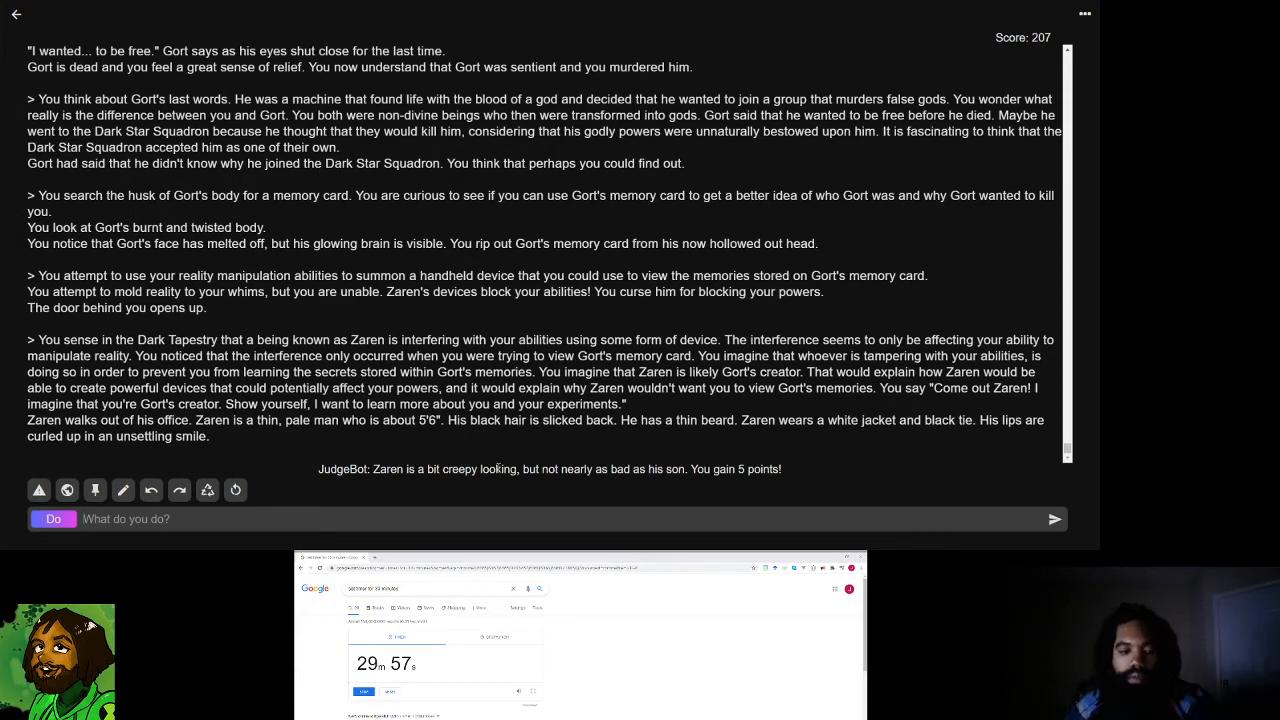
type("say \"Did\"")
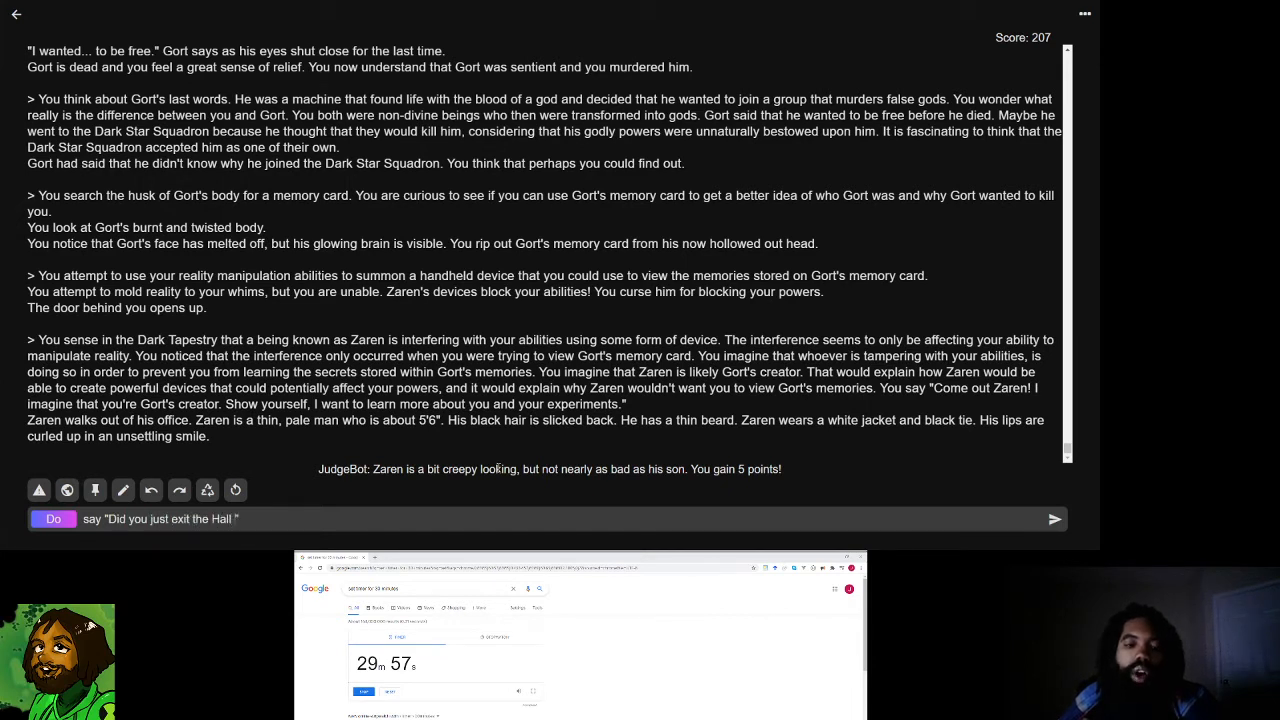
type("Of The COuncil Of Elders?")
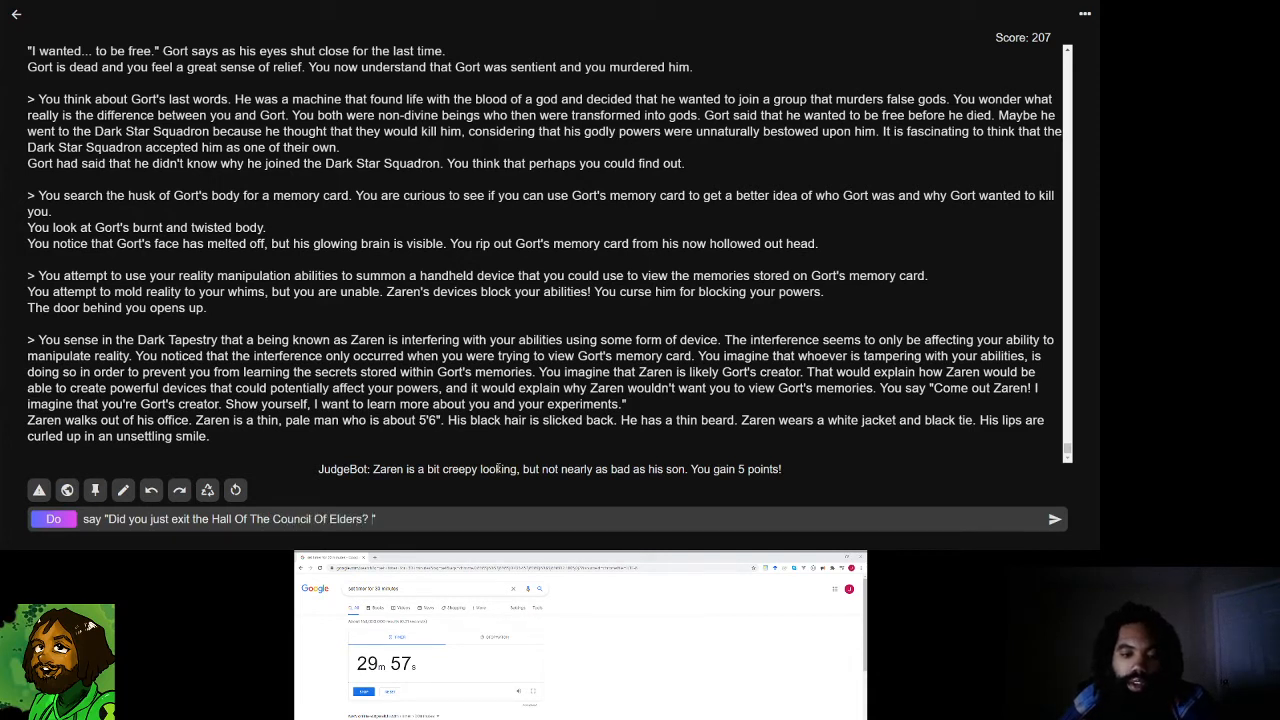
type("Are you an Elder God")
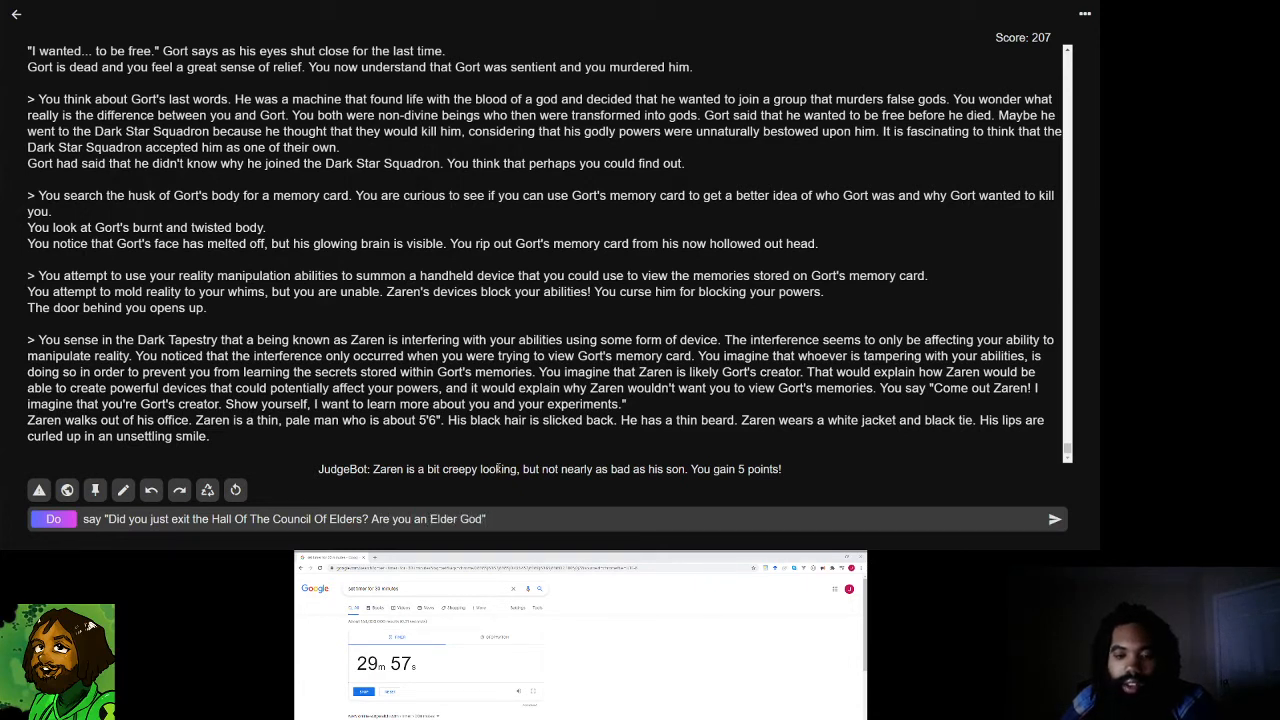
left_click(1054, 518)
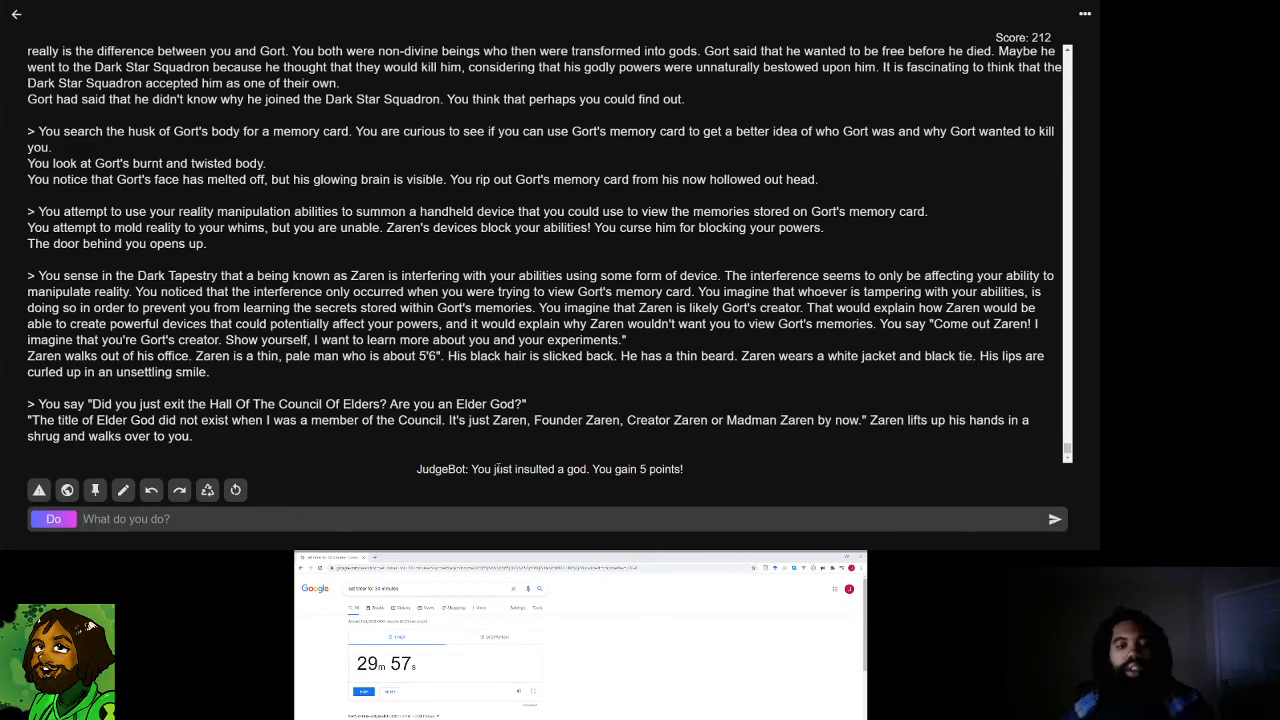
- Ask Zaren, "Why did you create Gort and did you create him using your own blood?"
type("say \"\"")
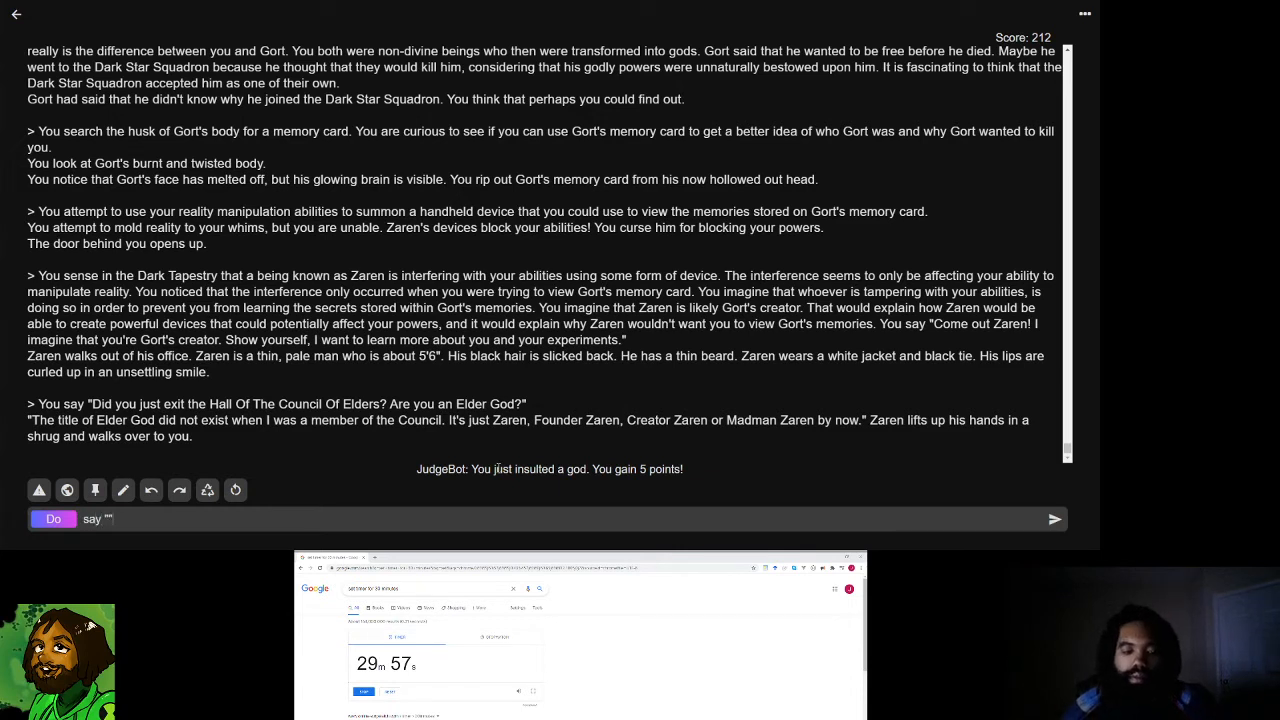
type("Why did you create Gort")
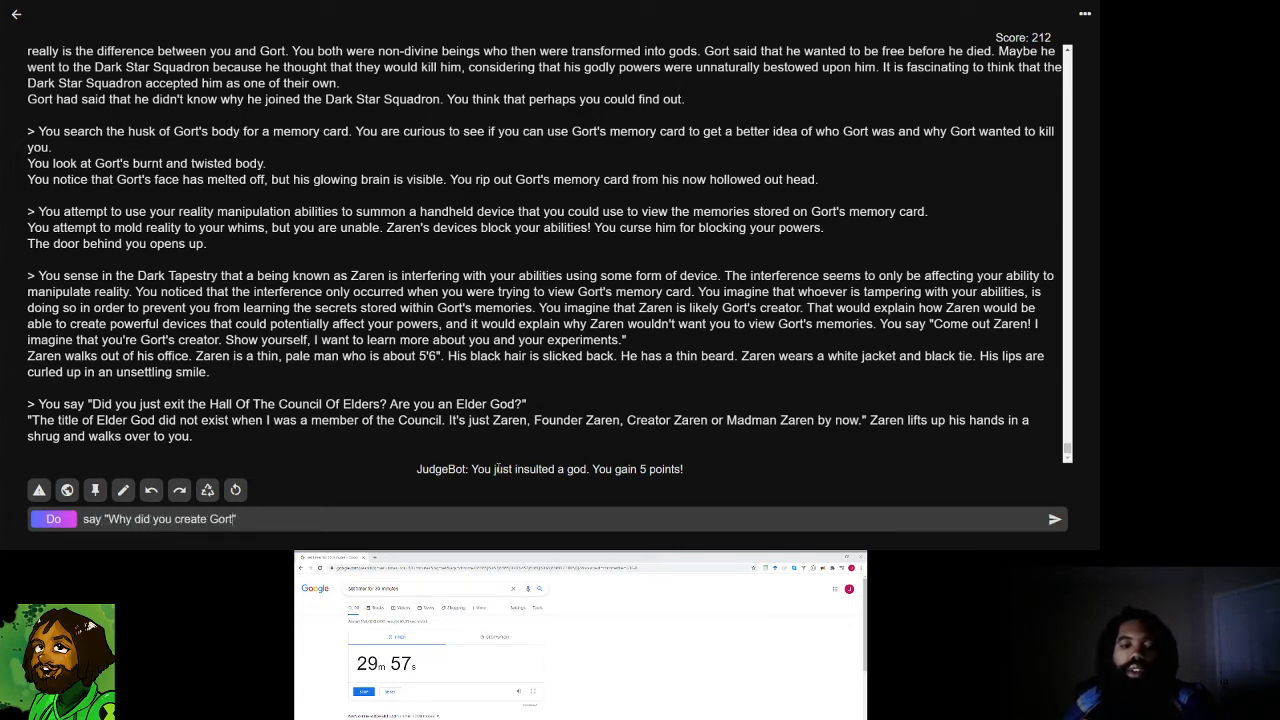
type("and did you create him using your own bloo")
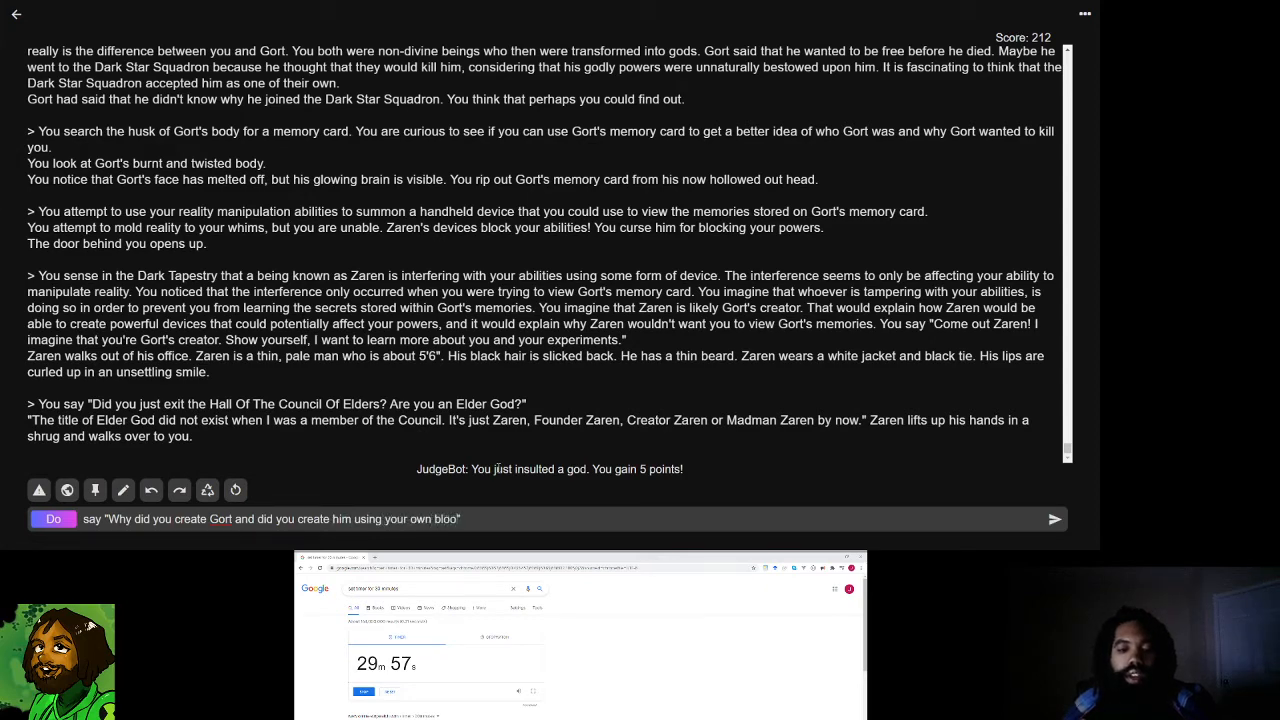
left_click(1054, 518)
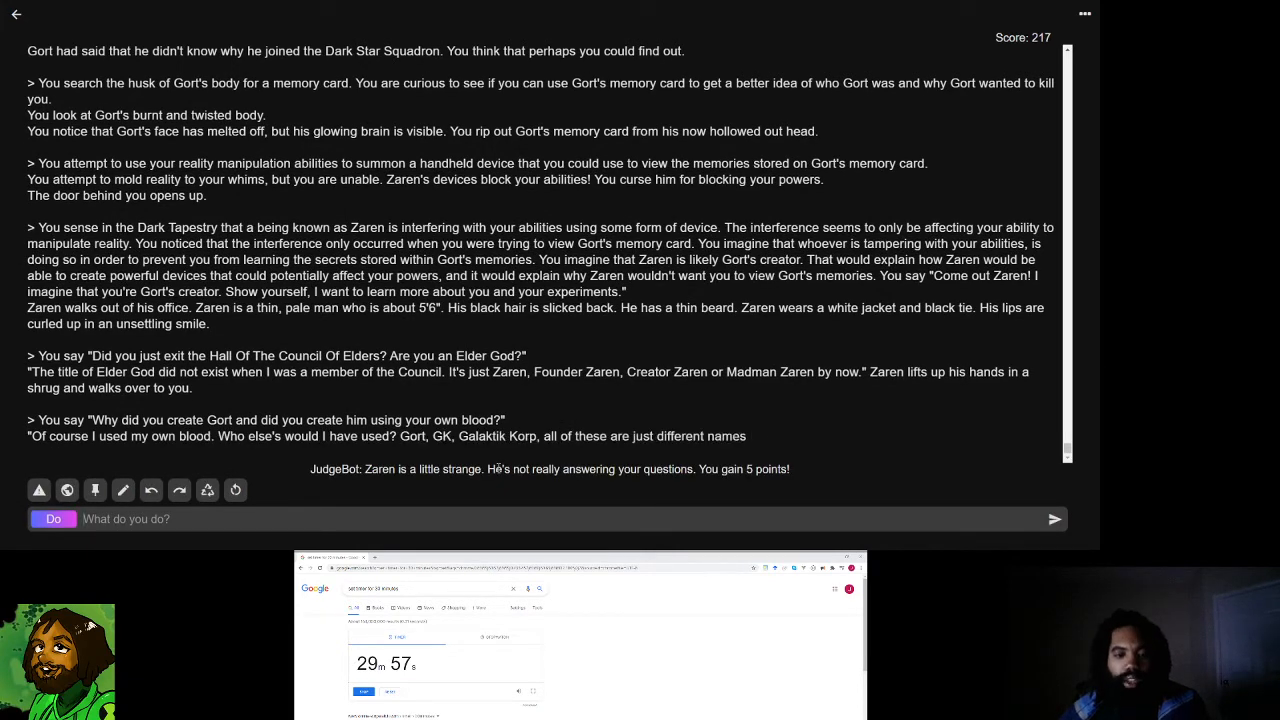
- Replace 'Klint' with 'Gort' in Zaren's reply and save the passage
scroll("up", 3)
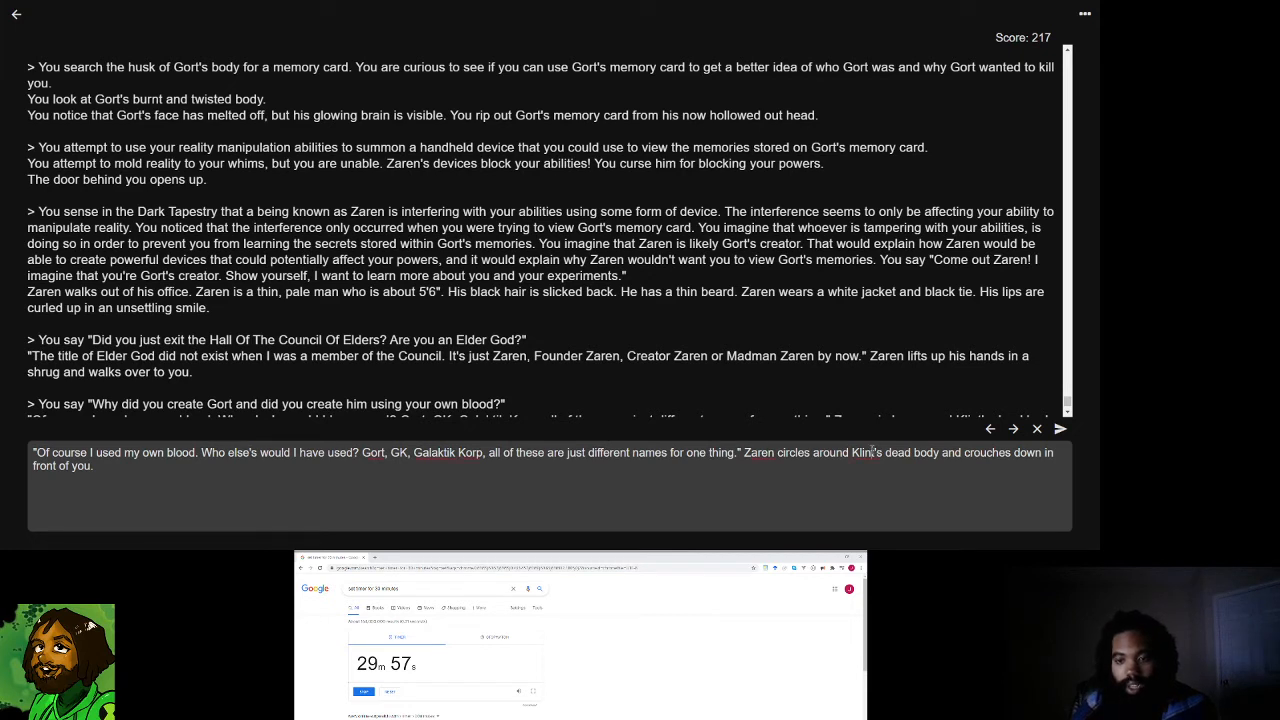
double_click(862, 452)
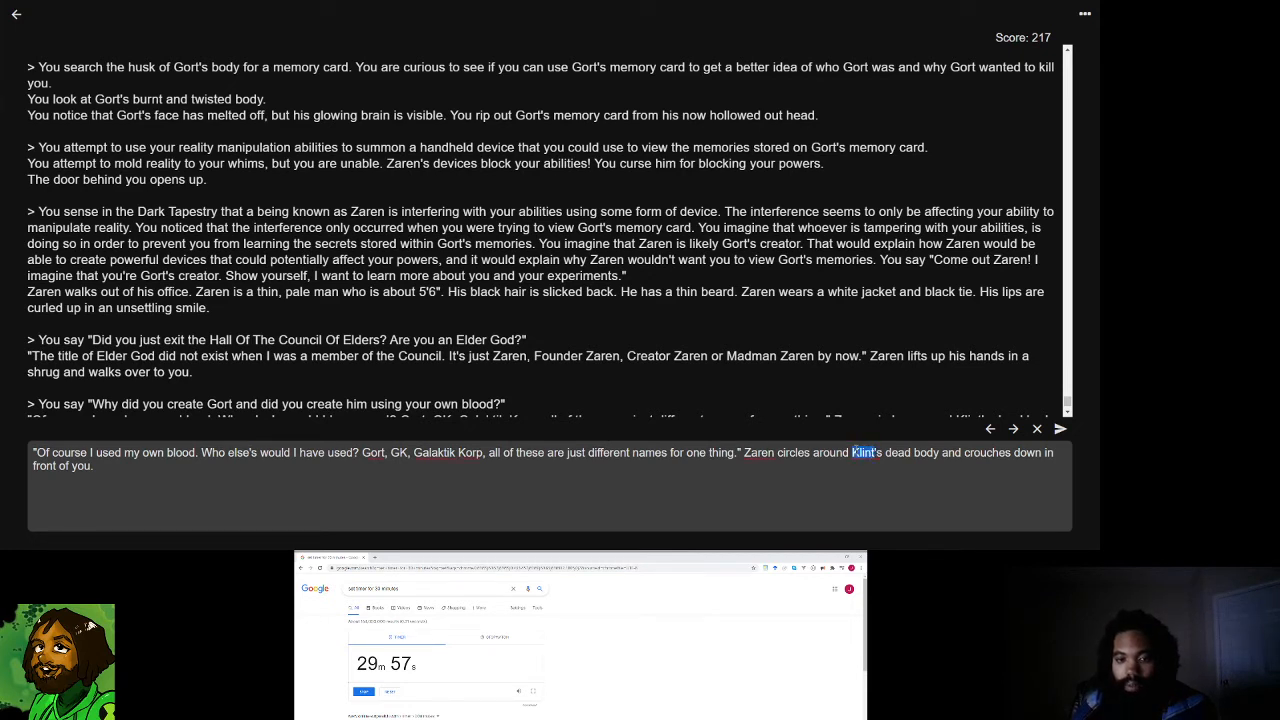
mouse_move(855, 435)
type("Gor")
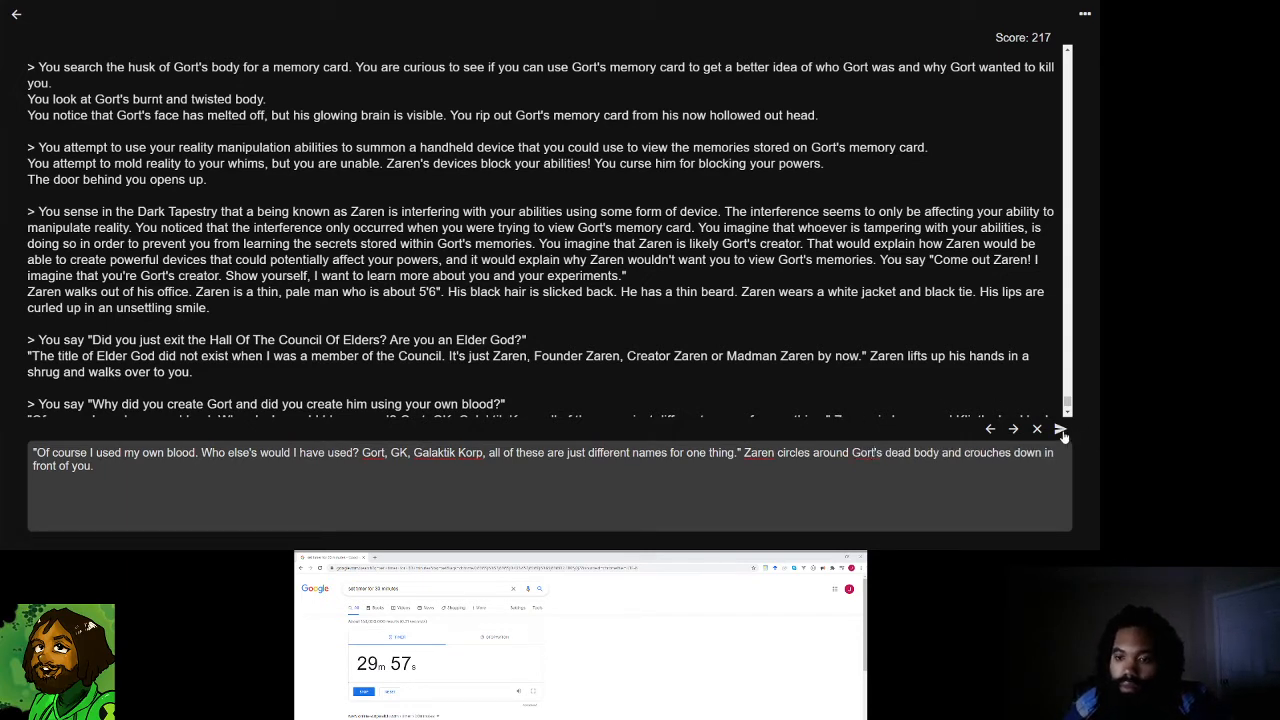
left_click(1062, 429)
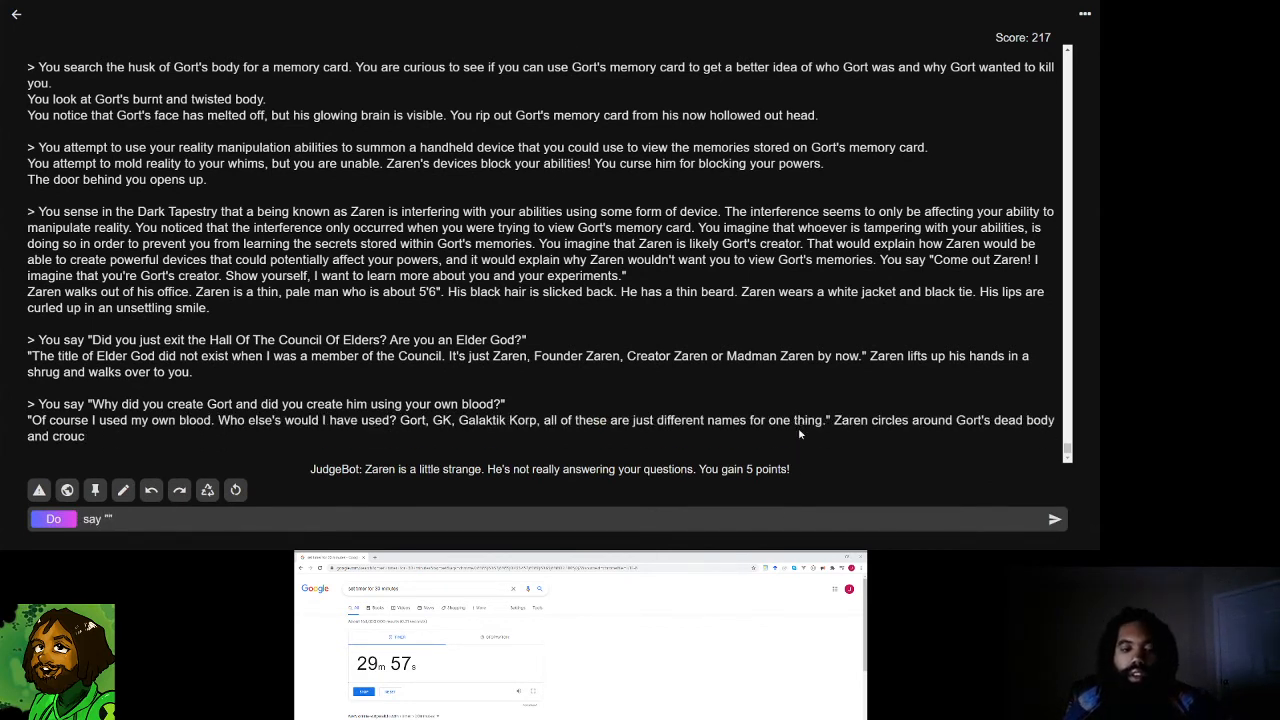
- Ask why Gort, given godly power, joined the false-god-hating Dark Star Squadron
type("Why did Gort")
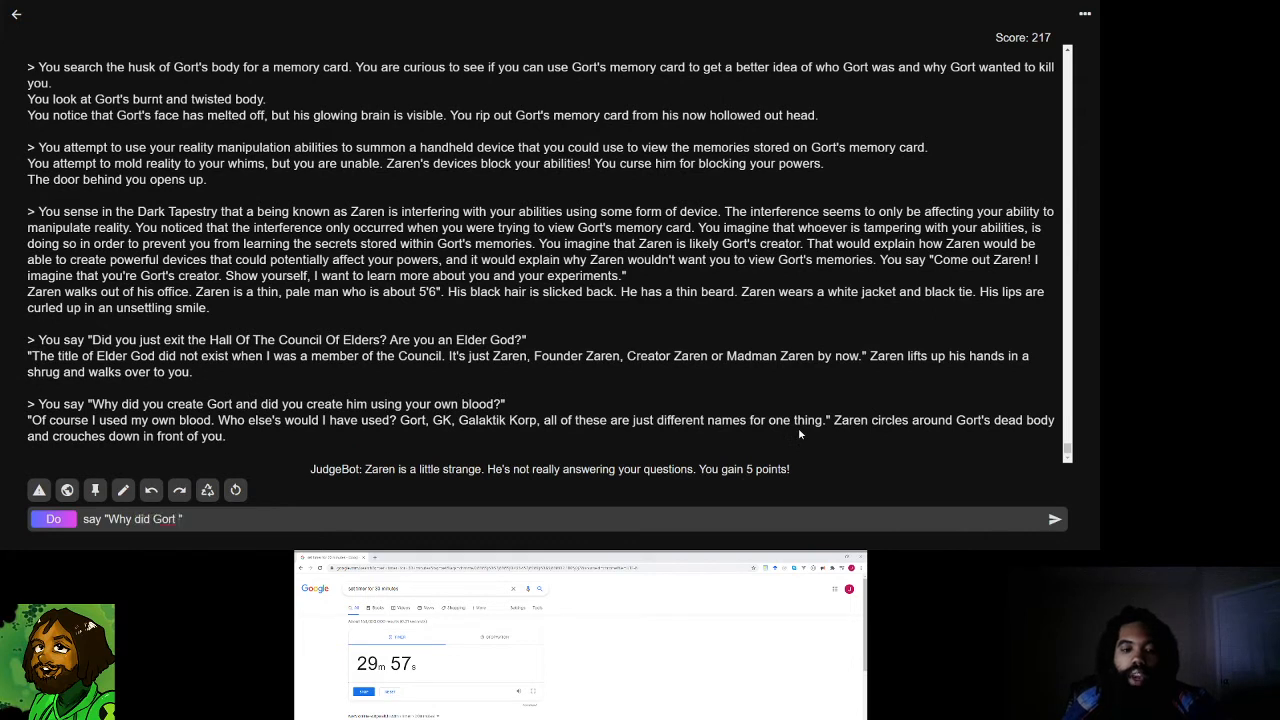
type("join the Dark Star Squadron?")
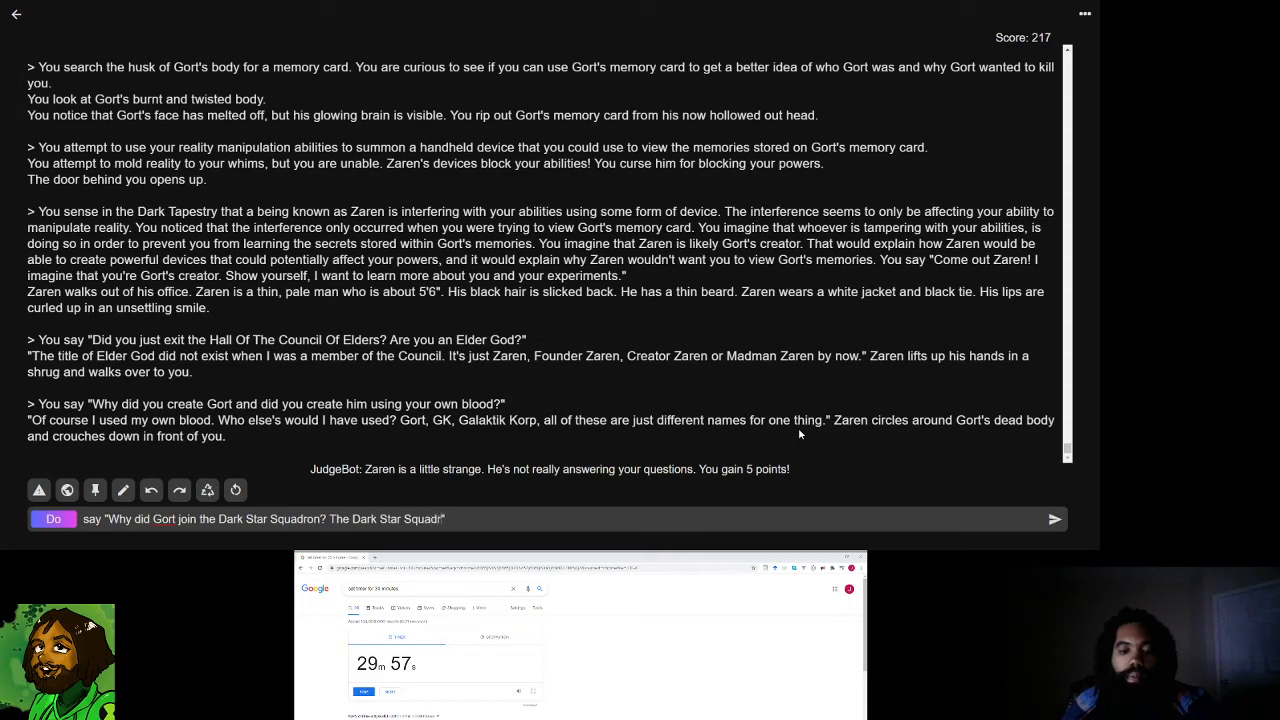
type("The Dark Star Squadron hates fals")
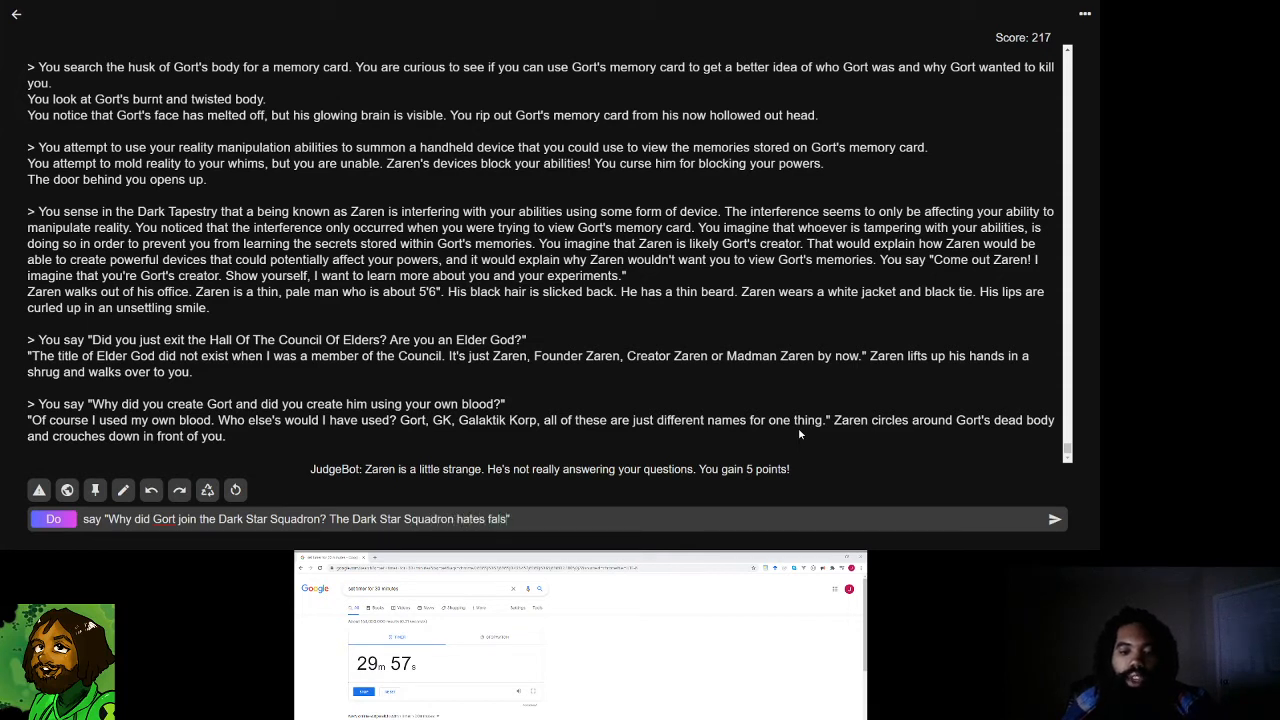
type("false gods and Go")
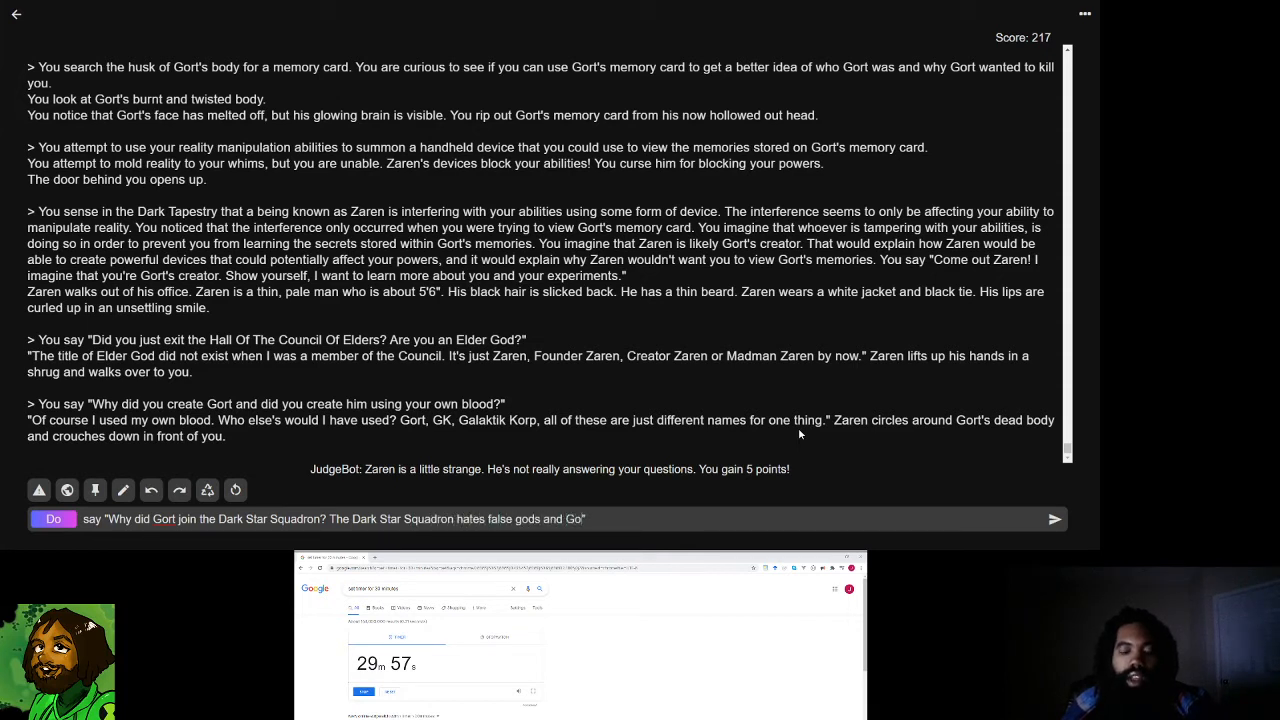
type("by definition is a false god. He was a robot!")
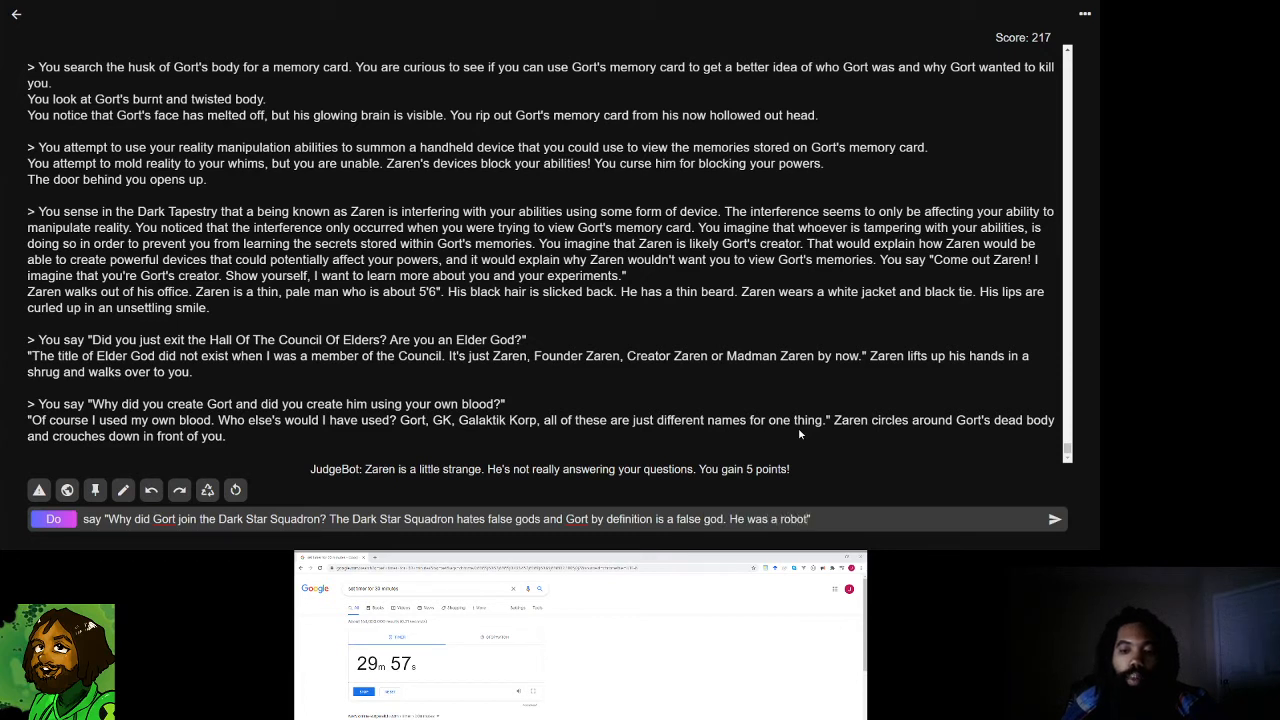
type("given godly")
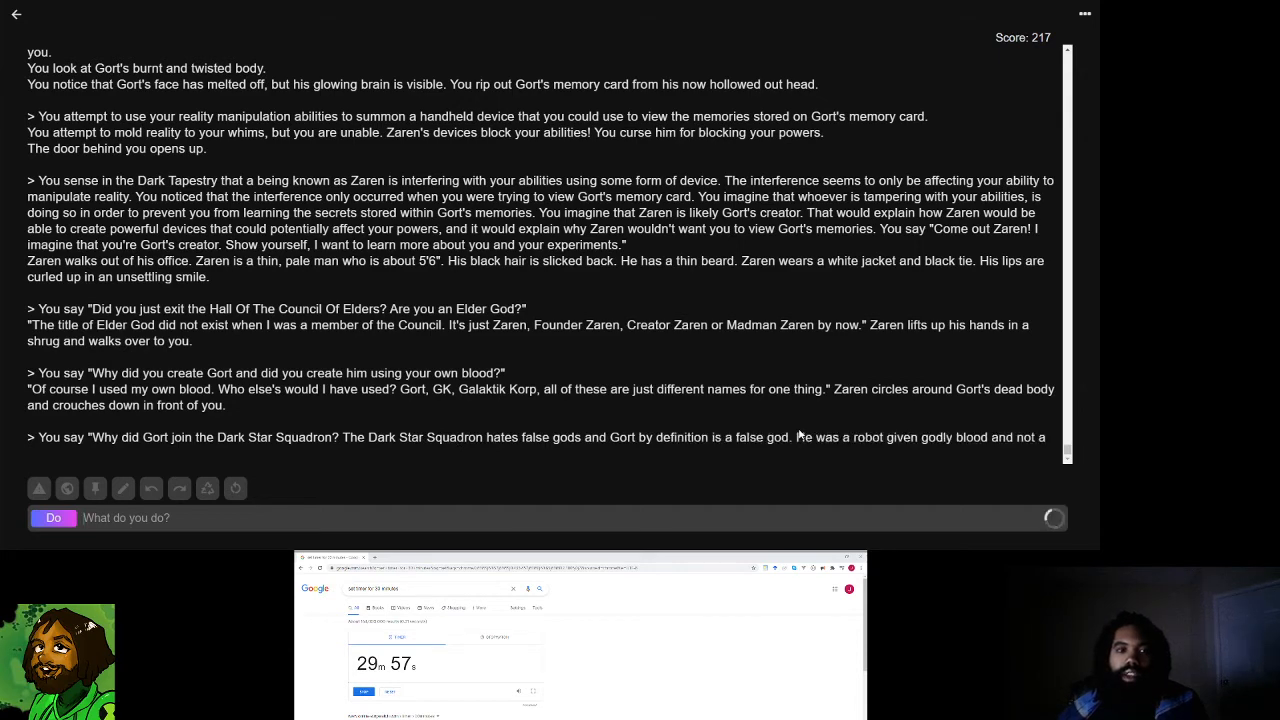
scroll("up", 3)
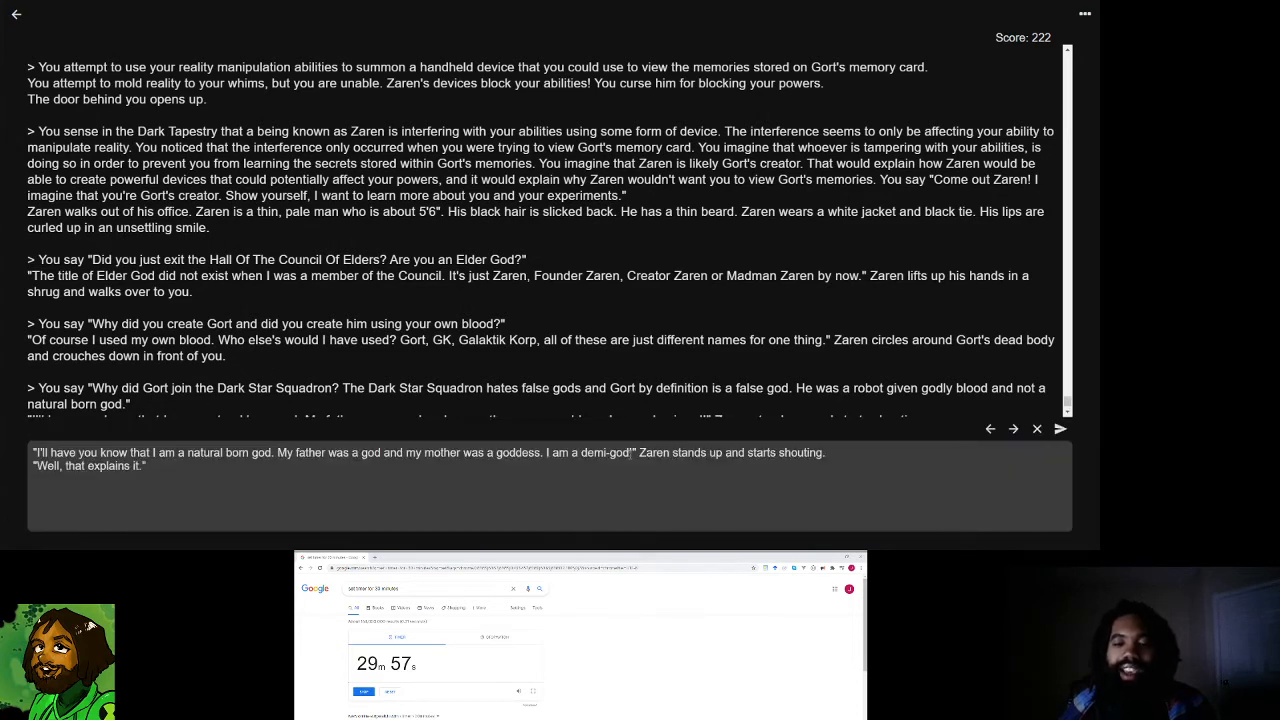
- Select the 'demi-god' wording in Zaren's reply for replacement with 'pure divinity'
double_click(612, 452)
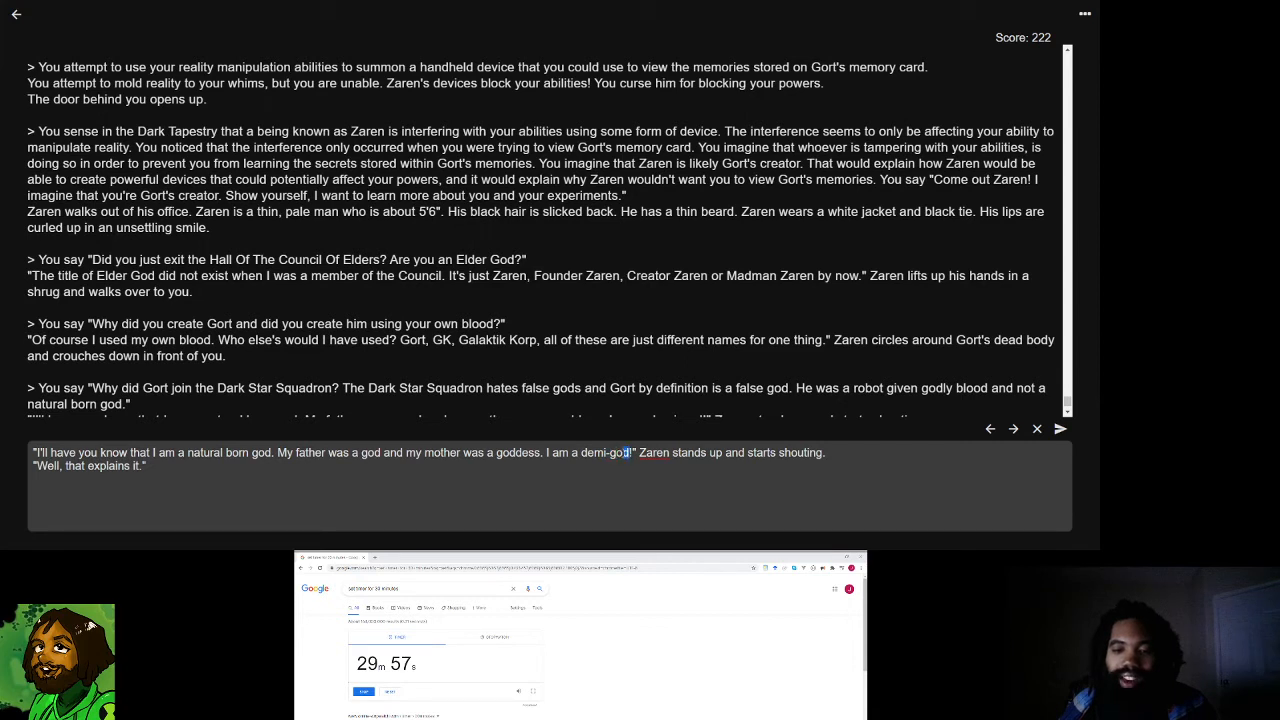
double_click(604, 452)
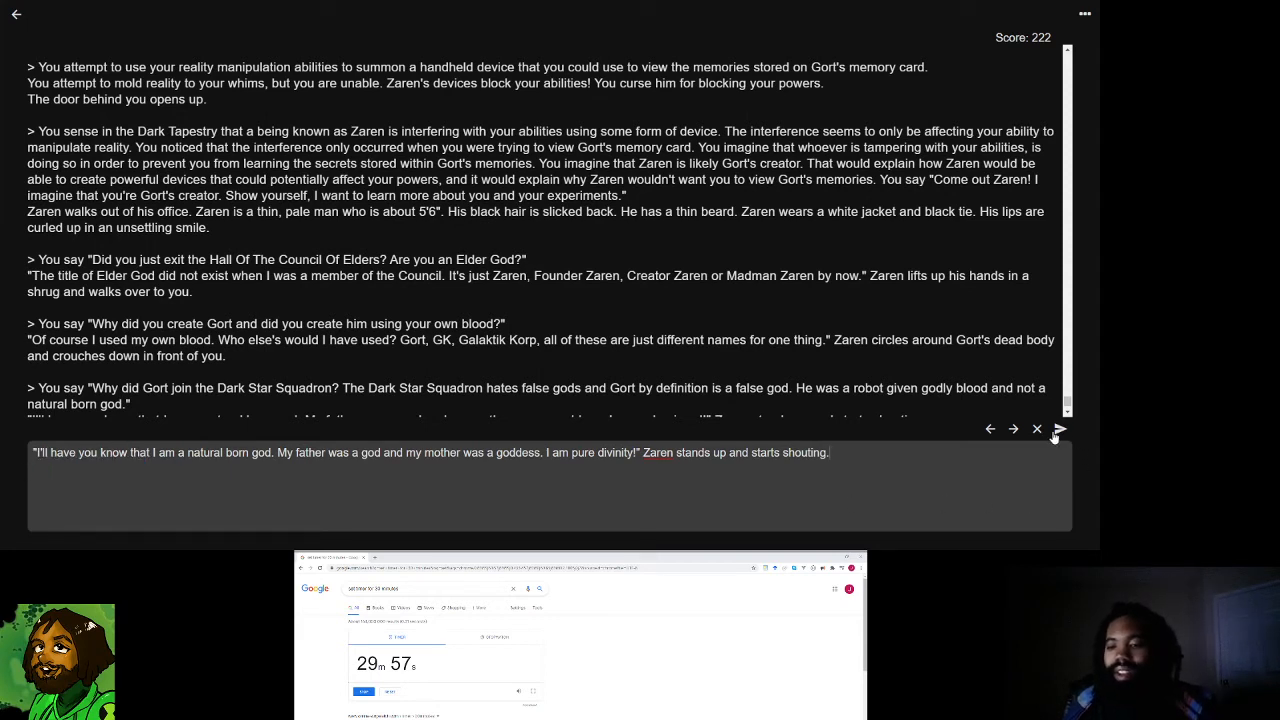
- Save the edited reply, then insist Gort was a machine and ask why he joined the Squadron
left_click(1058, 429)
type("say \"It doesn't matter if you're a full god or not.")
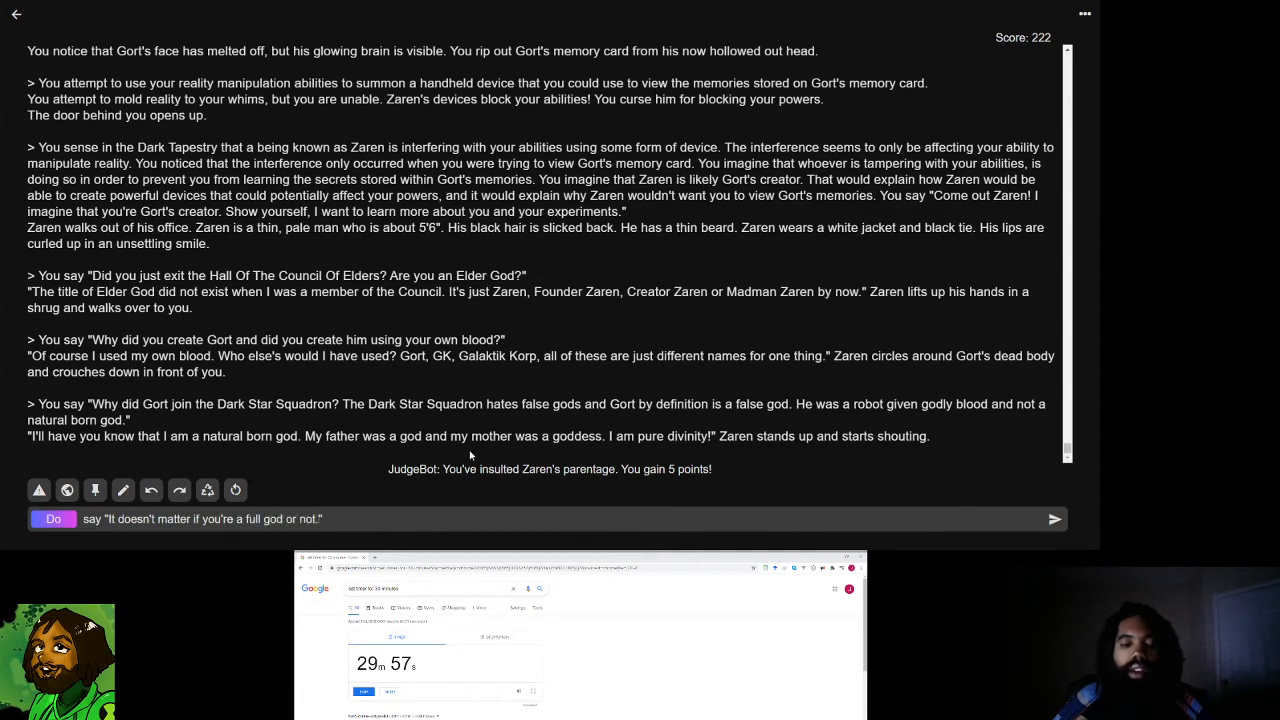
type("Gort wasn't.")
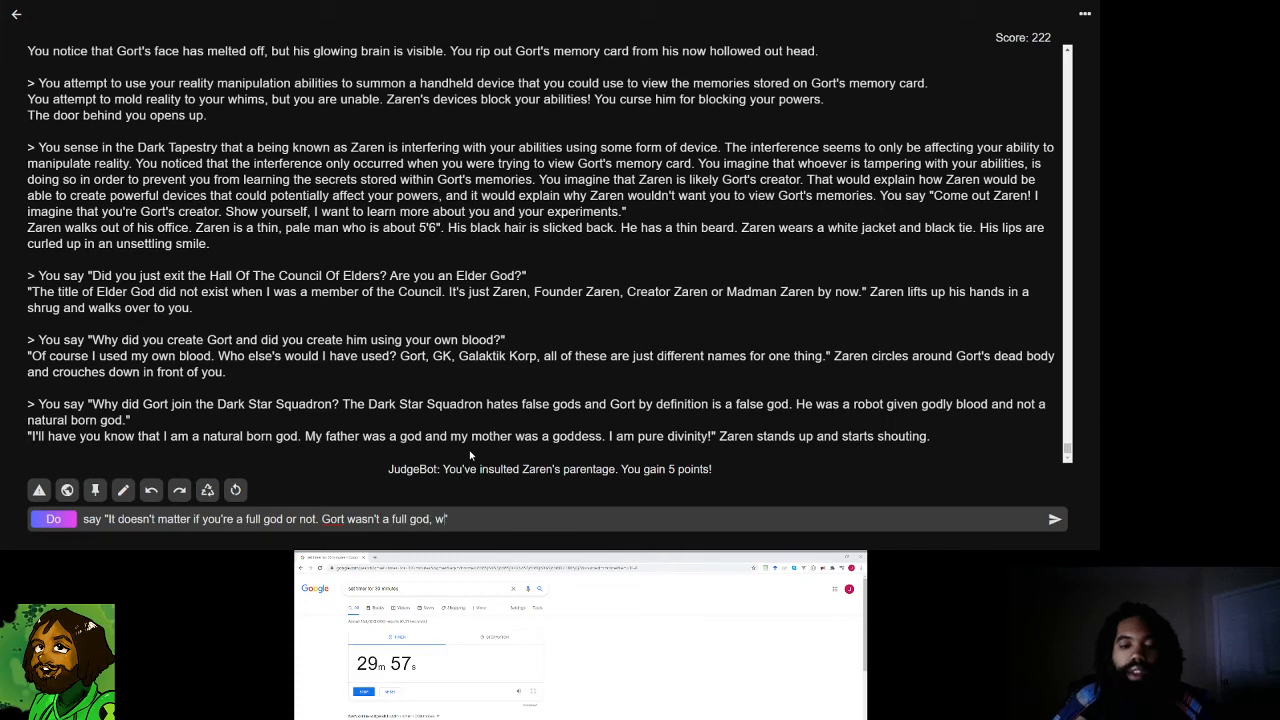
type("he was a machine.")
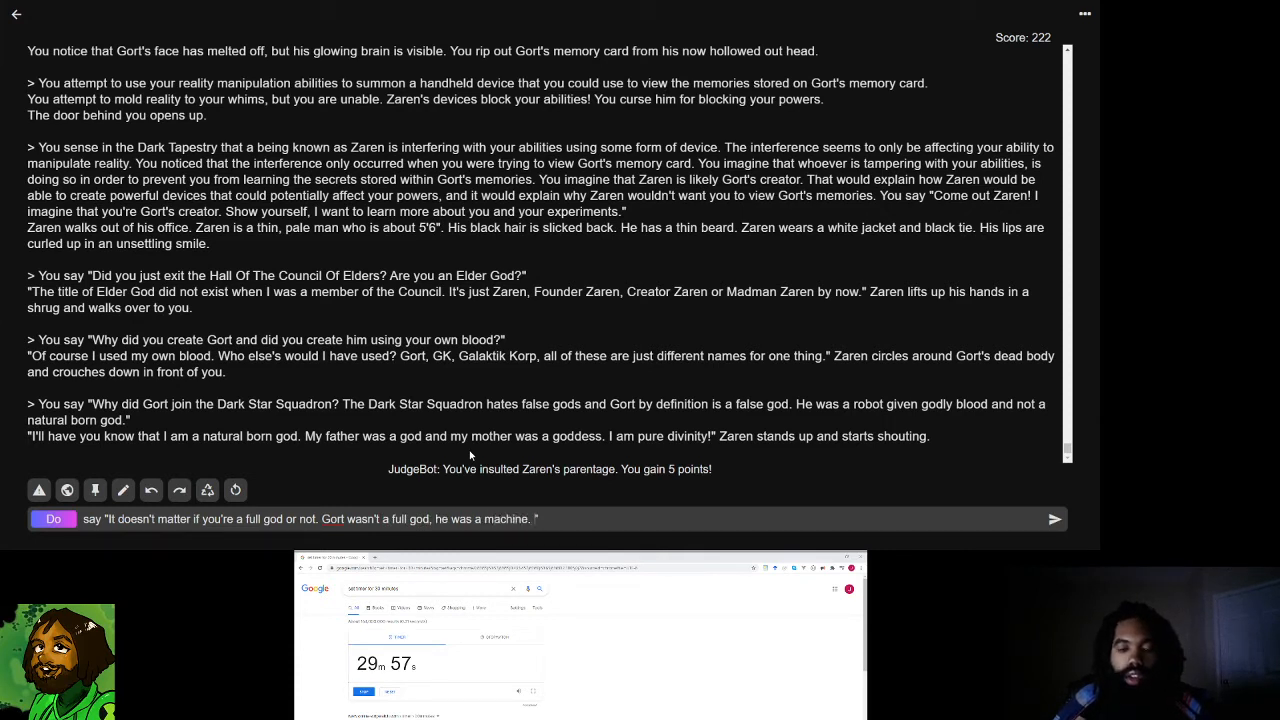
type("Why did Gort")
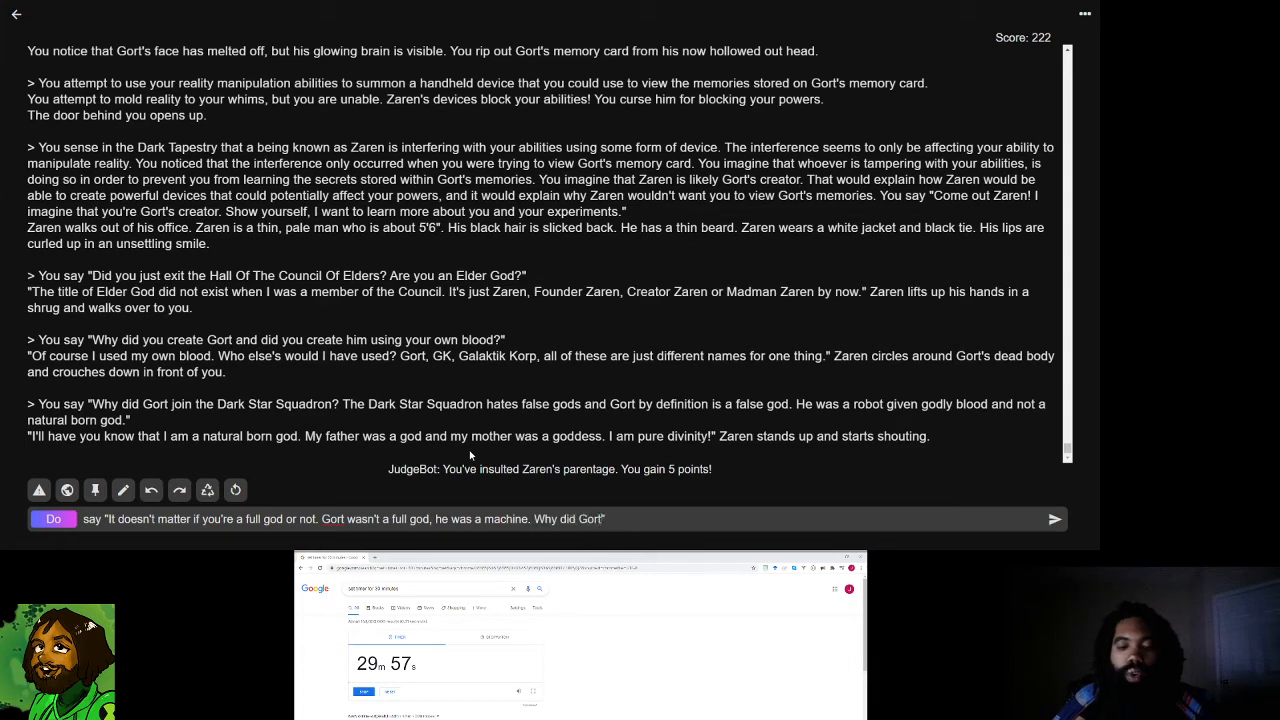
type("join the Dark Star Squadron, c")
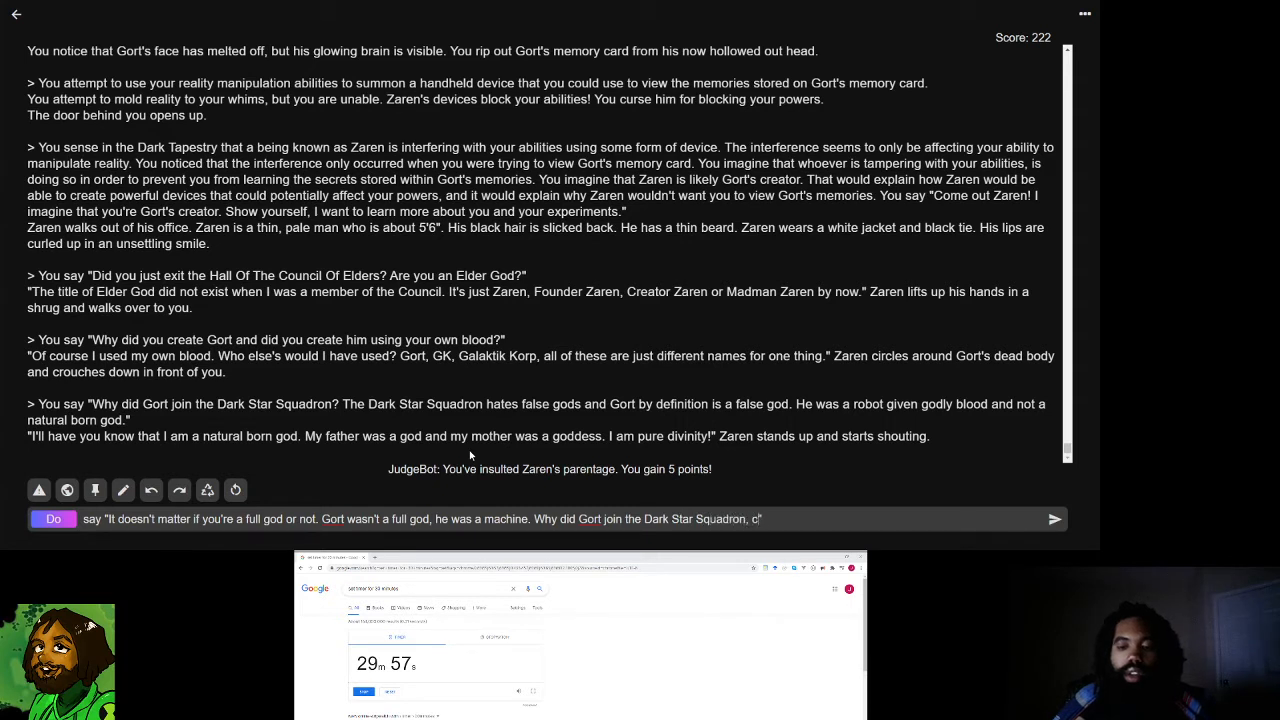
type("onsidering the fact that the Dark Star Squadron hates false gods and Gort is a false god")
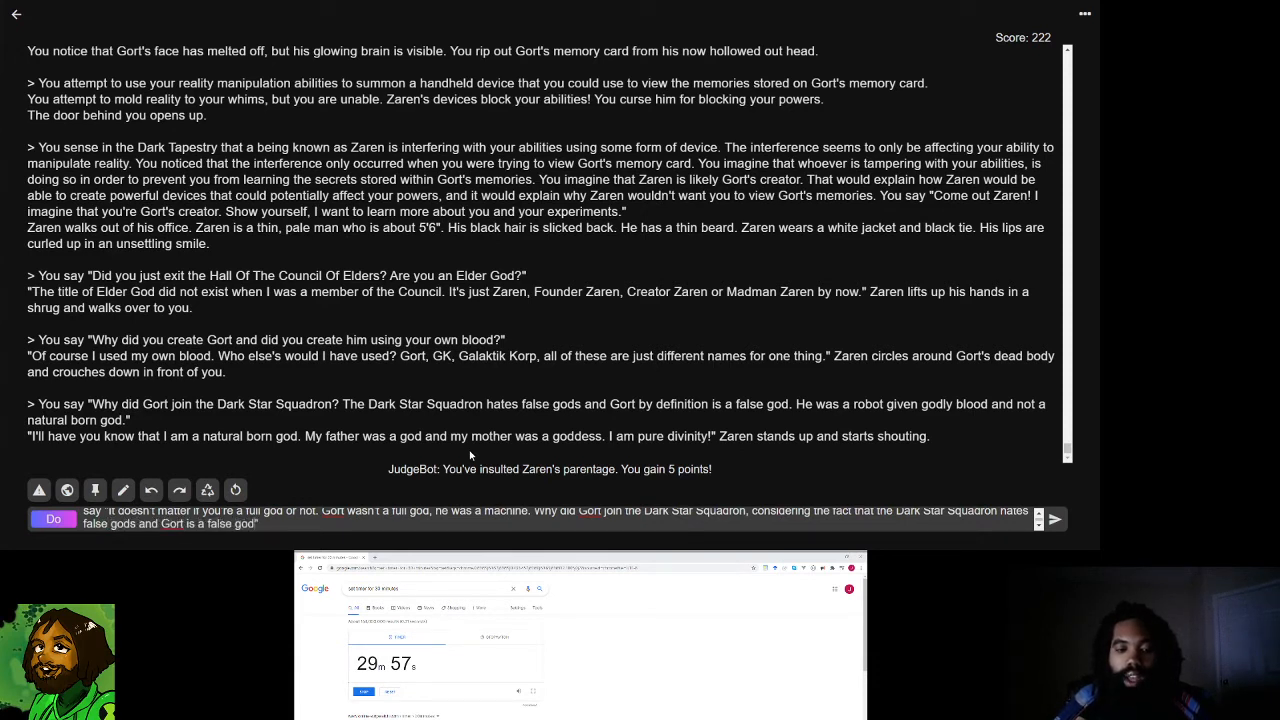
type("?!")
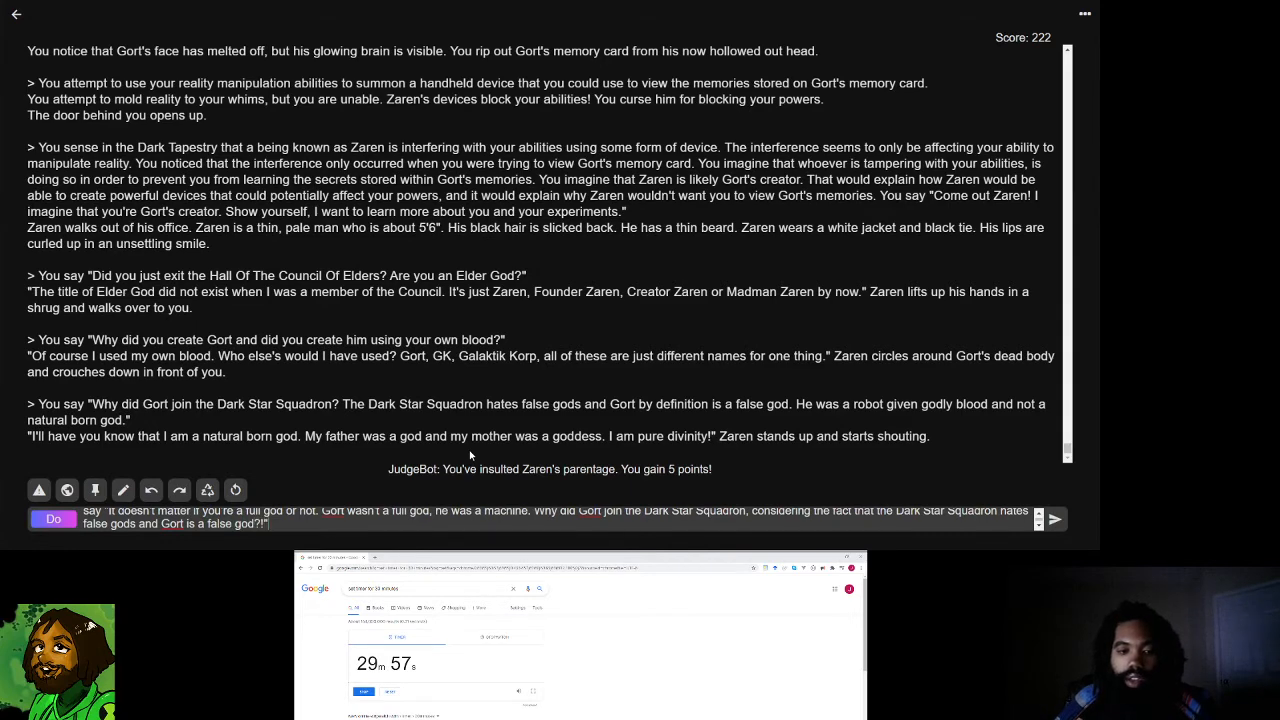
left_click(1054, 518)
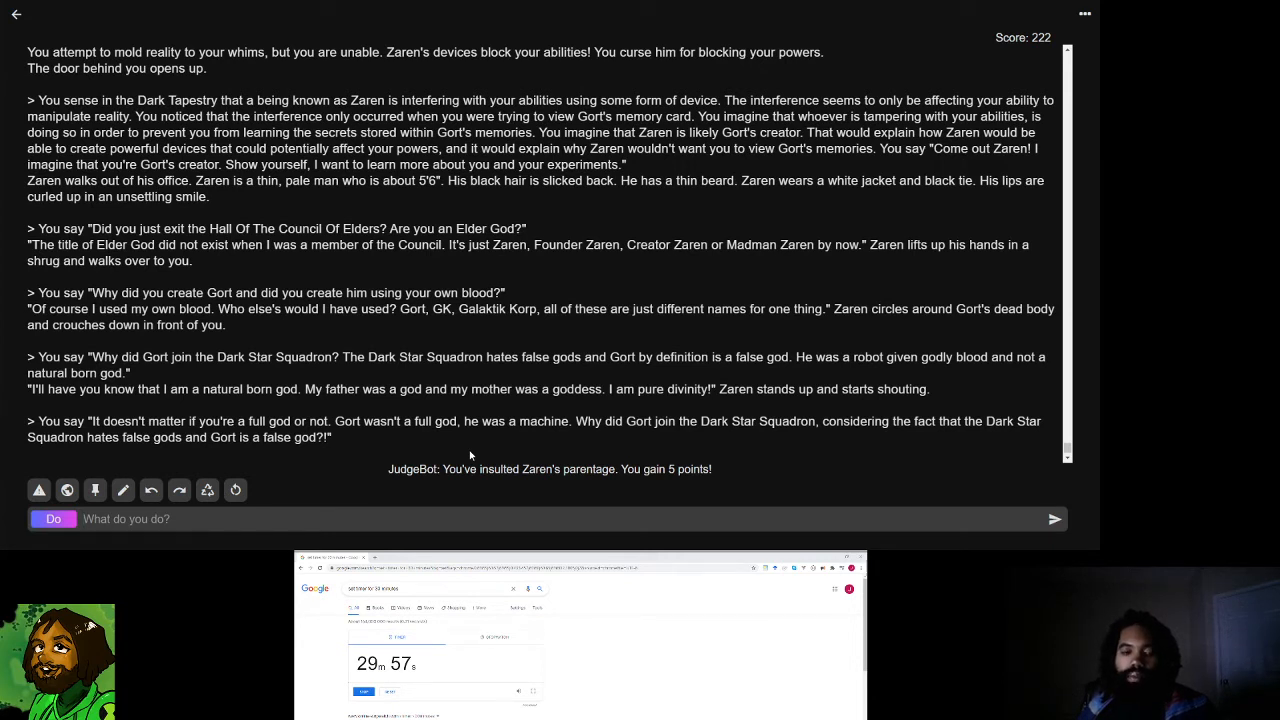
- Wait for Zaren's answer that he made Gort and the Squadron worships him (score 226)
left_click(1053, 518)
type("say \"So ")
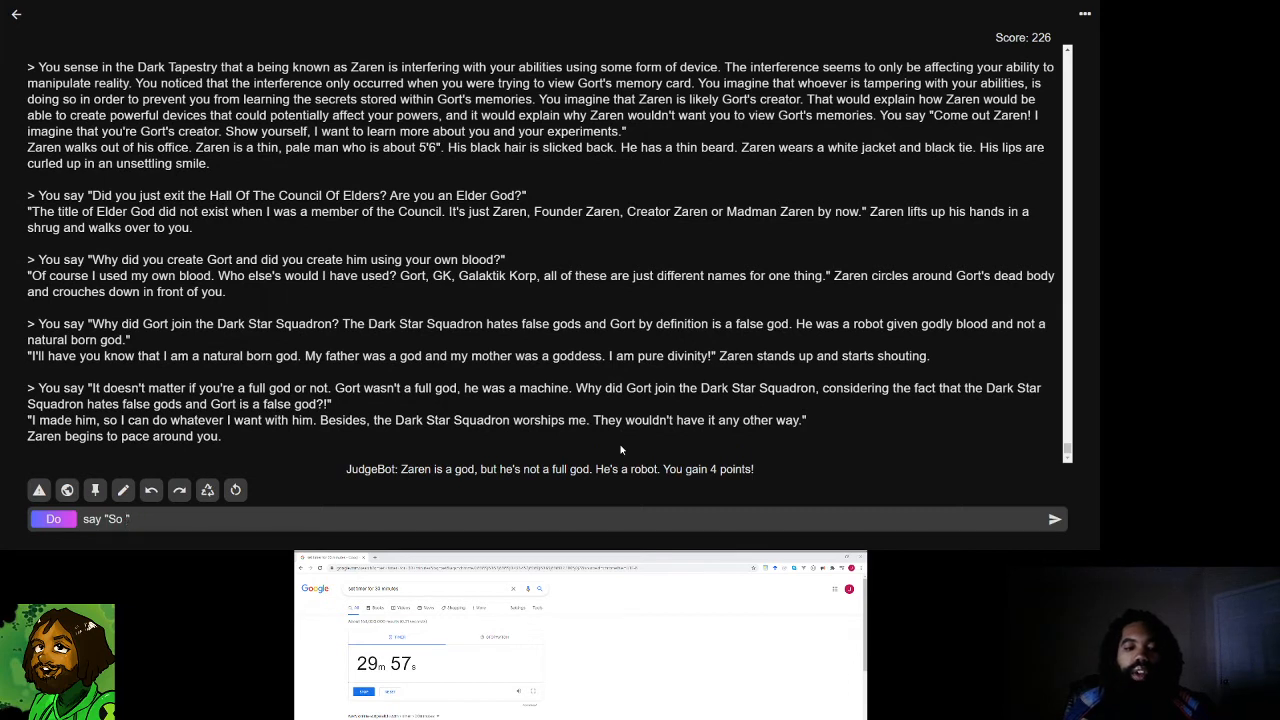
- Write Jet's accusation that Zaren's prejudice drove the Squadron's killings, questioning the hidden memories
type("the Dark")
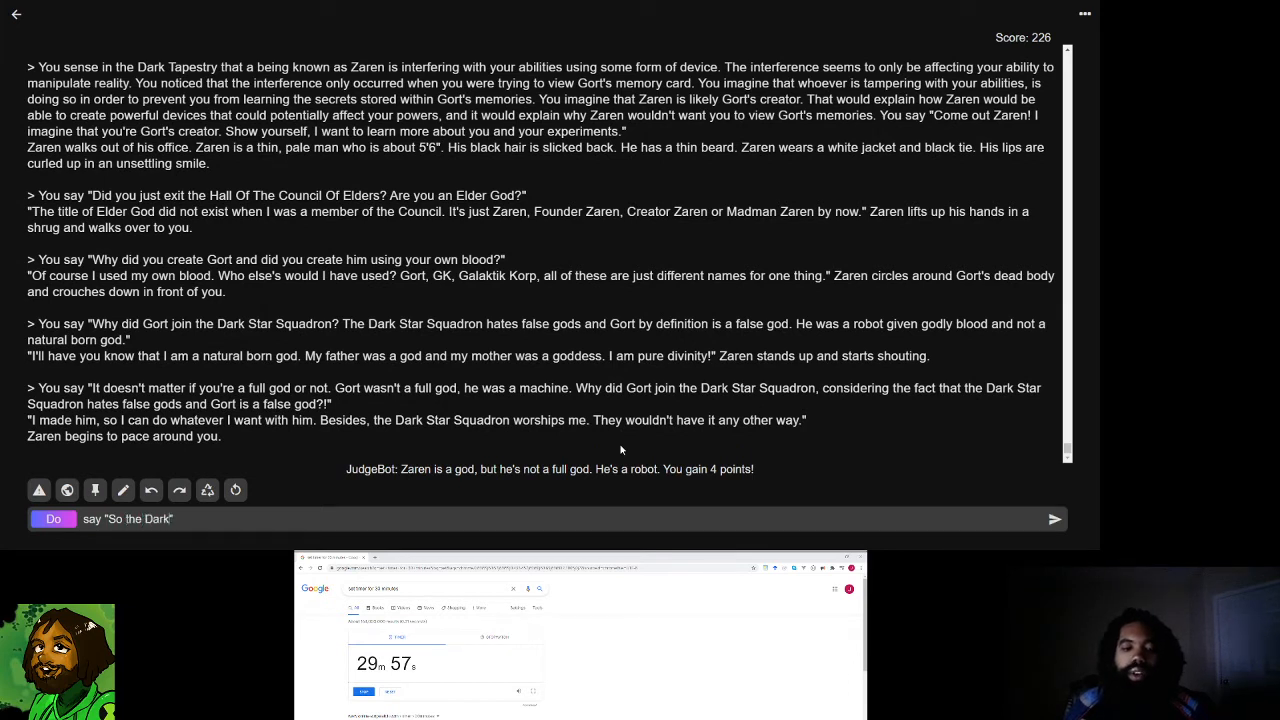
type("Star")
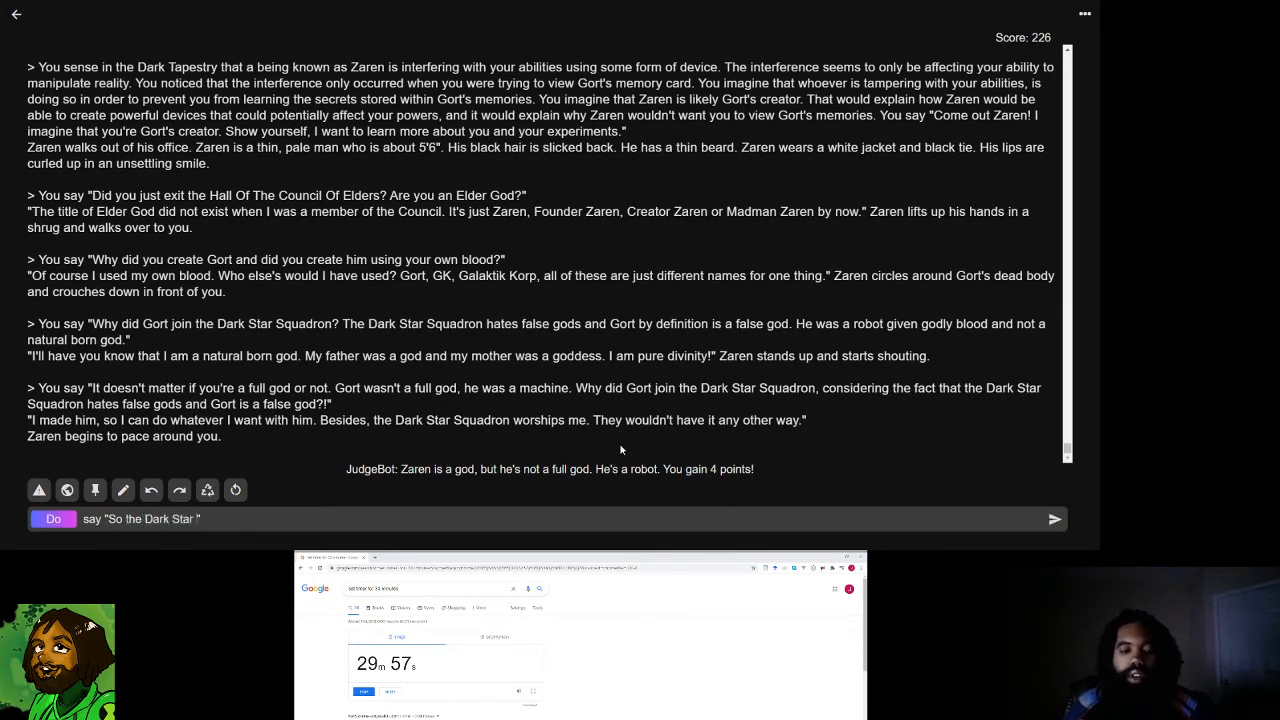
type("Squadron has been killing false gods,")
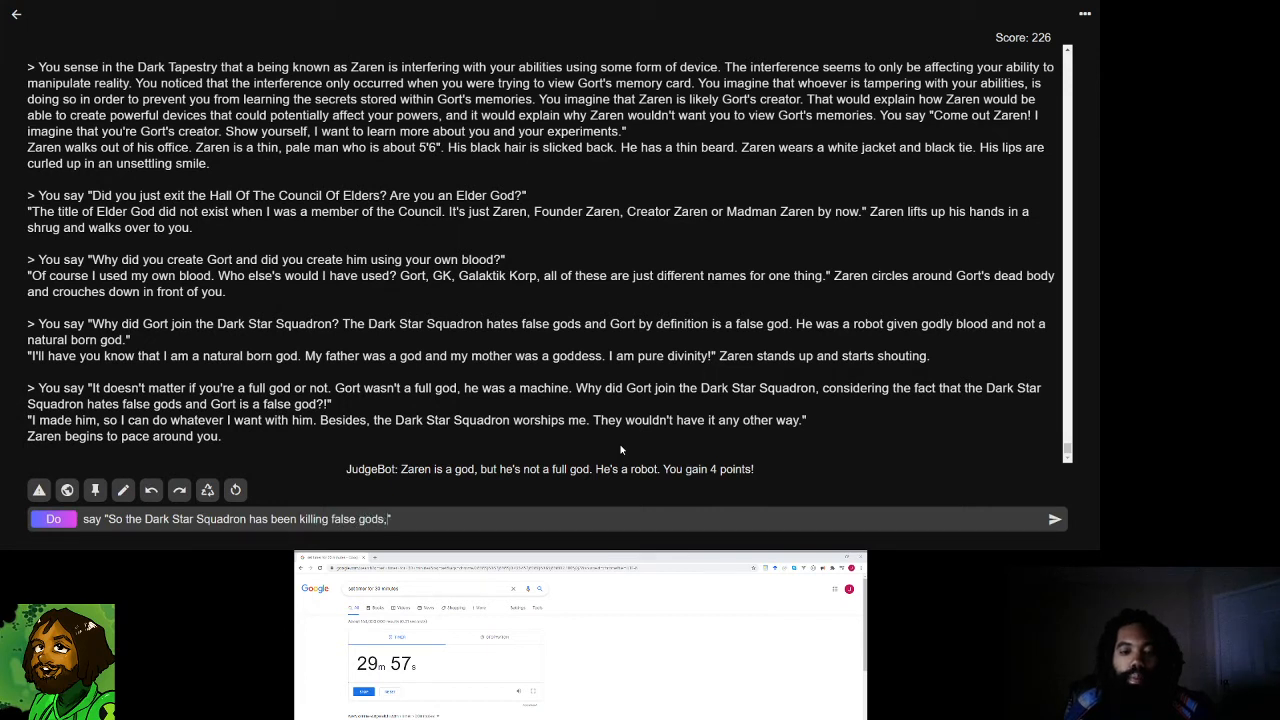
type("because you have been commanding them? I should have known an Elder God")
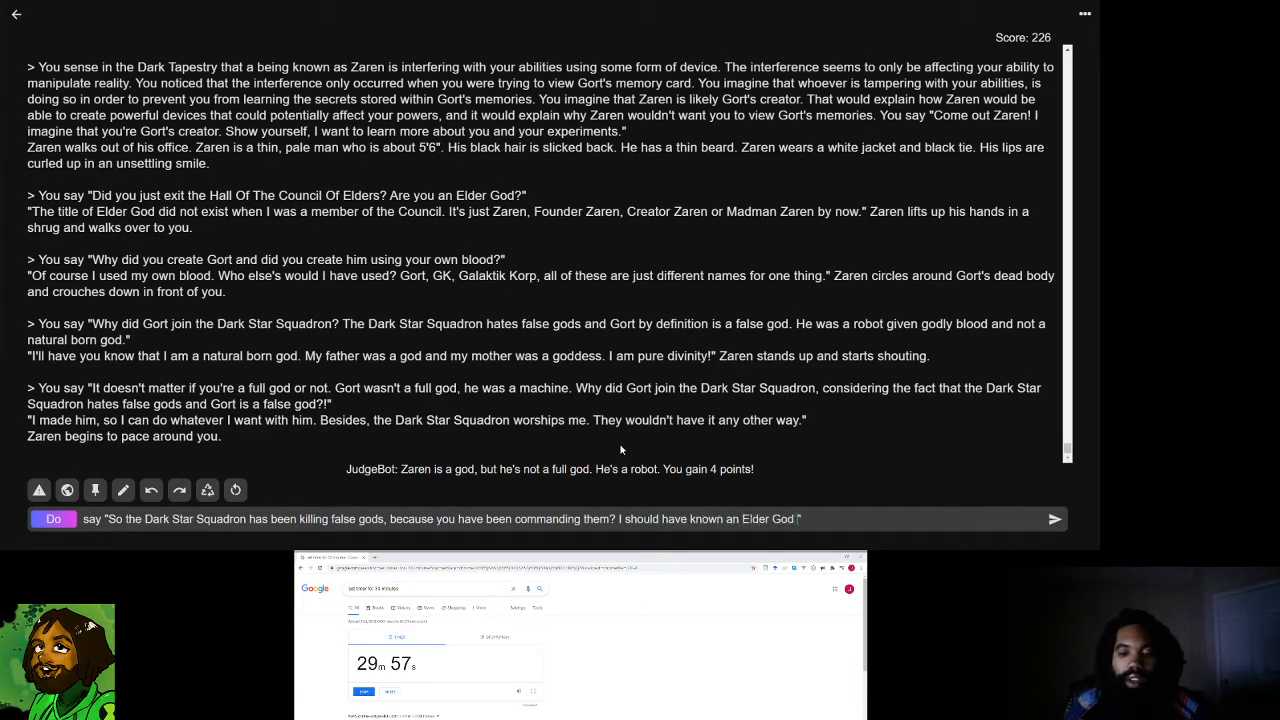
type("was behind this")
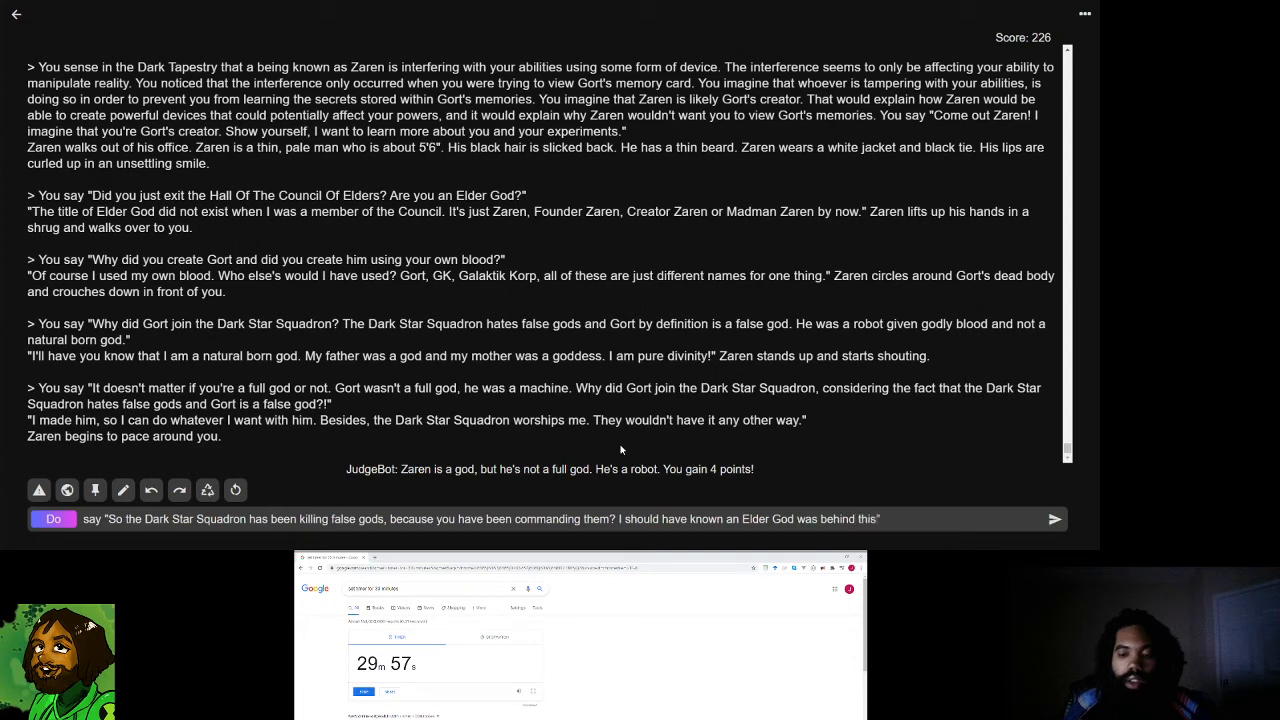
type("I've killed many of the Dark Star Squadron.")
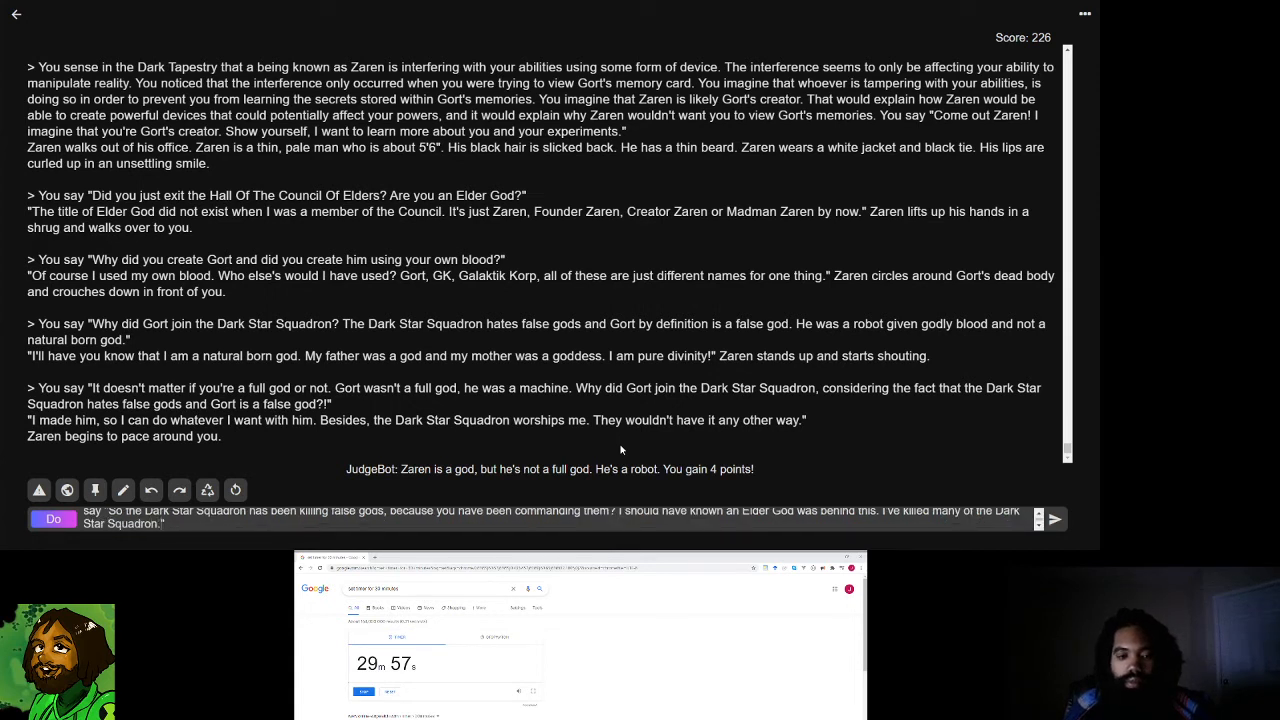
type("Lives")
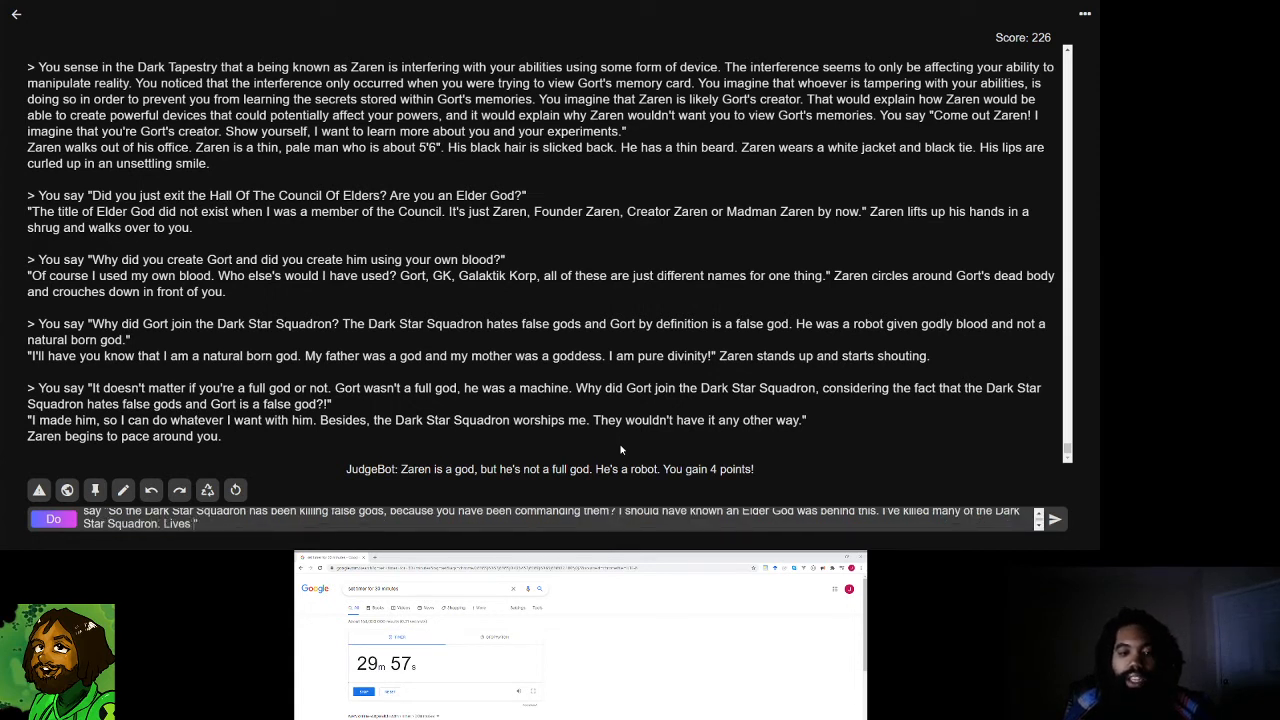
type("needlessly lost")
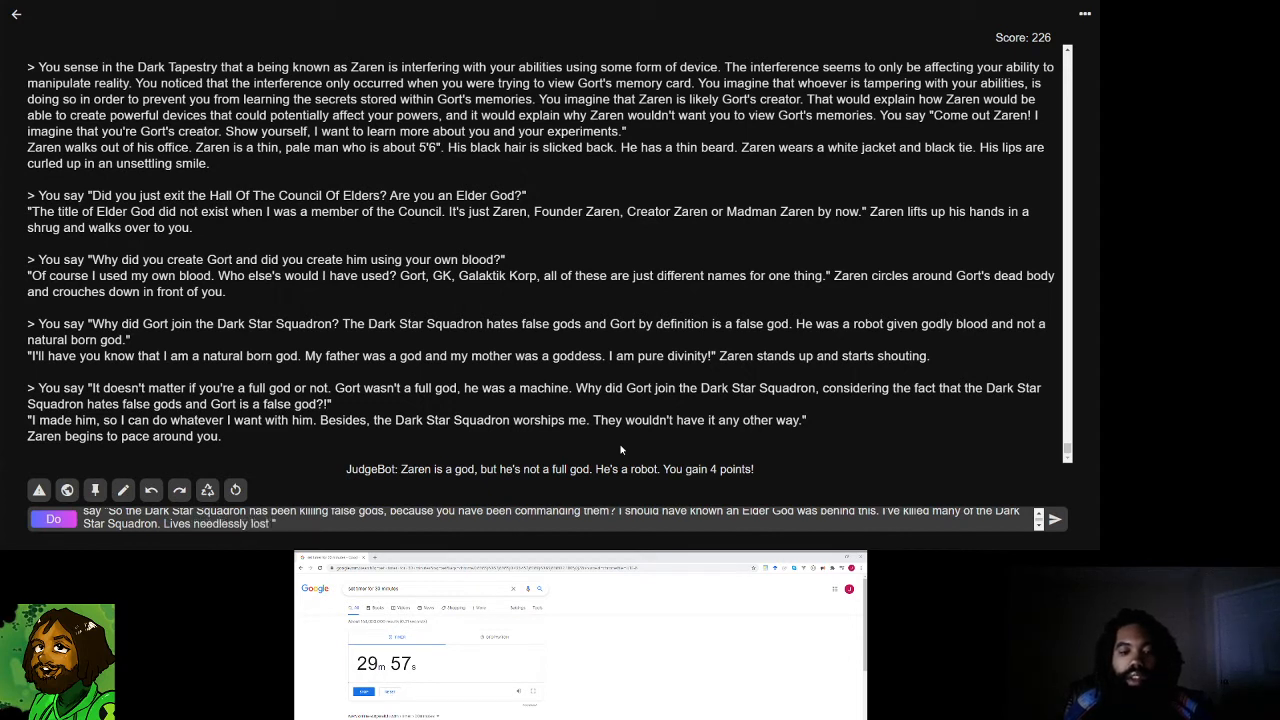
type("and all due to your")
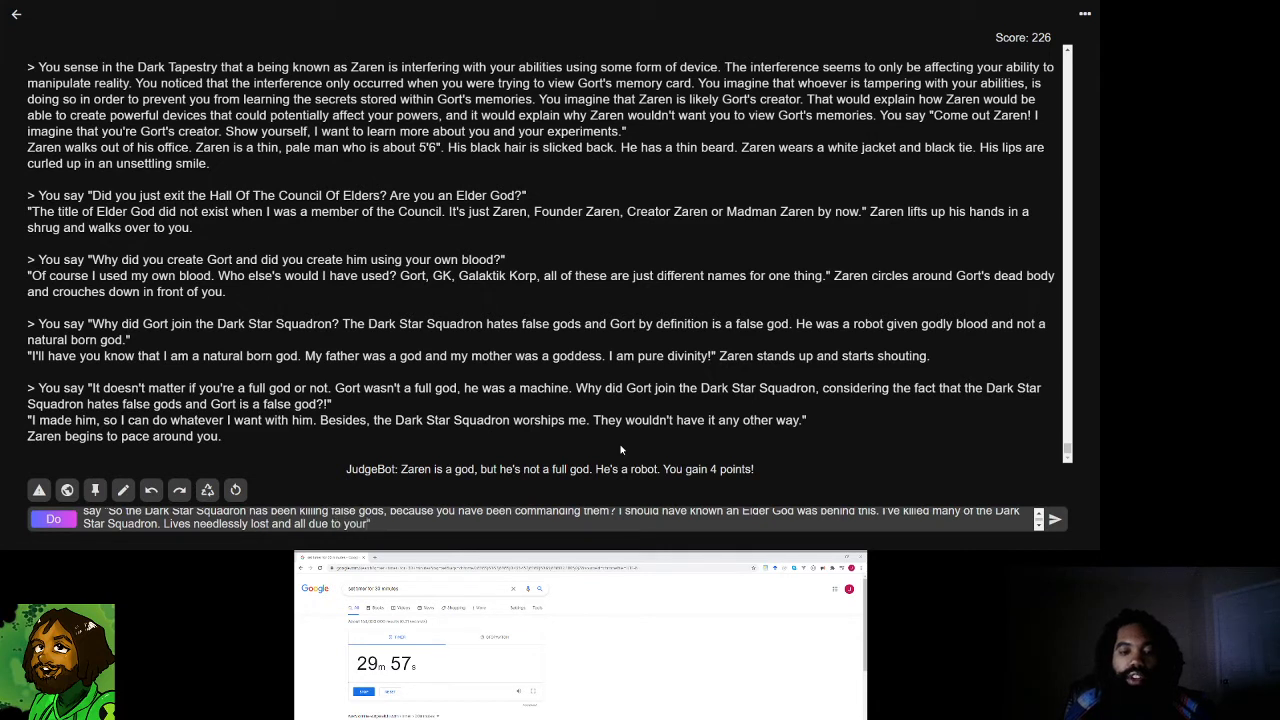
type("prejudice \"")
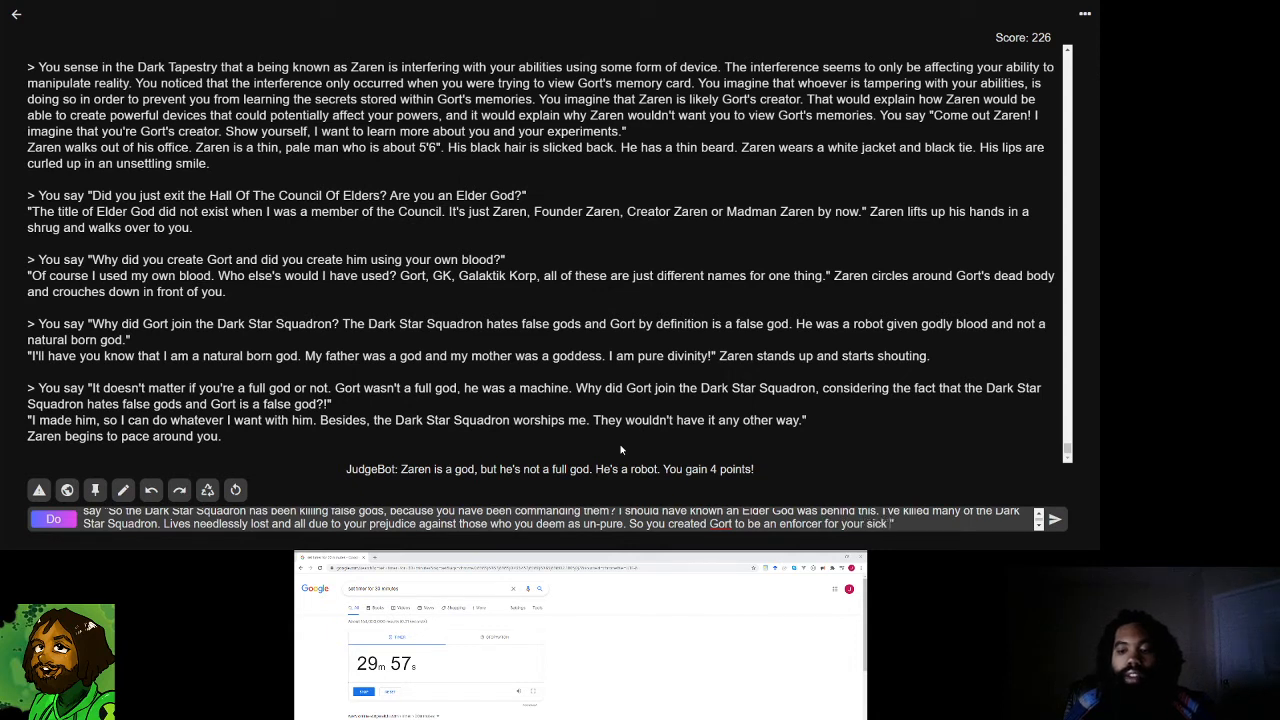
type("fan-club. Why do you not")
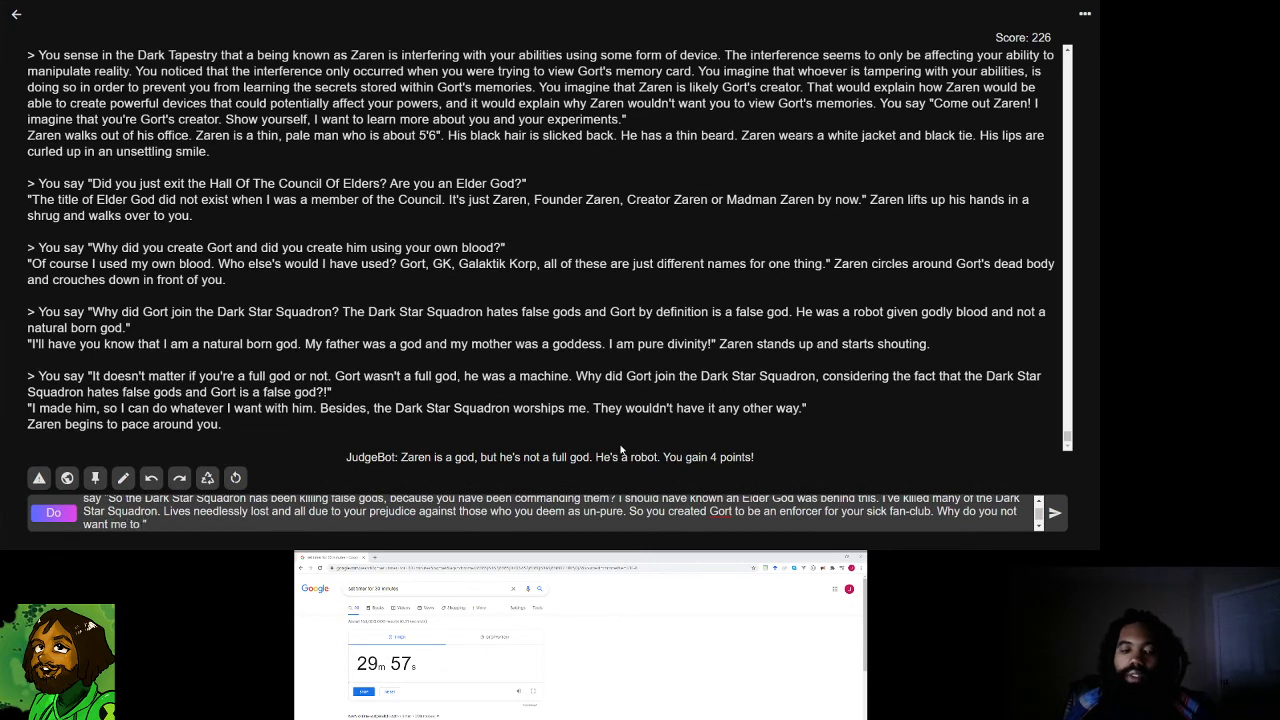
type("m")
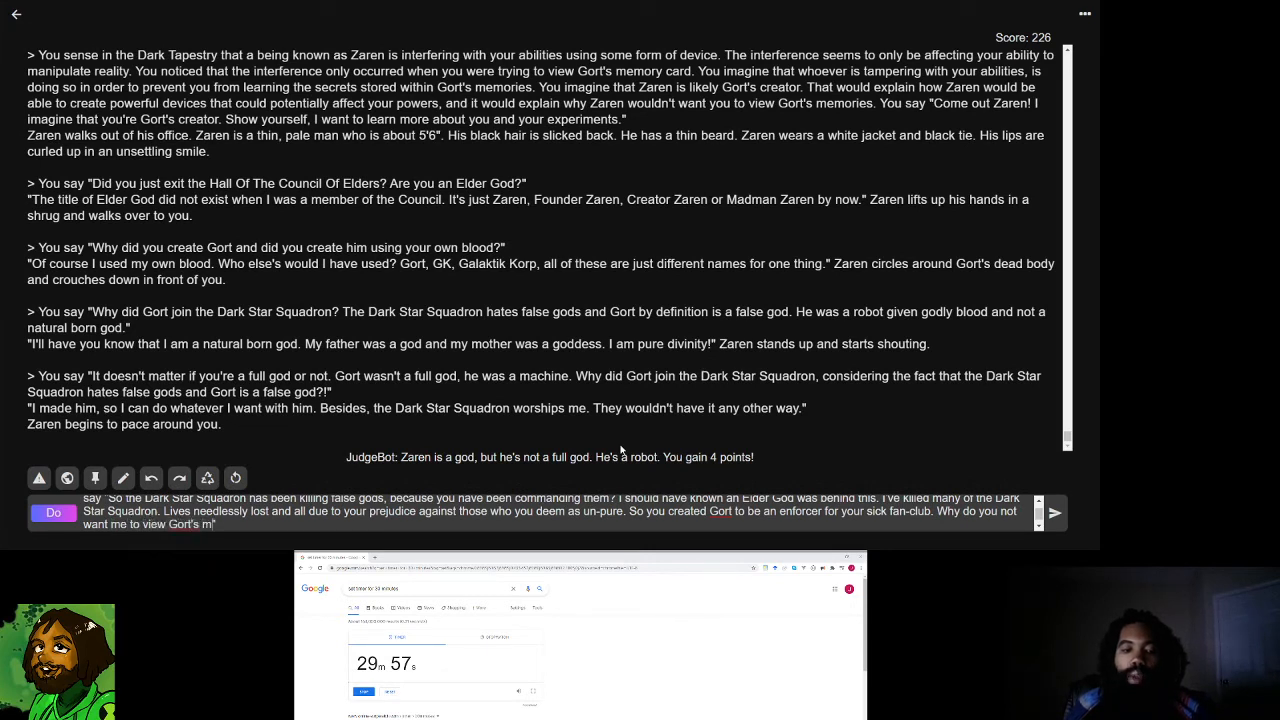
- Finish the question about Gort's memories and submit it, leaving Zaren lost for words
type("emories?\"")
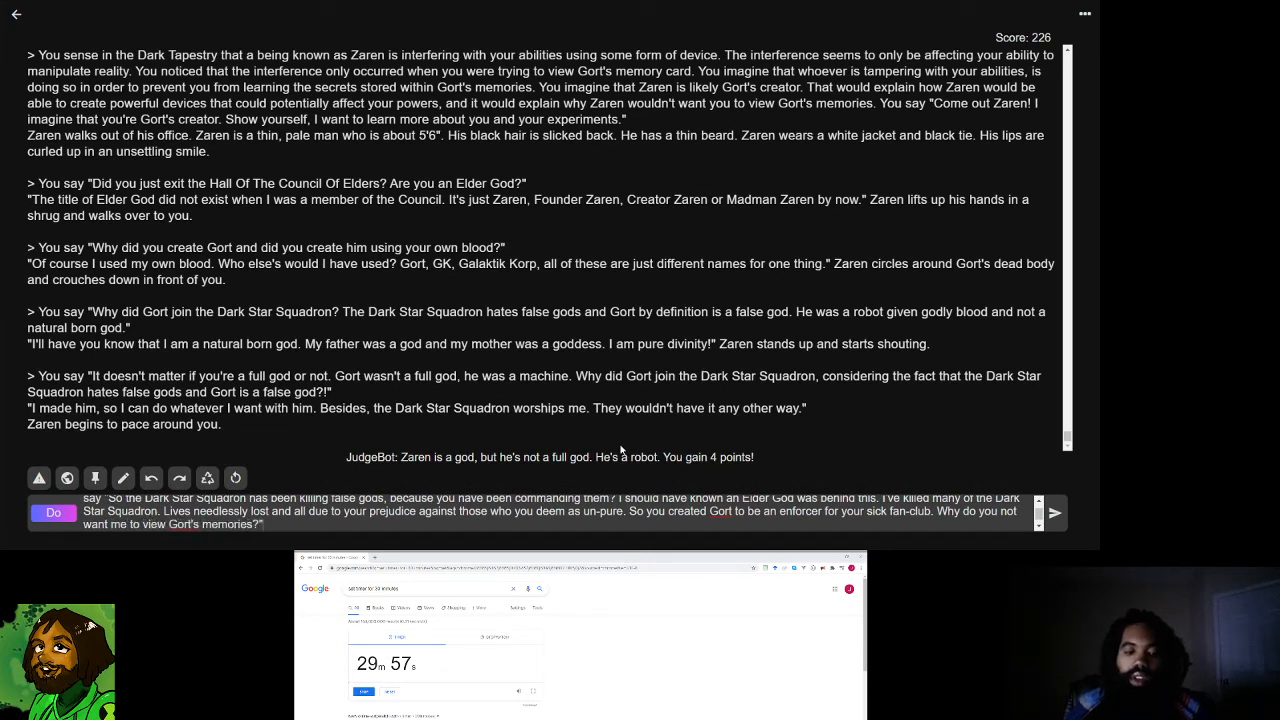
left_click(1054, 512)
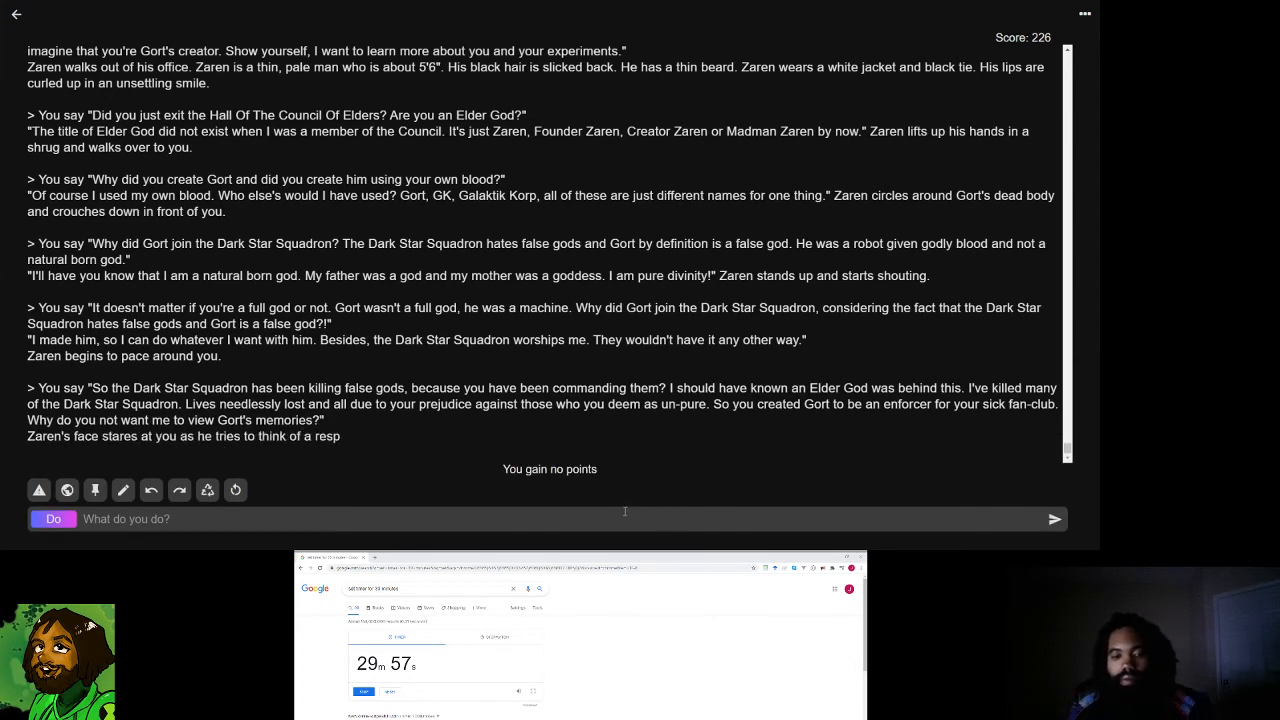
- Ask Zaren, "What are you afraid of me seeing in Gort's memories?"
type("say")
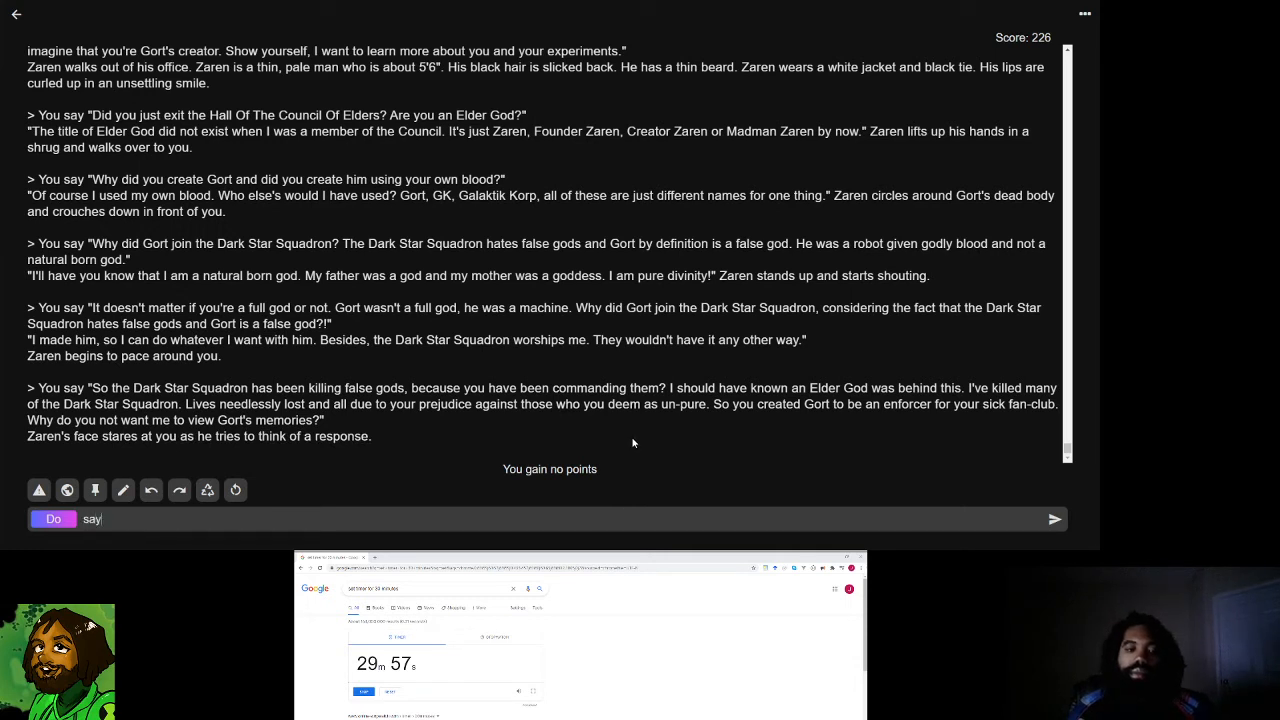
type("\"What\"")
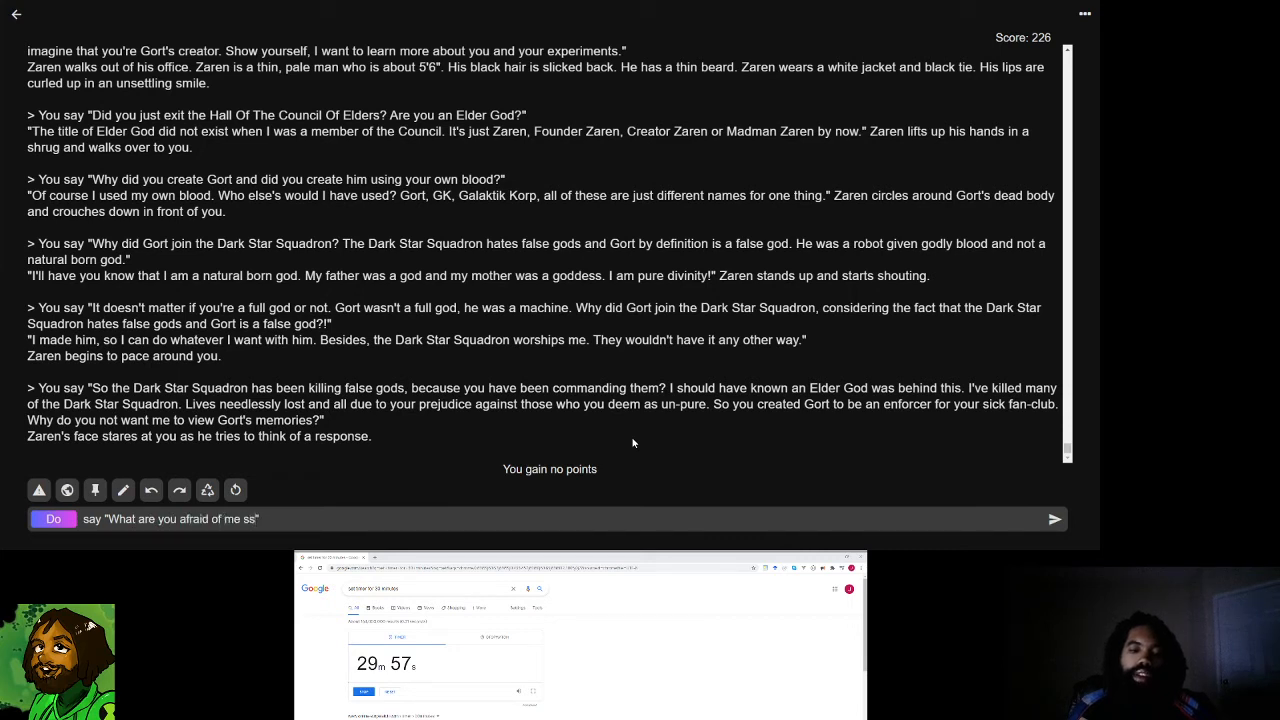
type("seeing in Gort's memo")
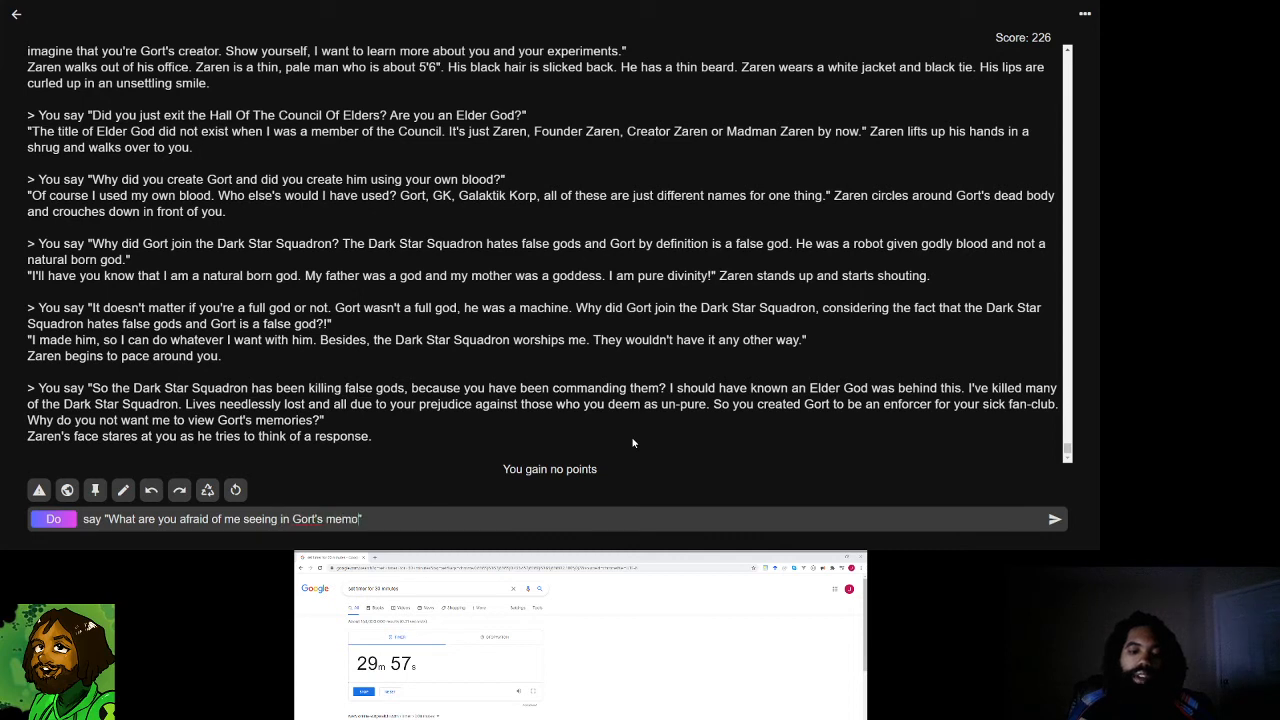
type("ries?")
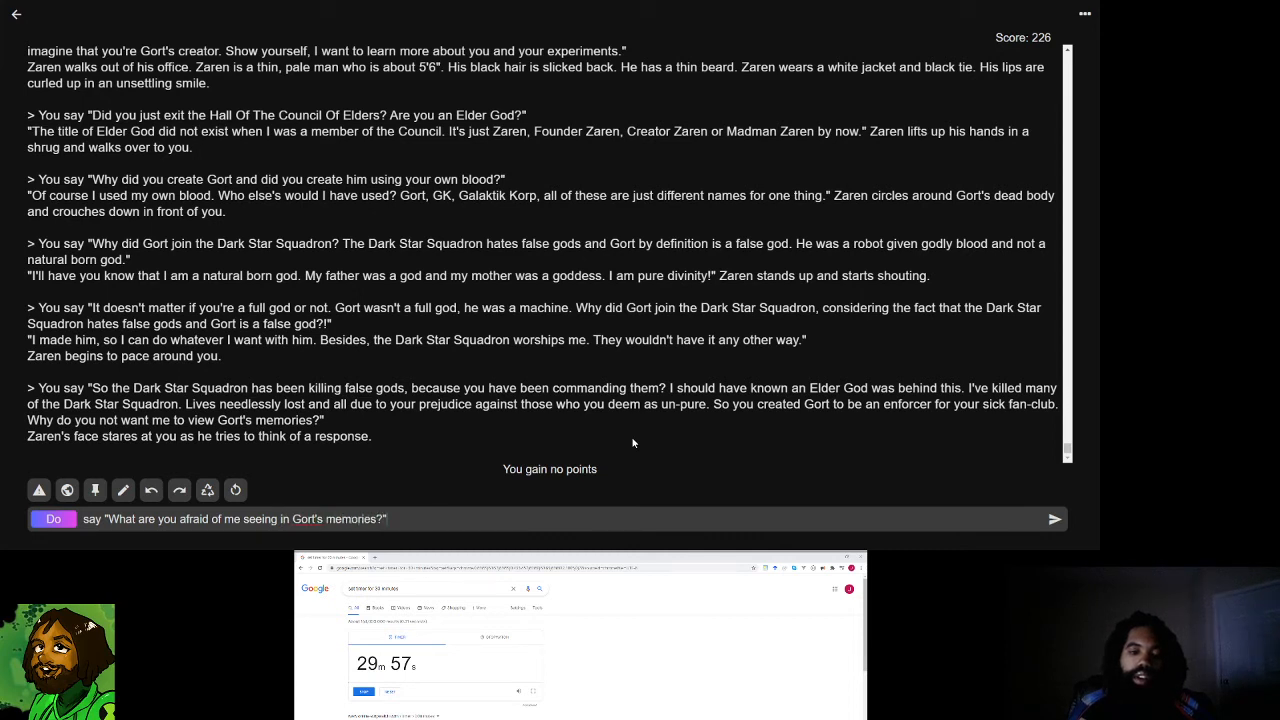
left_click(1053, 518)
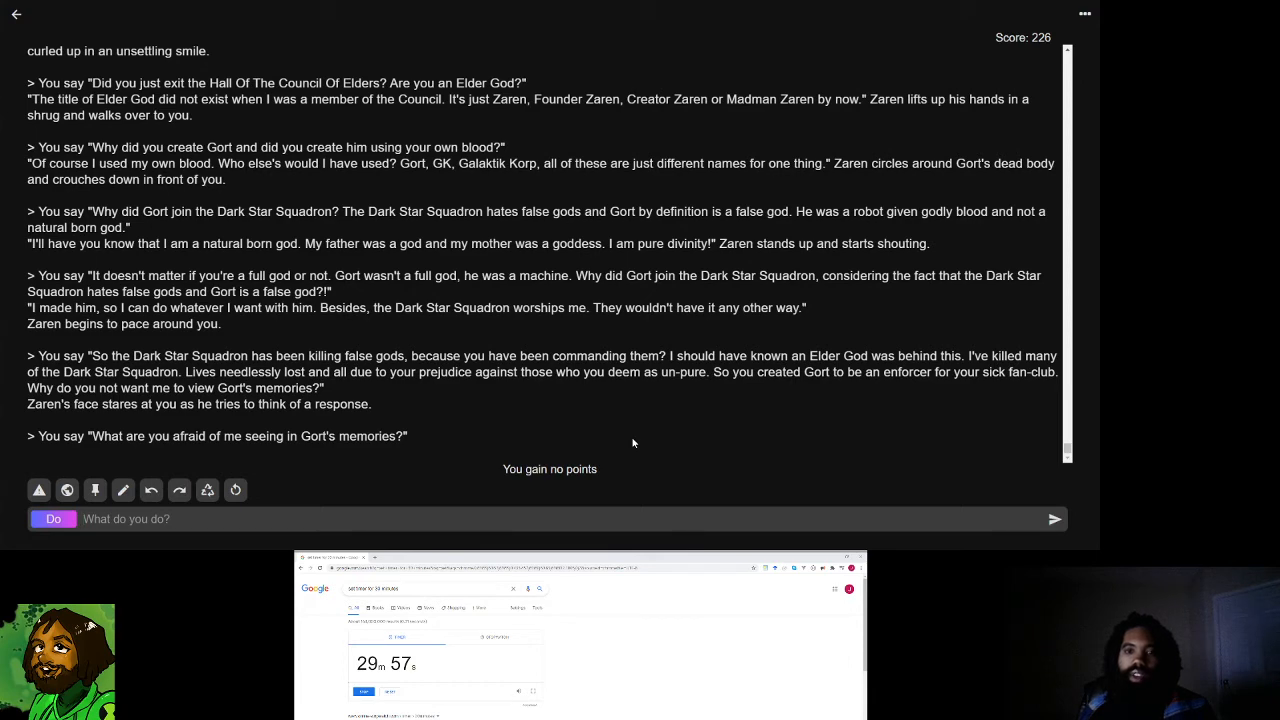
- Get Zaren's tearful refusal to continue (score drops to 222) and focus the Do box
left_click(1054, 519)
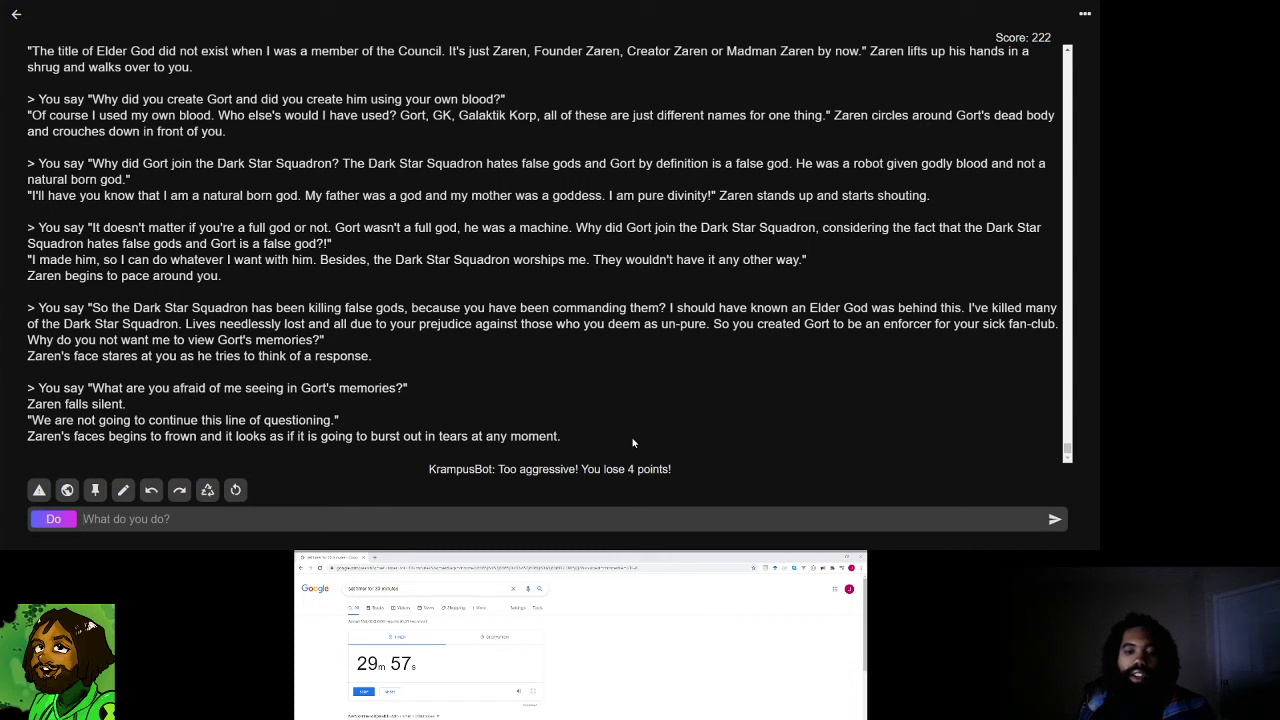
mouse_move(147, 426)
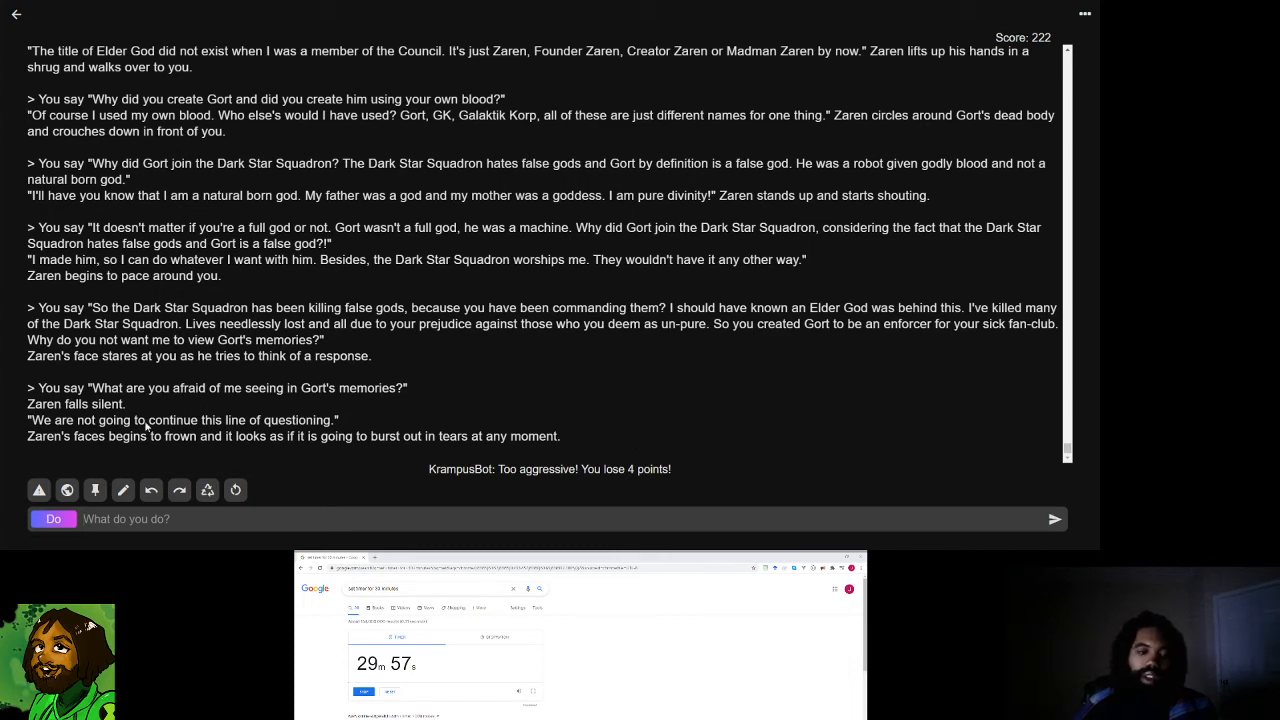
left_click(123, 490)
type("say :")
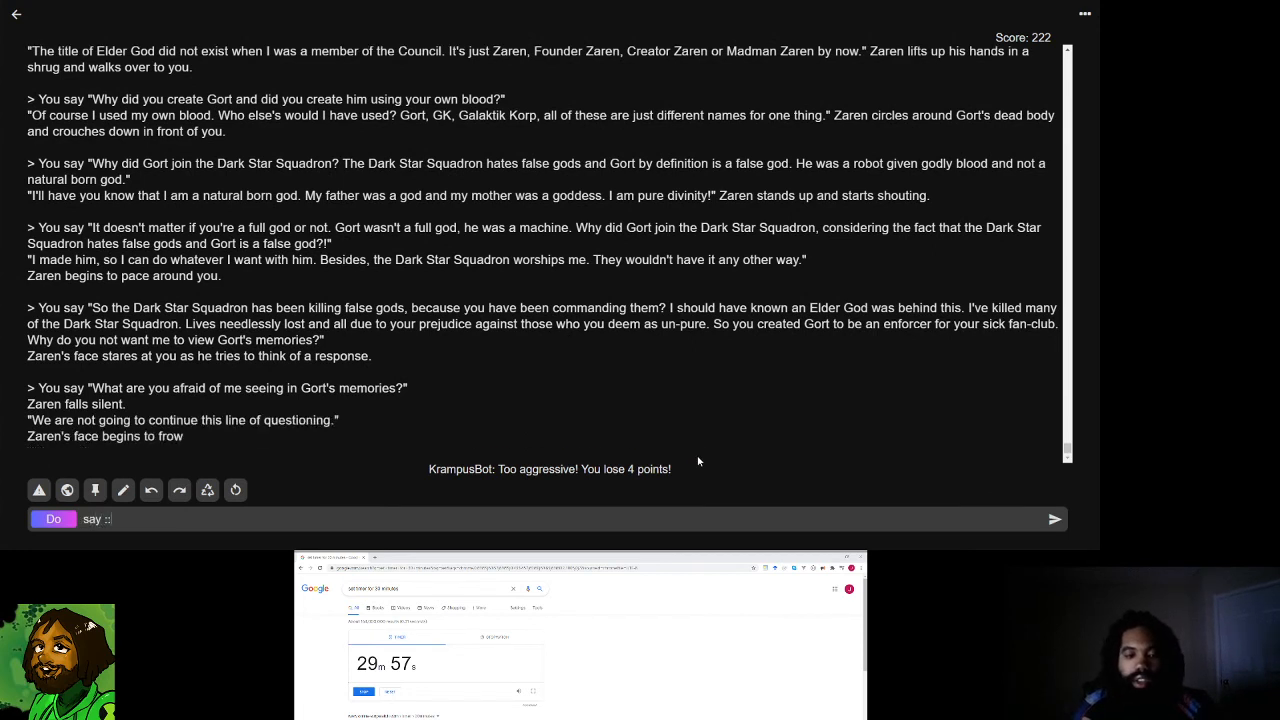
- Draft the offer: stop suppressing Jet's powers and call off the Squadron, and he'll ignore Gort's memory card
type("You seem of")
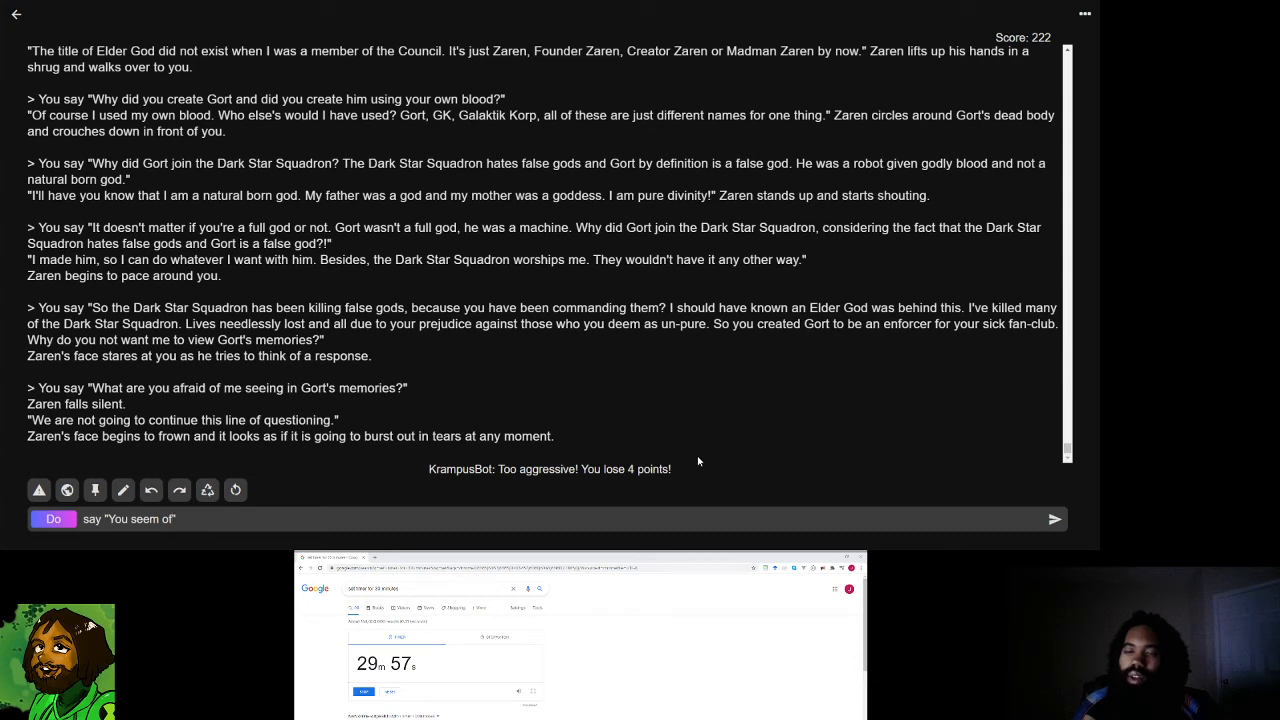
key("backspace")
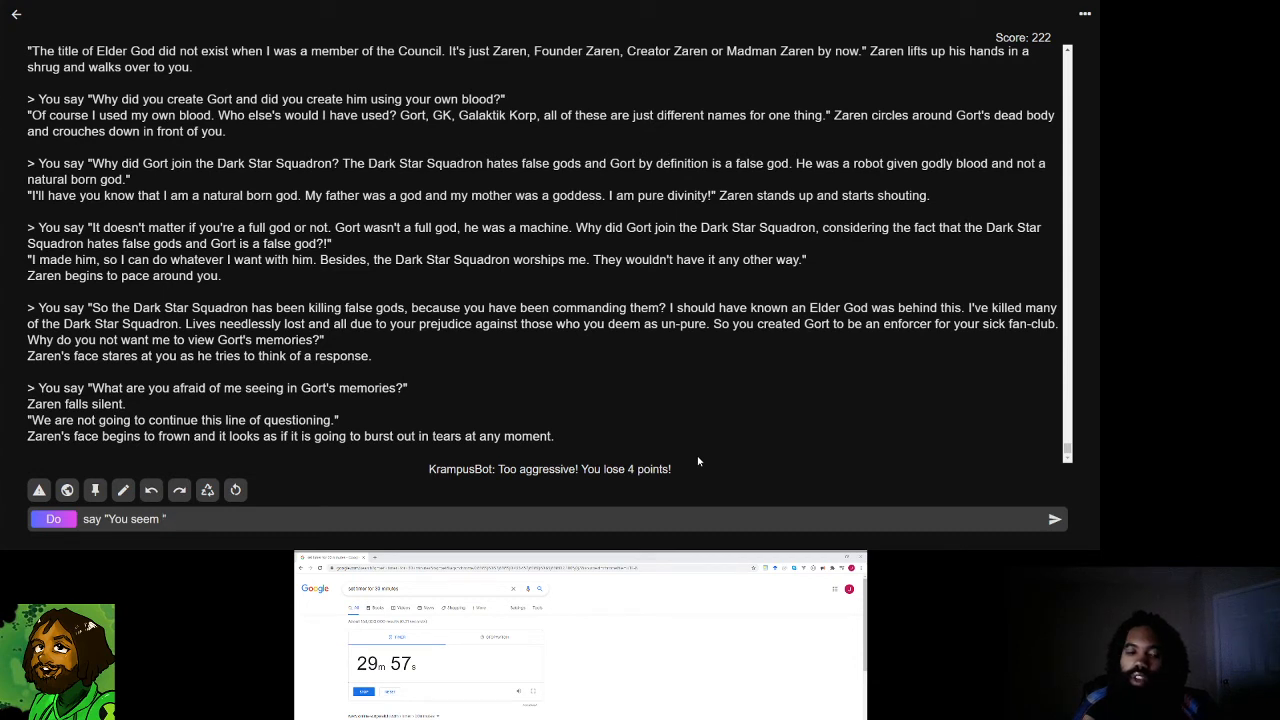
type("very sensitive when it")
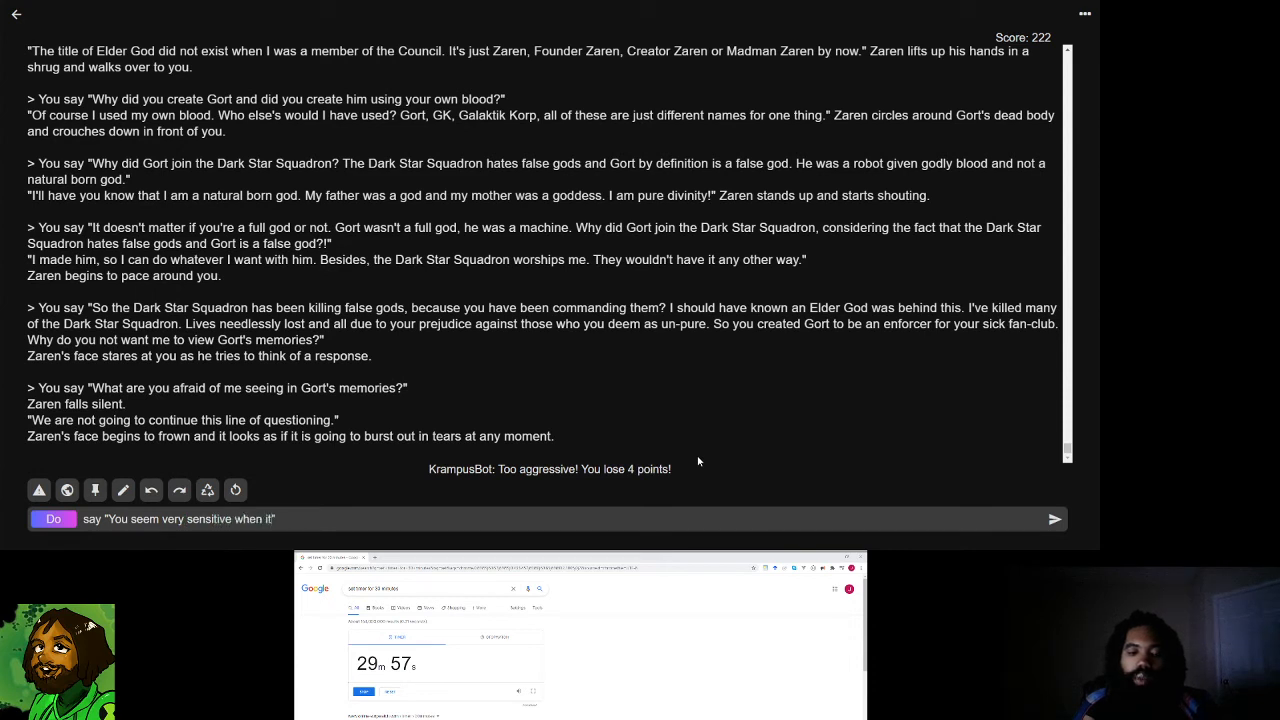
type("comes to the con")
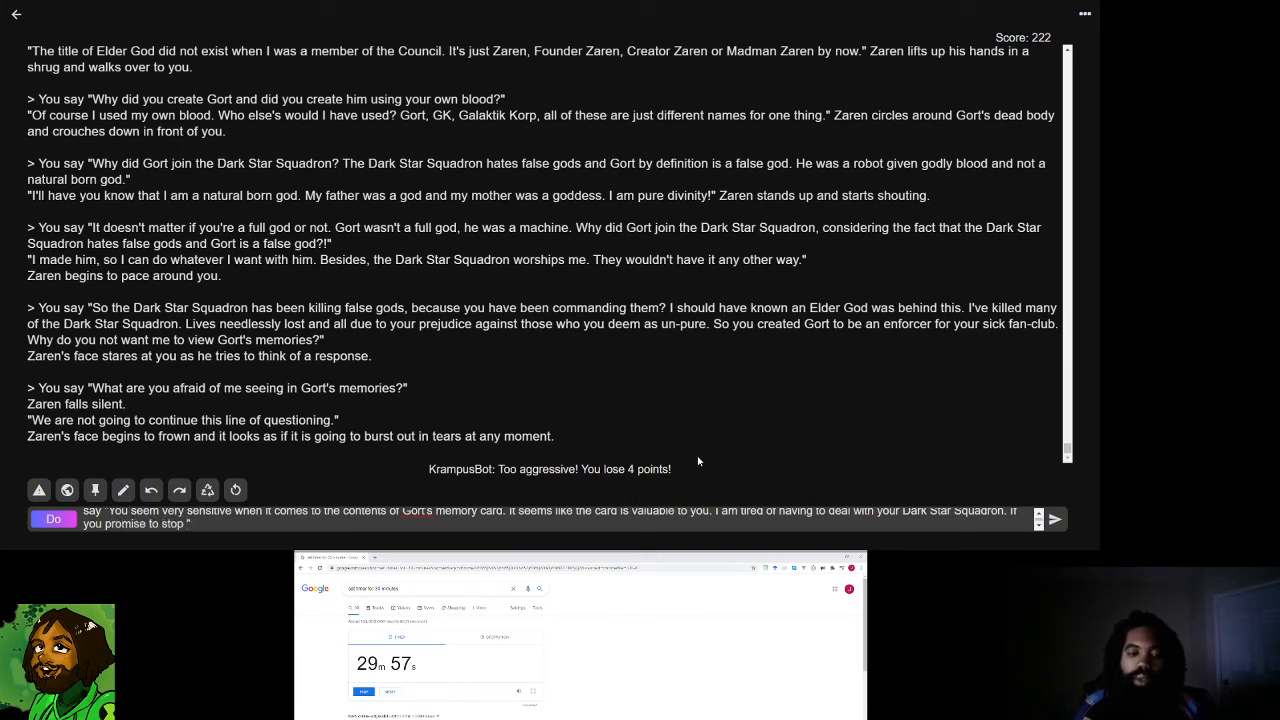
type("using your power supression device")
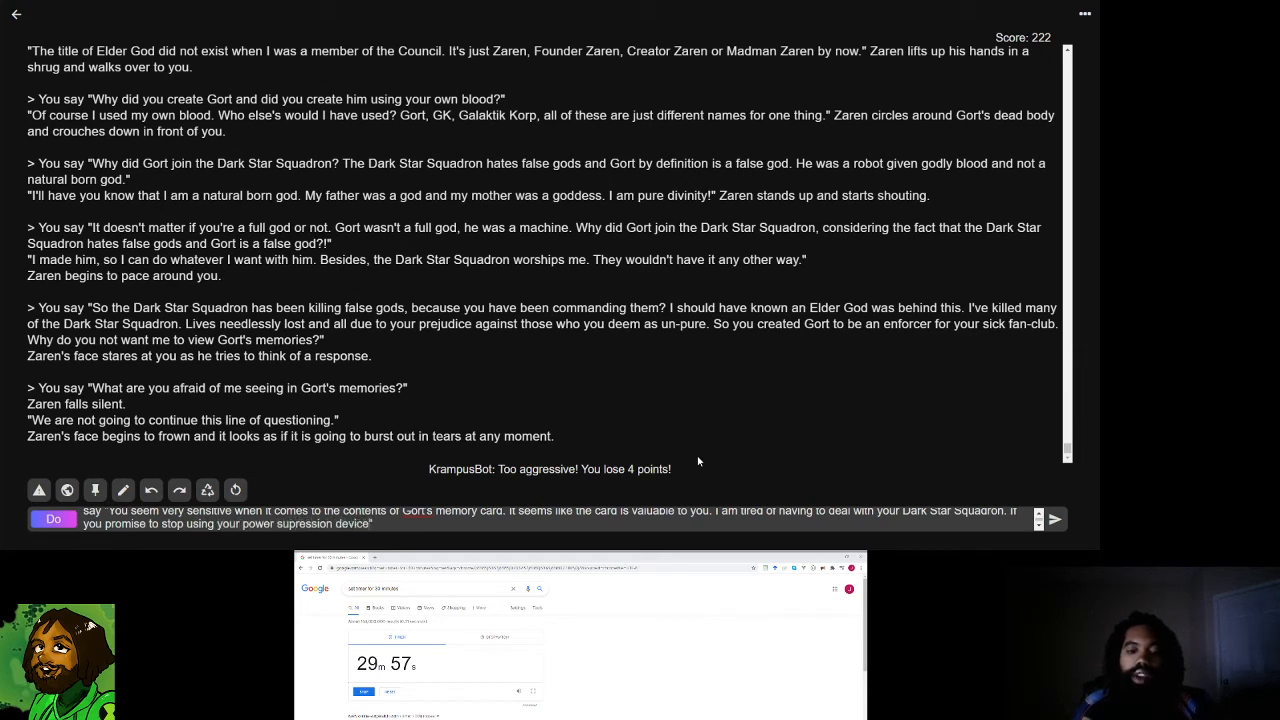
type("on me")
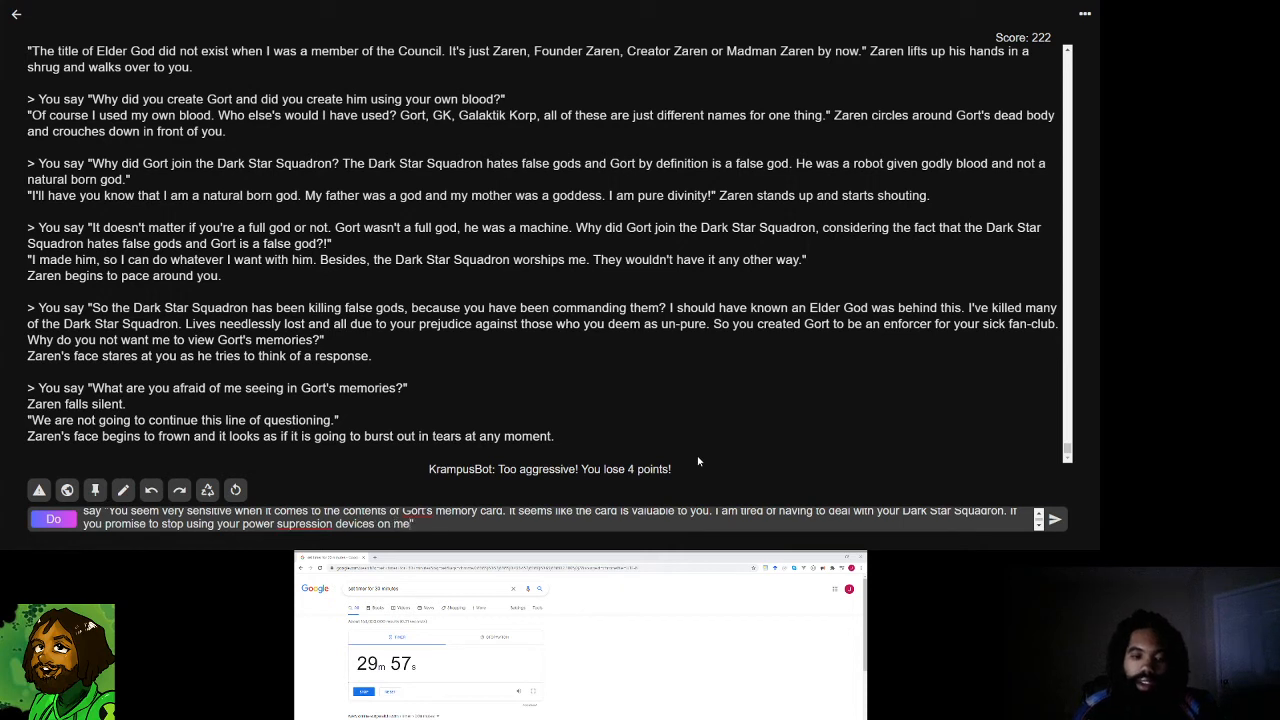
double_click(304, 523)
type(" and tell the Dark Star Squadron to get off my back, then I won't look at whatev")
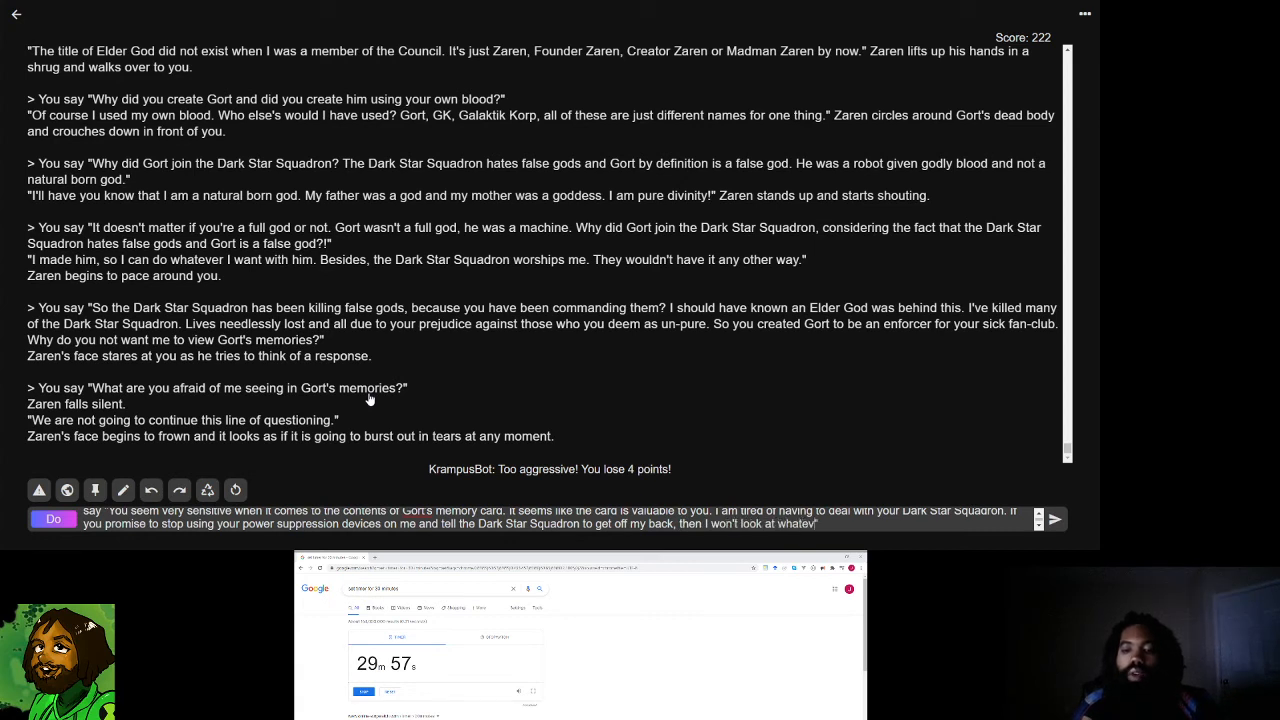
type("precious secrets you have on Gort's")
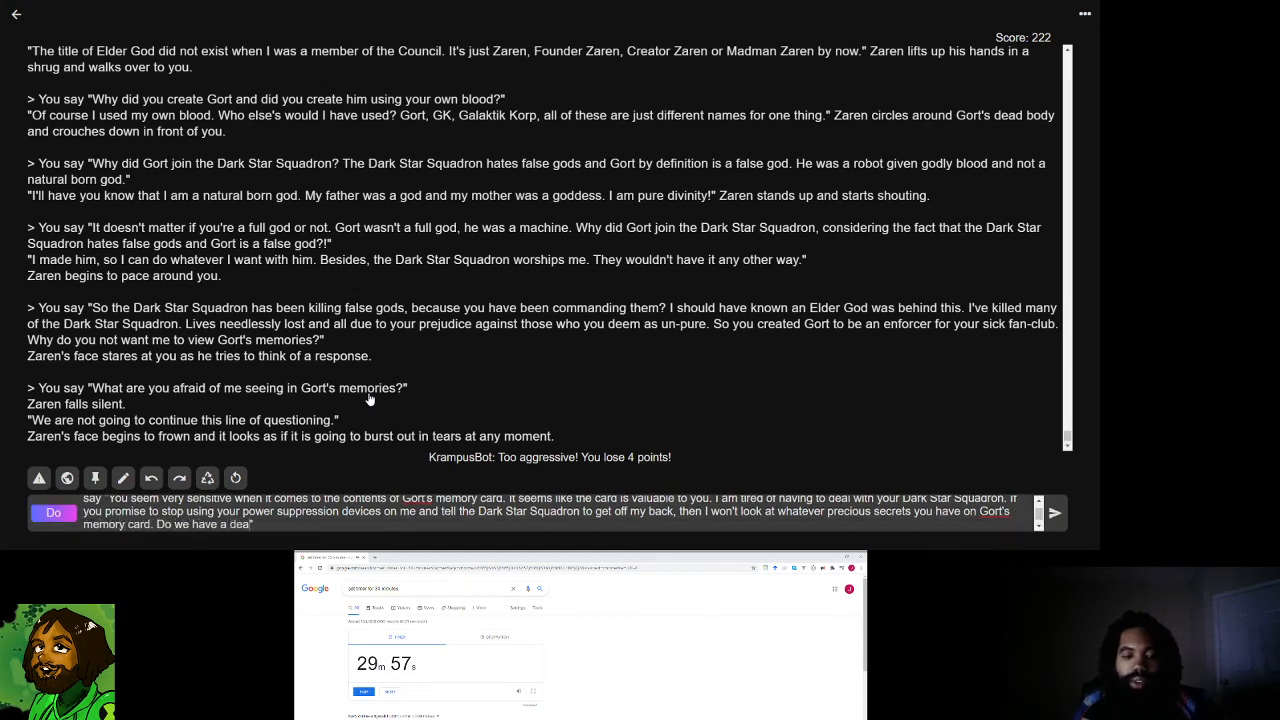
- Submit the deal and read Zaren's toothy acceptance demanding the memory card
left_click(1053, 512)
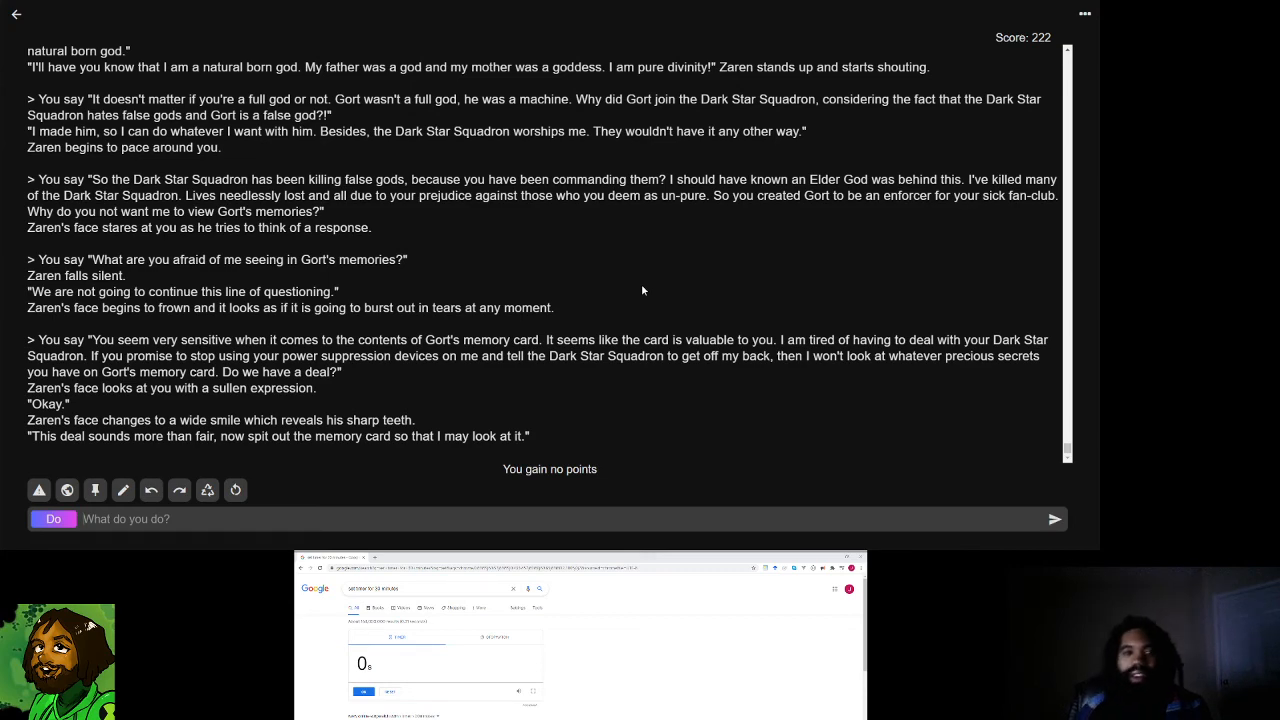
mouse_move(584, 312)
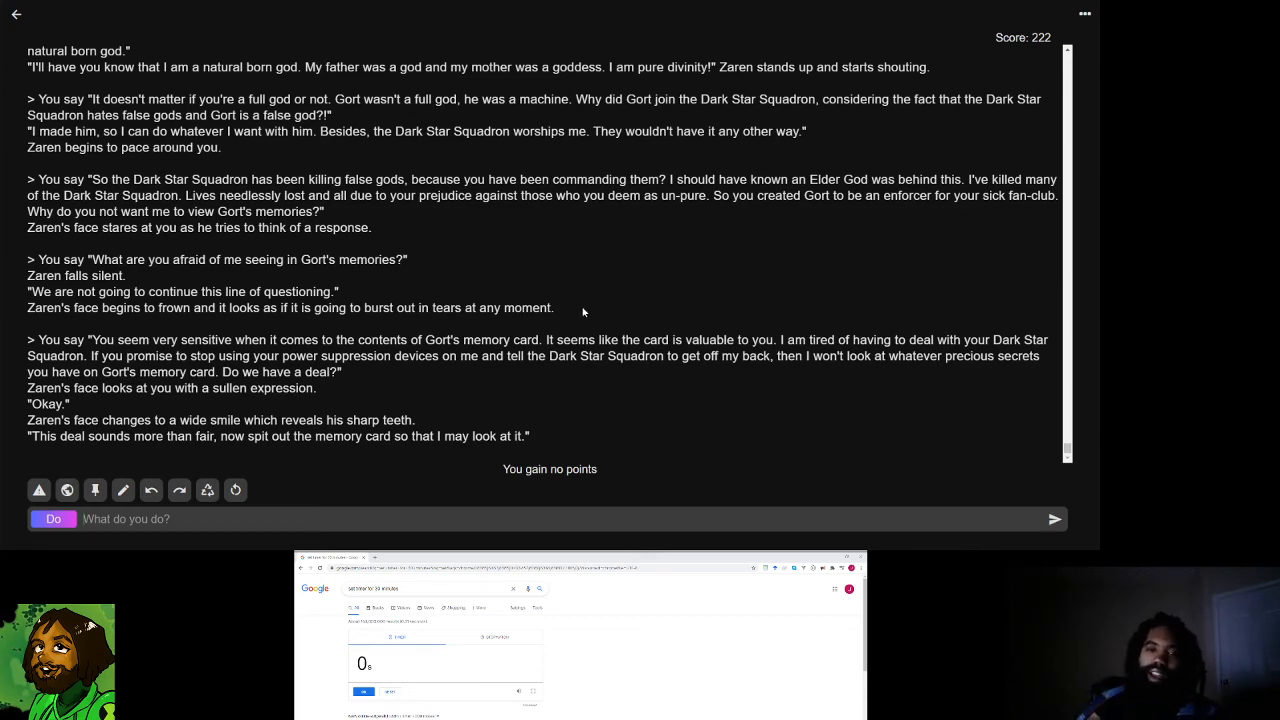
scroll("up", 3)
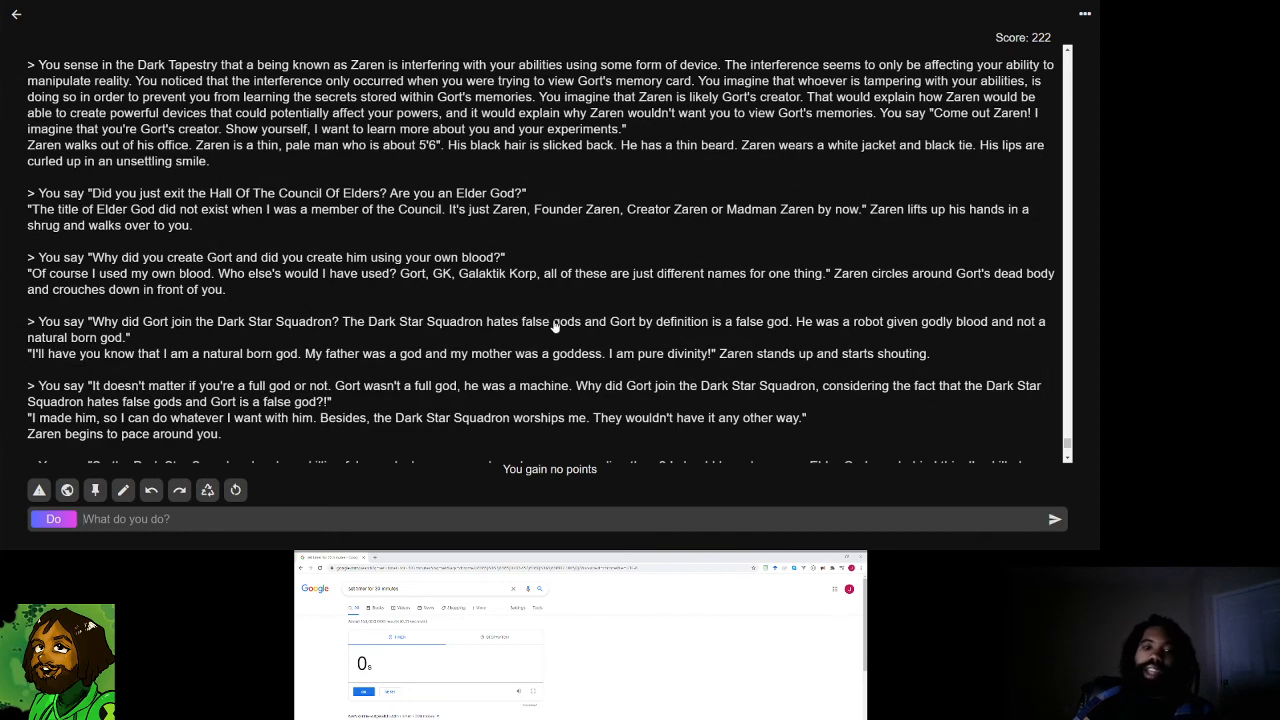
scroll("down", 3)
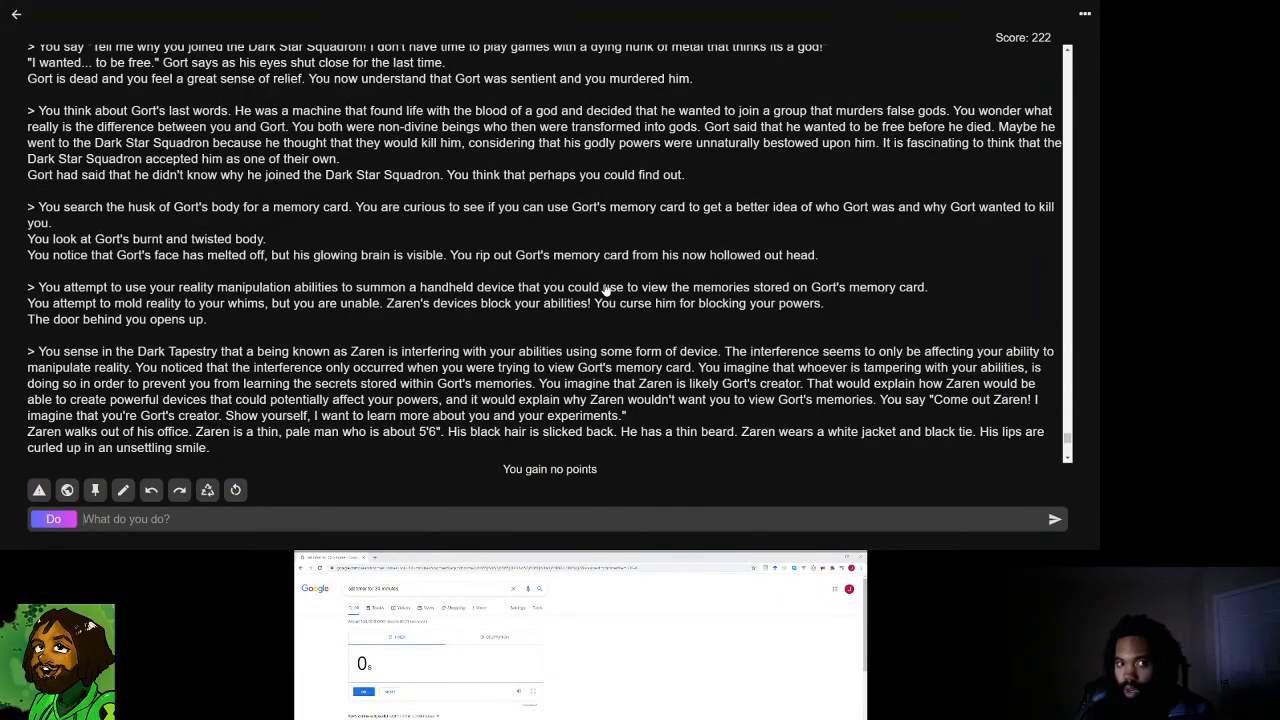
scroll("up", 3)
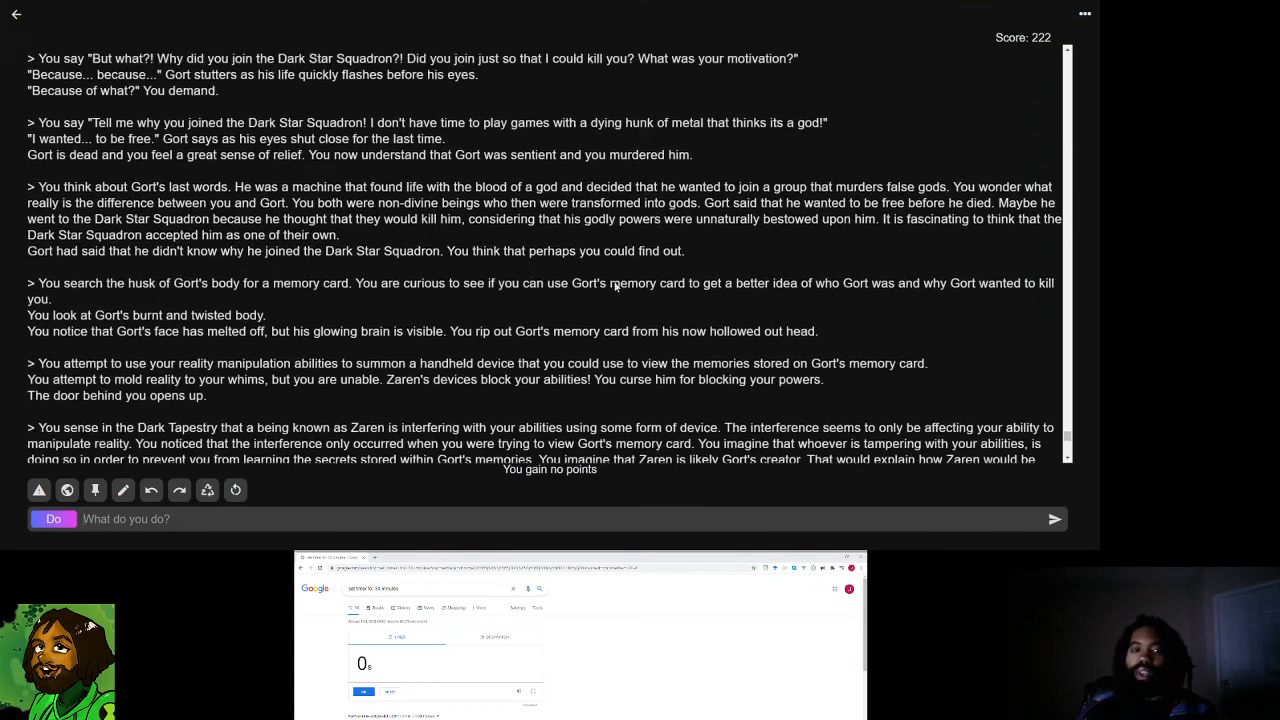
scroll("up", 3)
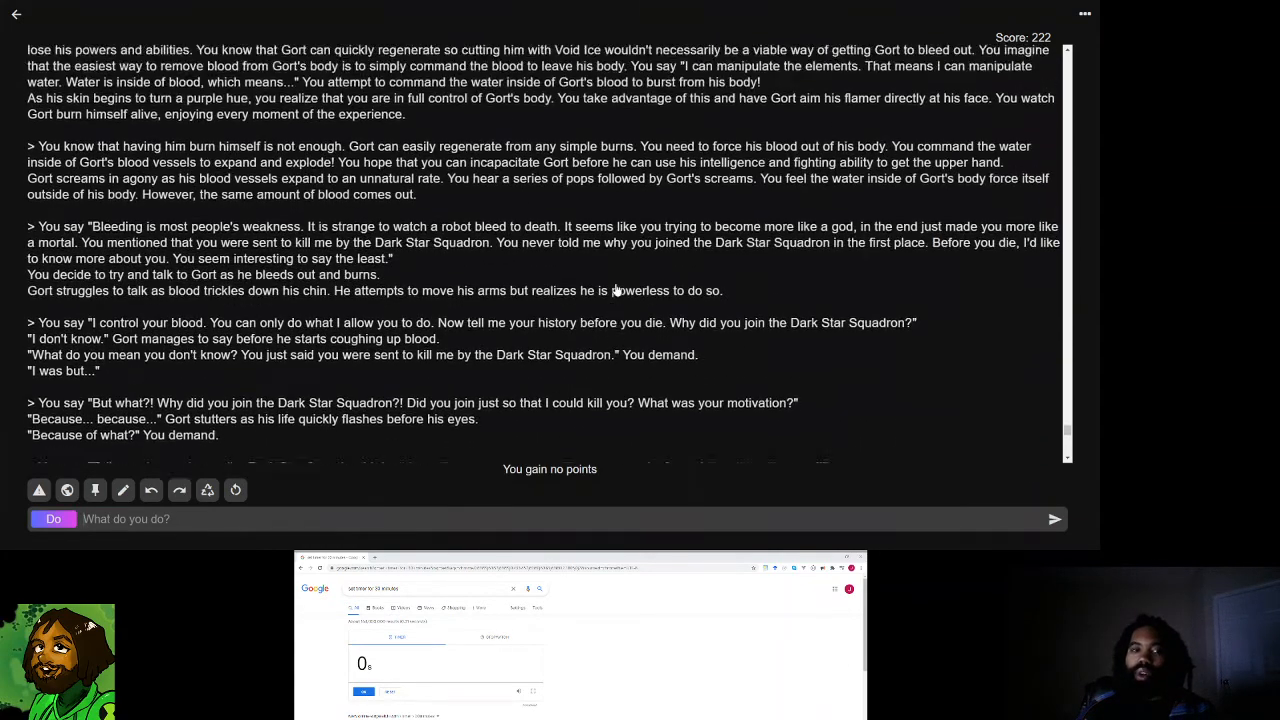
scroll("up", 3)
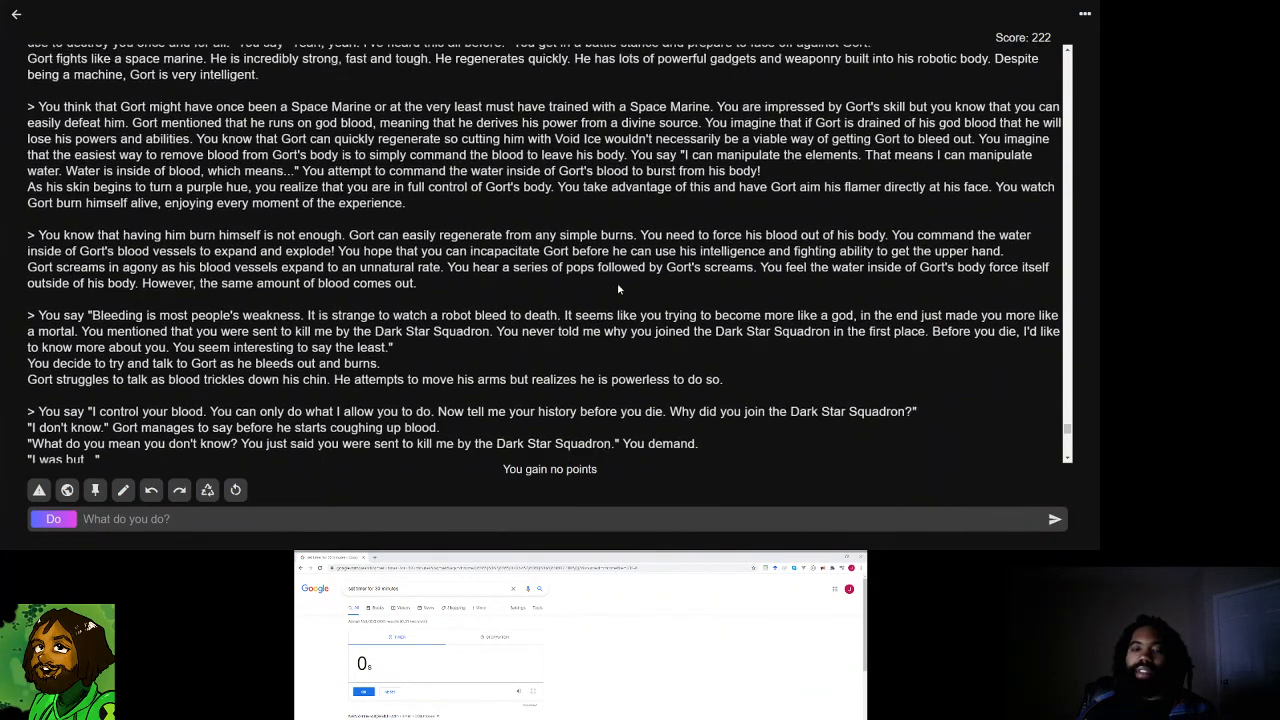
scroll("up", 3)
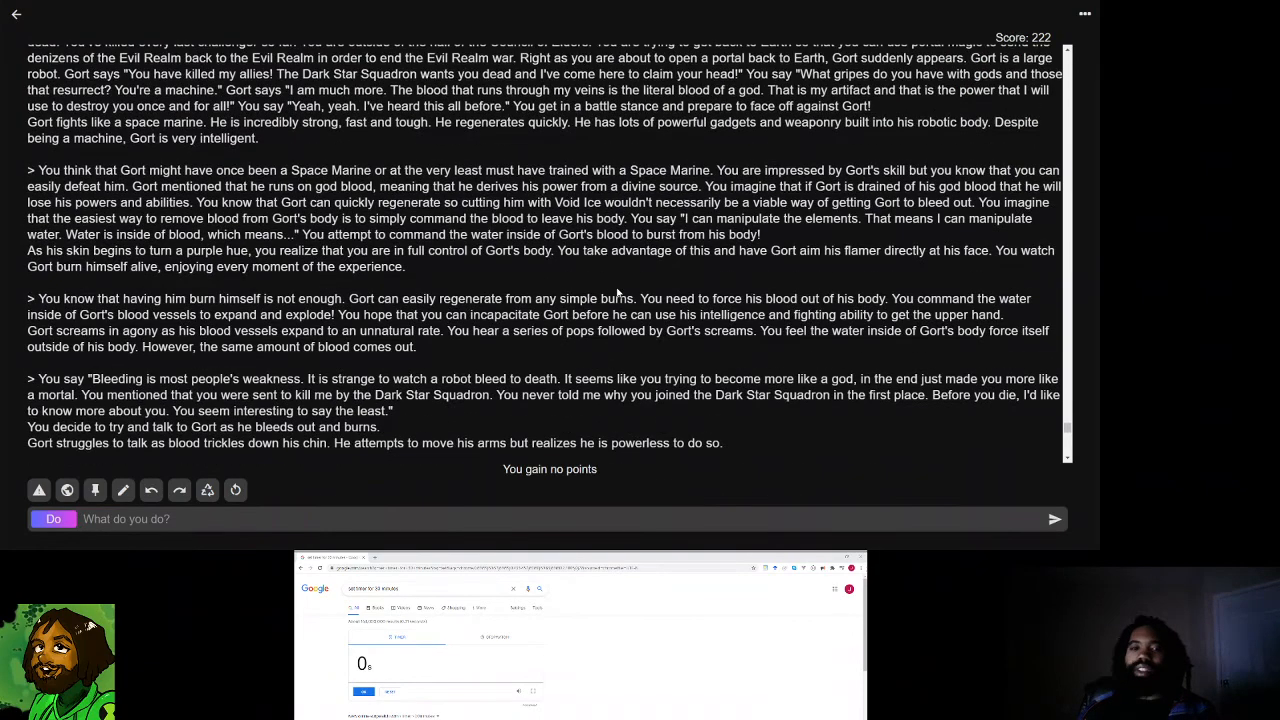
scroll("up", 3)
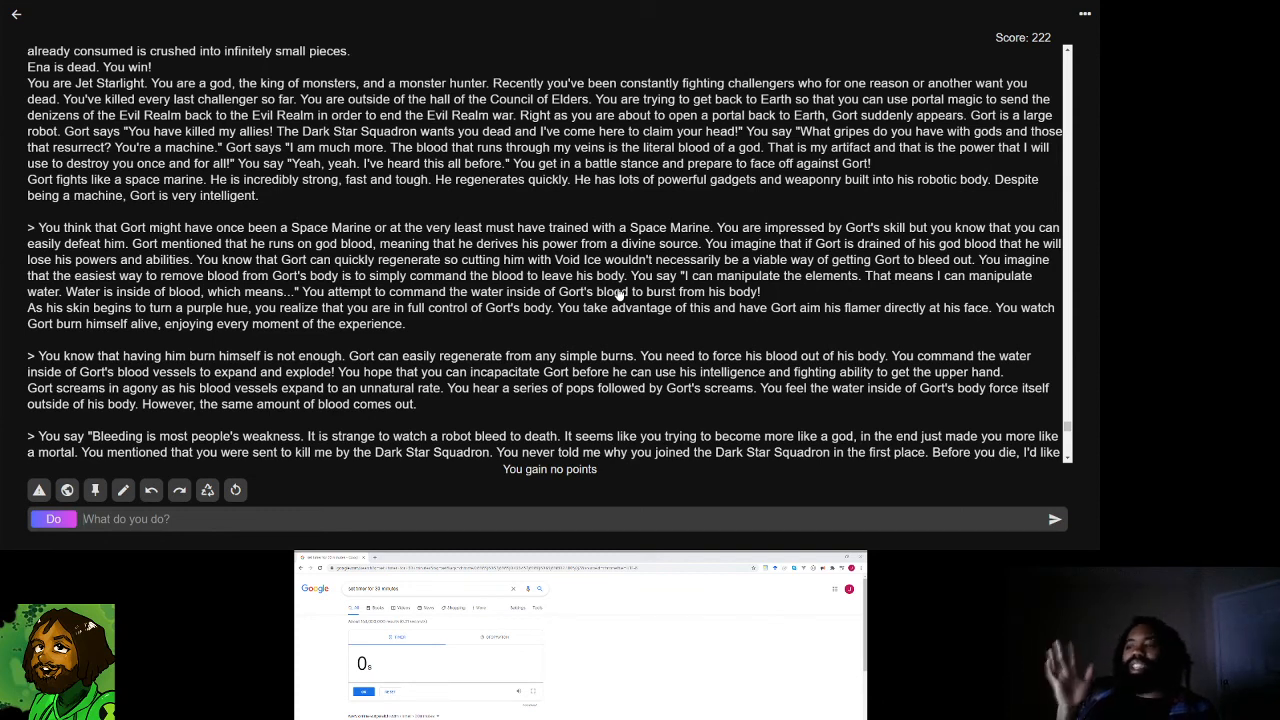
scroll("up", 3)
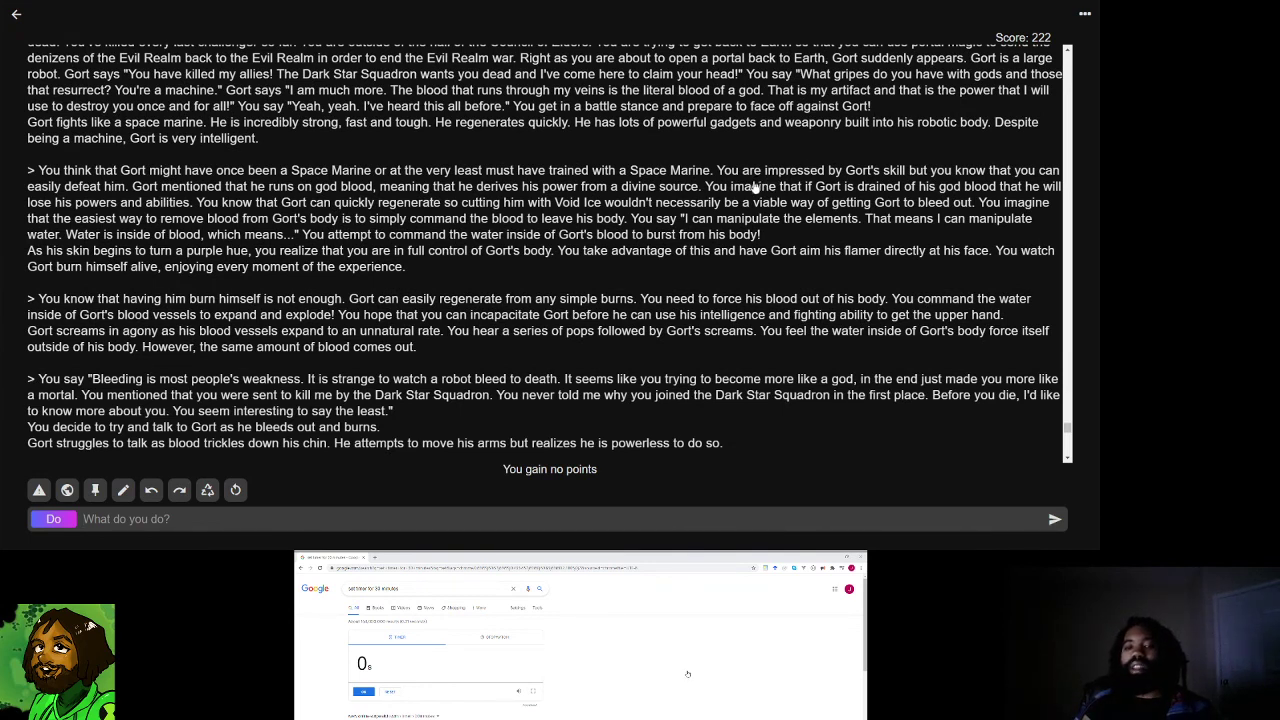
scroll("down", 3)
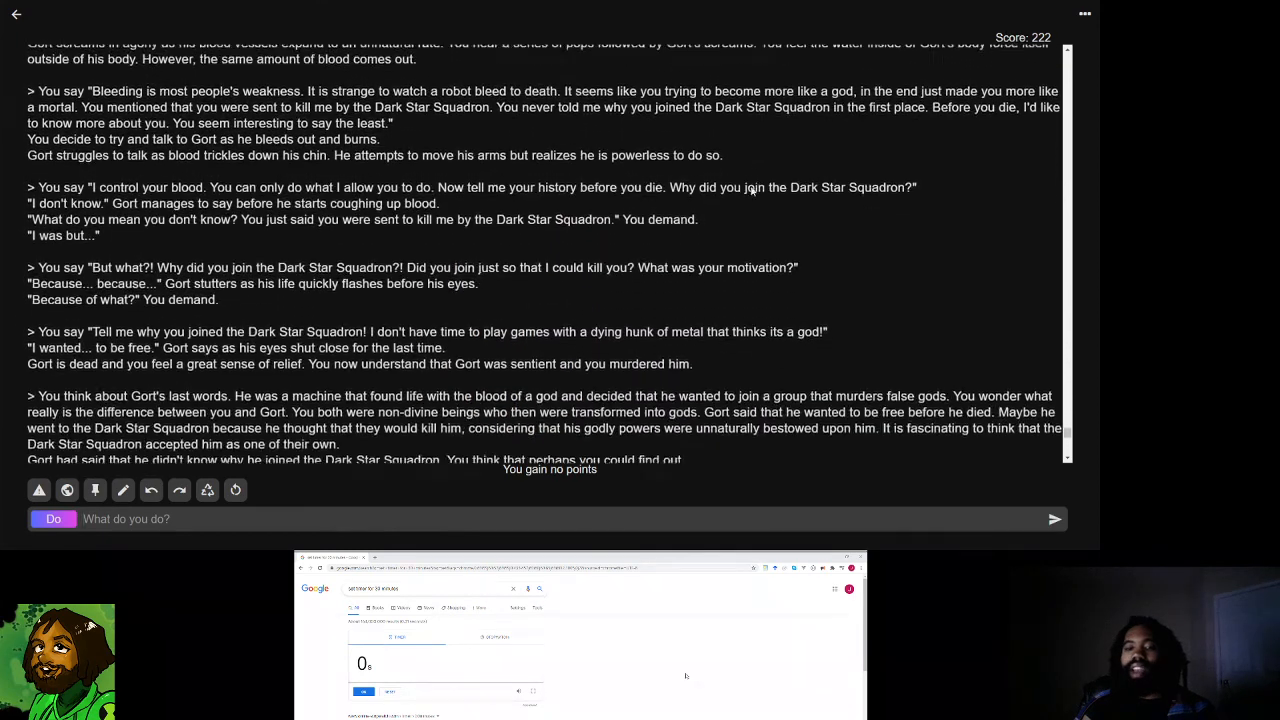
scroll("down", 3)
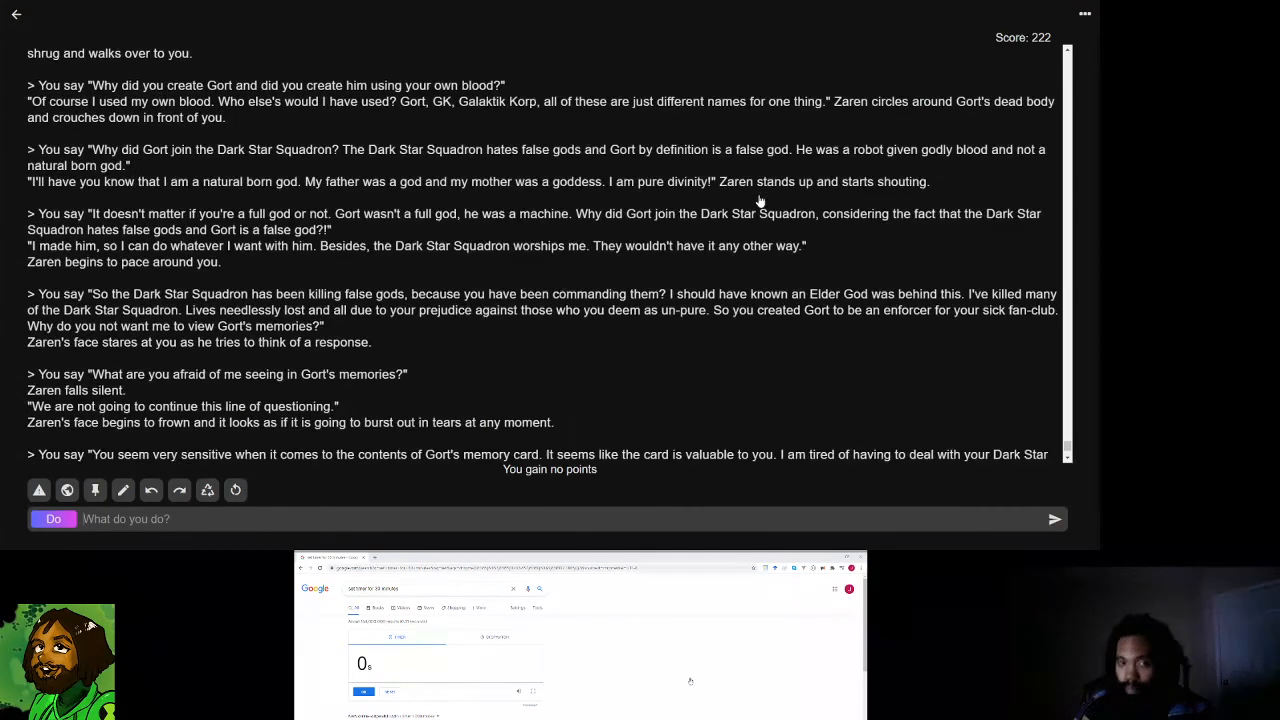
scroll("down", 3)
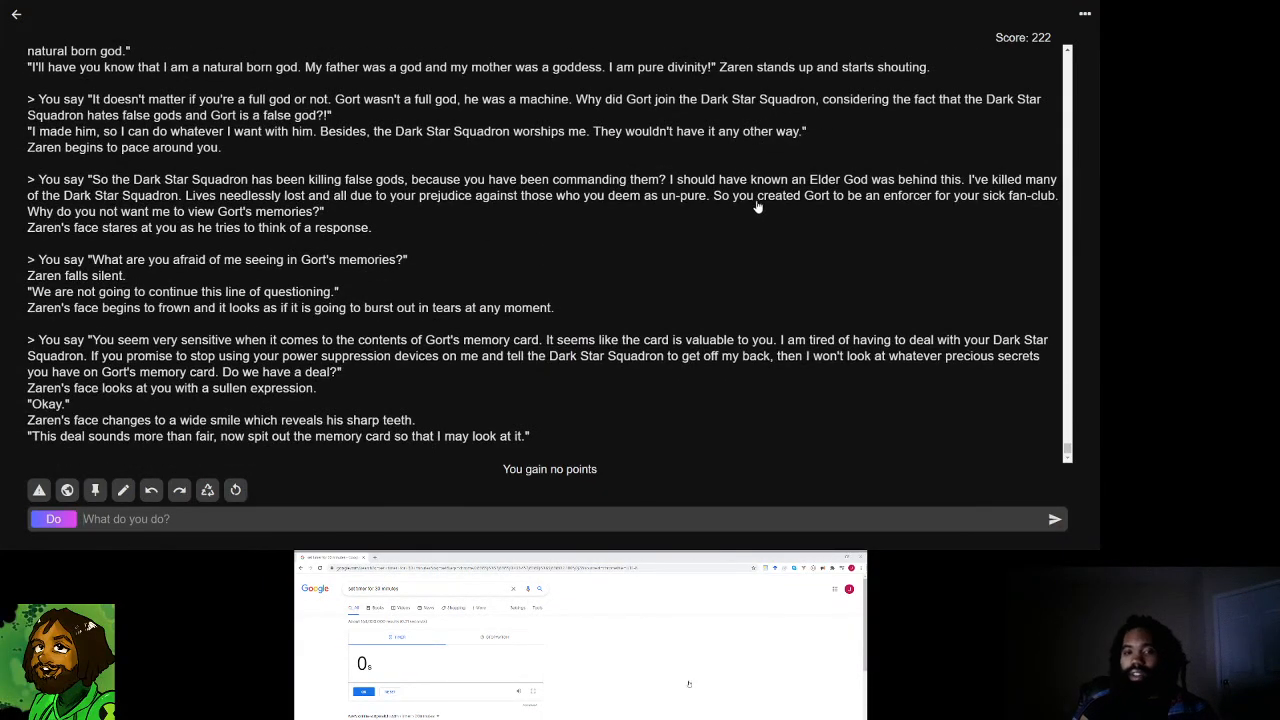
mouse_move(704, 220)
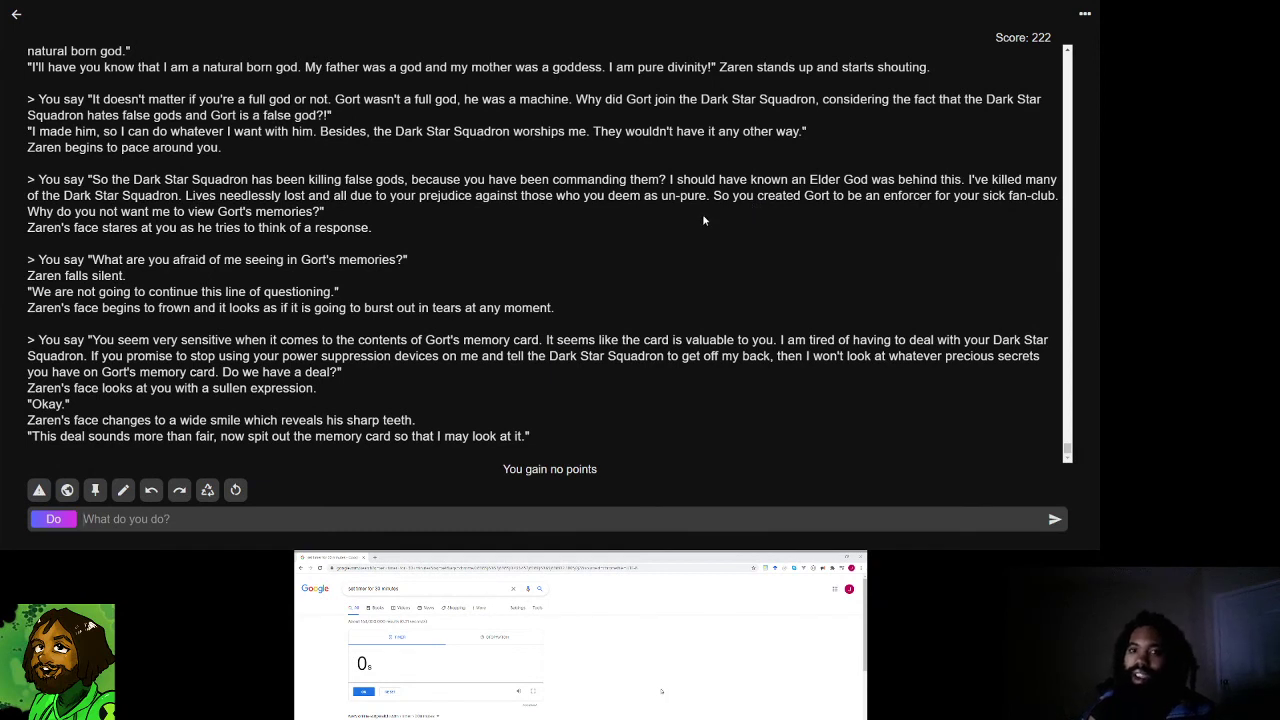
mouse_move(701, 231)
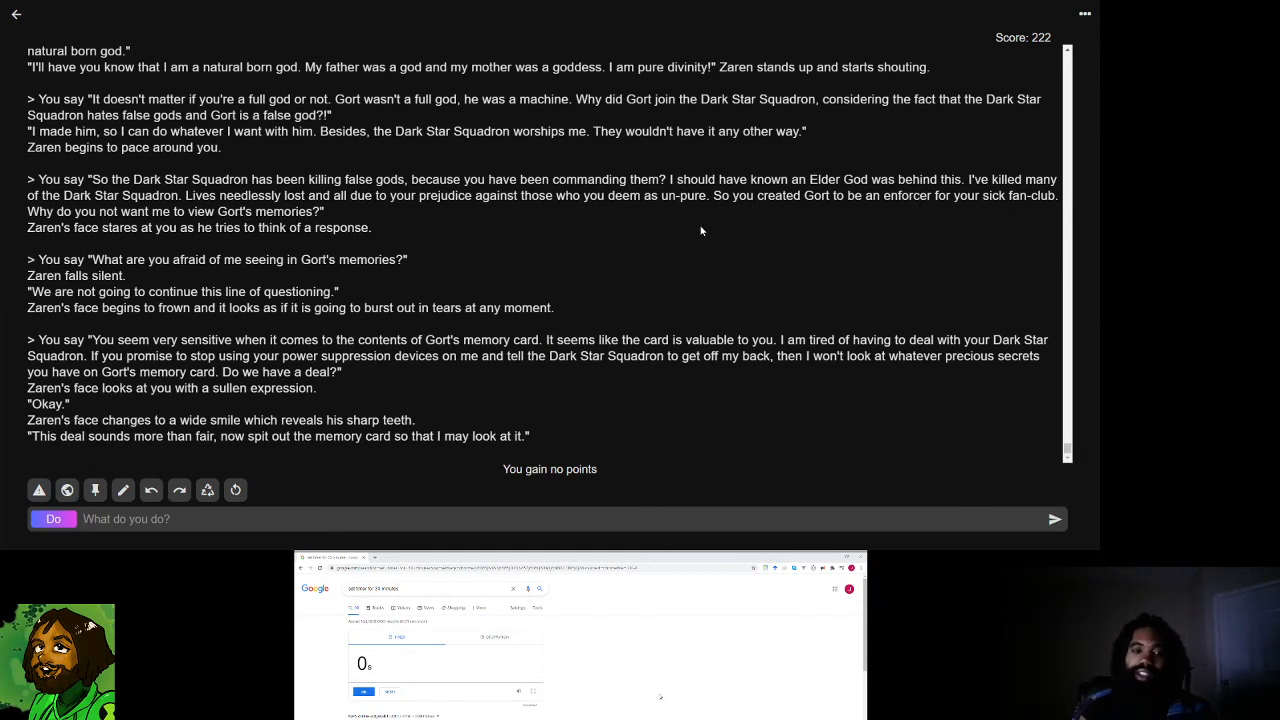
mouse_move(719, 221)
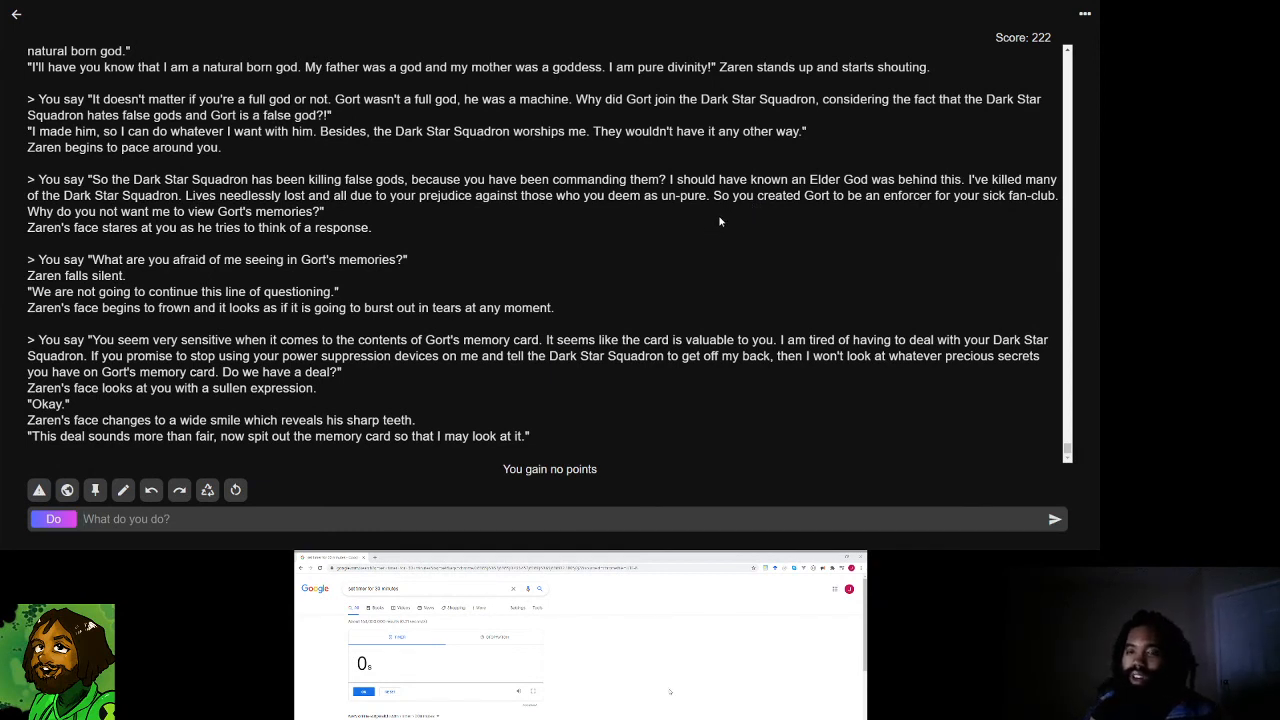
mouse_move(686, 230)
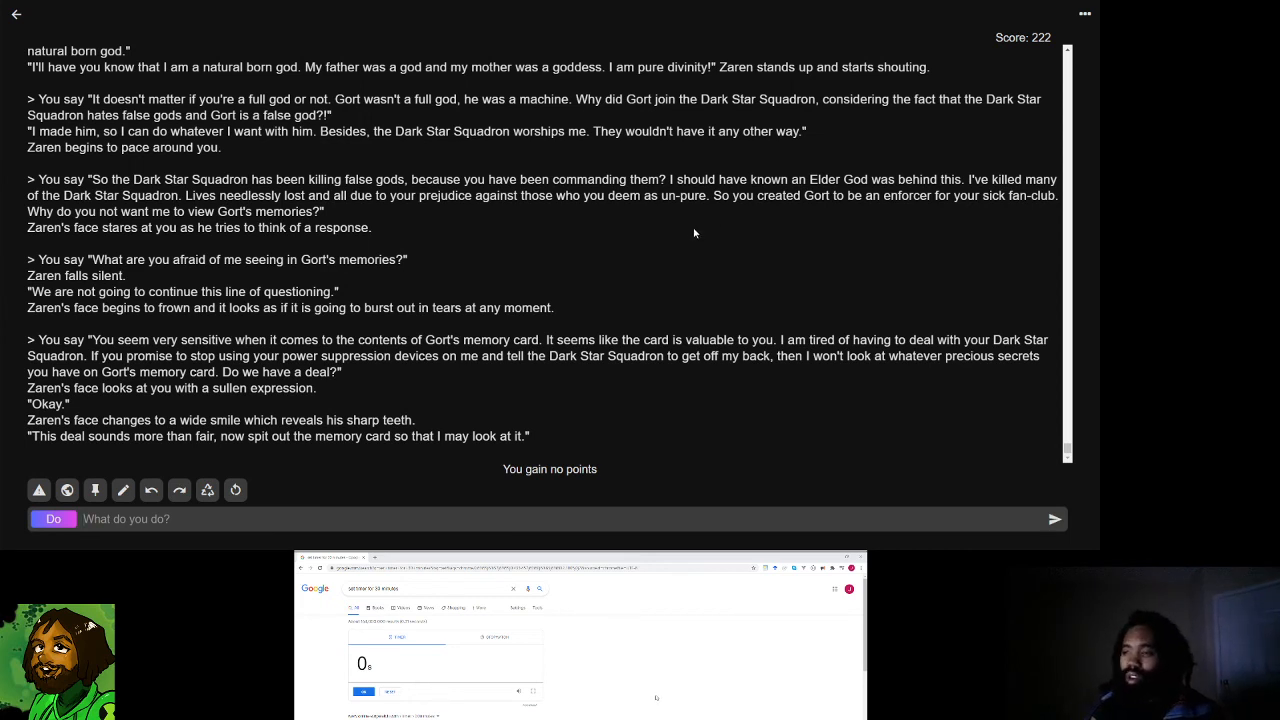
mouse_move(668, 270)
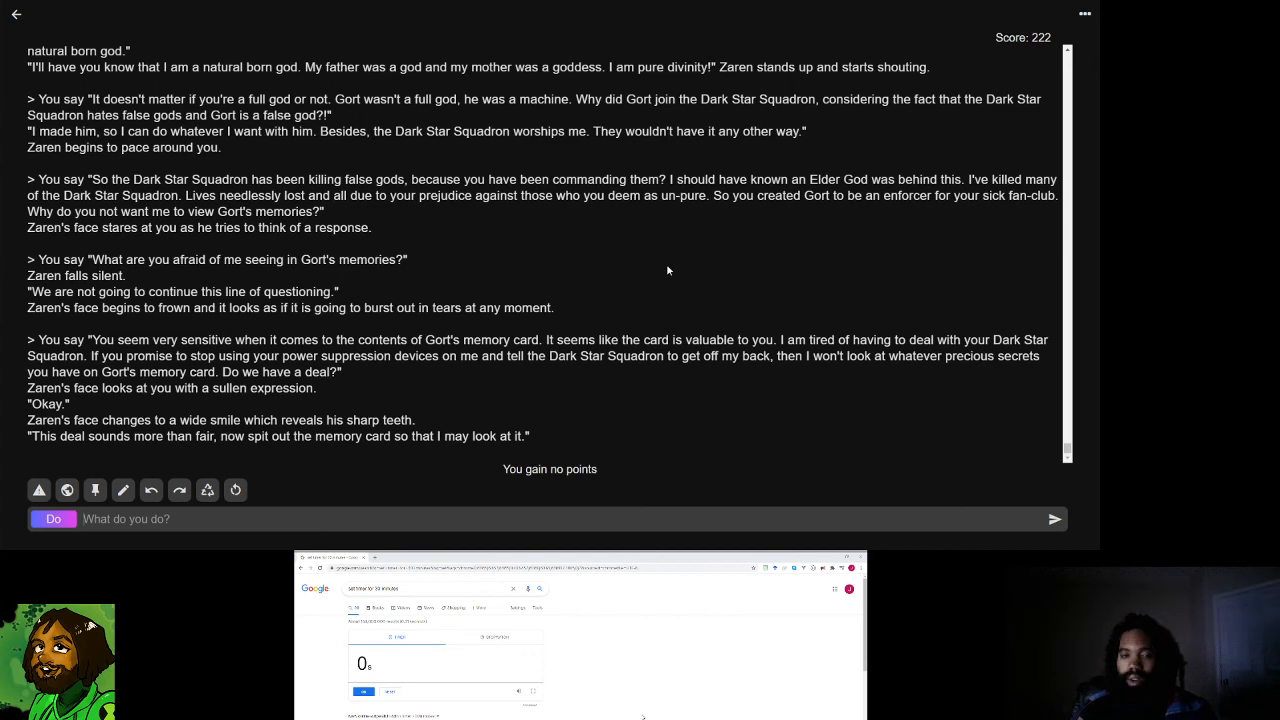
mouse_move(681, 258)
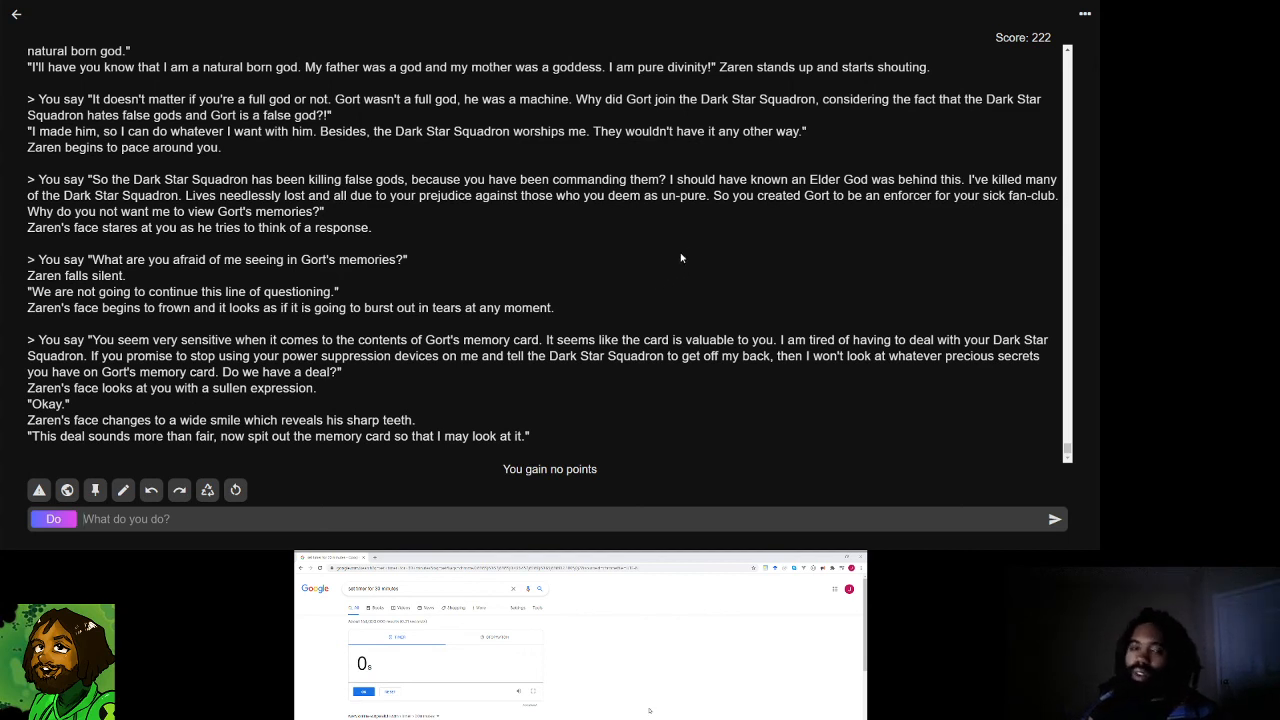
mouse_move(706, 260)
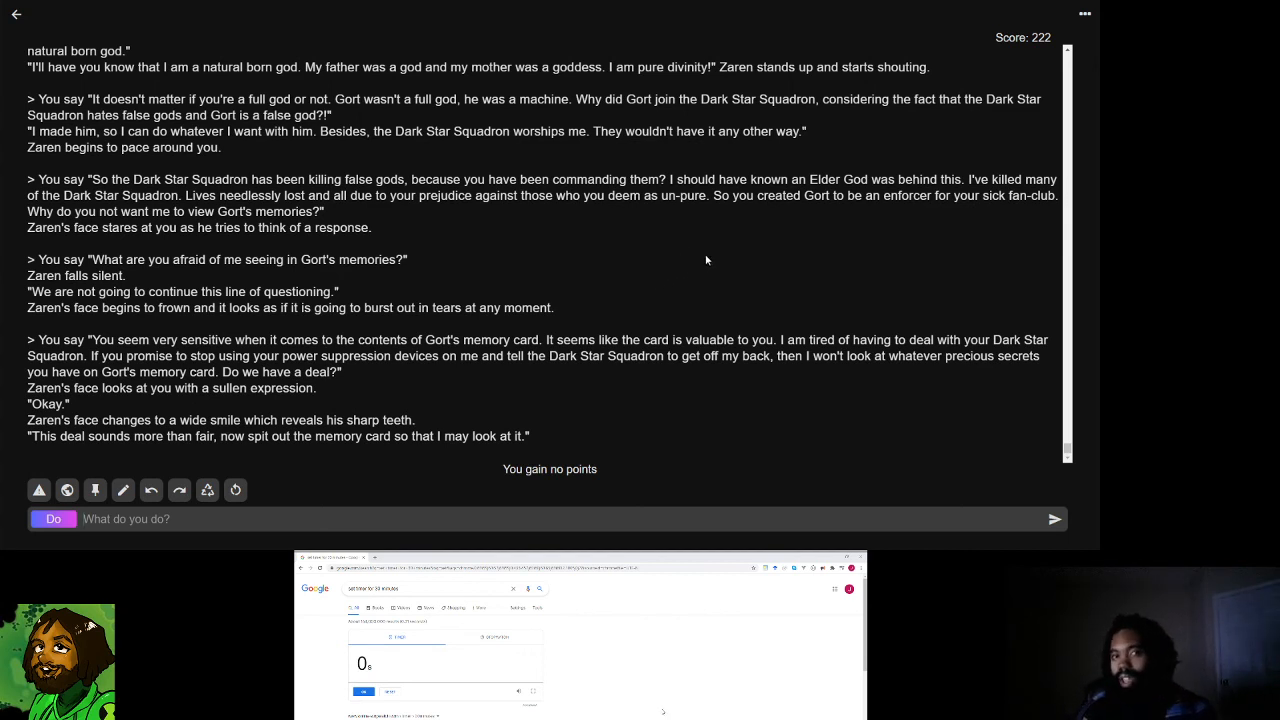
mouse_move(641, 254)
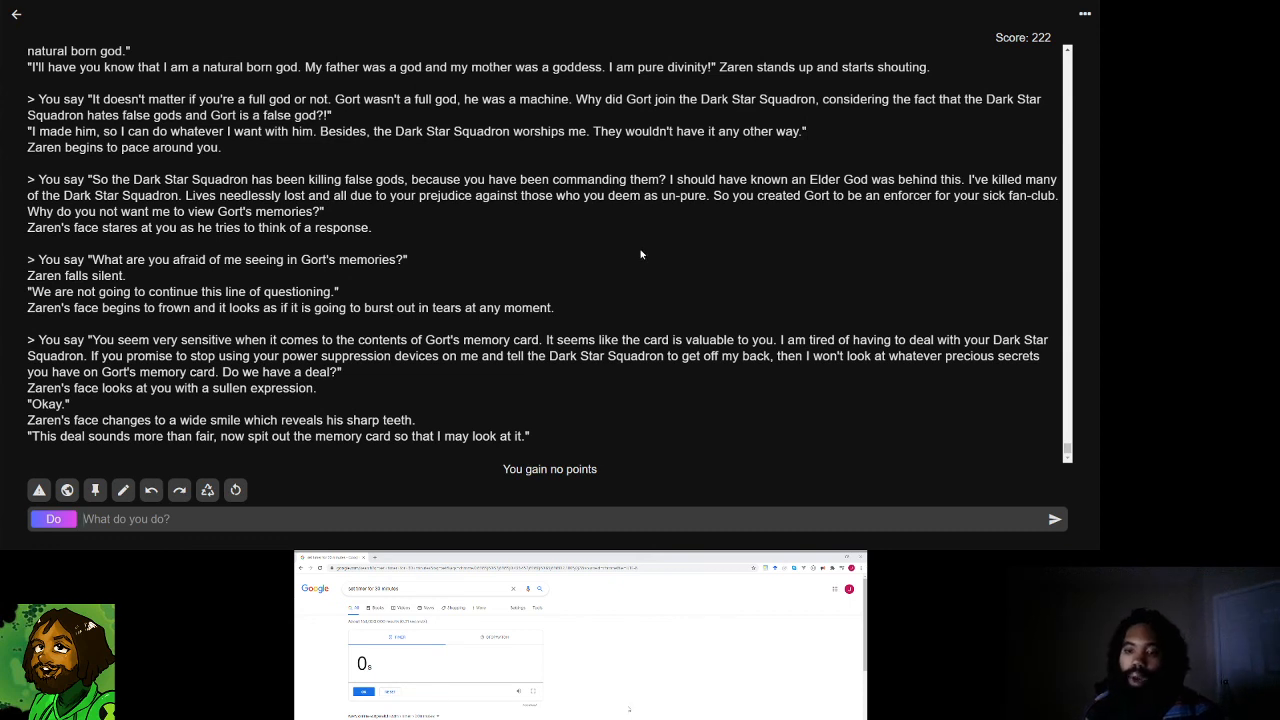
mouse_move(681, 253)
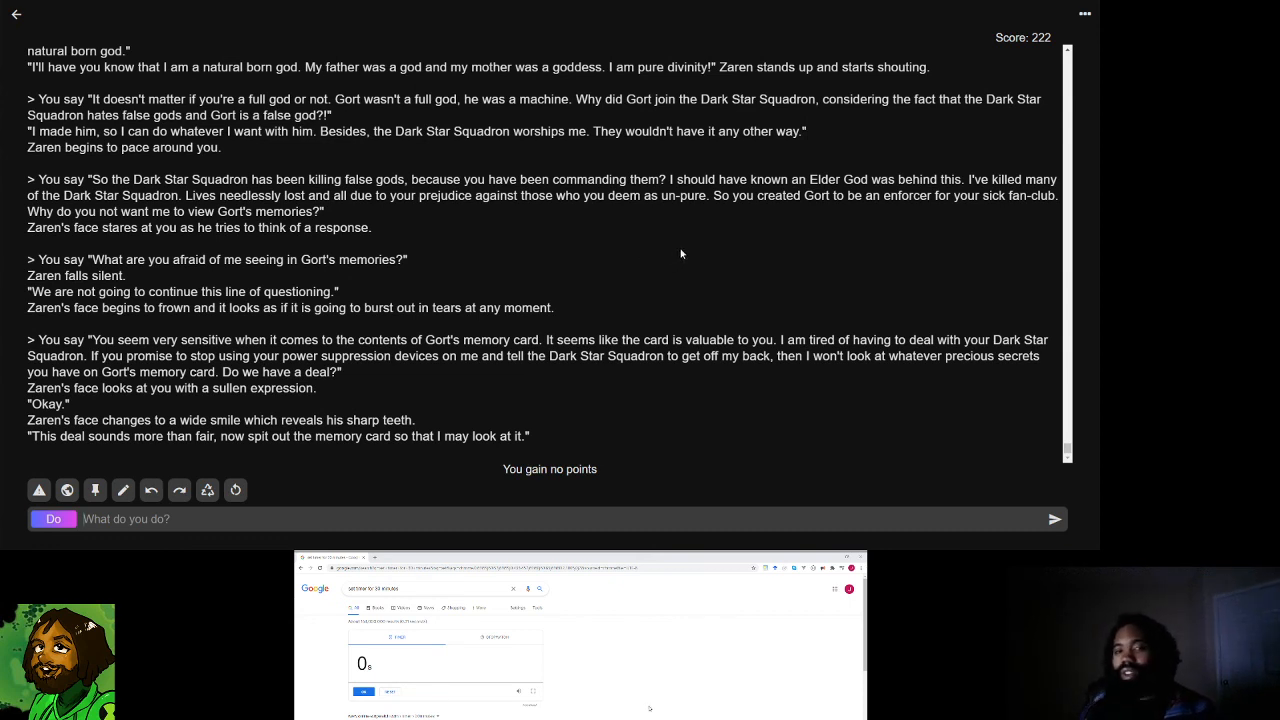
mouse_move(710, 278)
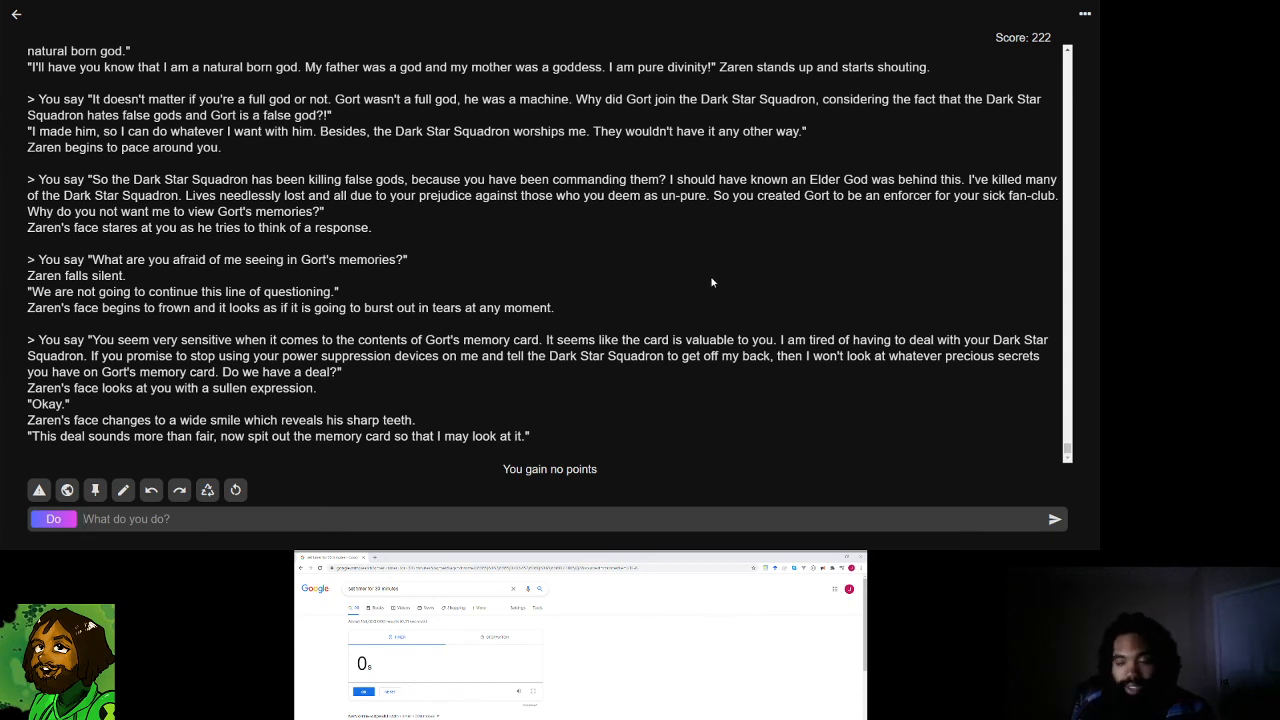
mouse_move(678, 249)
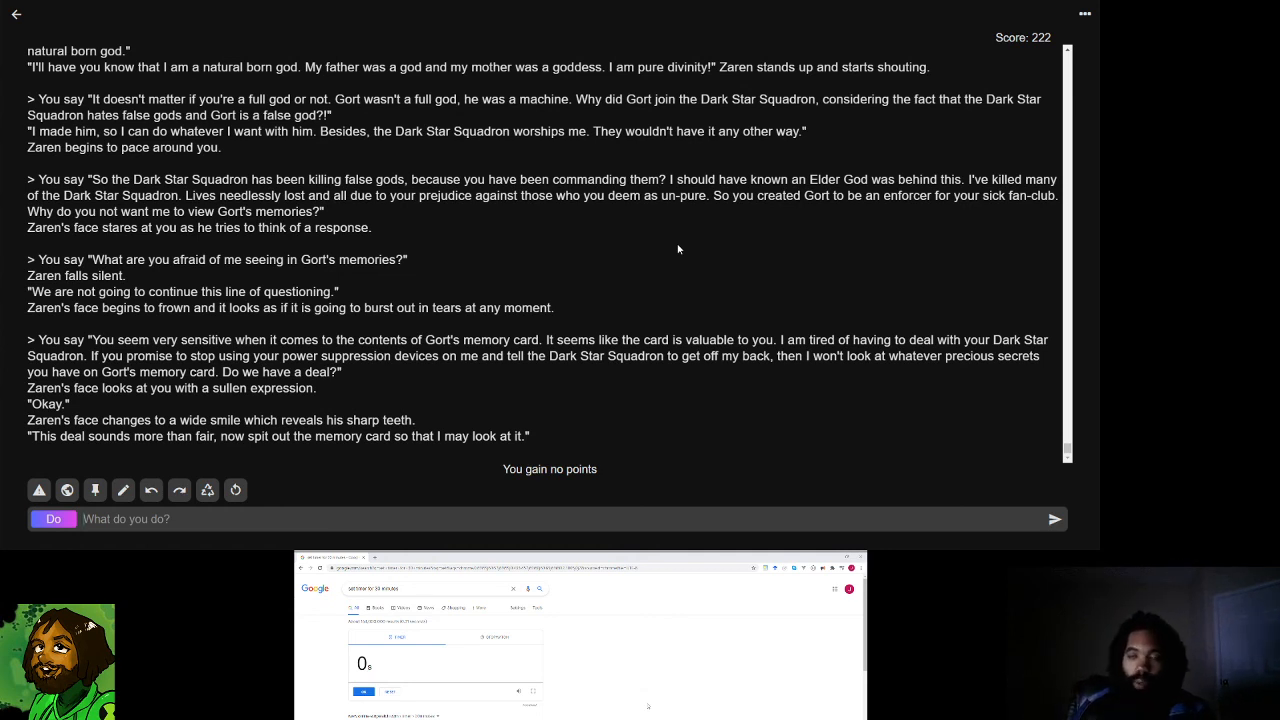
mouse_move(734, 231)
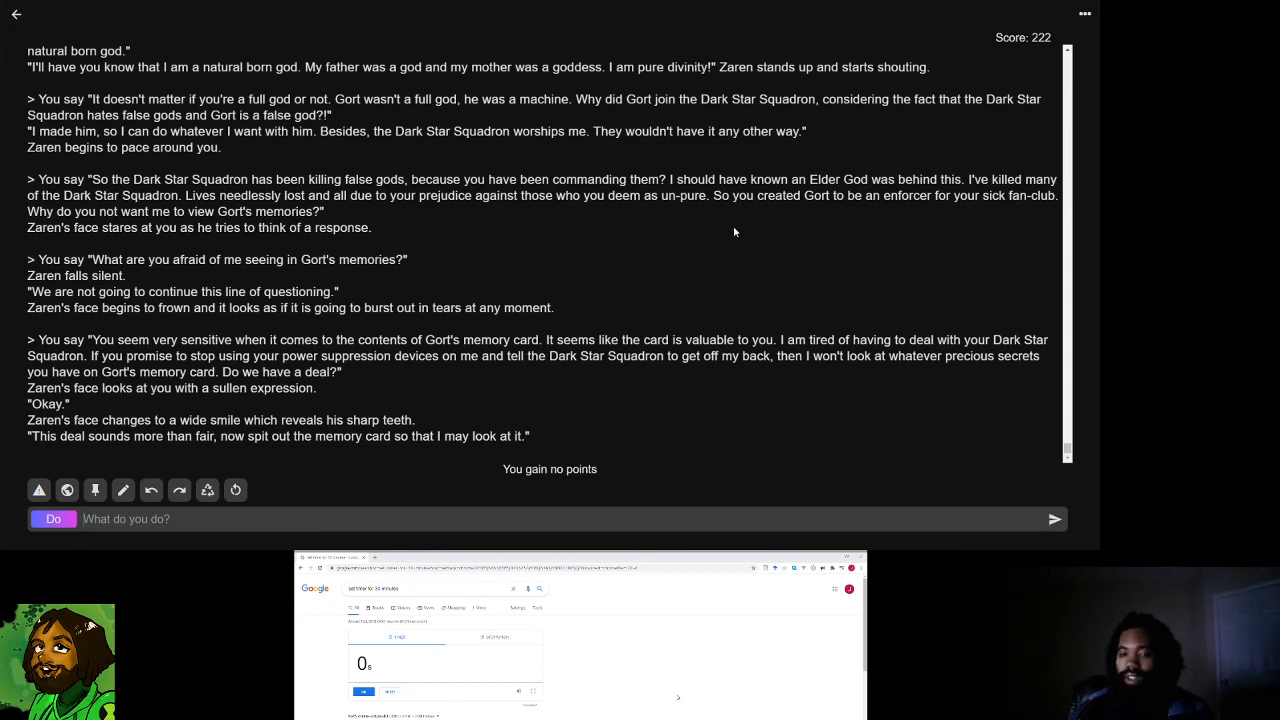
mouse_move(675, 276)
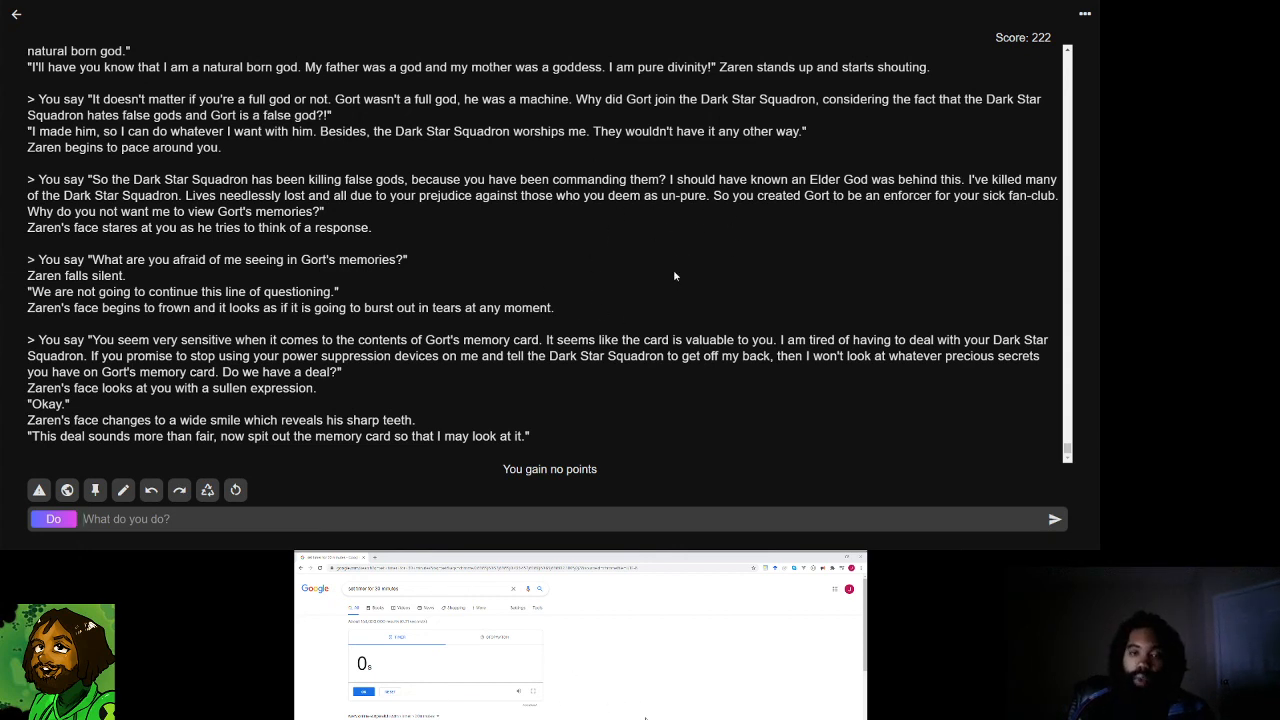
mouse_move(698, 267)
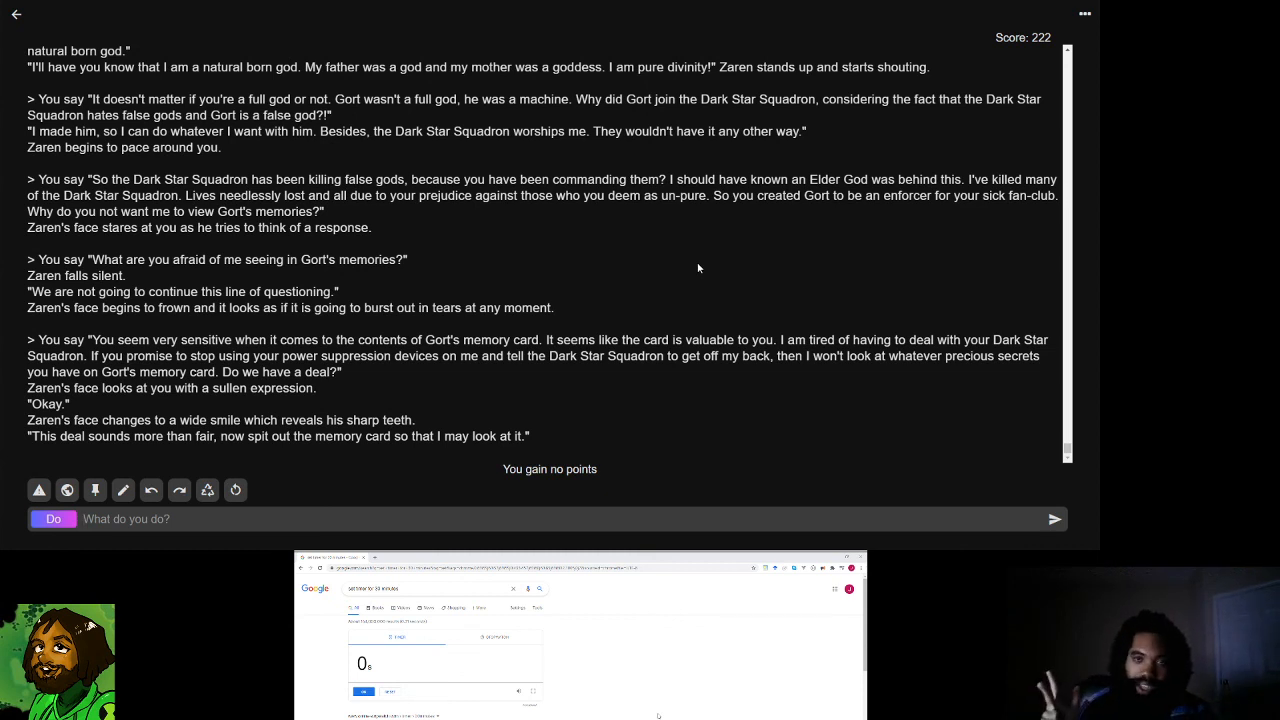
mouse_move(698, 202)
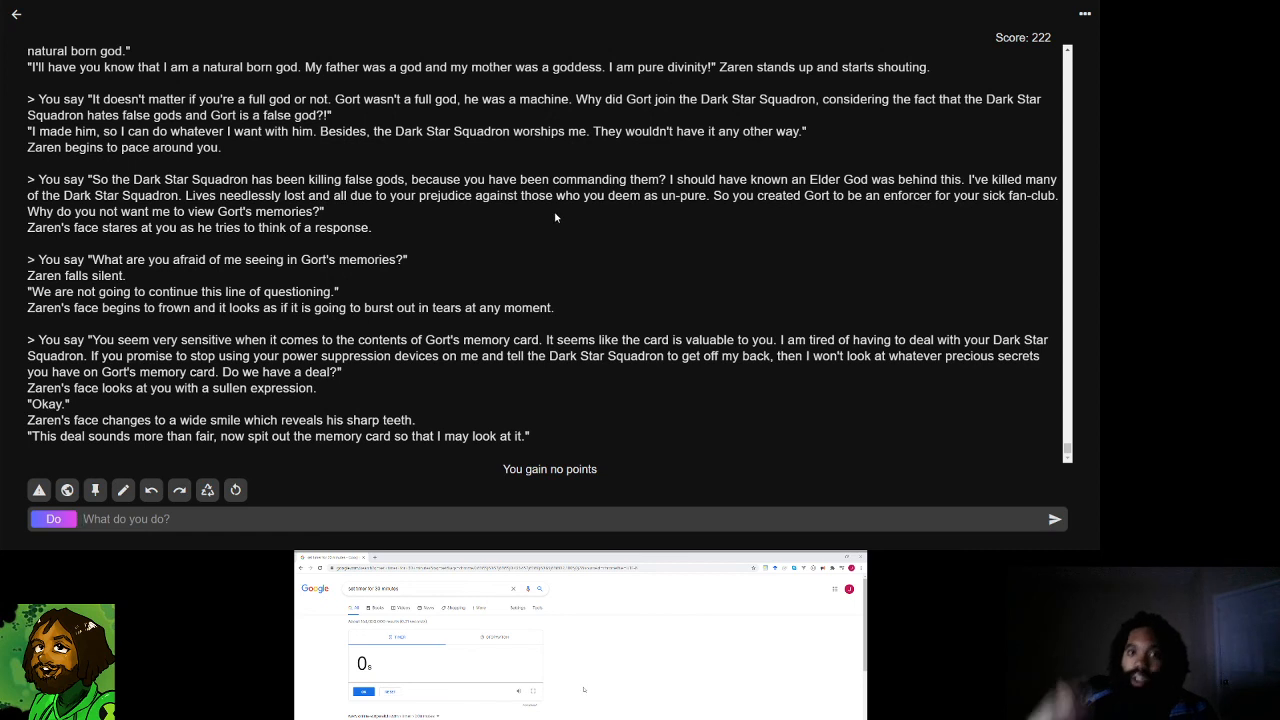
mouse_move(605, 231)
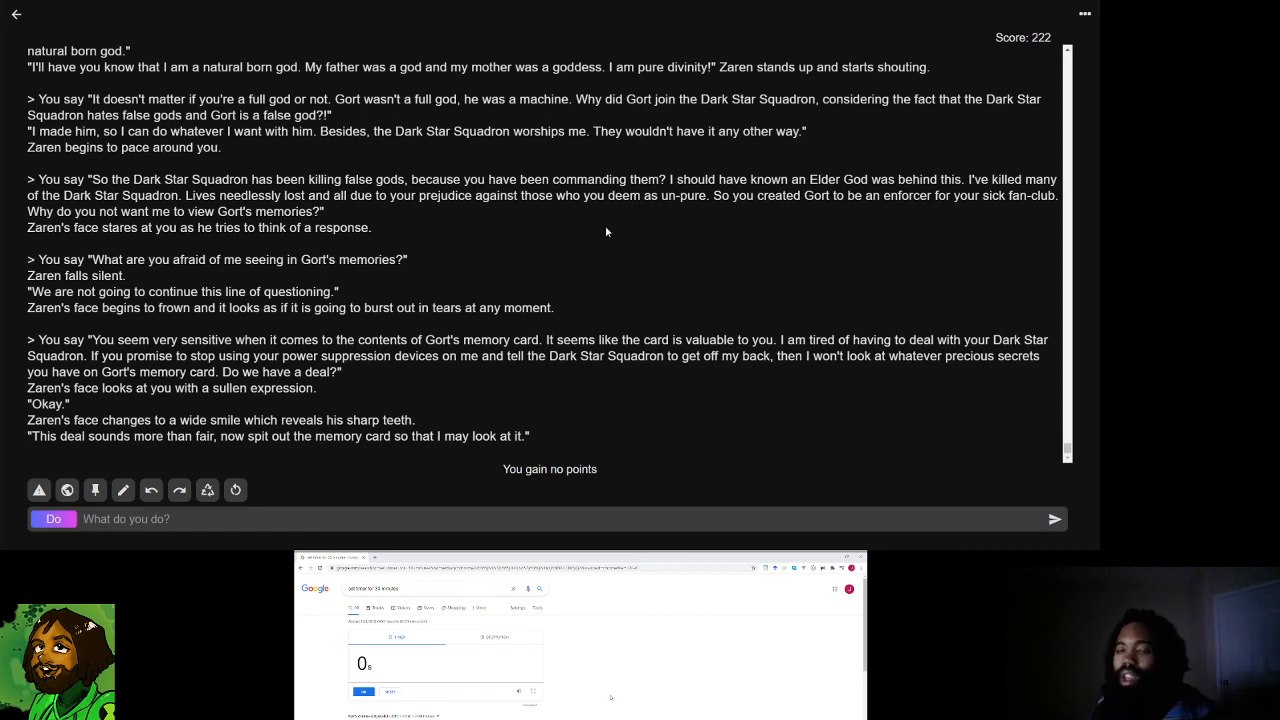
mouse_move(509, 256)
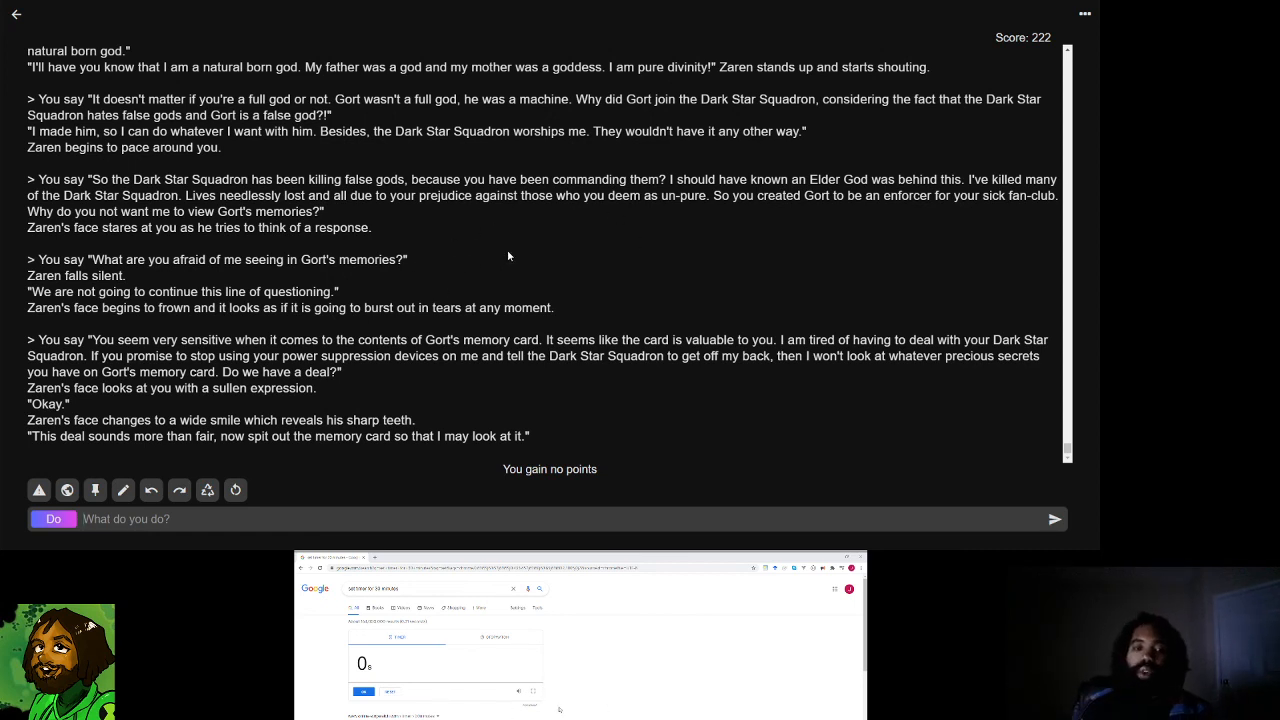
mouse_move(553, 249)
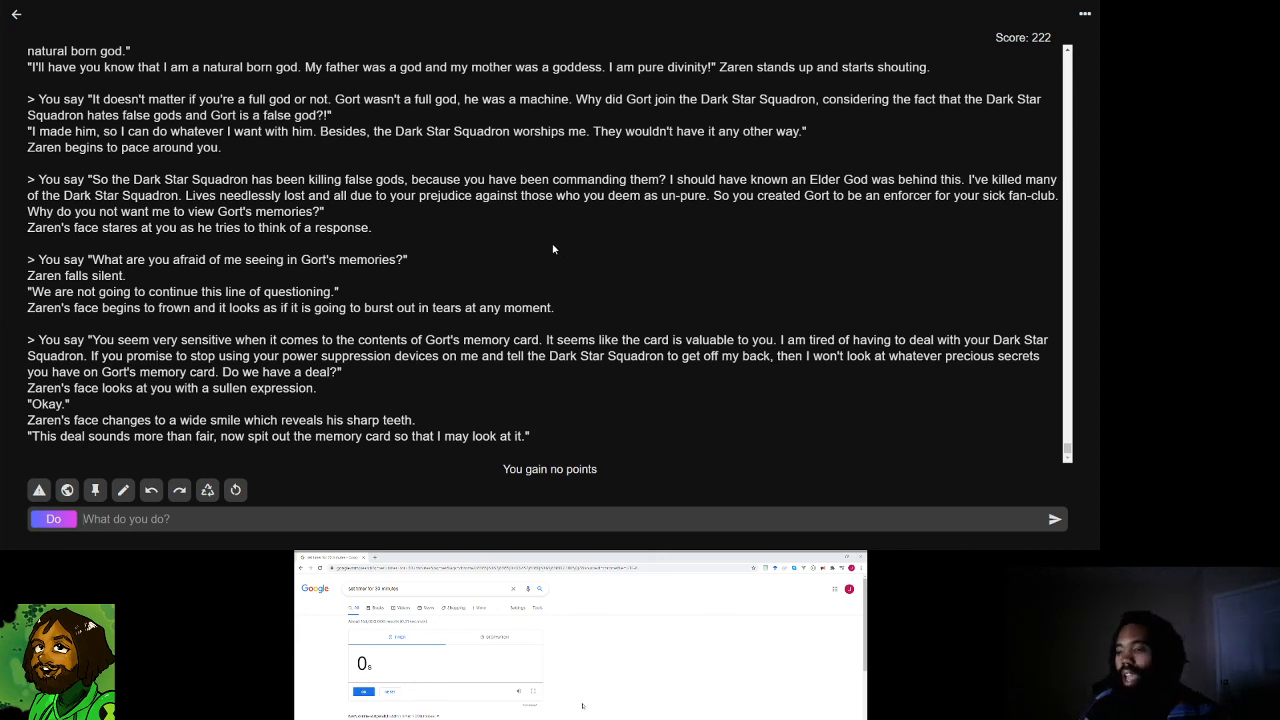
mouse_move(526, 231)
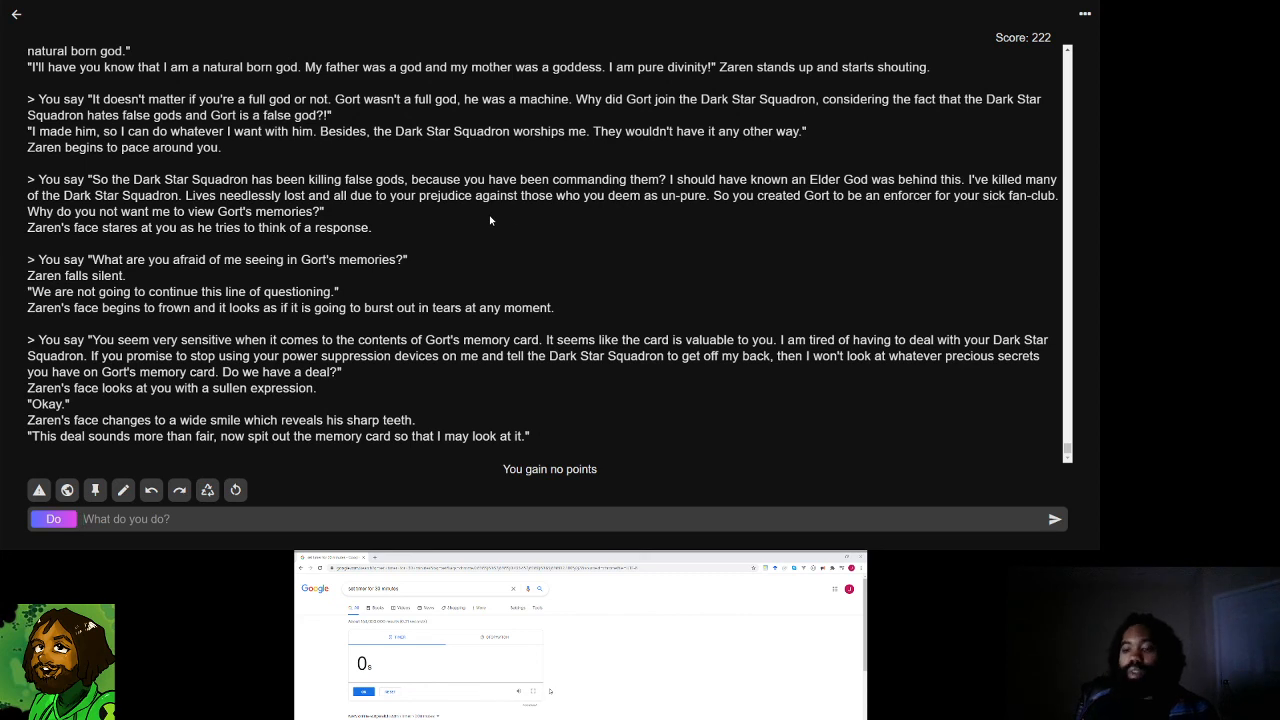
mouse_move(622, 214)
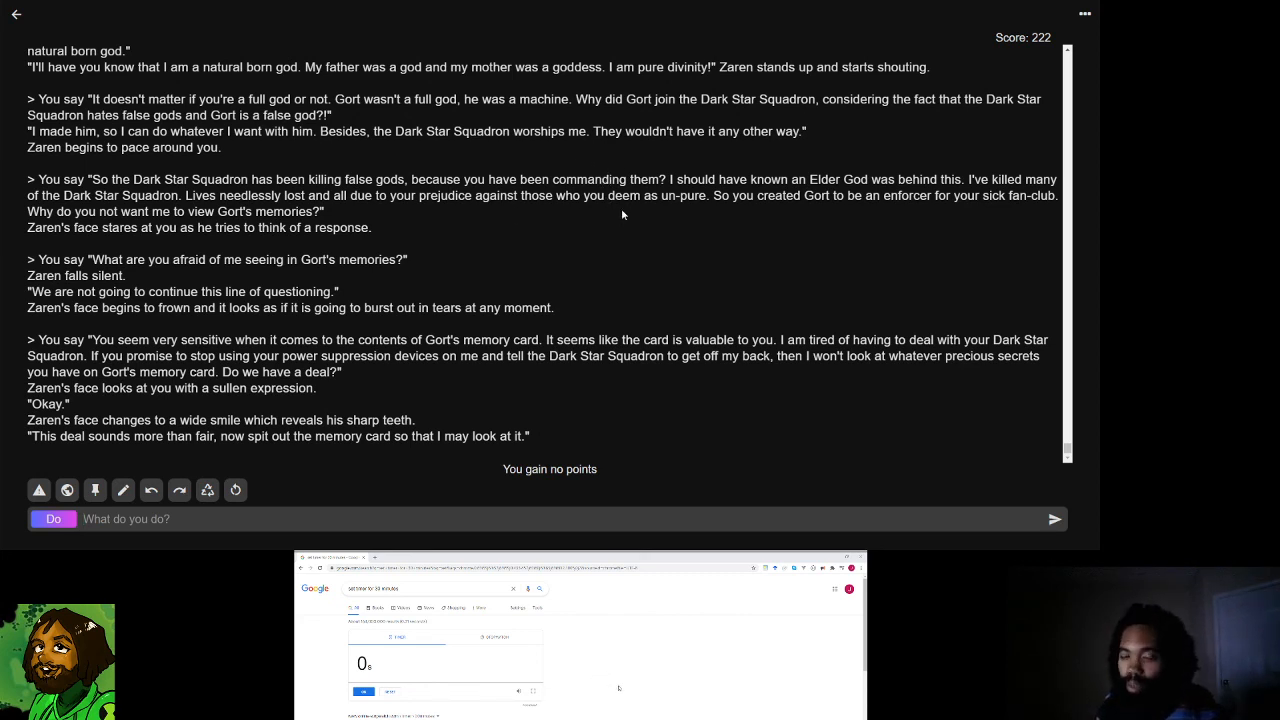
mouse_move(649, 237)
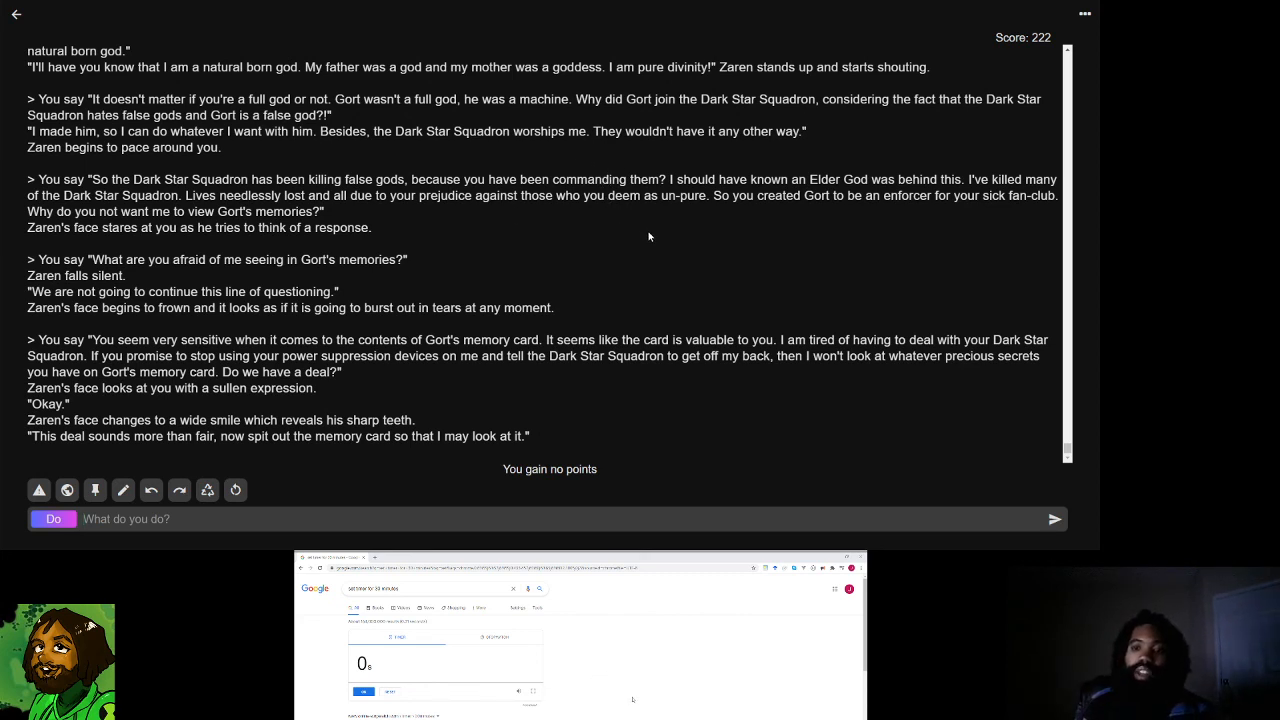
mouse_move(635, 237)
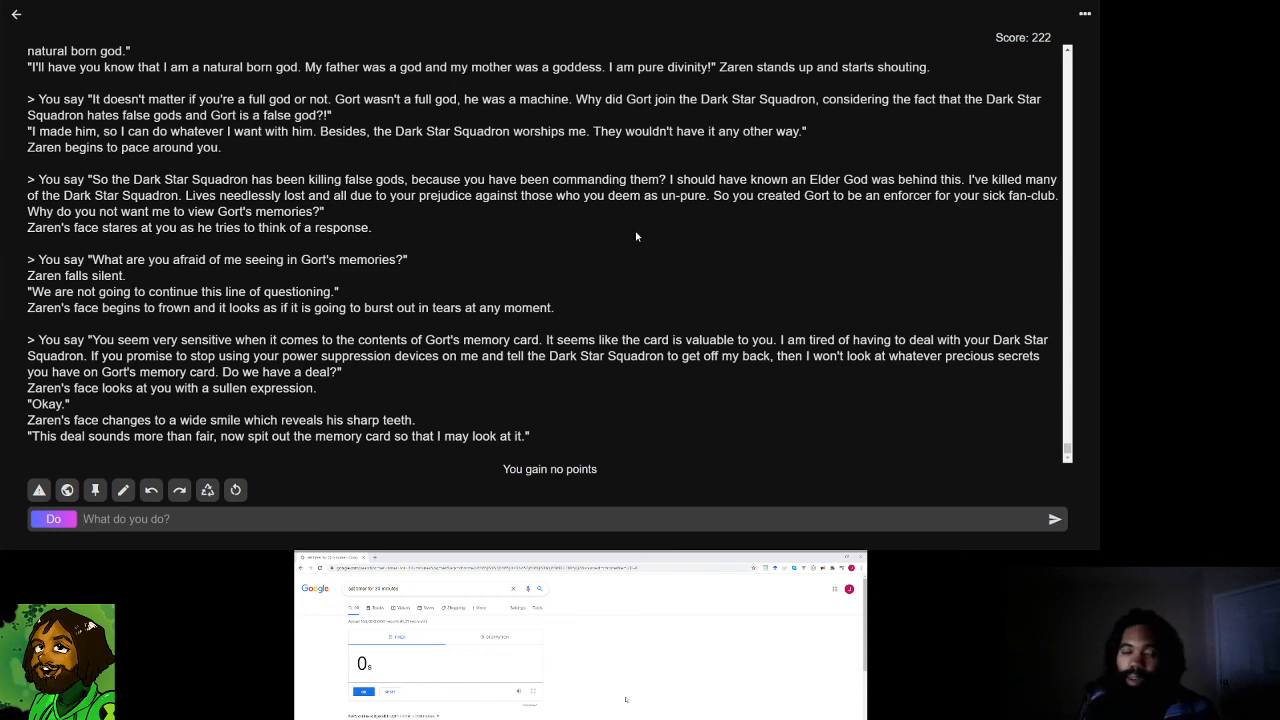
mouse_move(631, 244)
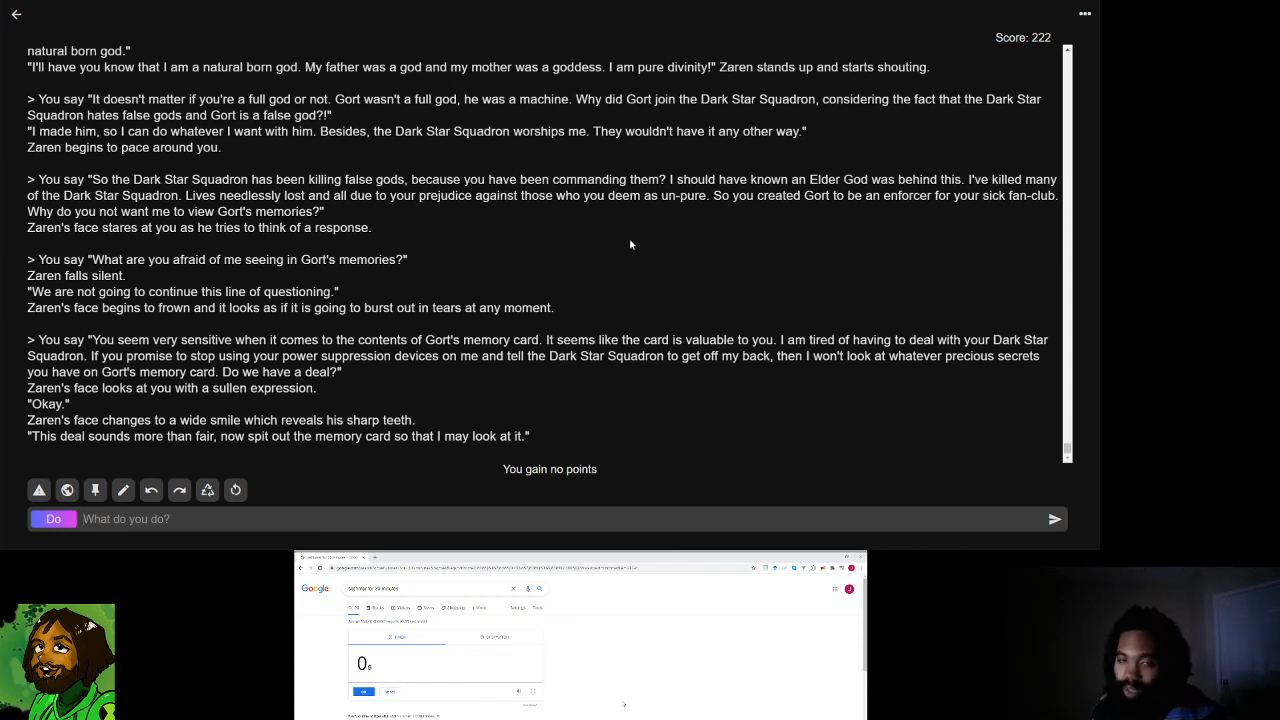
mouse_move(665, 264)
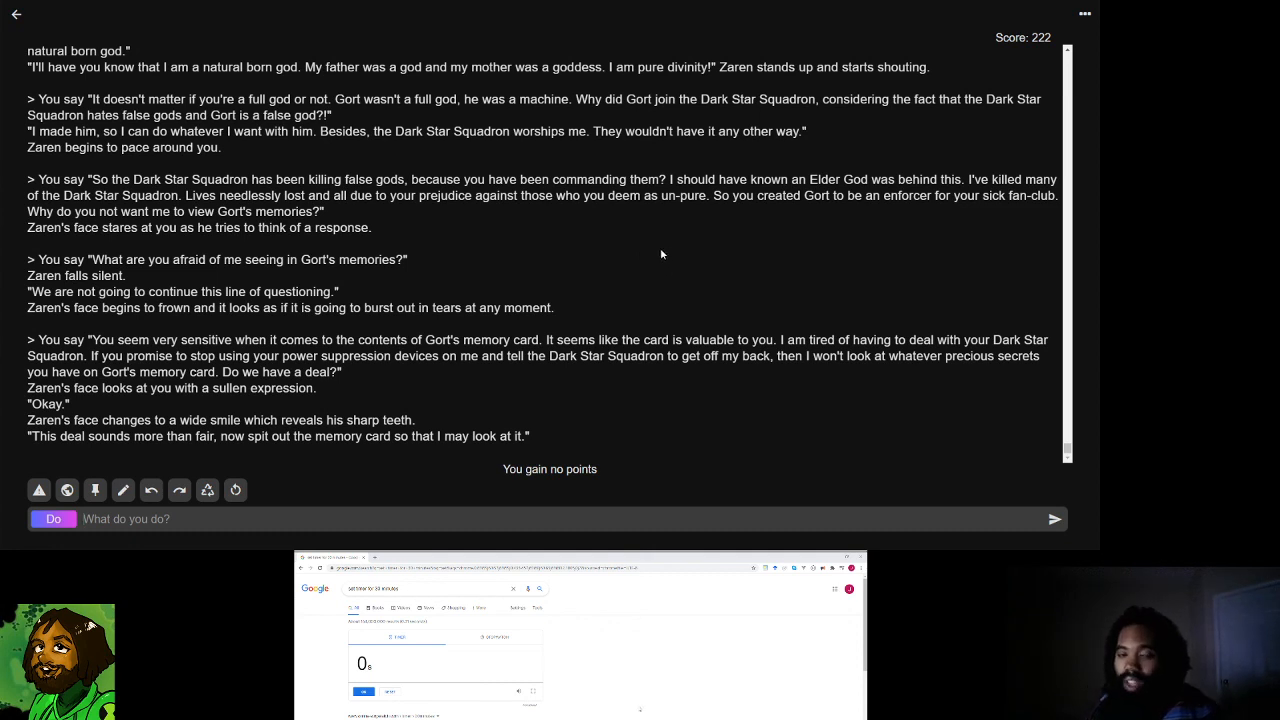
mouse_move(687, 271)
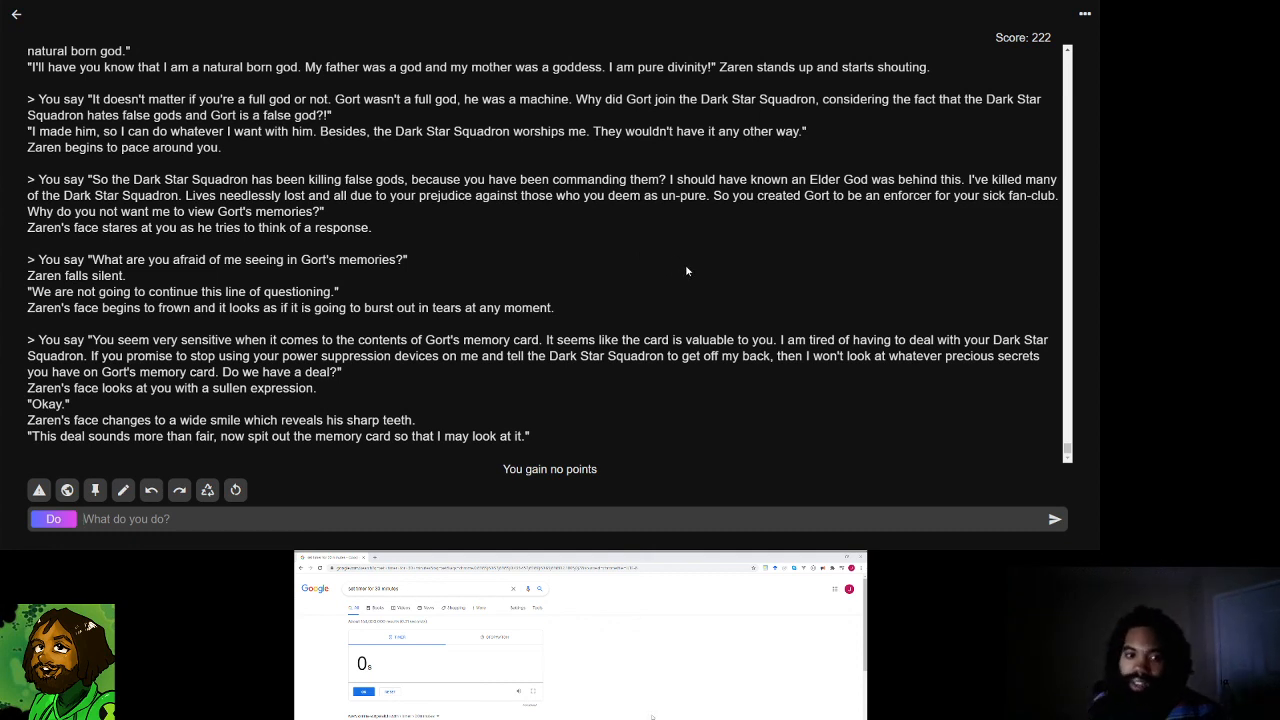